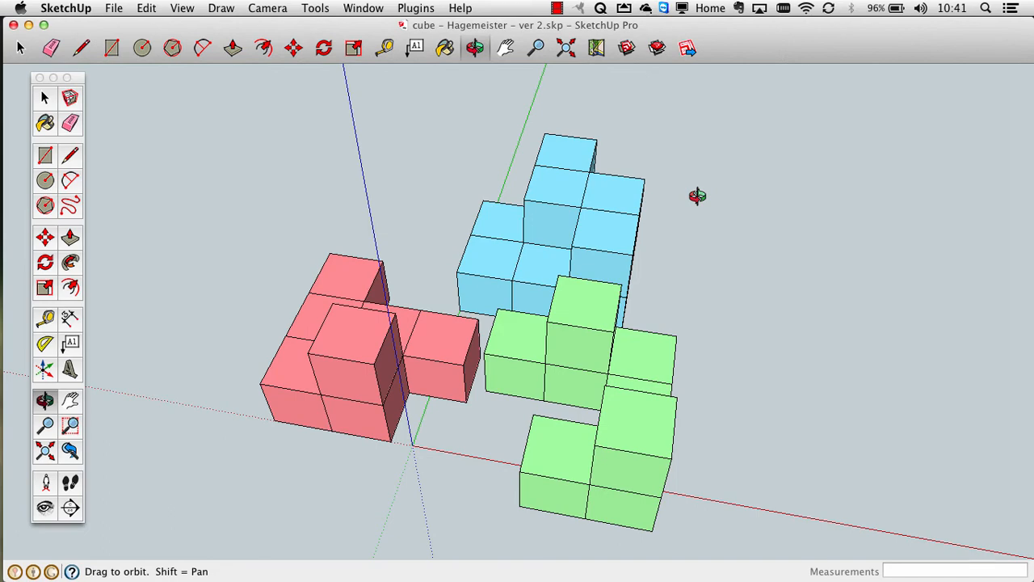
mouse_move(488, 370)
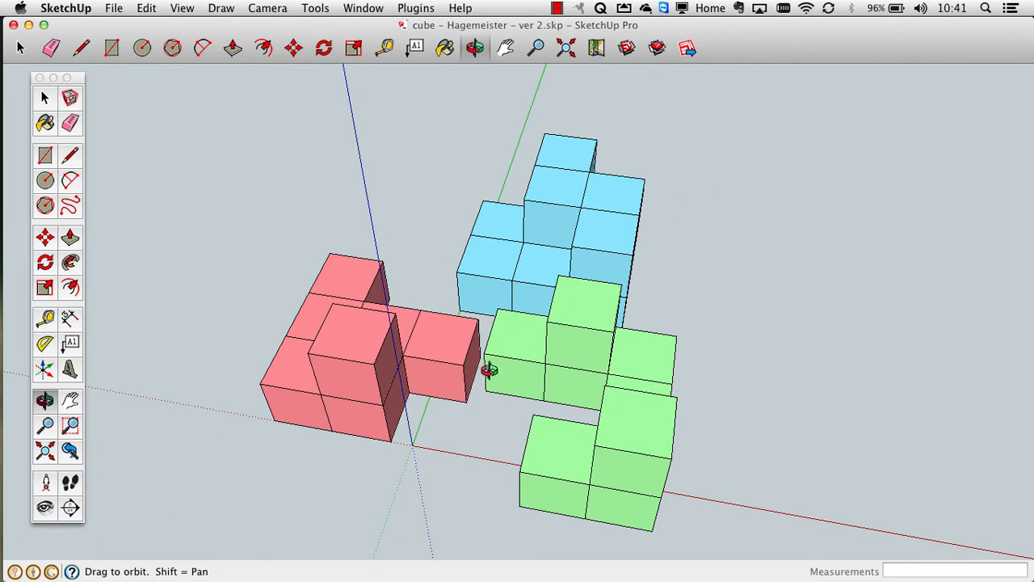
Orbit around the three cube pieces to view them from the front and from above
drag(492, 370, 546, 389)
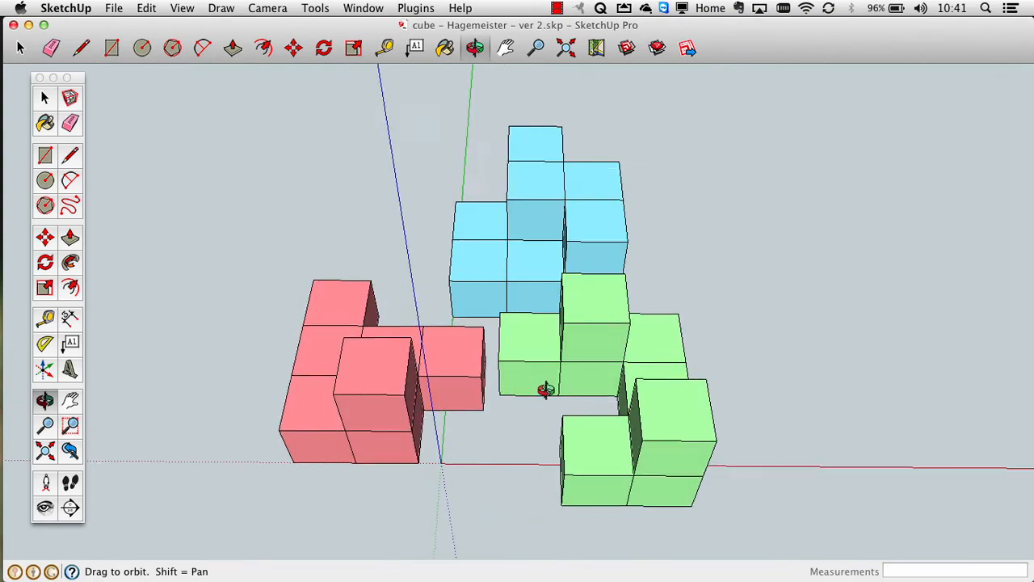
drag(546, 389, 595, 301)
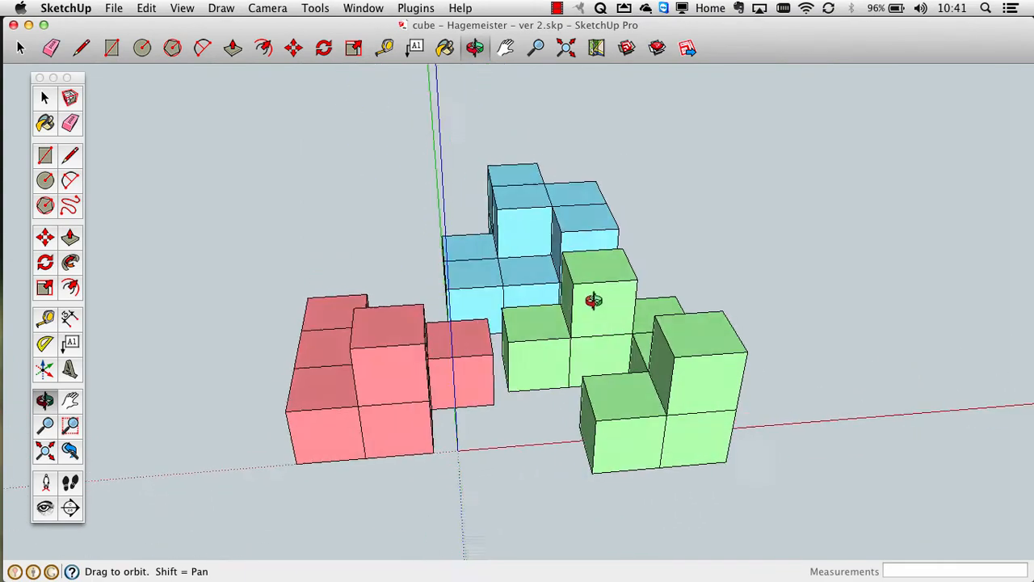
drag(595, 301, 530, 396)
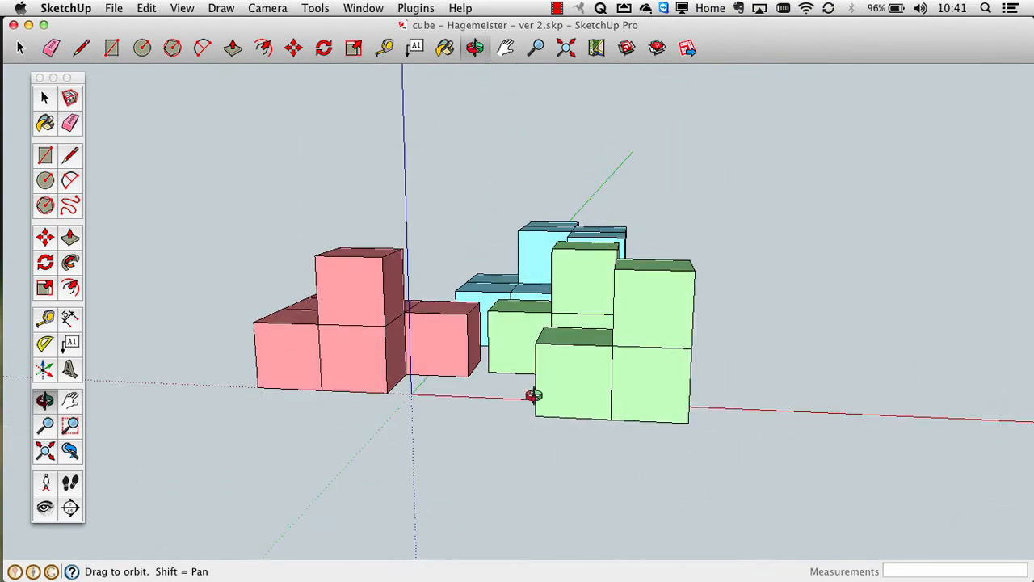
drag(533, 396, 550, 315)
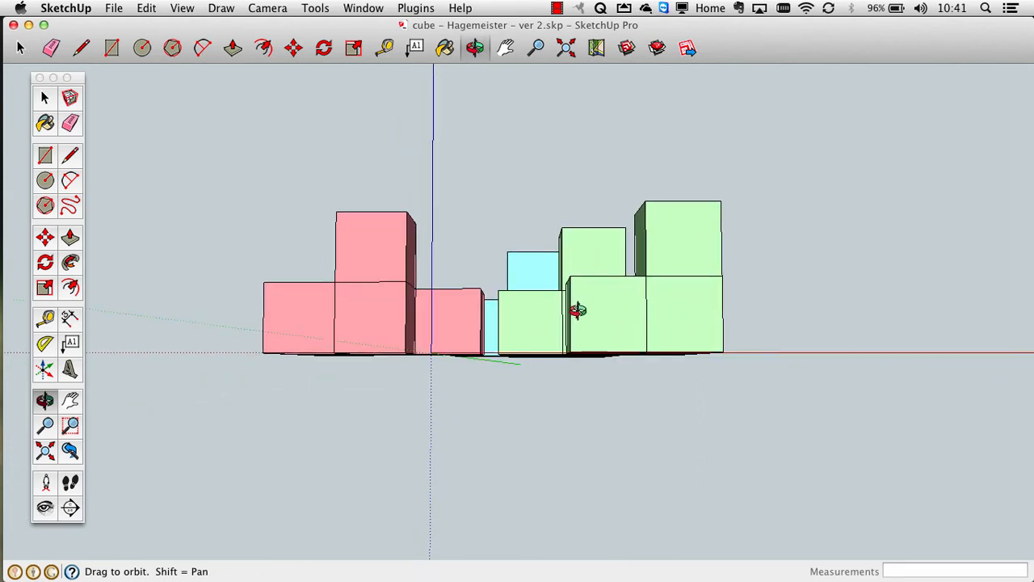
drag(579, 310, 569, 317)
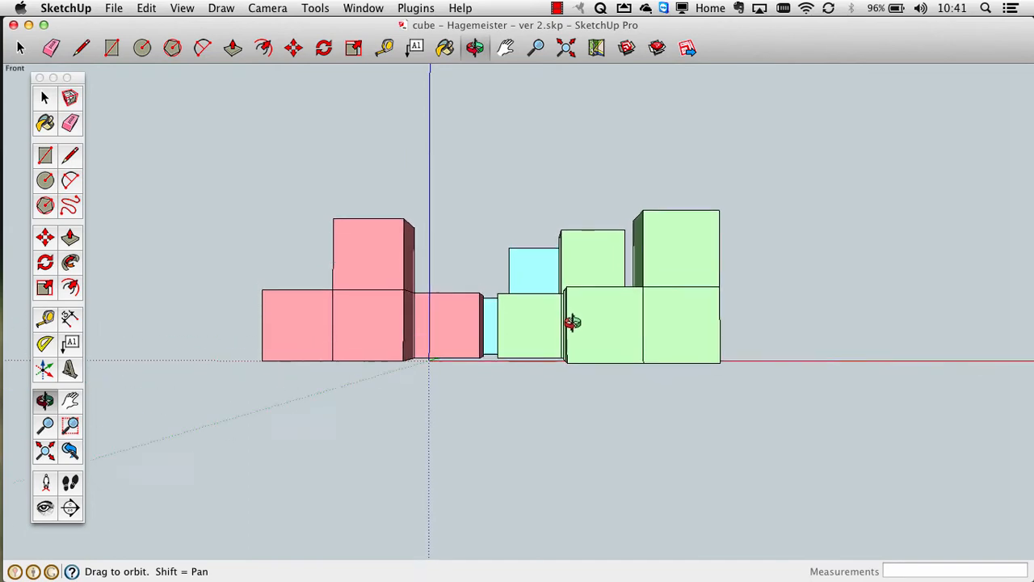
drag(573, 322, 569, 430)
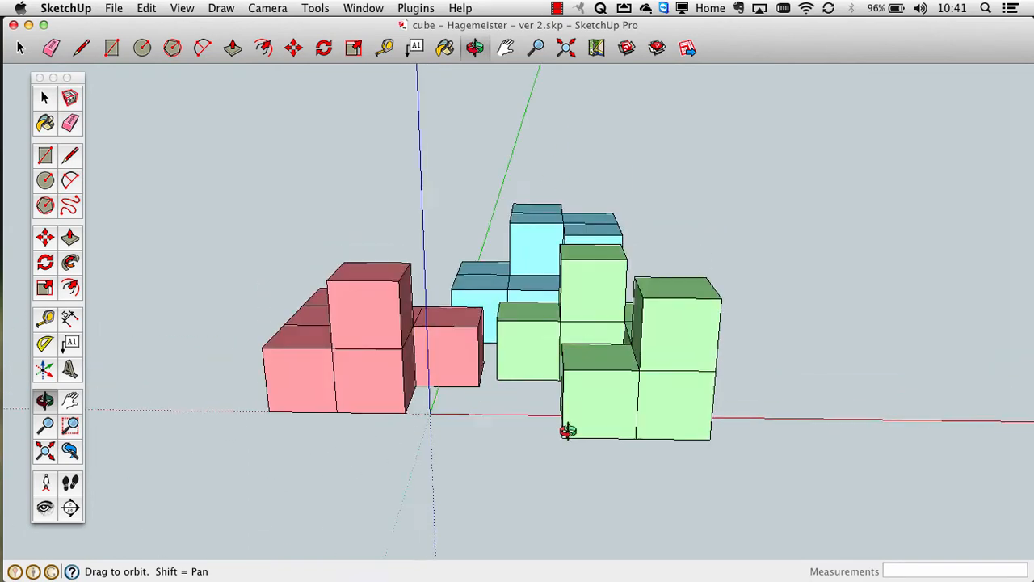
drag(565, 433, 622, 401)
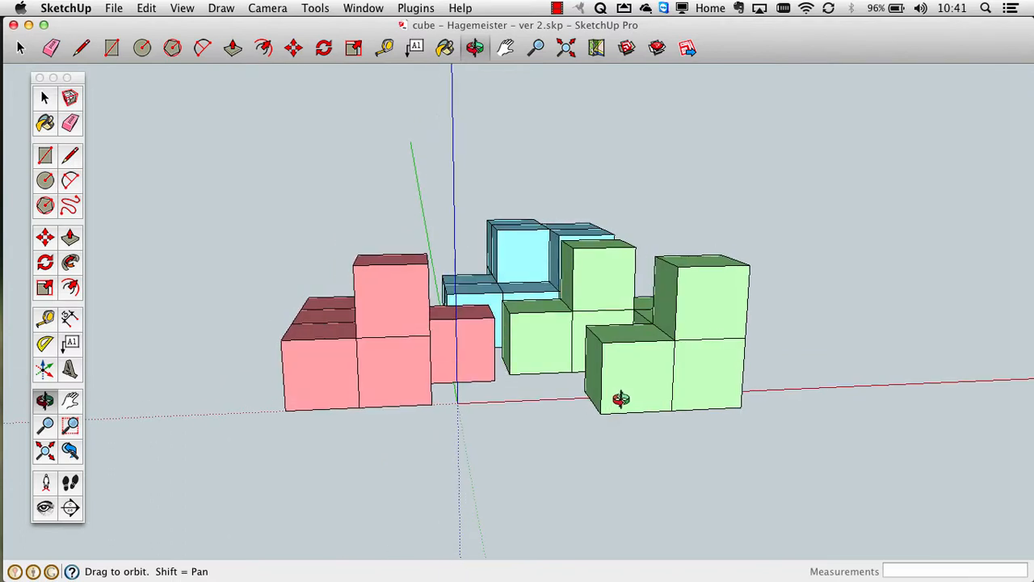
drag(622, 397, 595, 362)
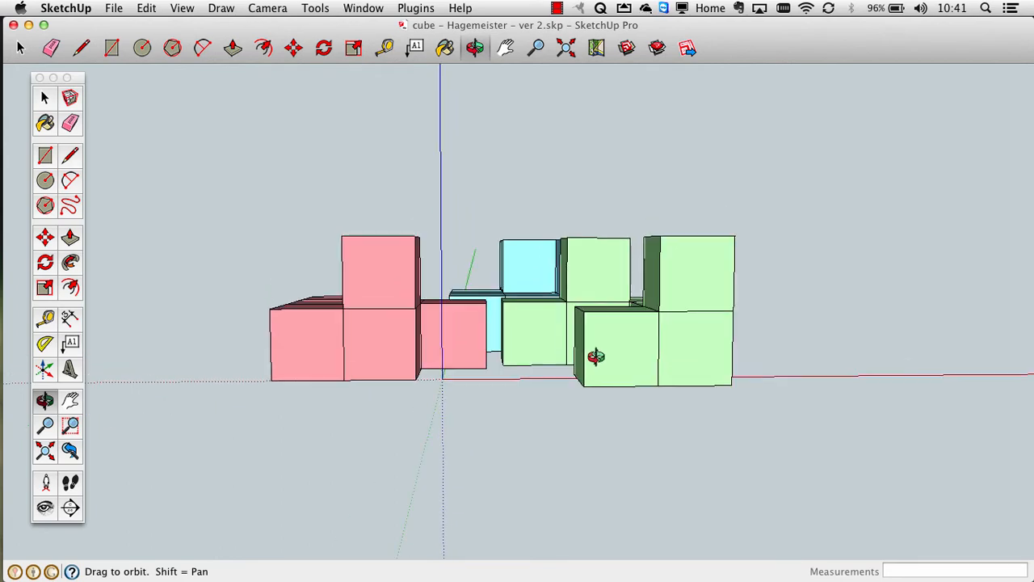
Orbit overhead and around the blue piece to inspect its bump-out and the flattened result
drag(594, 357, 375, 384)
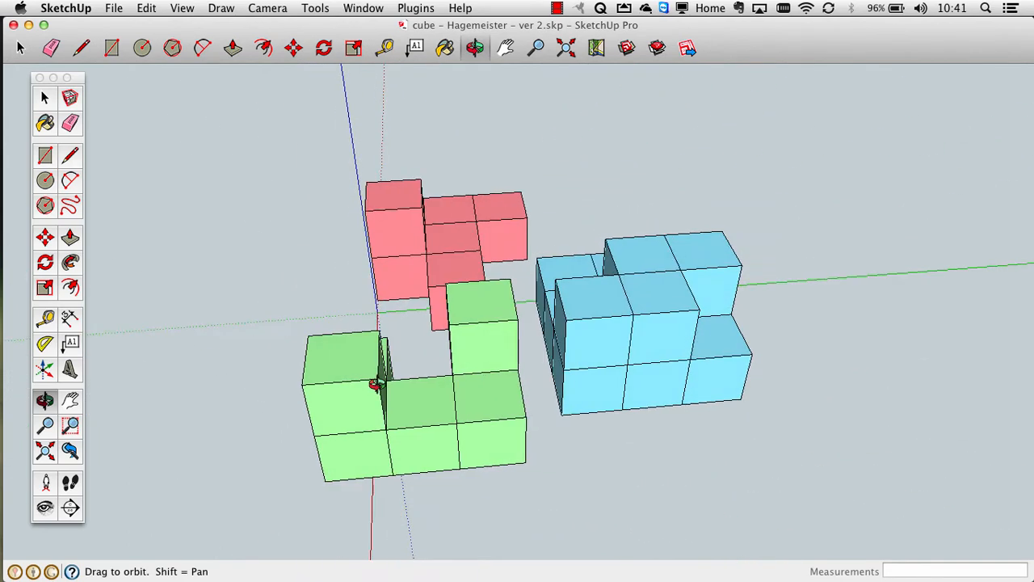
drag(375, 385, 343, 381)
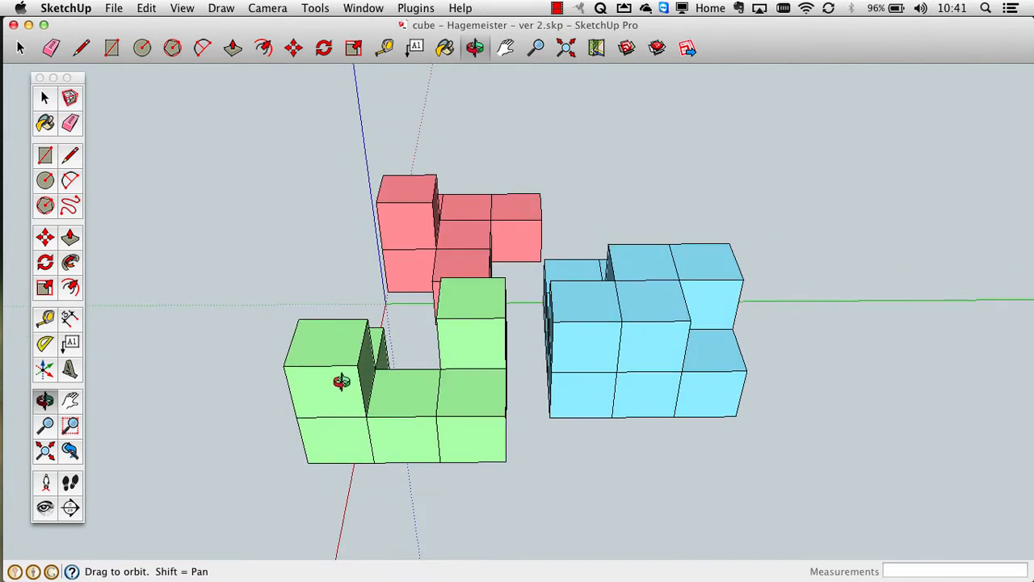
mouse_move(629, 368)
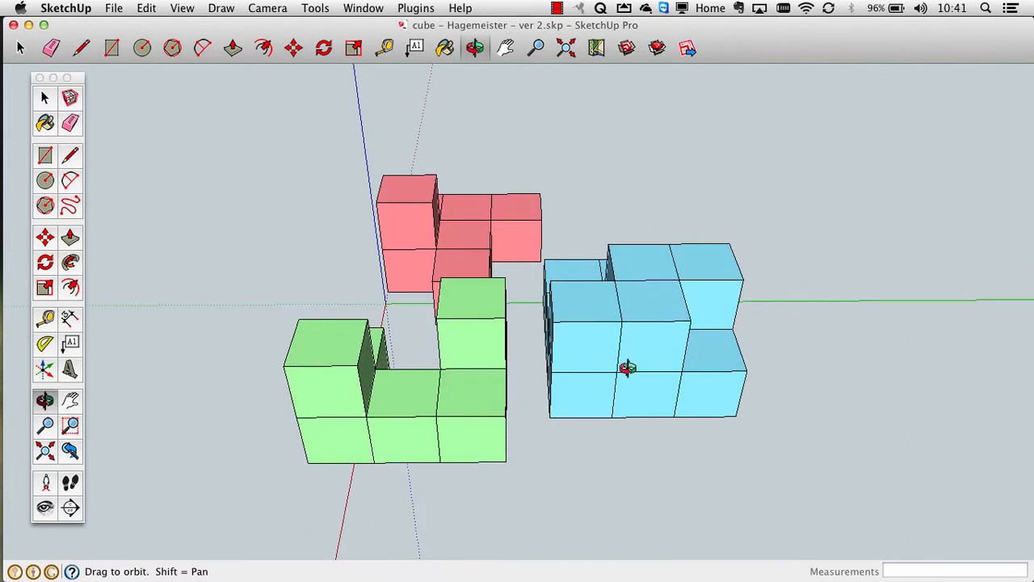
drag(627, 368, 672, 337)
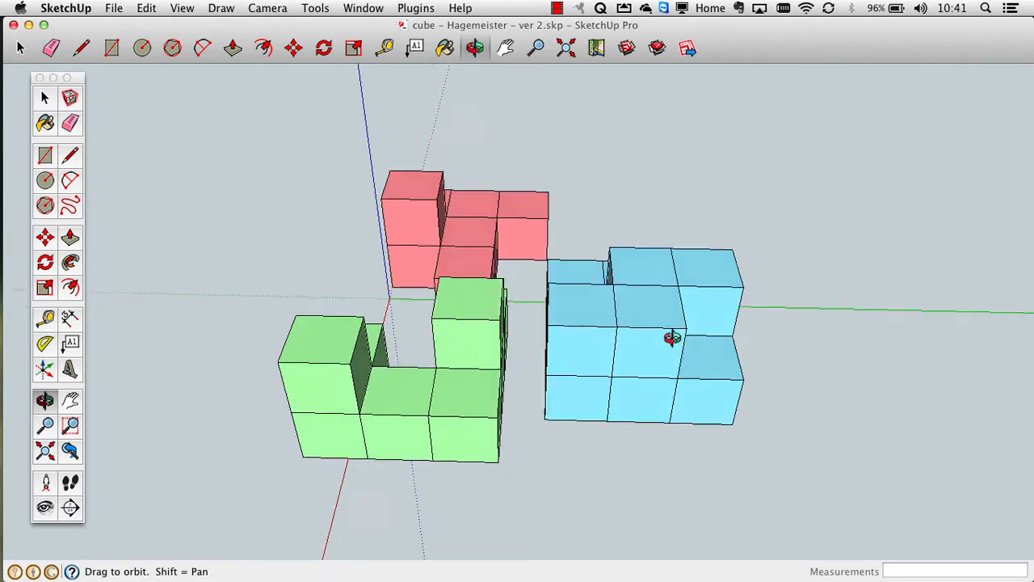
drag(676, 338, 595, 389)
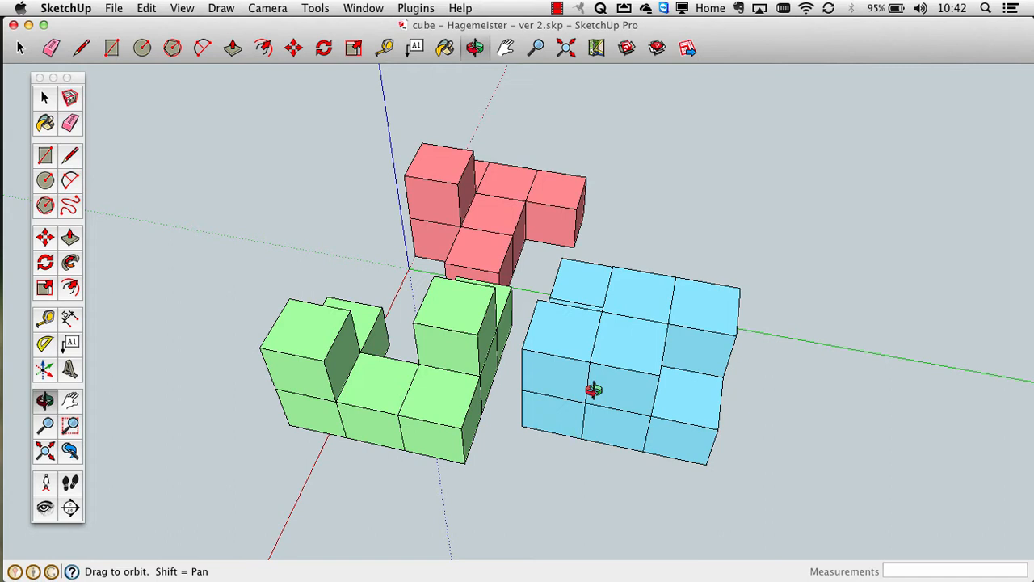
mouse_move(520, 442)
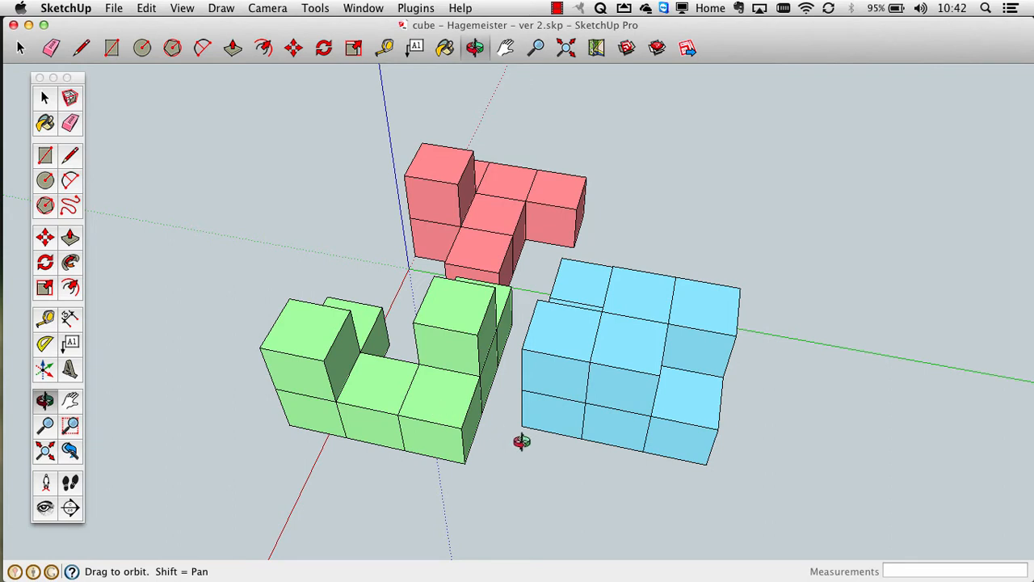
mouse_move(567, 475)
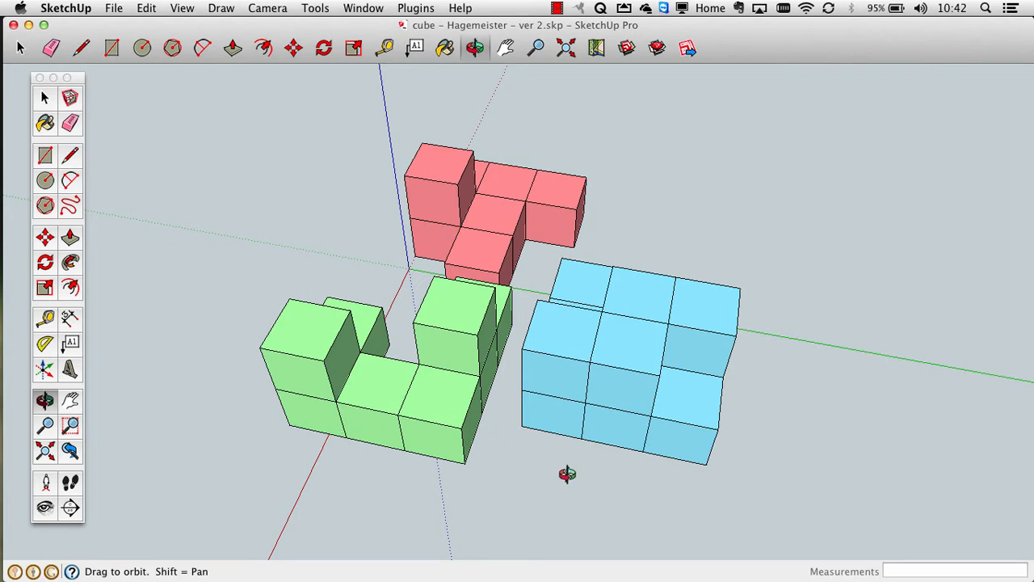
drag(567, 475, 438, 371)
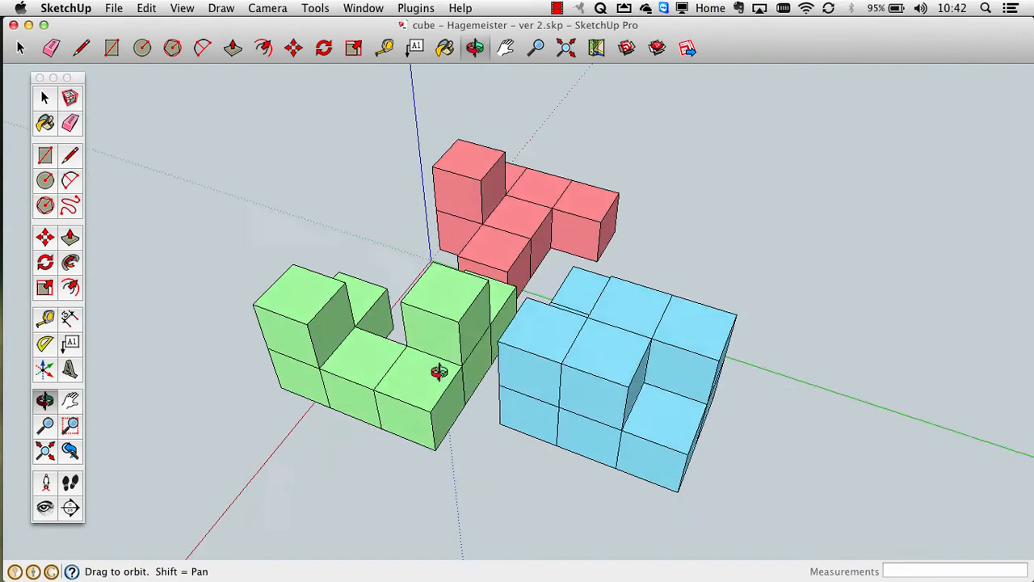
drag(439, 372, 525, 420)
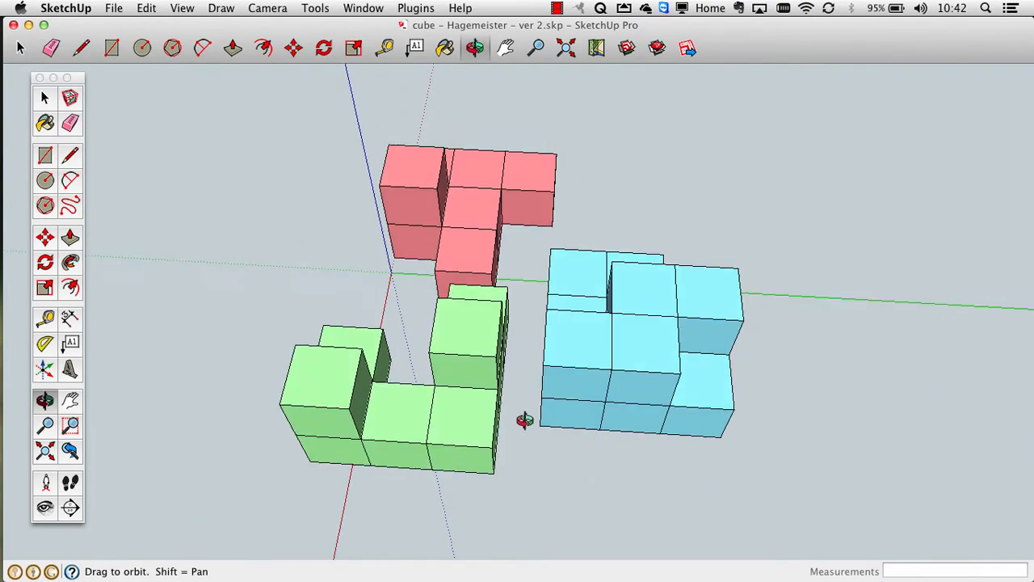
drag(524, 420, 433, 396)
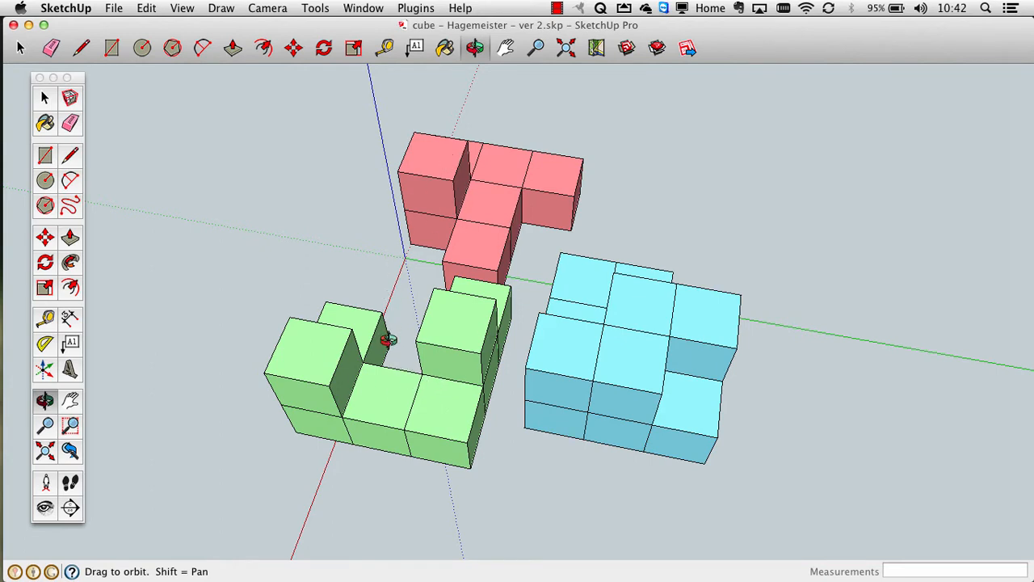
mouse_move(385, 387)
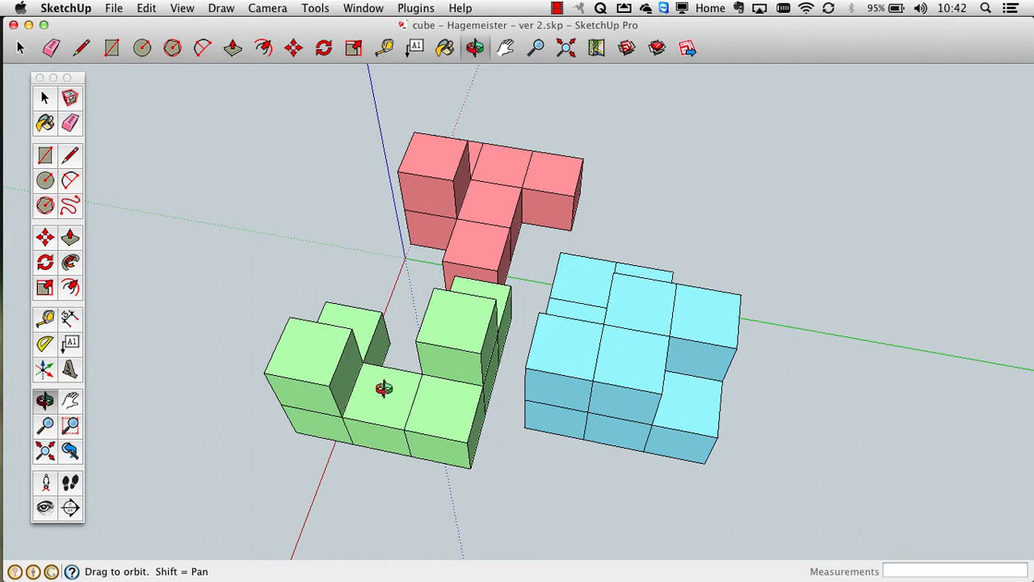
mouse_move(435, 404)
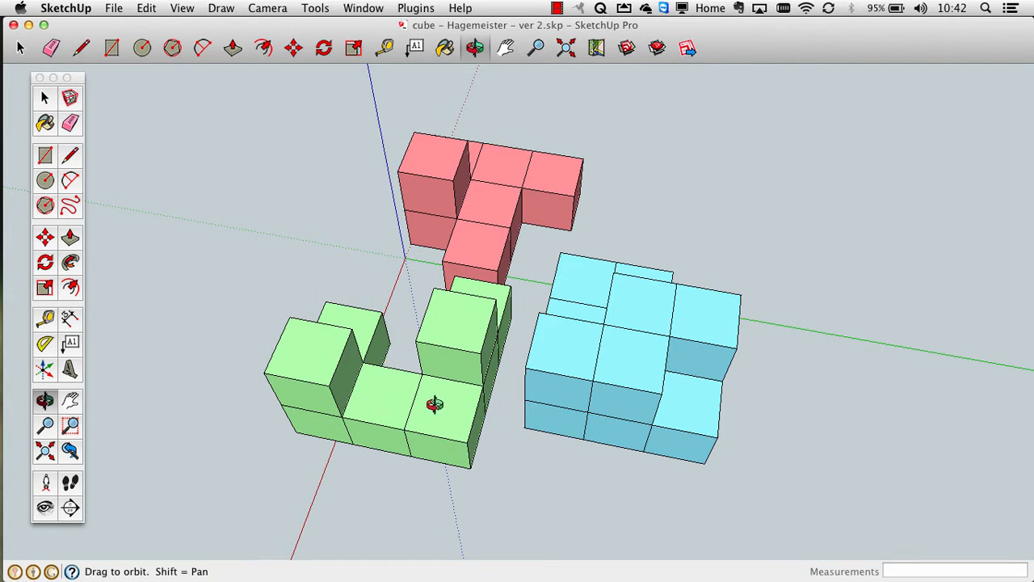
mouse_move(380, 287)
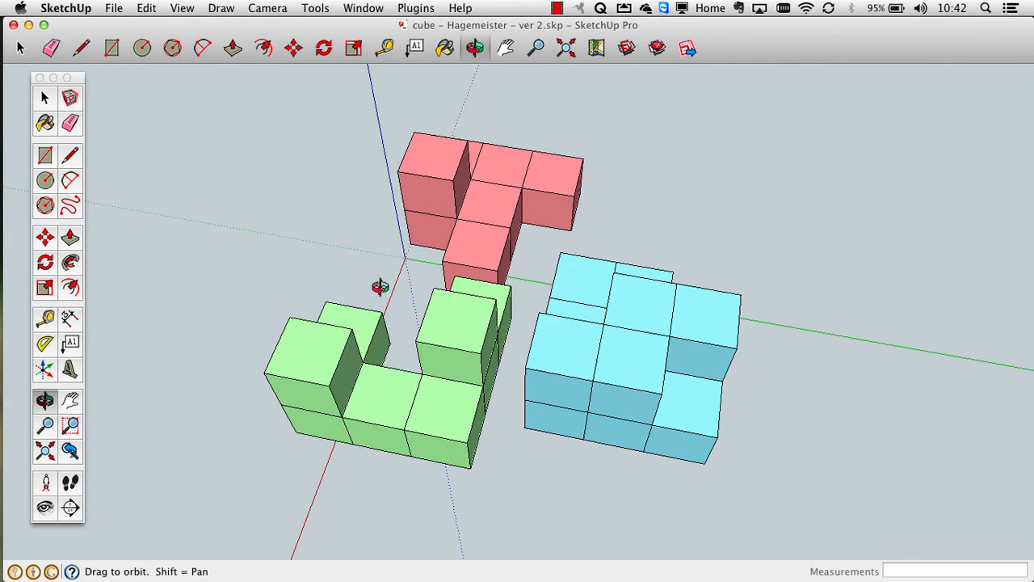
mouse_move(504, 197)
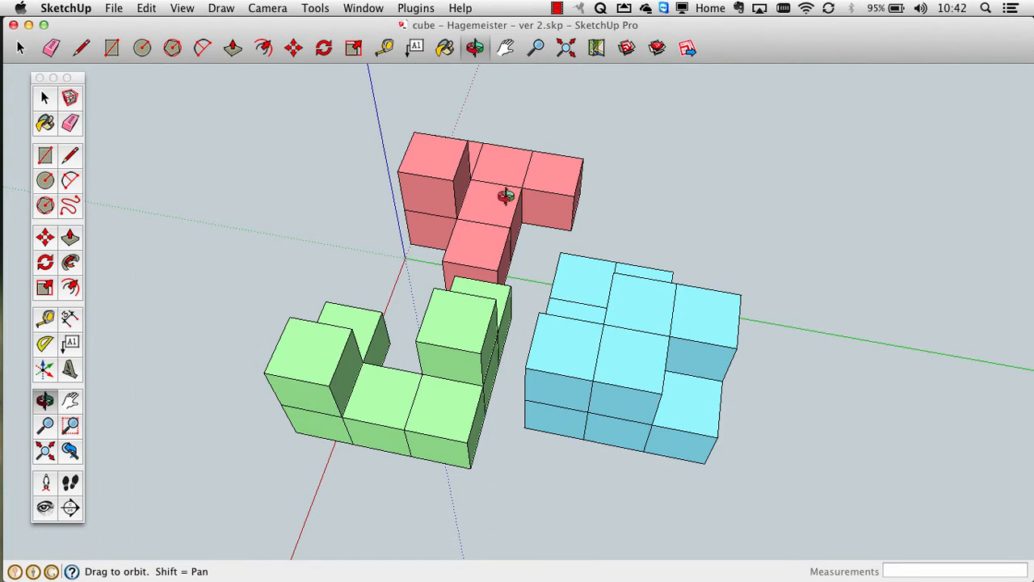
mouse_move(471, 326)
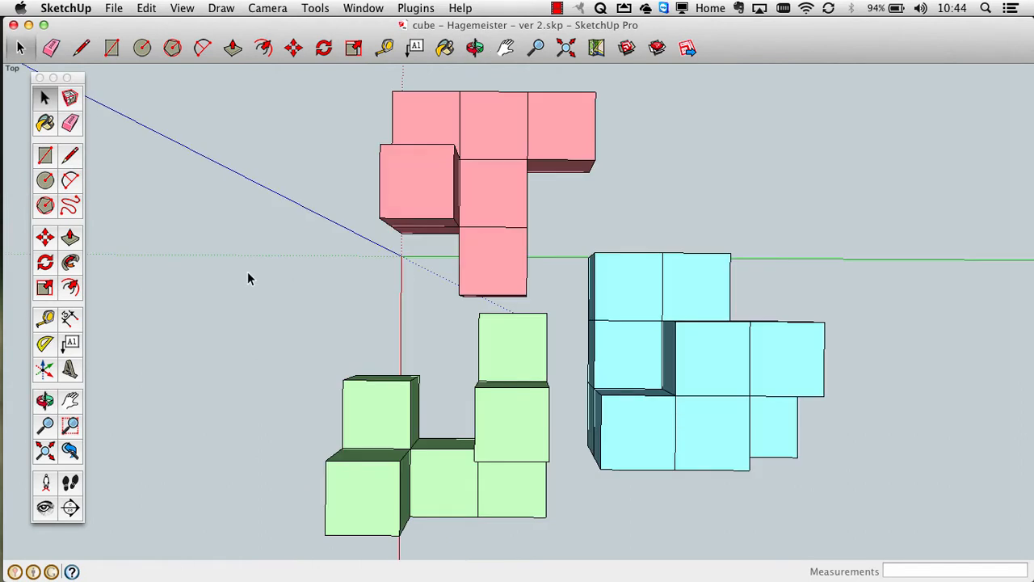
Save the cube model as a new version 3 .skp file via Save As
click(113, 8)
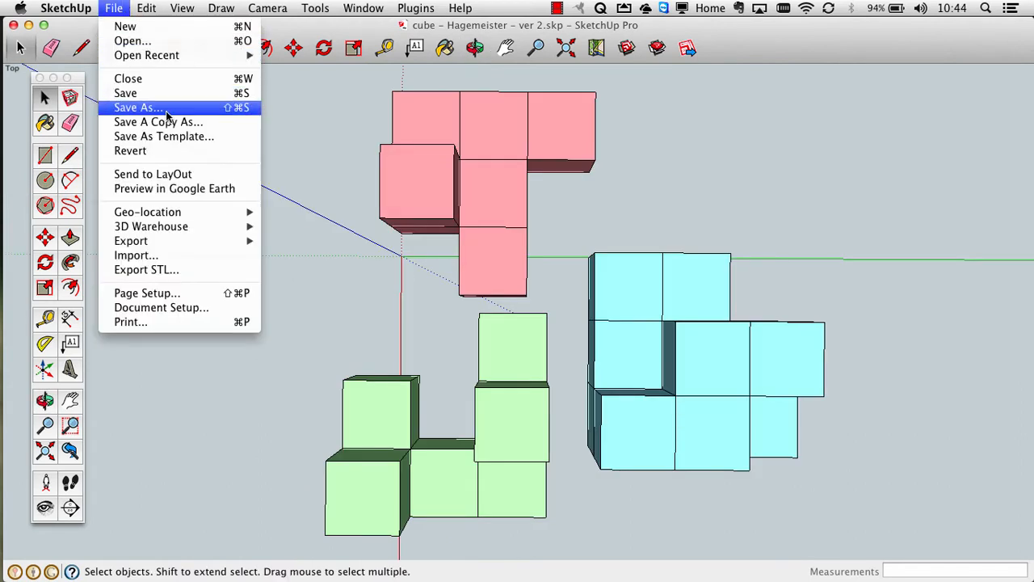
click(137, 107)
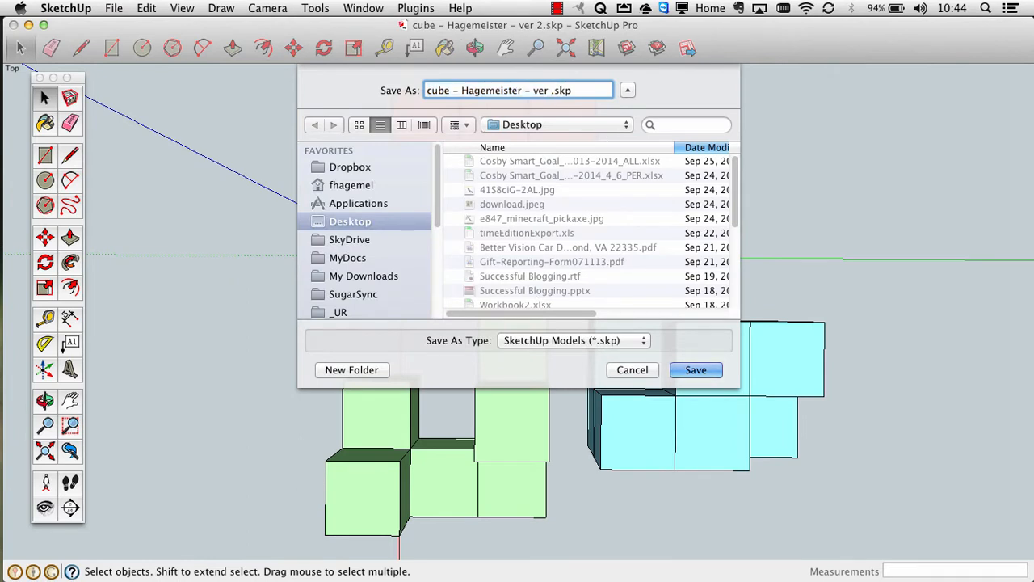
click(695, 368)
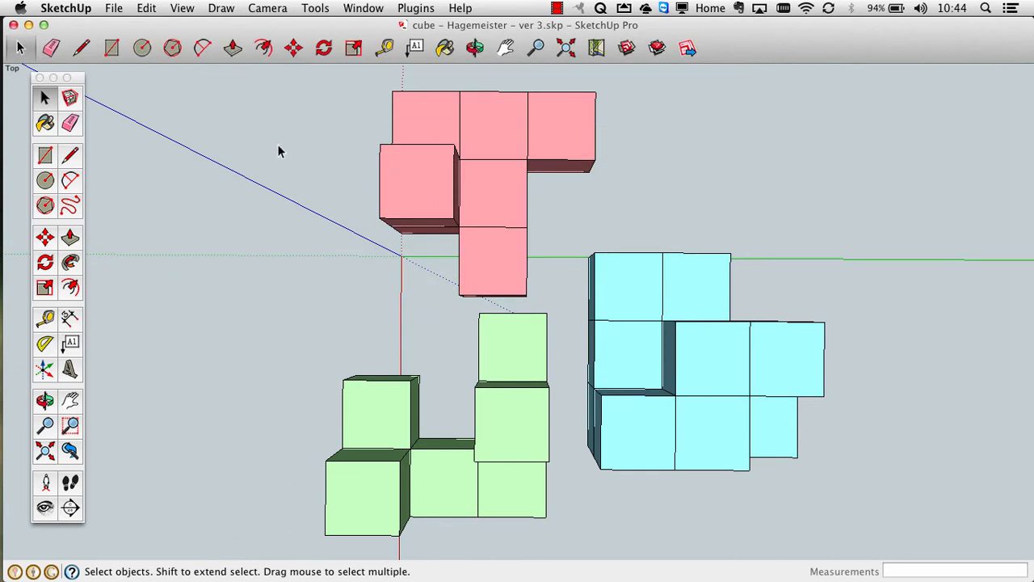
mouse_move(271, 166)
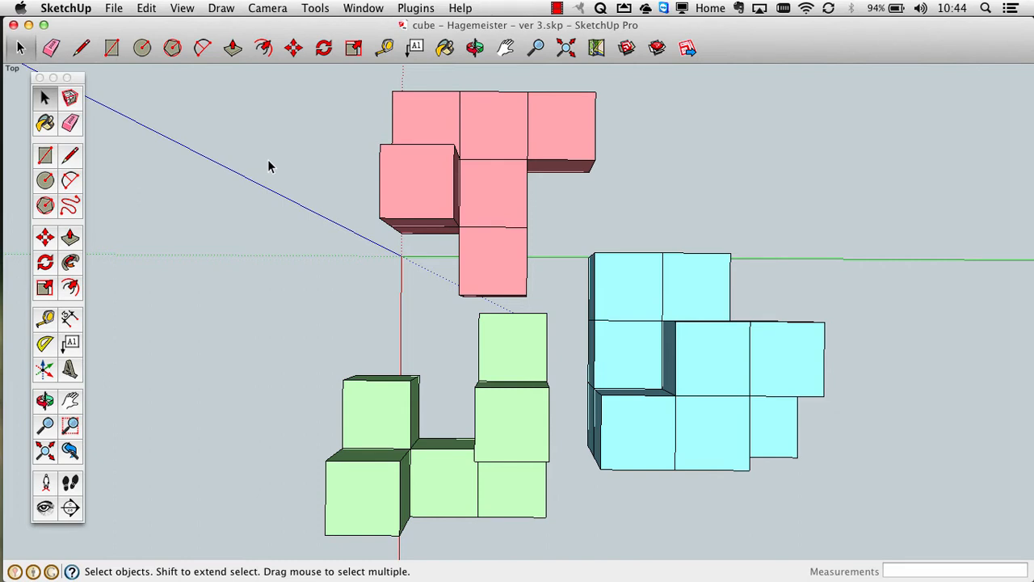
mouse_move(297, 170)
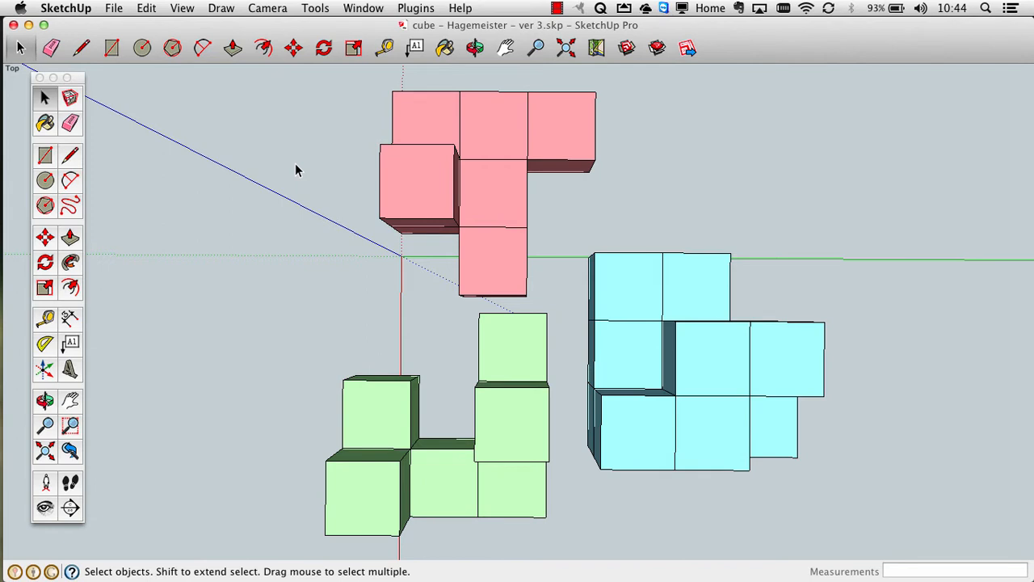
mouse_move(226, 160)
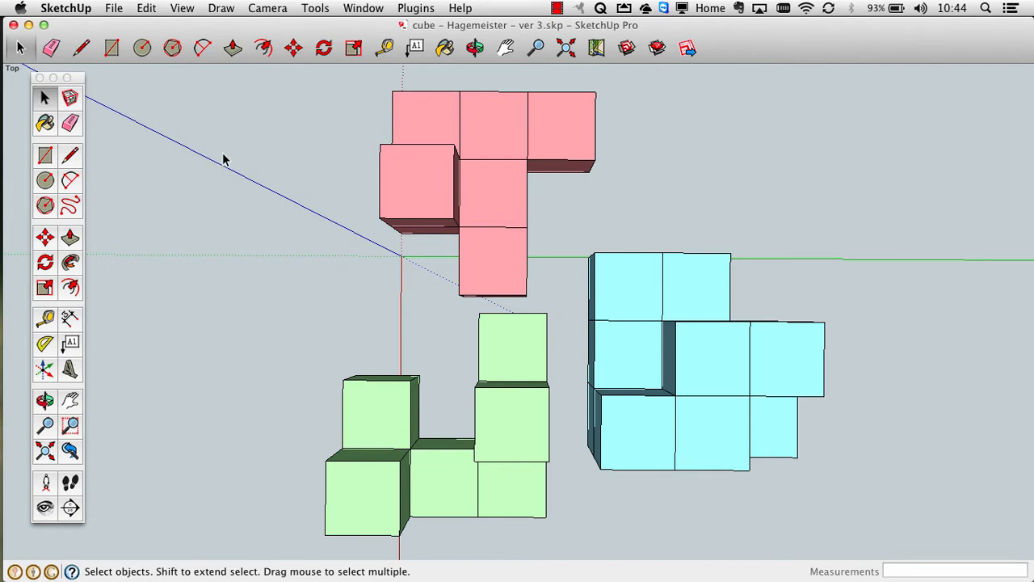
mouse_move(208, 107)
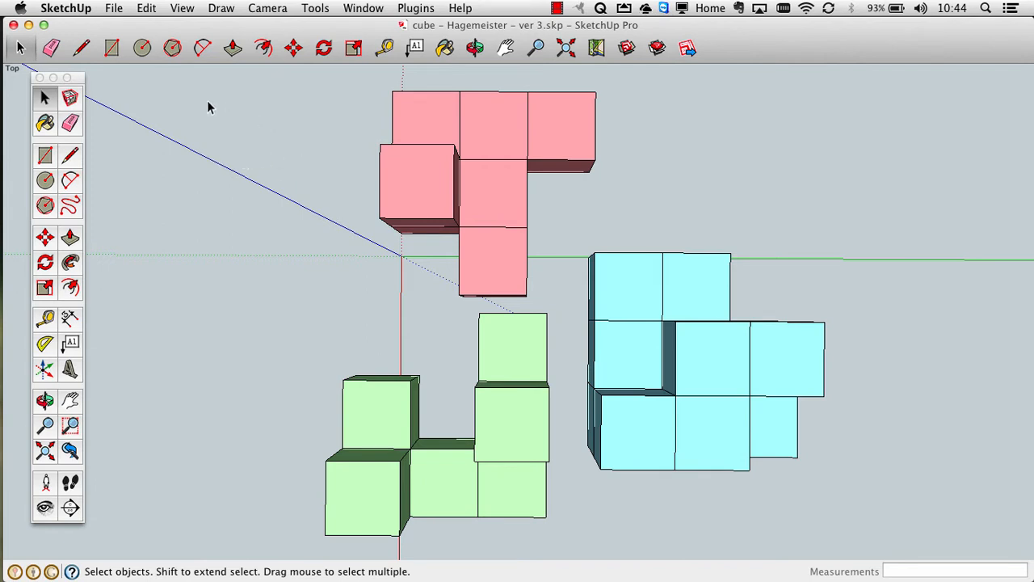
Select every cube in the red, blue and green pieces with a selection window and Select All
drag(210, 107, 677, 269)
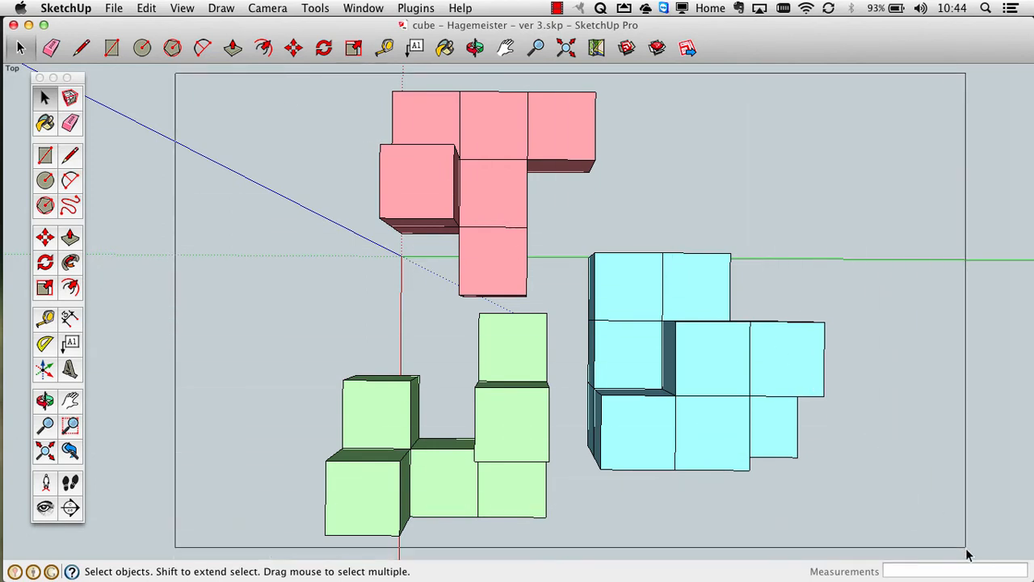
key(cmd+a)
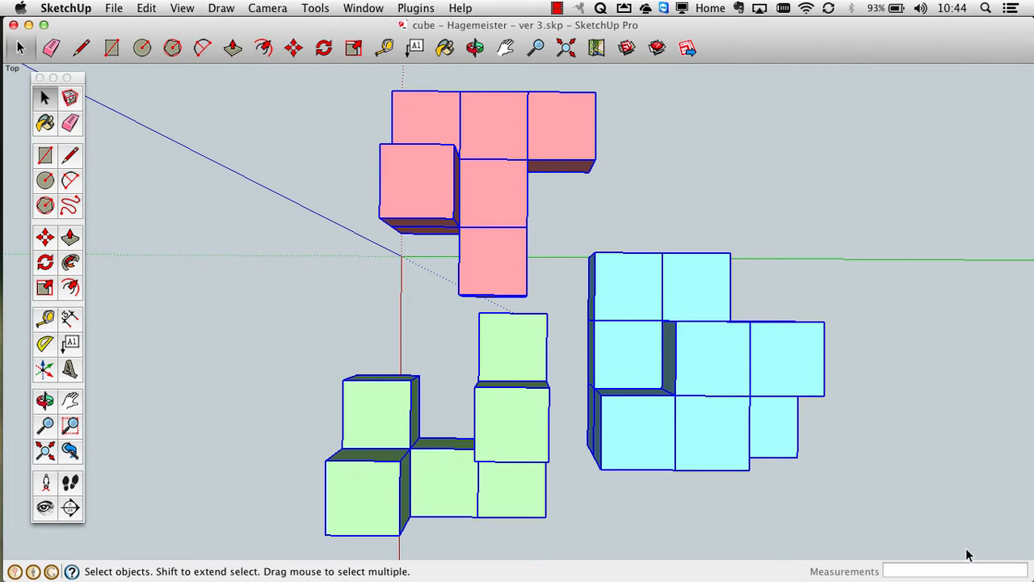
mouse_move(613, 168)
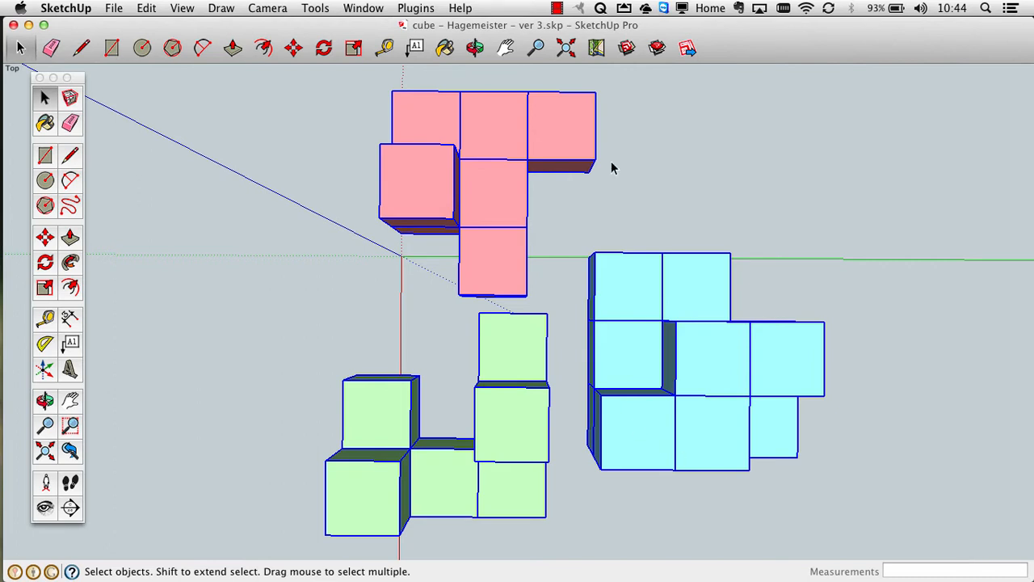
mouse_move(476, 236)
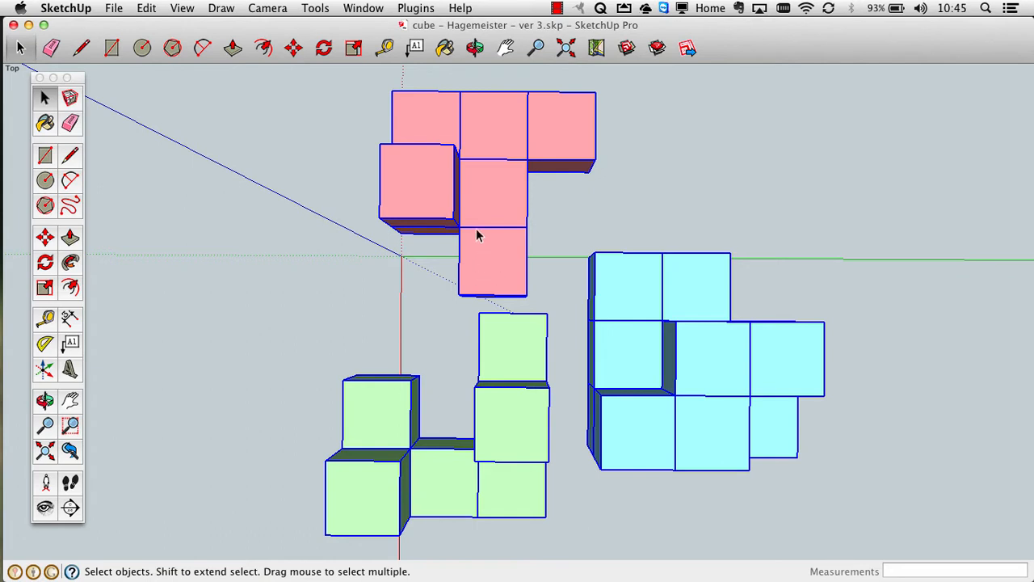
mouse_move(507, 193)
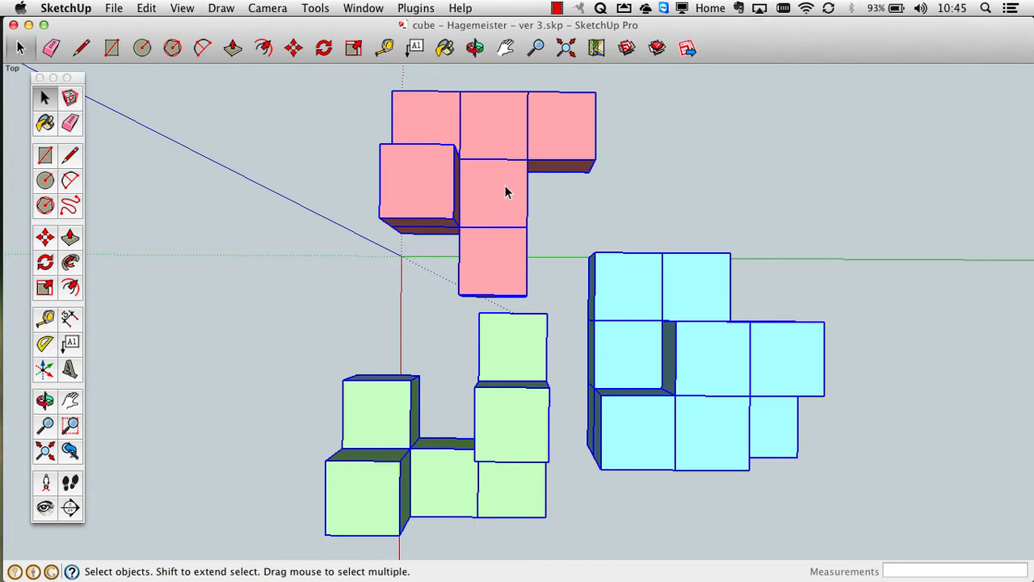
Explode the 27 solid cube groups into loose geometry and clear the selection
click(145, 9)
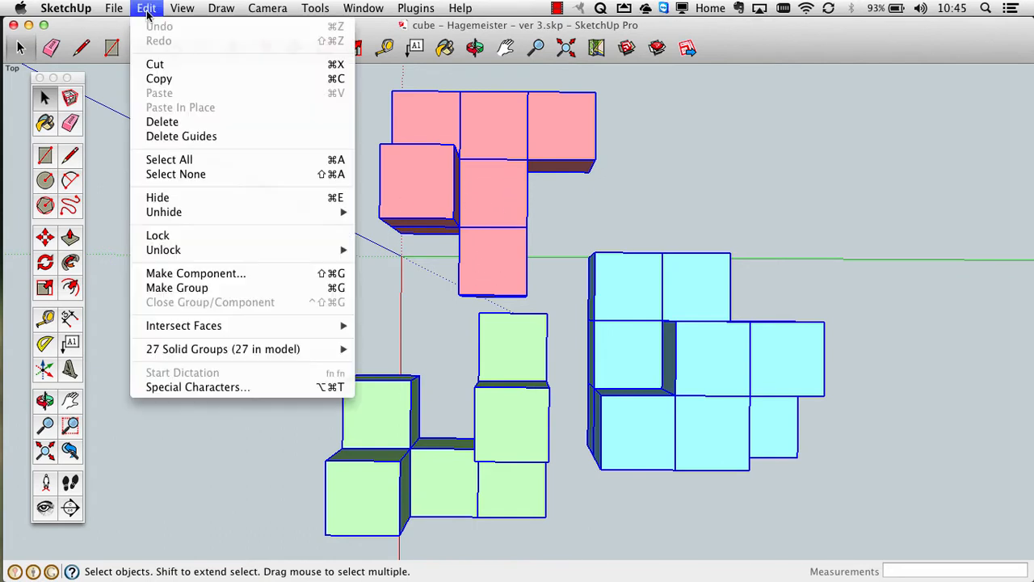
mouse_move(223, 349)
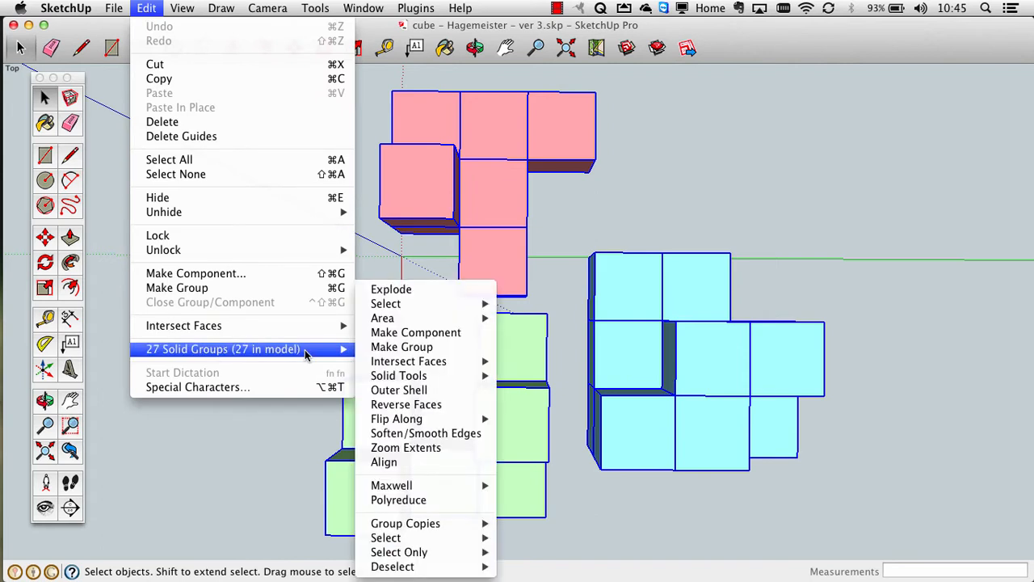
mouse_move(282, 356)
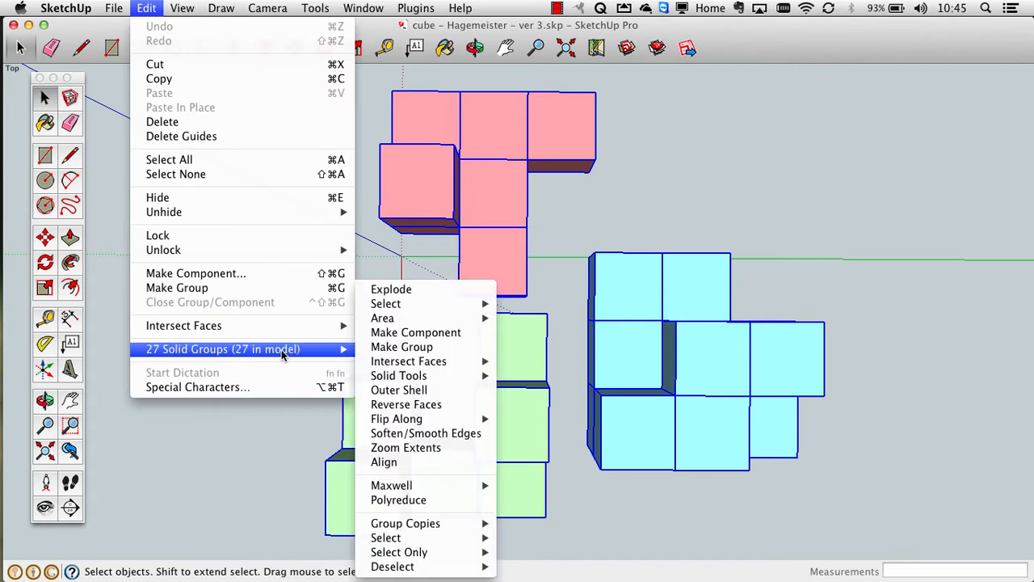
mouse_move(260, 349)
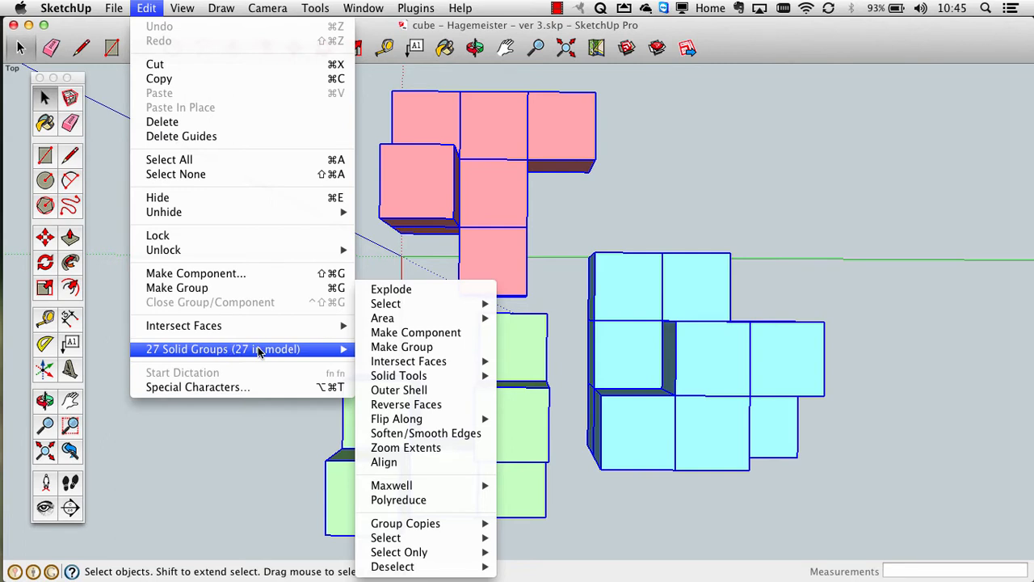
mouse_move(385, 304)
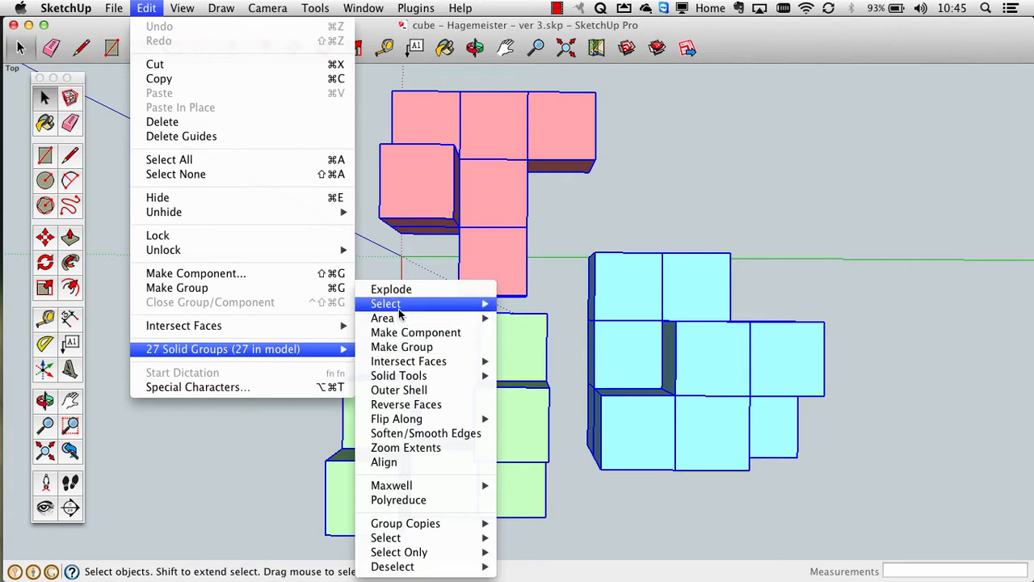
mouse_move(391, 289)
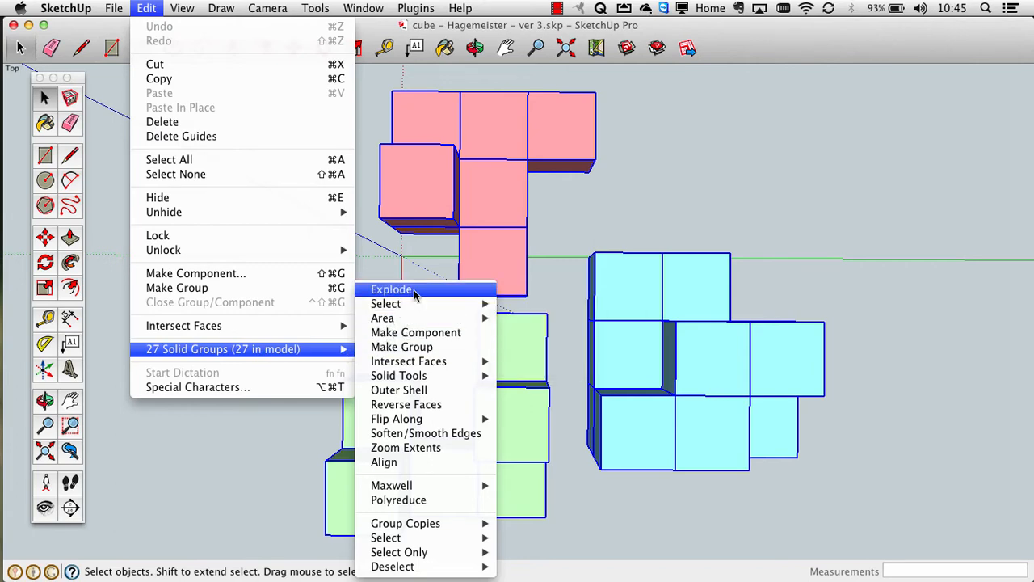
click(391, 289)
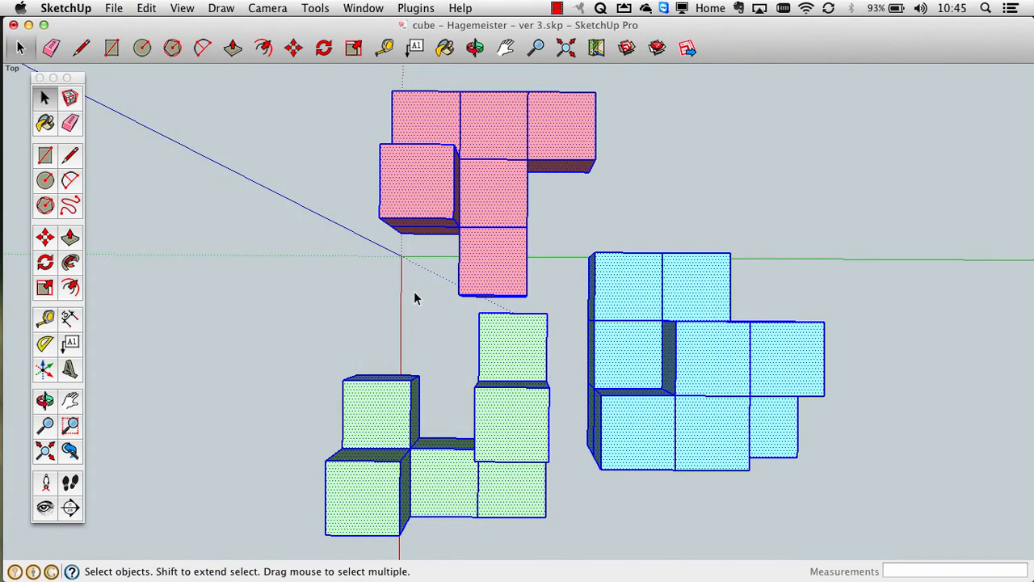
mouse_move(478, 255)
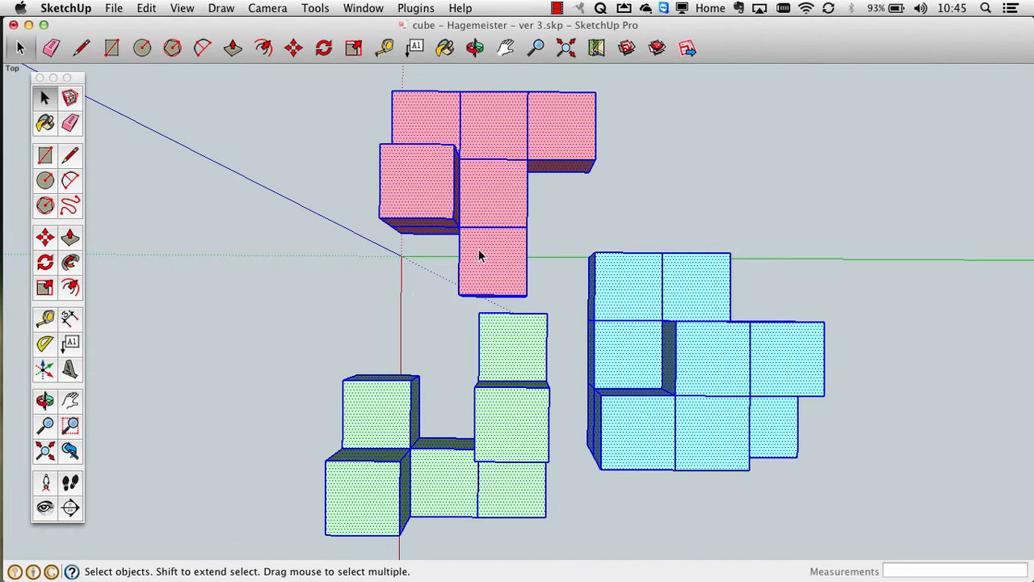
mouse_move(520, 331)
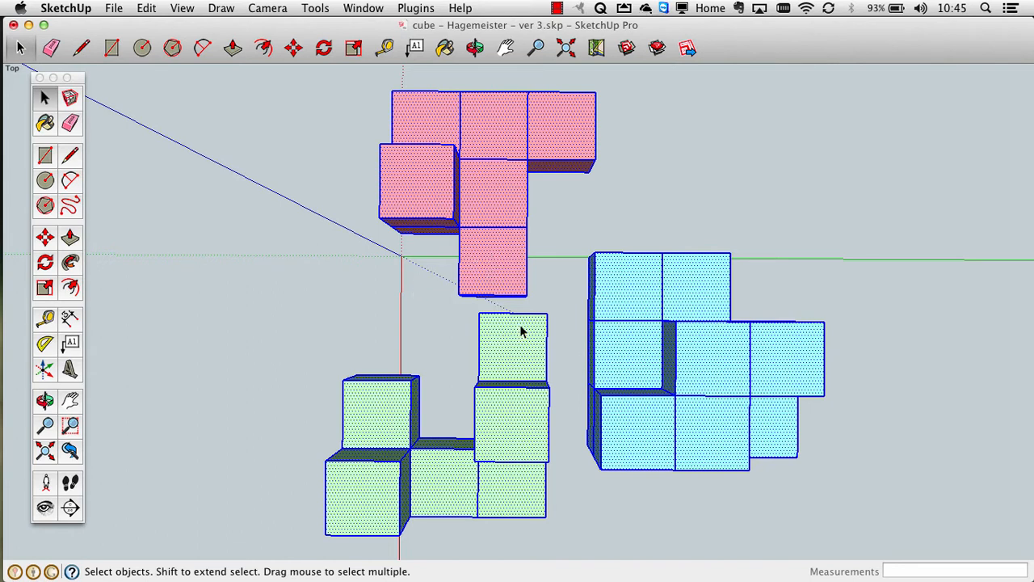
click(315, 330)
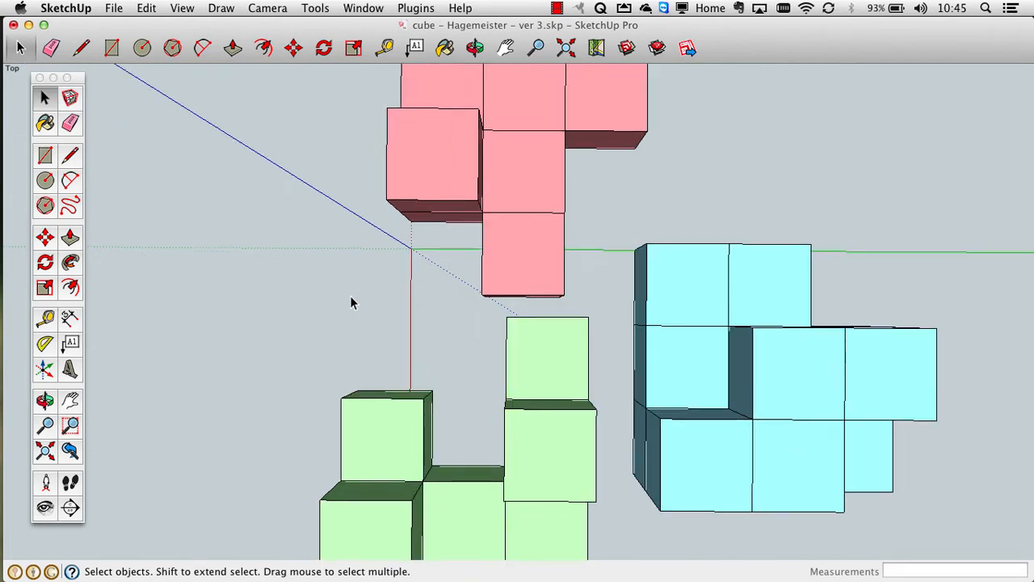
Save the exploded model as a new version 4 .skp file via Save As
click(113, 8)
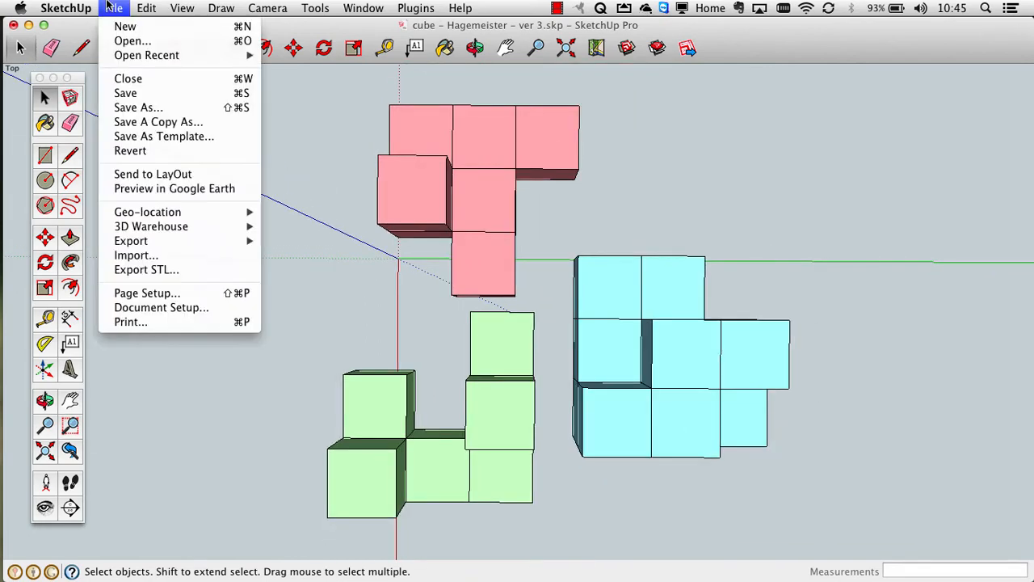
click(139, 106)
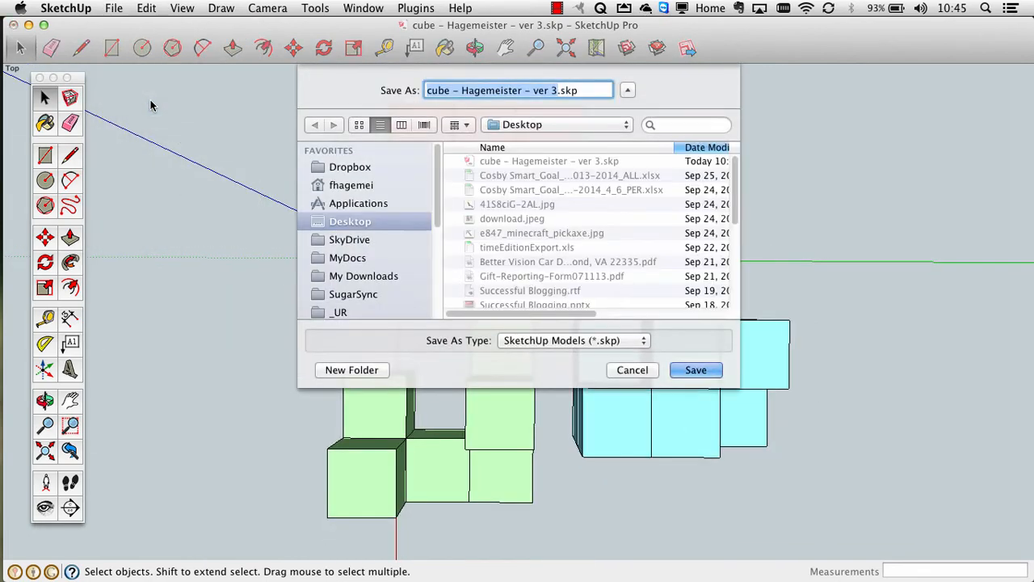
click(694, 368)
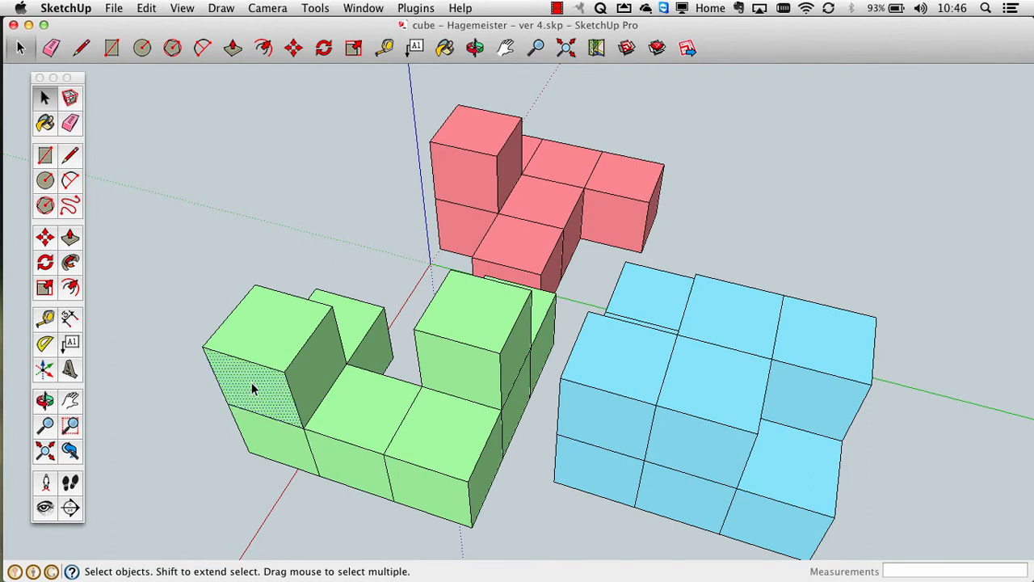
mouse_move(278, 443)
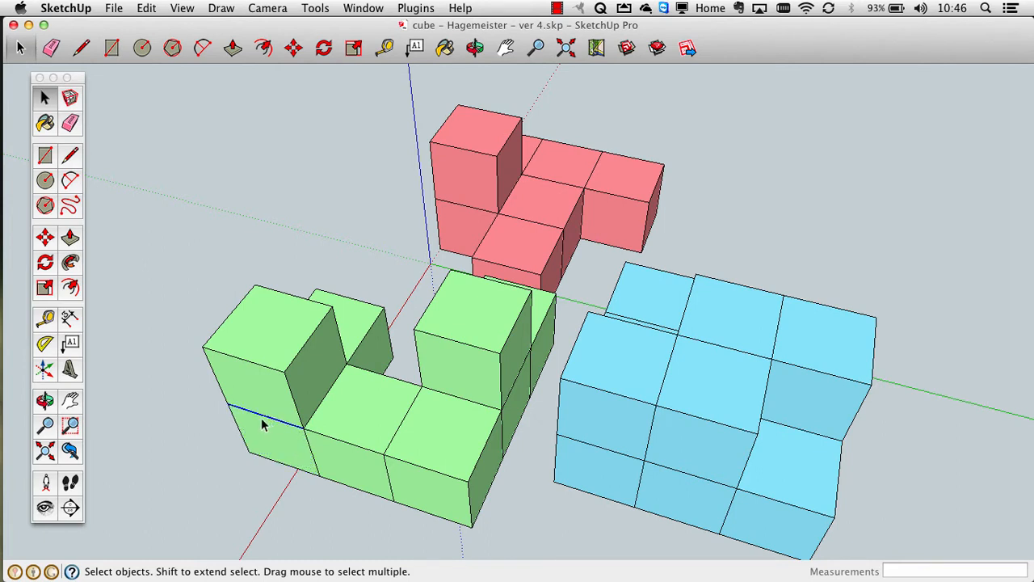
mouse_move(244, 449)
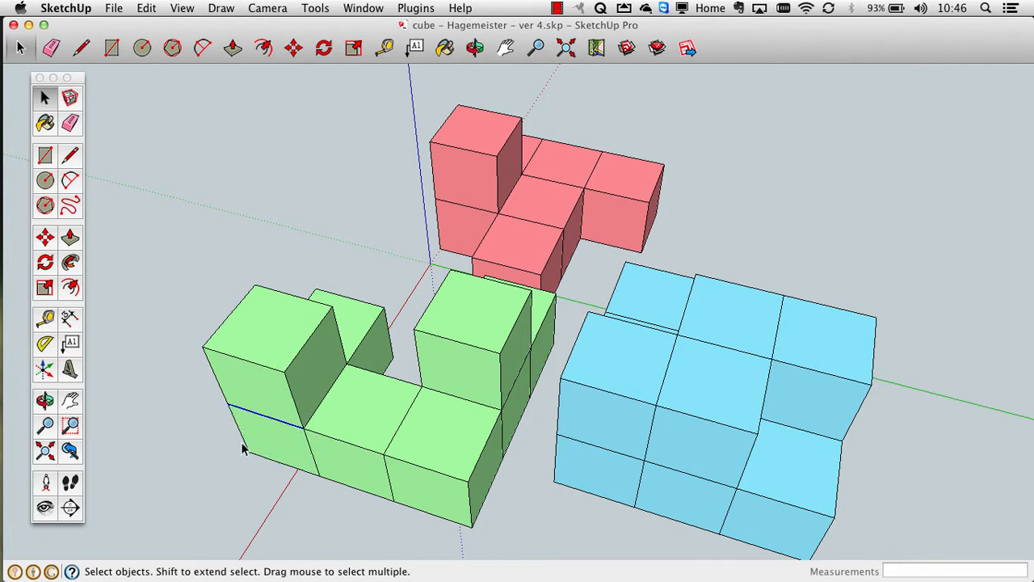
mouse_move(278, 453)
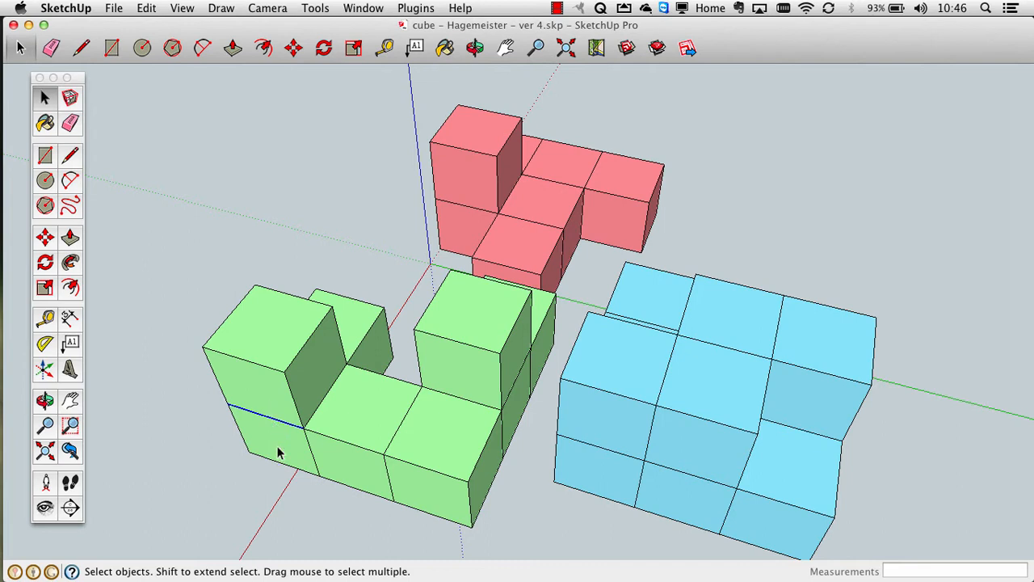
mouse_move(278, 435)
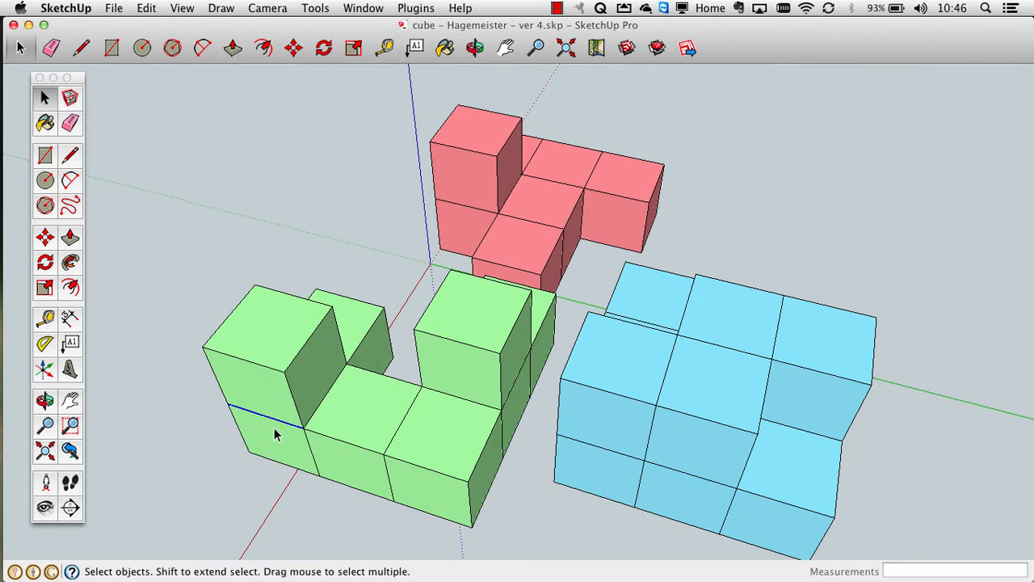
mouse_move(285, 430)
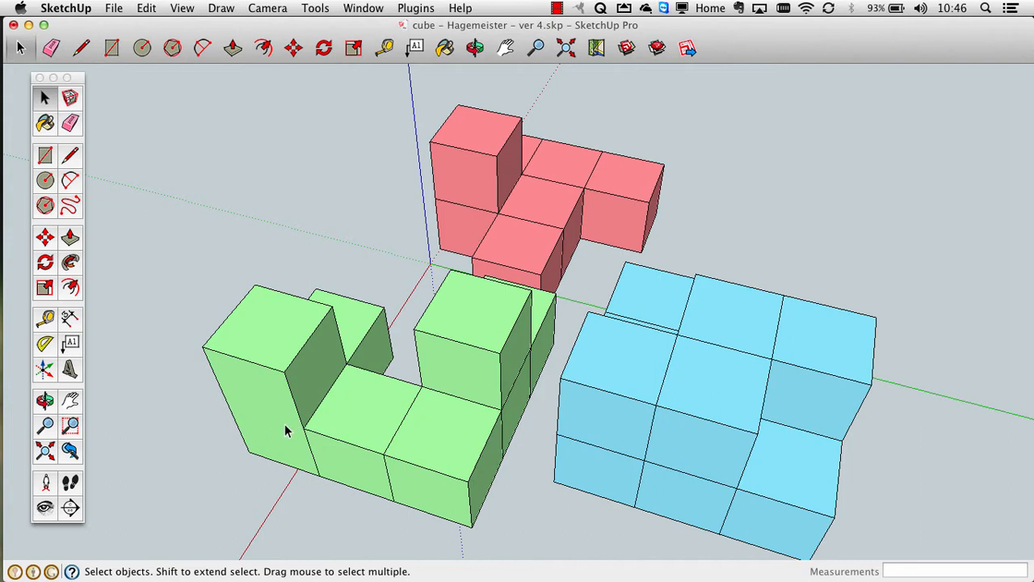
mouse_move(235, 407)
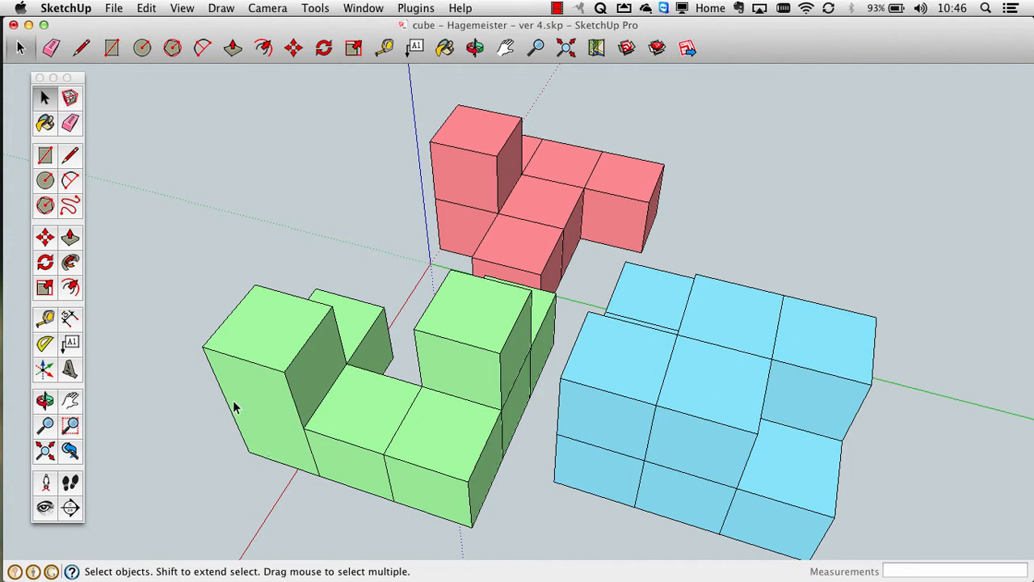
mouse_move(278, 449)
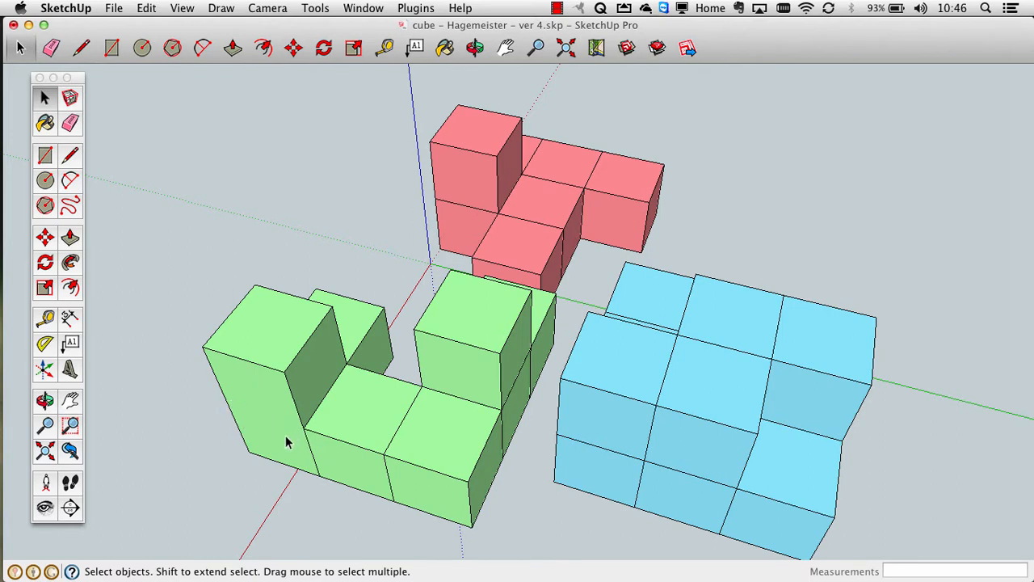
mouse_move(273, 411)
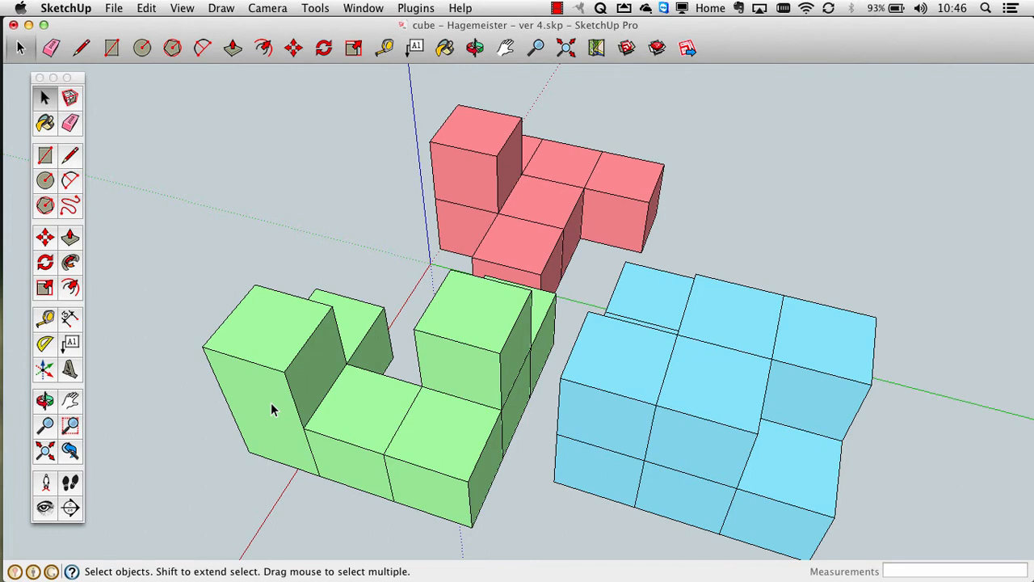
mouse_move(285, 424)
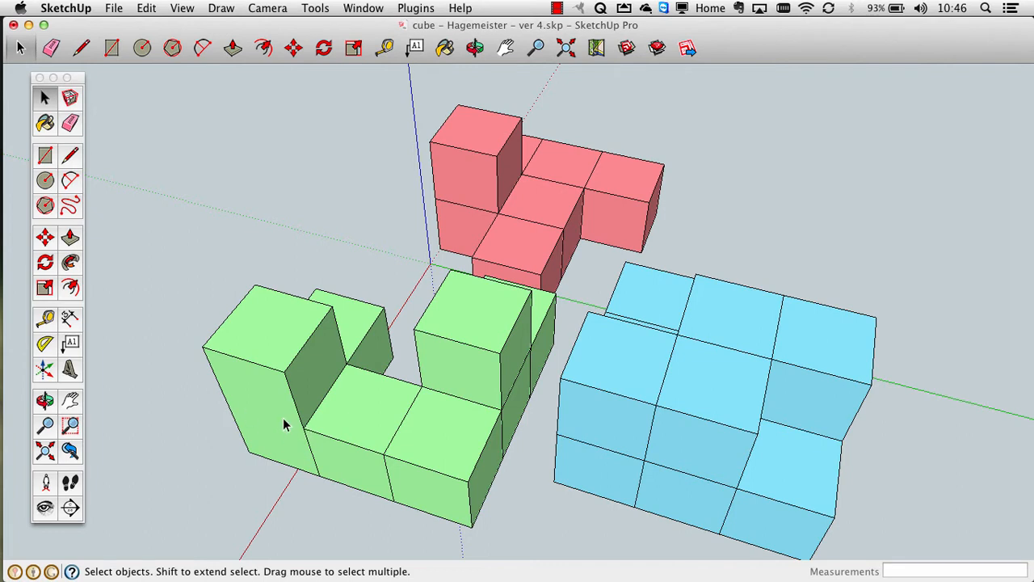
Use the Edit menu to undo the erase on the green piece's front seam
click(146, 8)
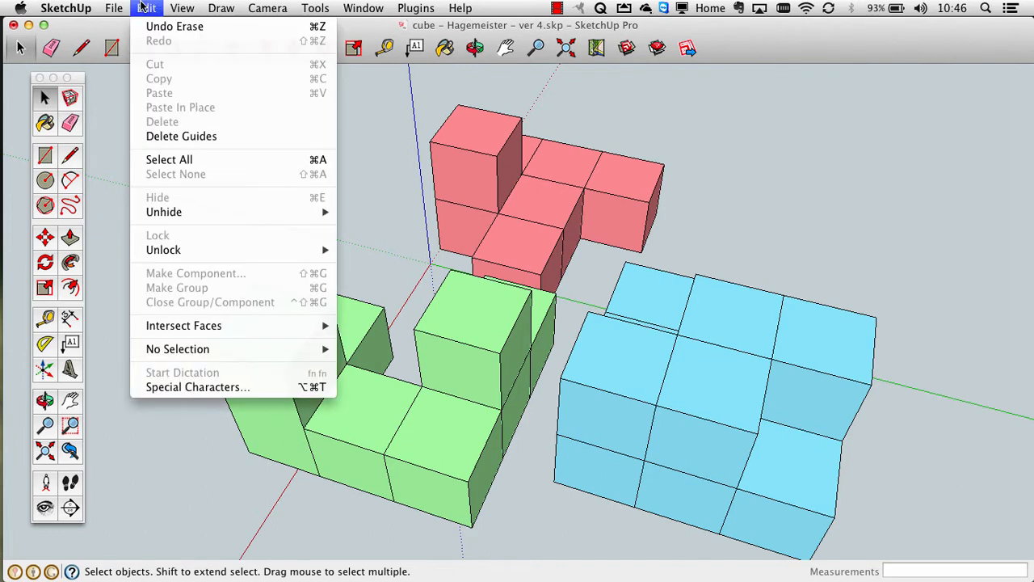
mouse_move(174, 25)
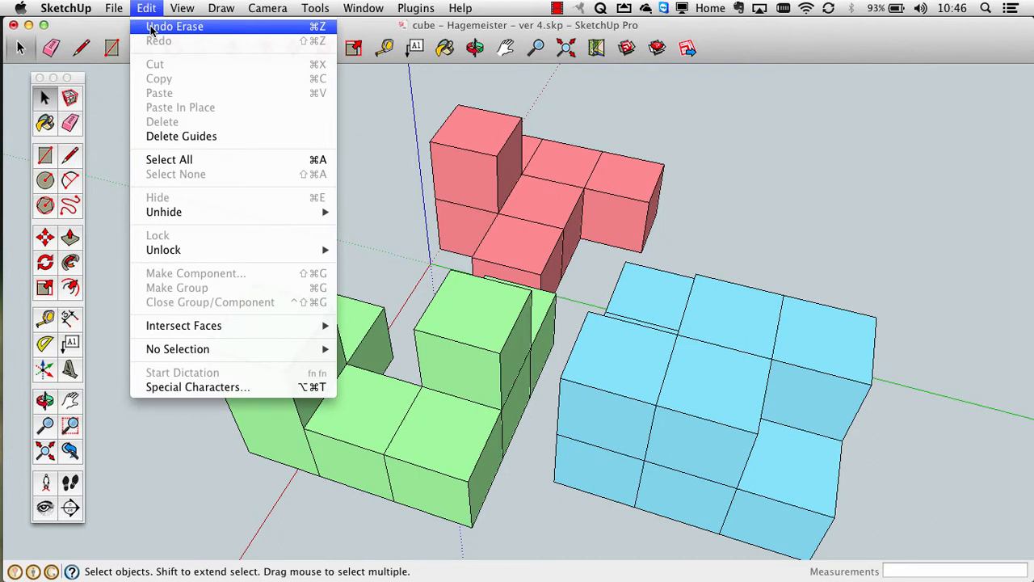
mouse_move(116, 121)
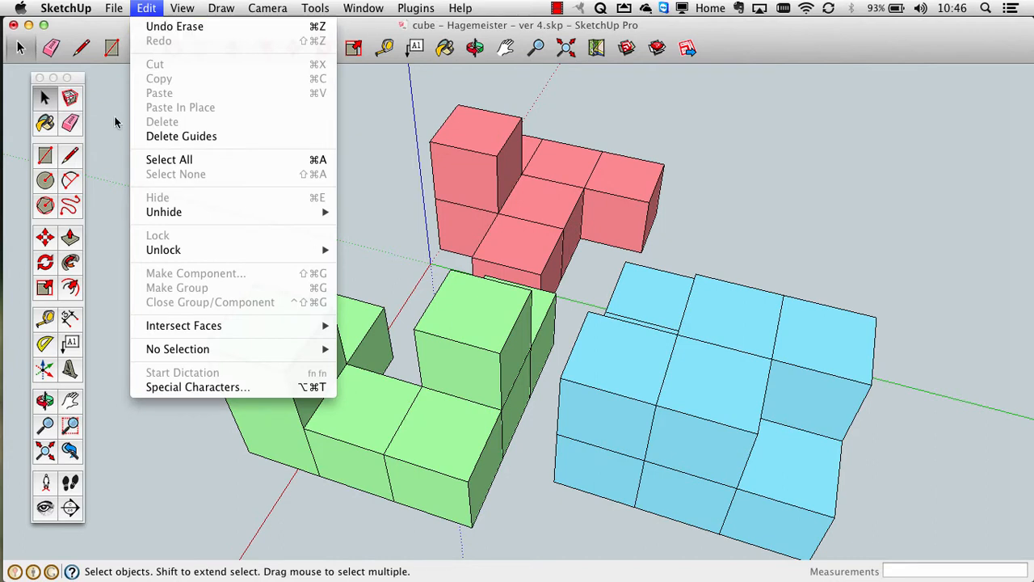
click(278, 436)
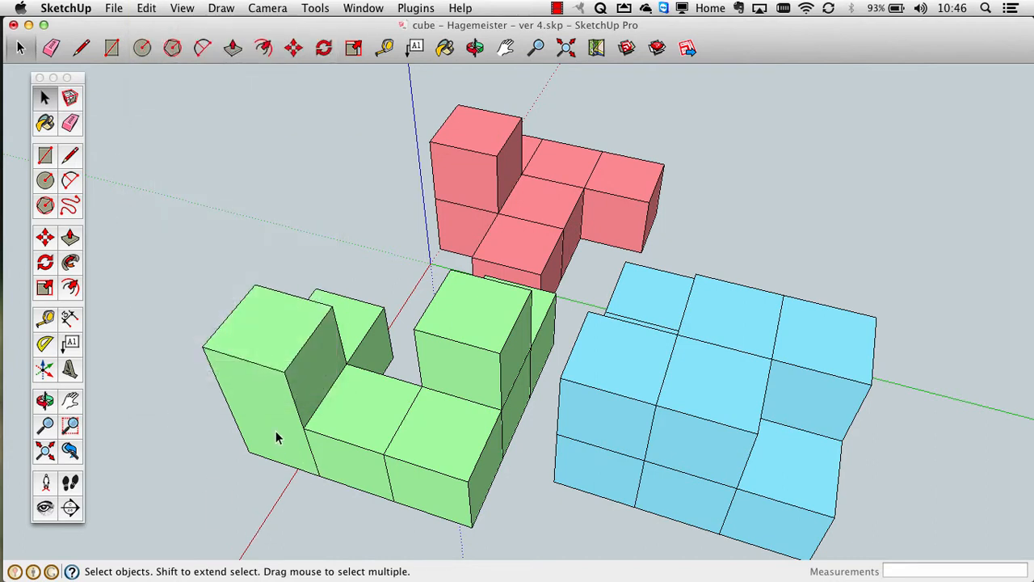
mouse_move(262, 404)
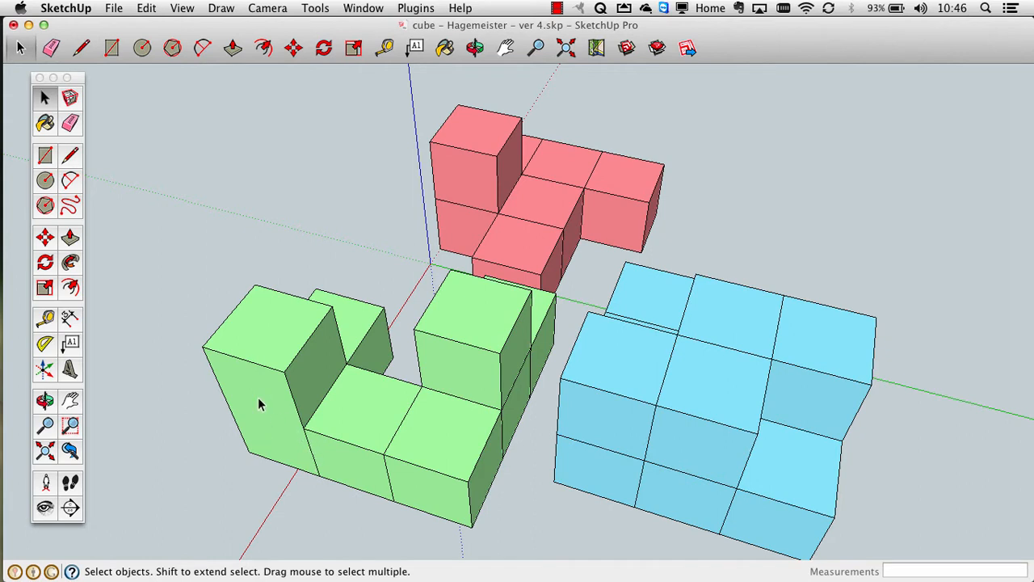
mouse_move(300, 444)
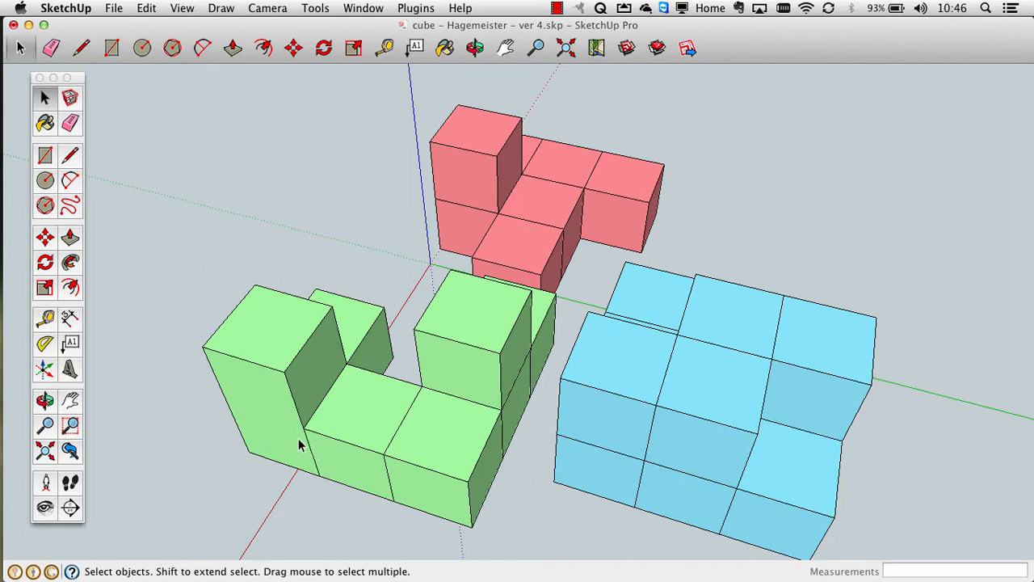
mouse_move(323, 460)
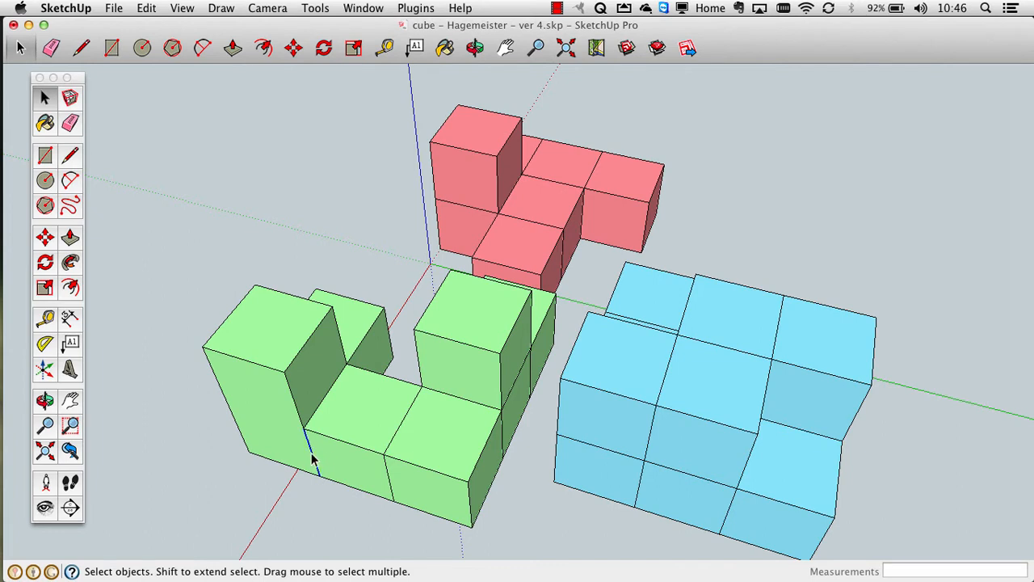
mouse_move(391, 482)
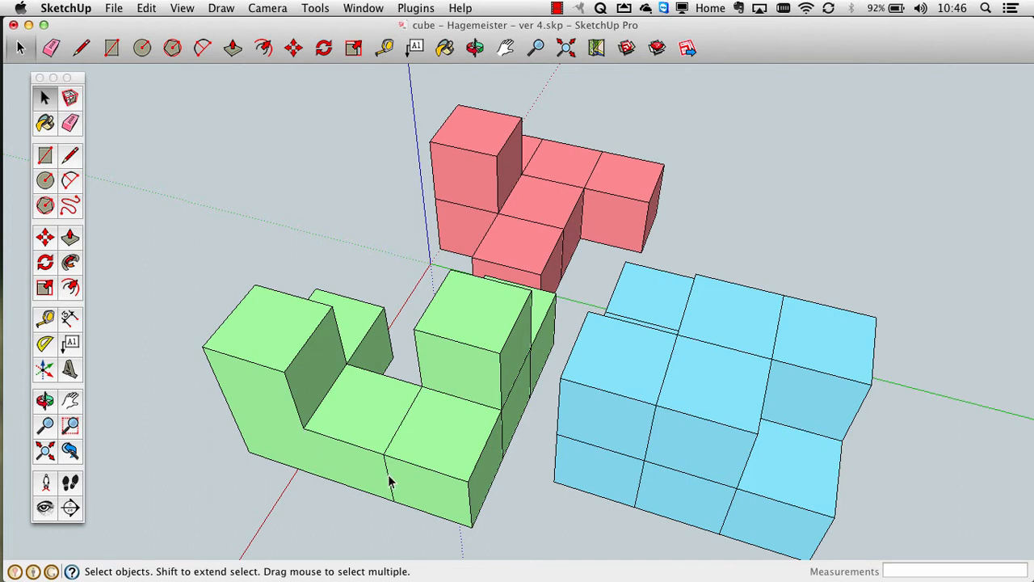
mouse_move(420, 416)
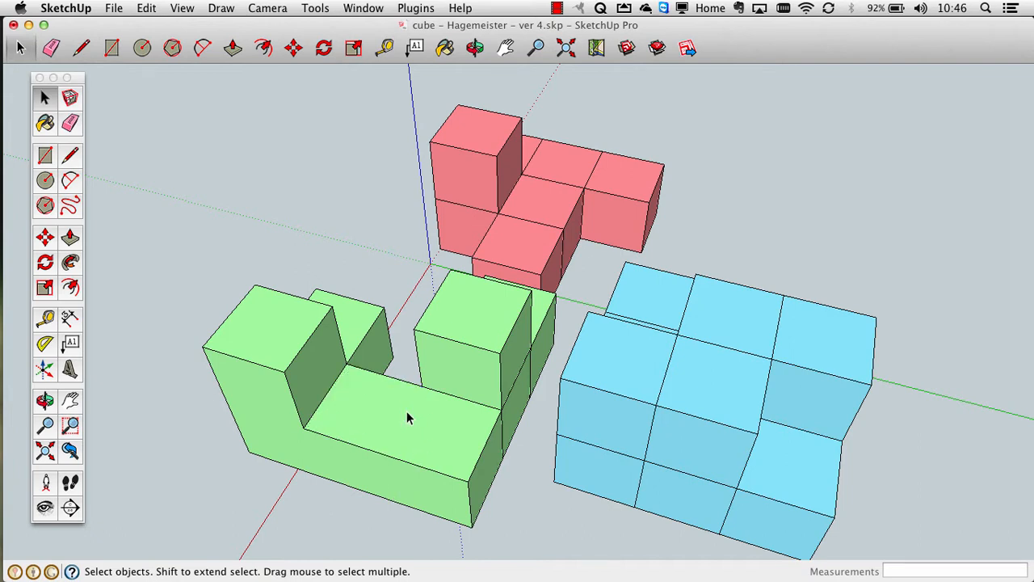
mouse_move(601, 459)
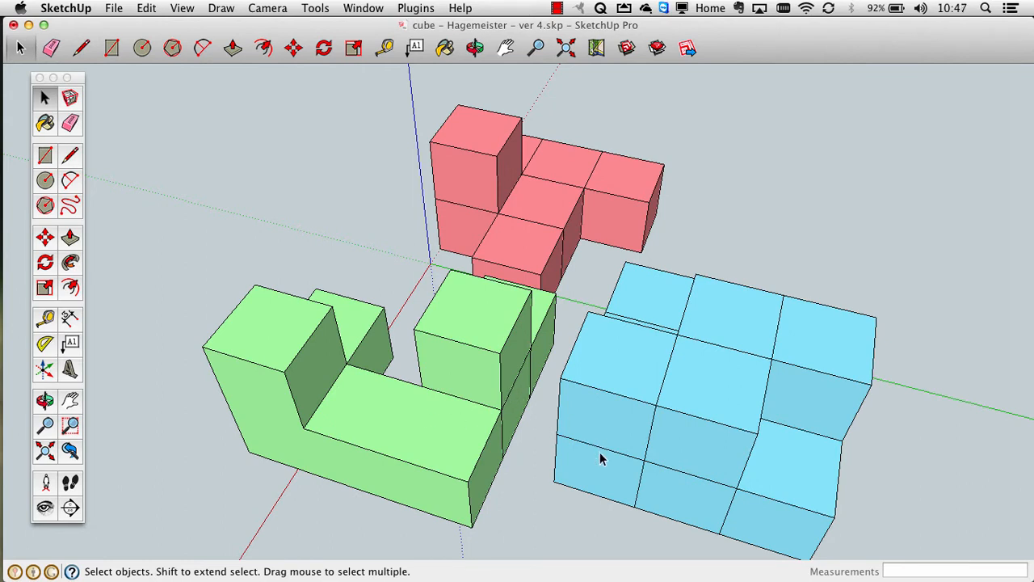
mouse_move(617, 462)
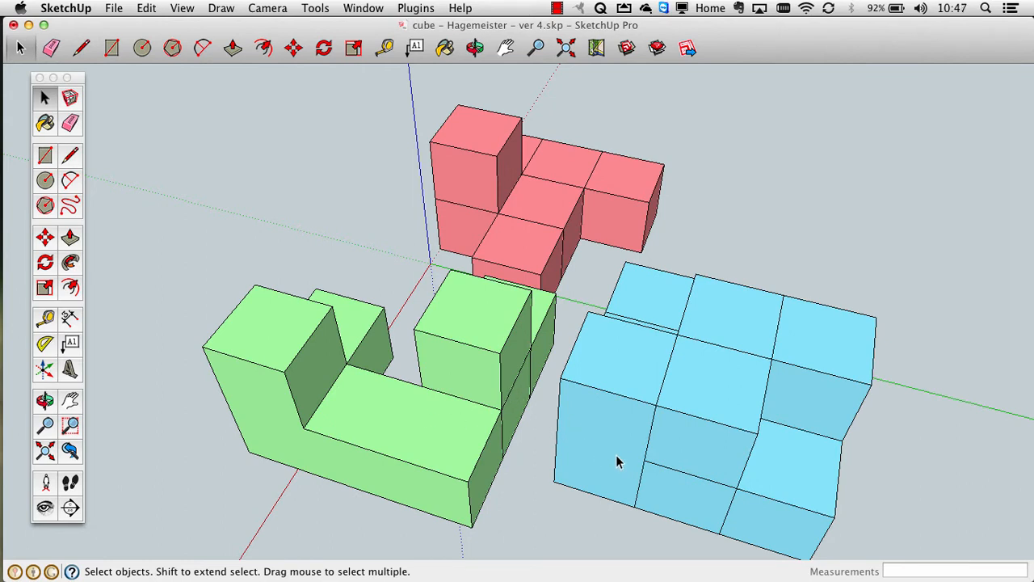
mouse_move(638, 453)
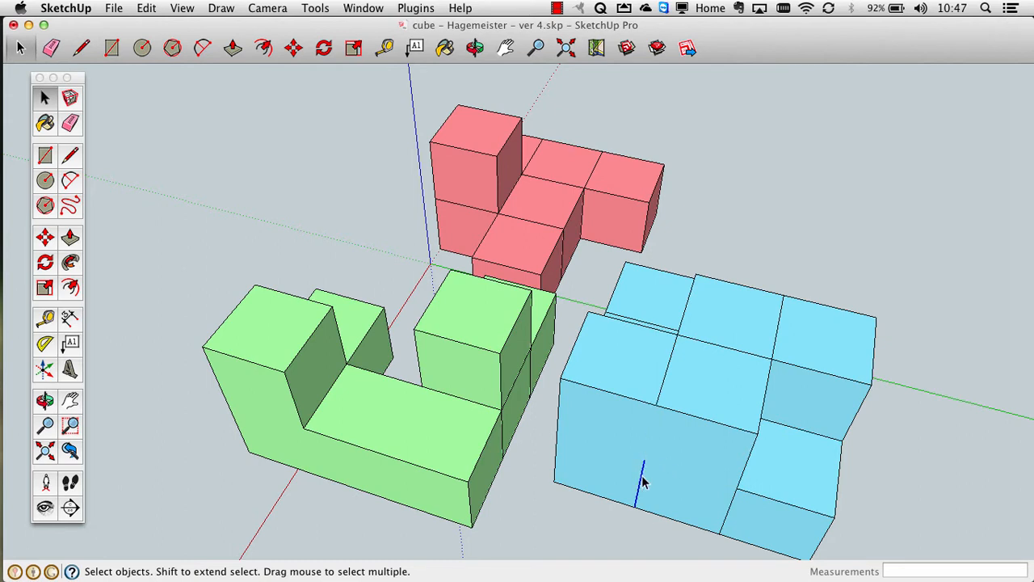
mouse_move(675, 356)
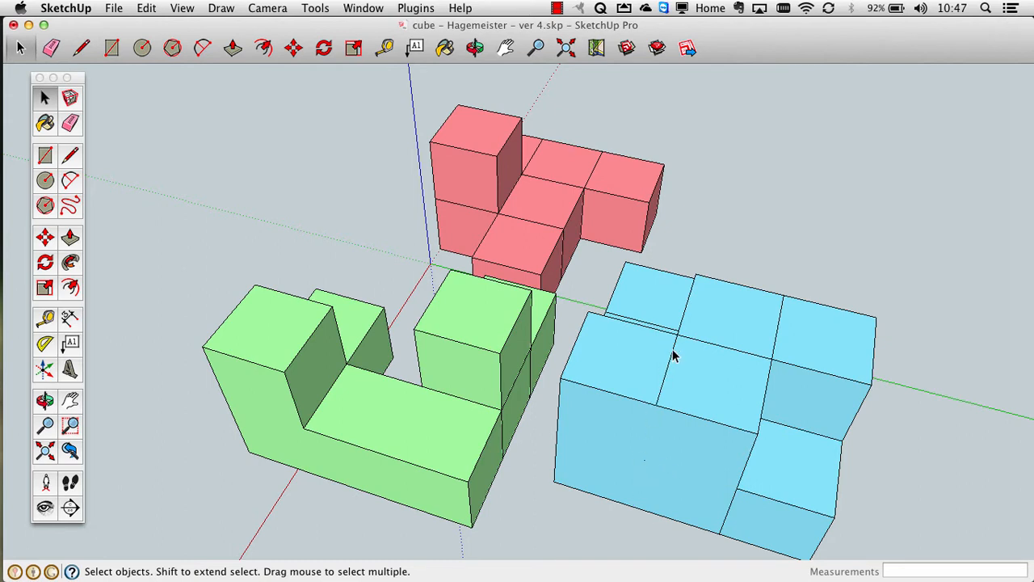
Select and erase the dividing seams on the blue piece's top face
click(727, 320)
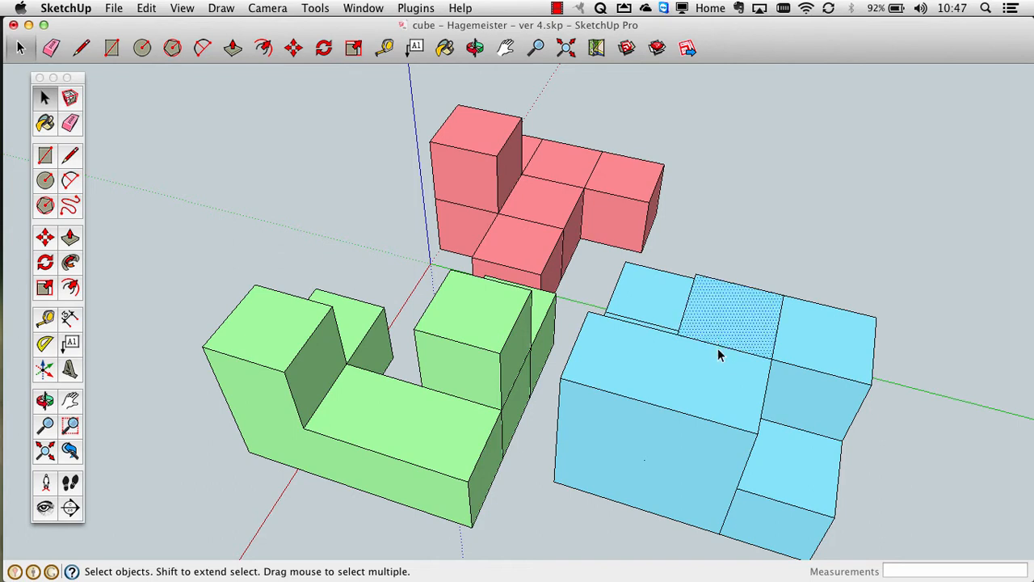
mouse_move(543, 179)
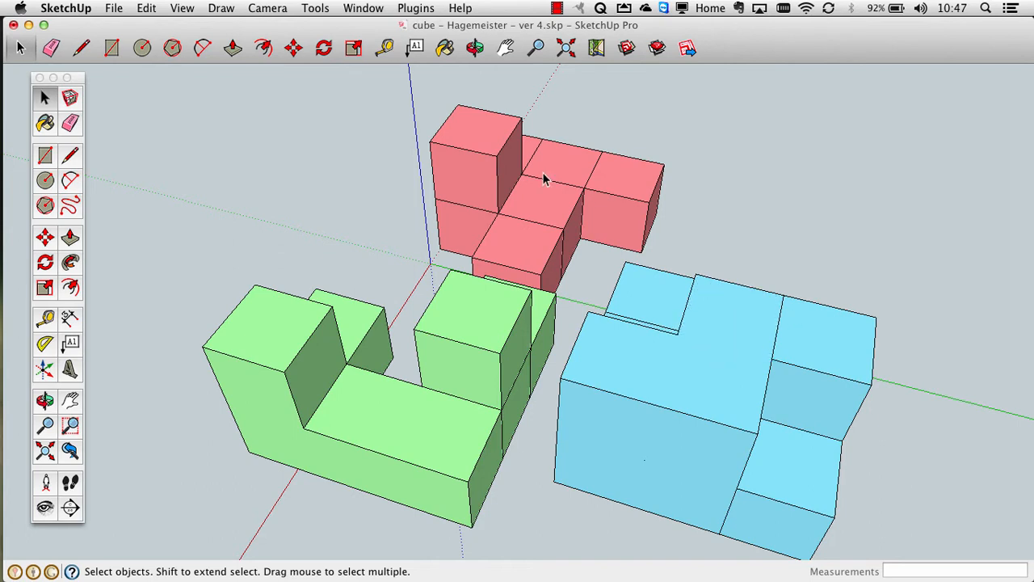
click(536, 207)
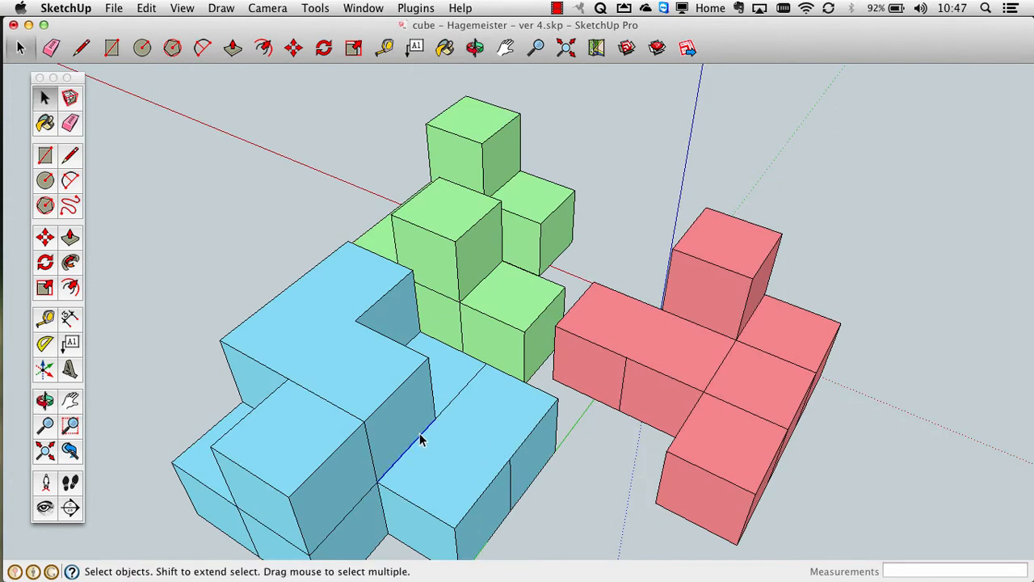
mouse_move(449, 400)
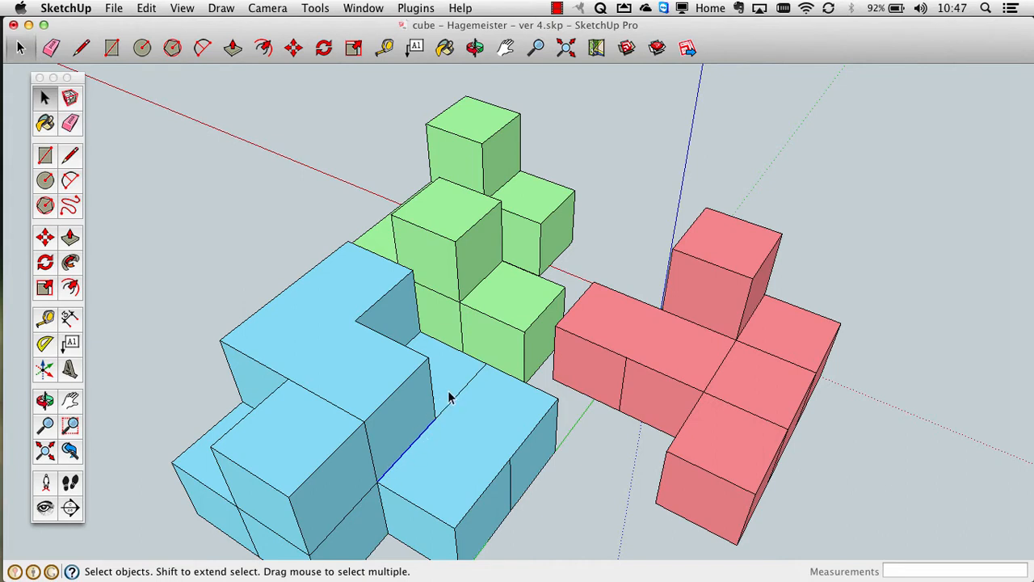
mouse_move(403, 407)
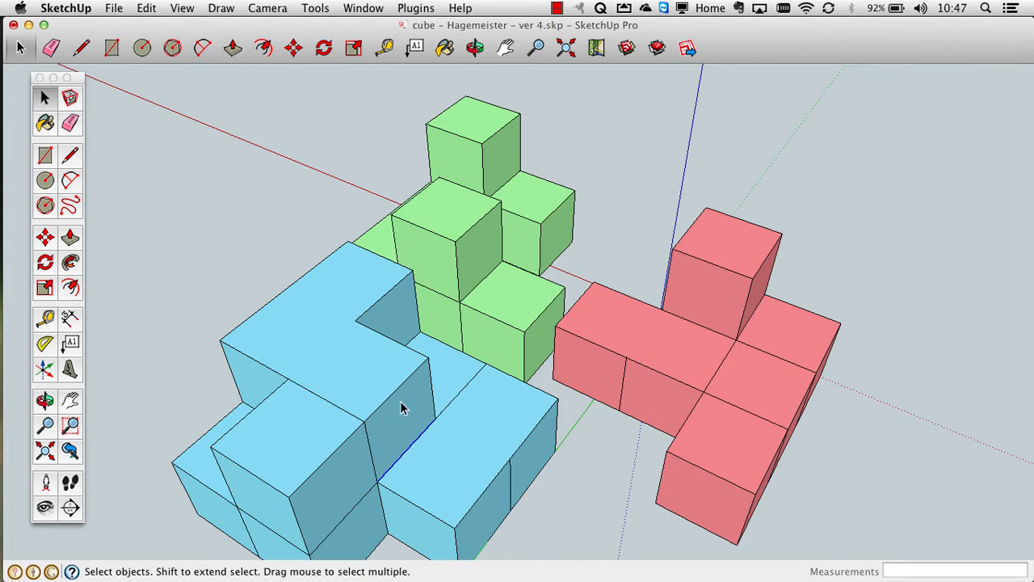
mouse_move(412, 423)
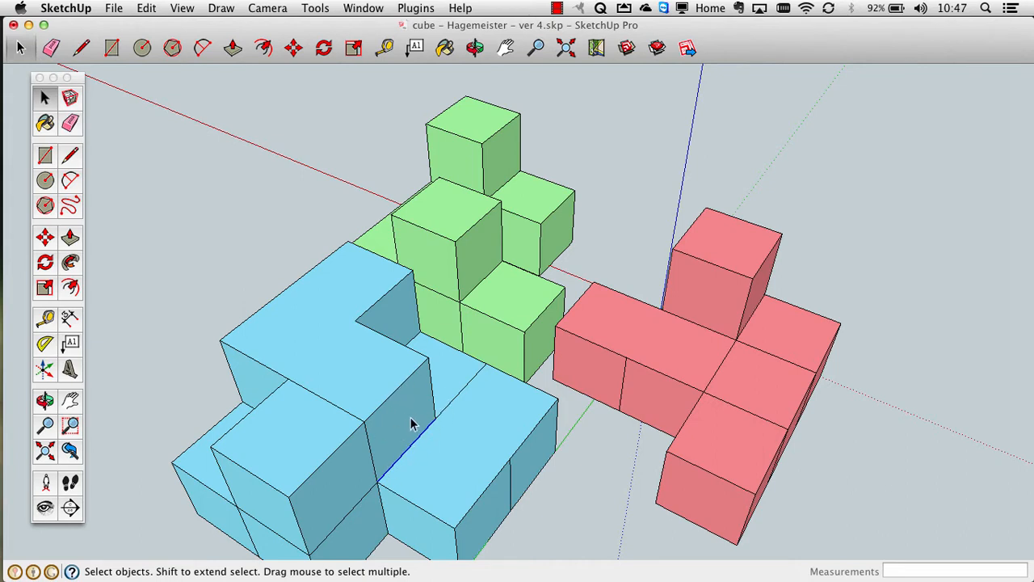
mouse_move(433, 459)
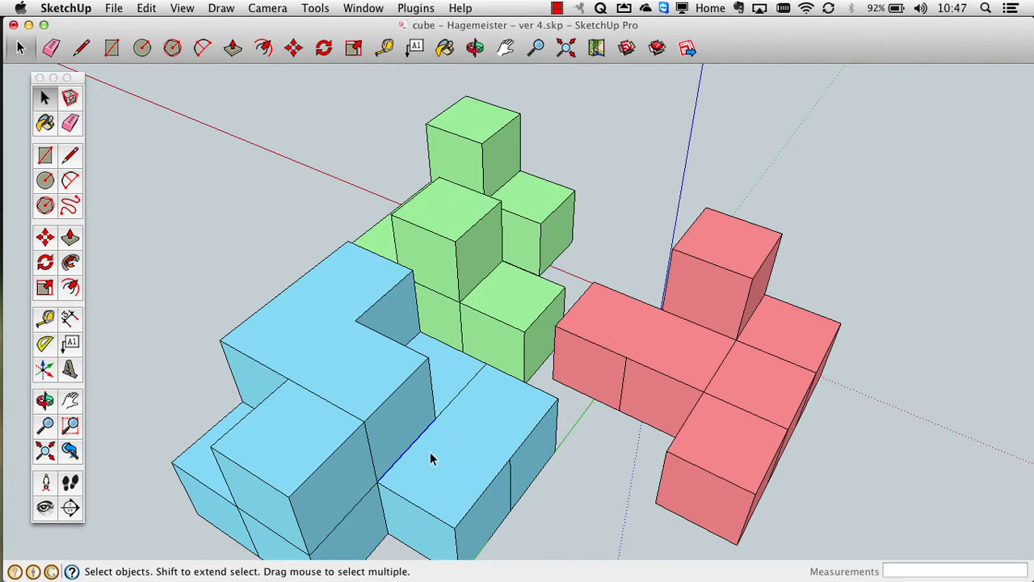
mouse_move(433, 433)
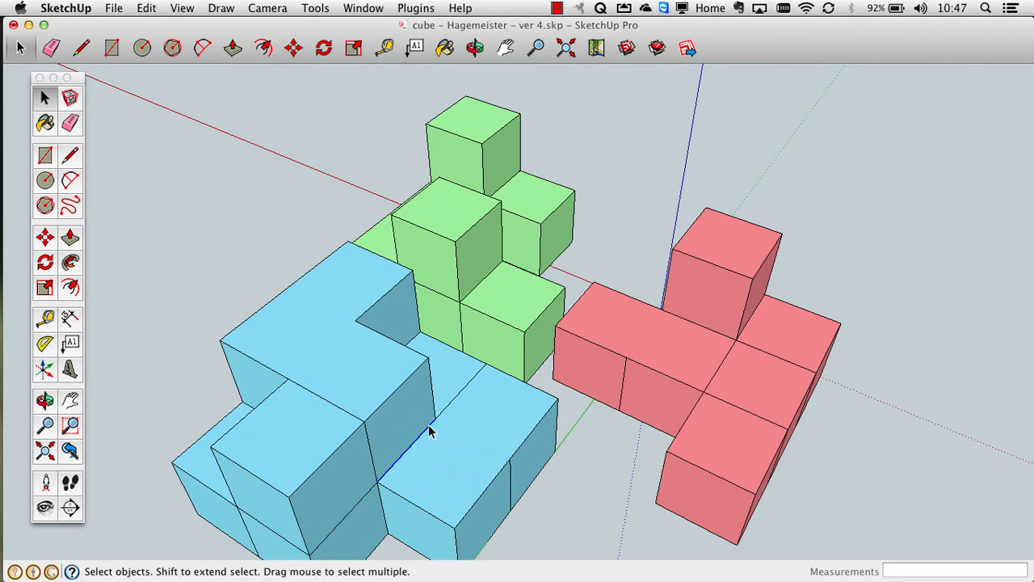
mouse_move(413, 456)
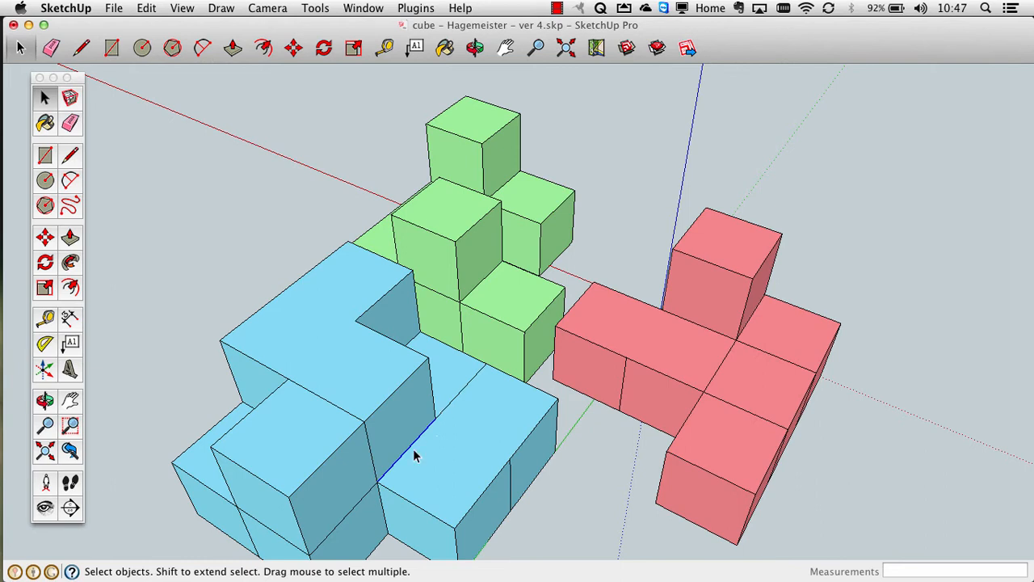
Select the inner face on the blue piece near the green piece for seam cleanup
click(465, 371)
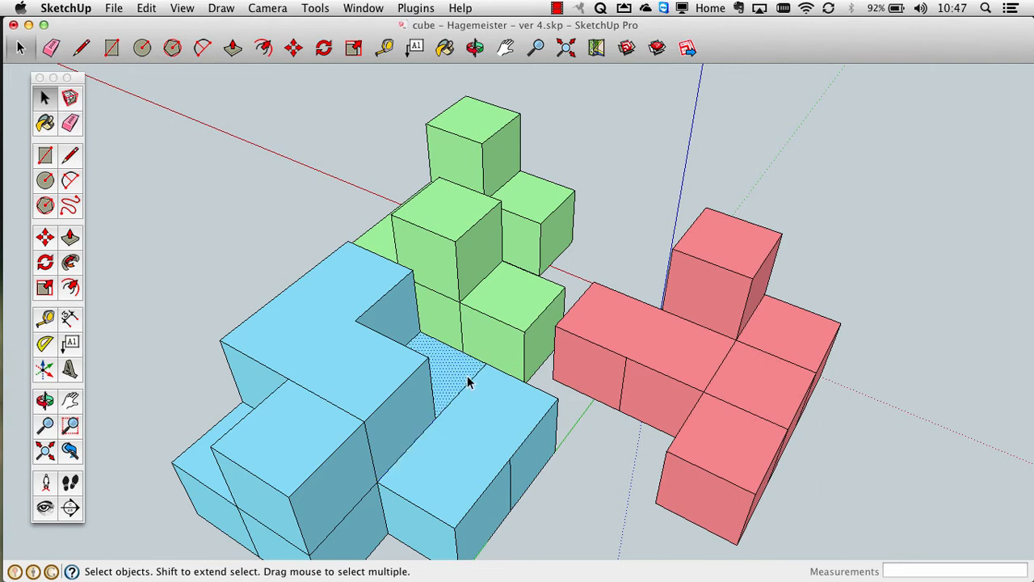
mouse_move(471, 388)
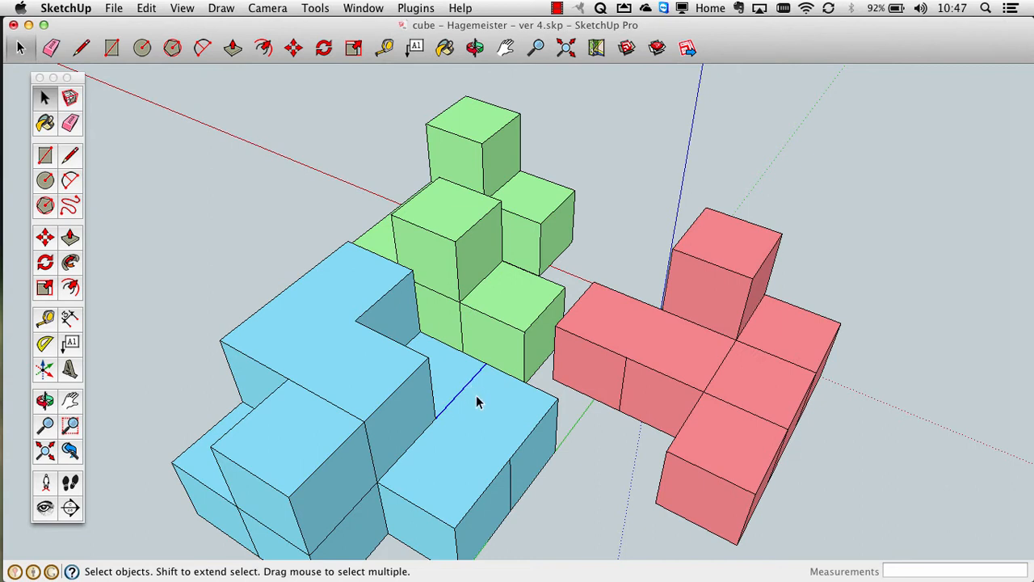
mouse_move(459, 378)
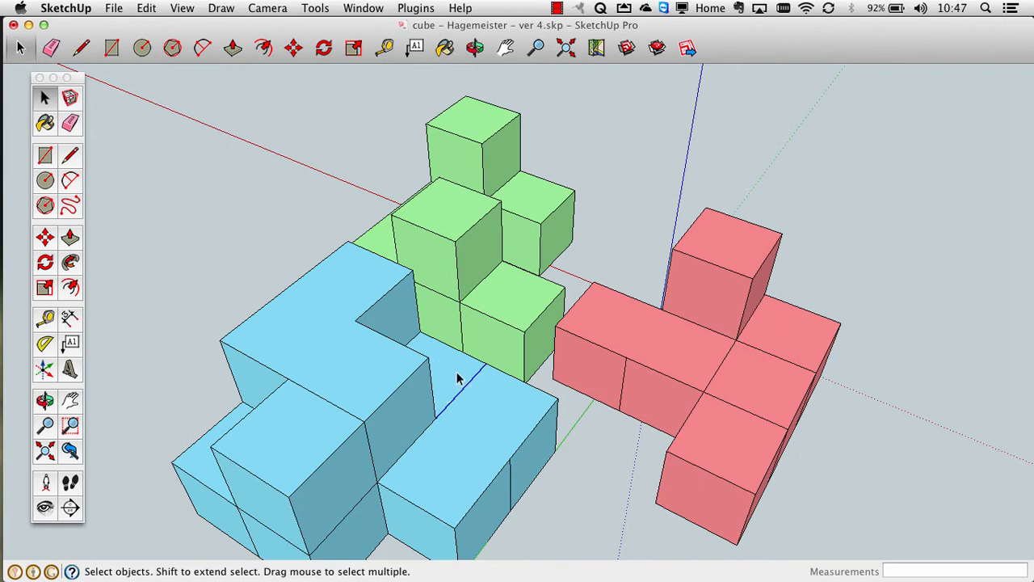
mouse_move(495, 400)
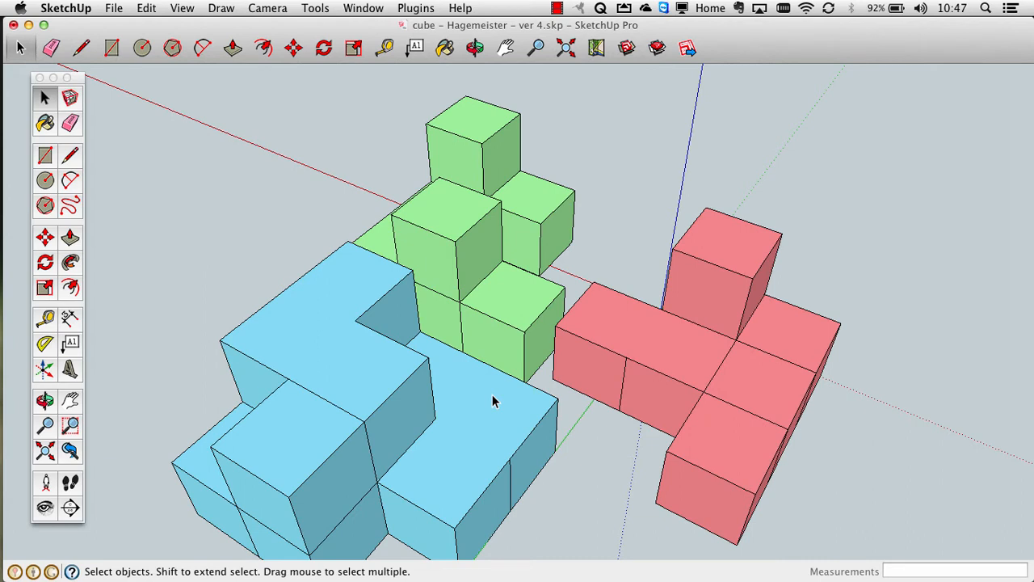
mouse_move(525, 397)
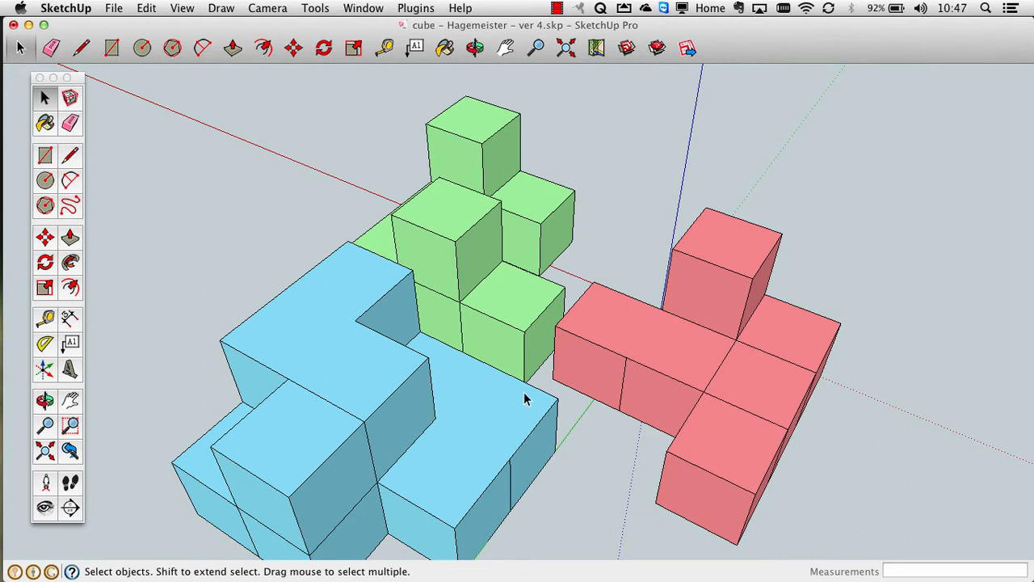
mouse_move(429, 355)
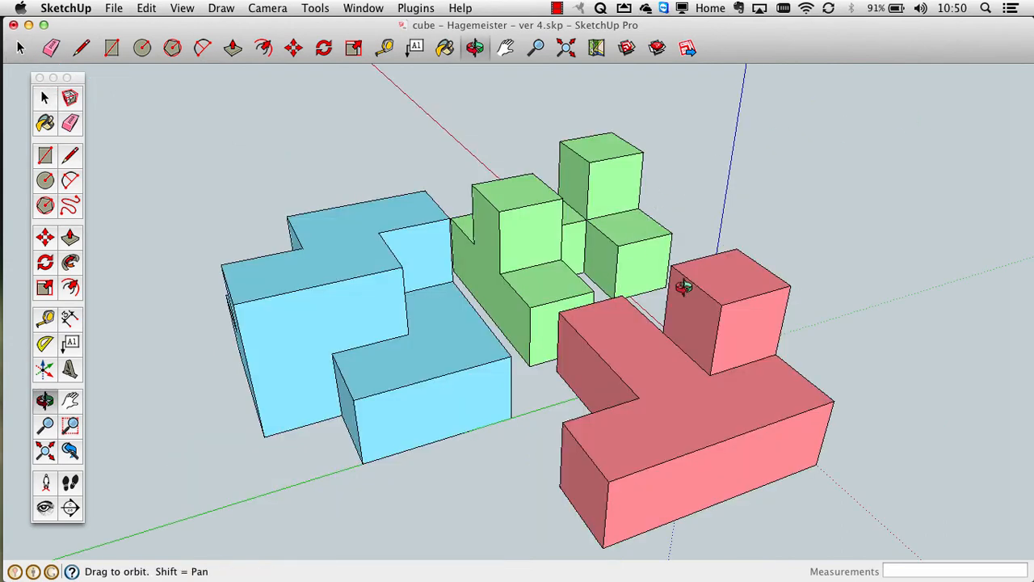
mouse_move(762, 226)
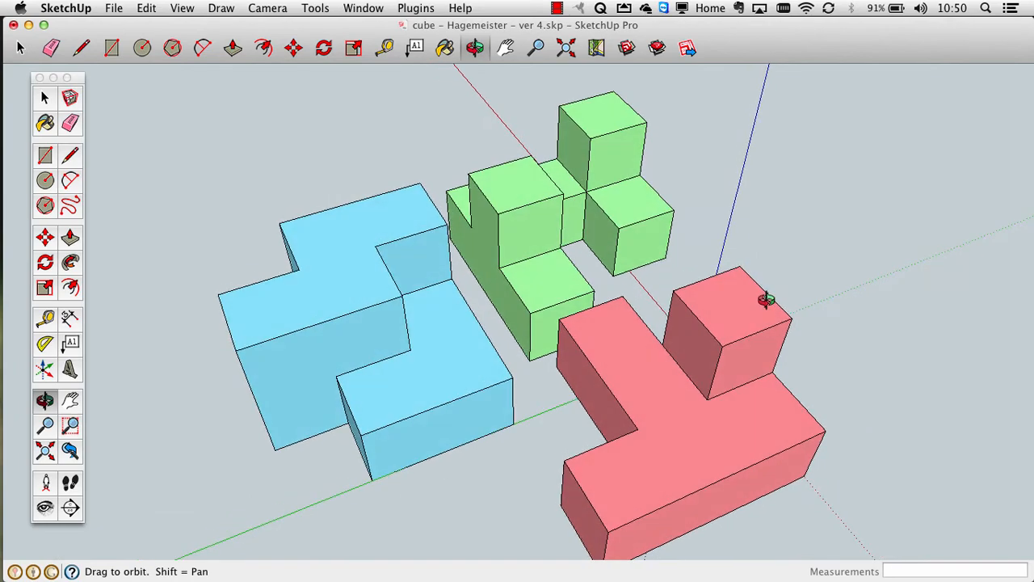
drag(762, 299, 643, 294)
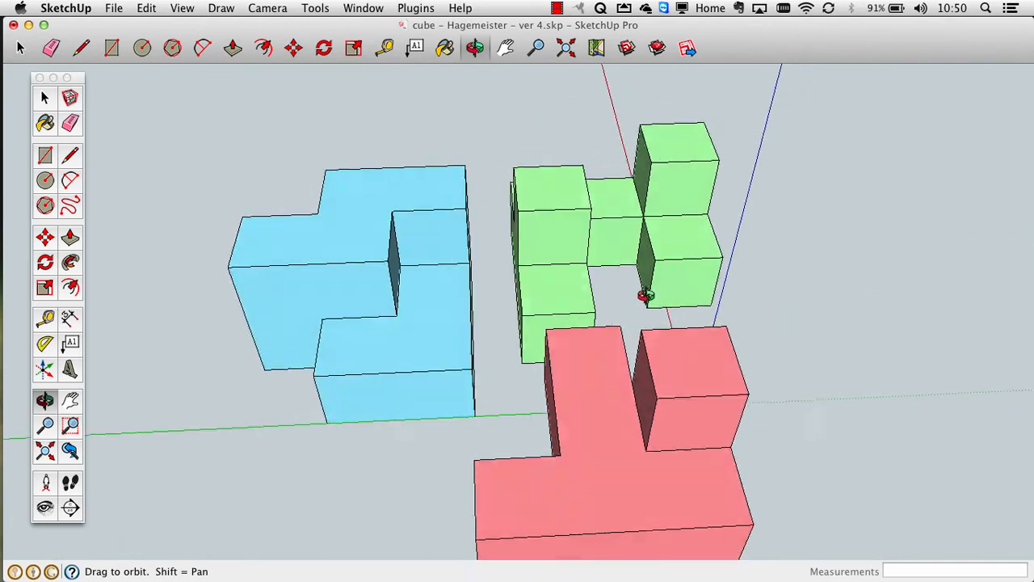
drag(643, 294, 504, 313)
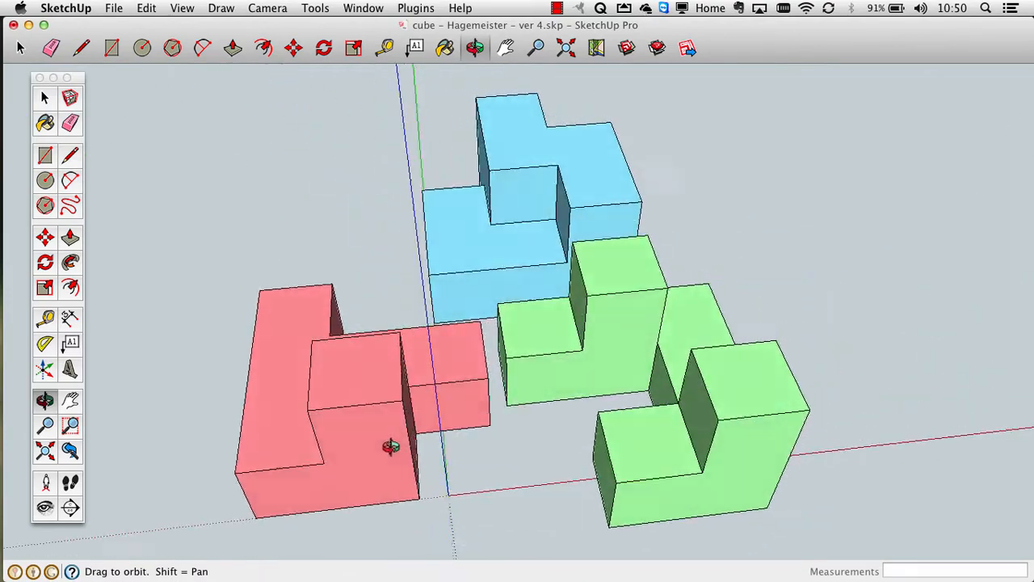
drag(391, 446, 431, 265)
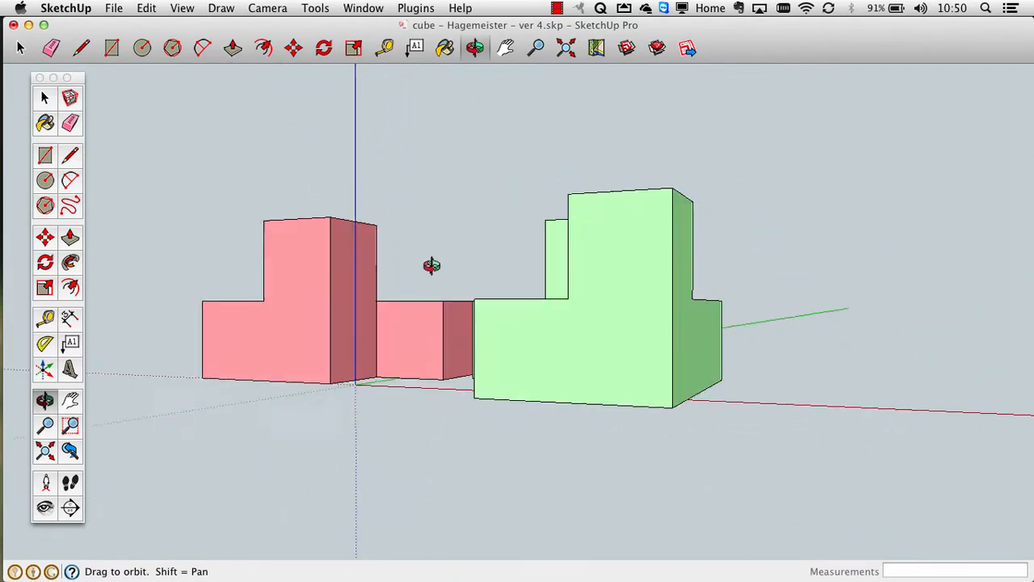
drag(432, 265, 549, 289)
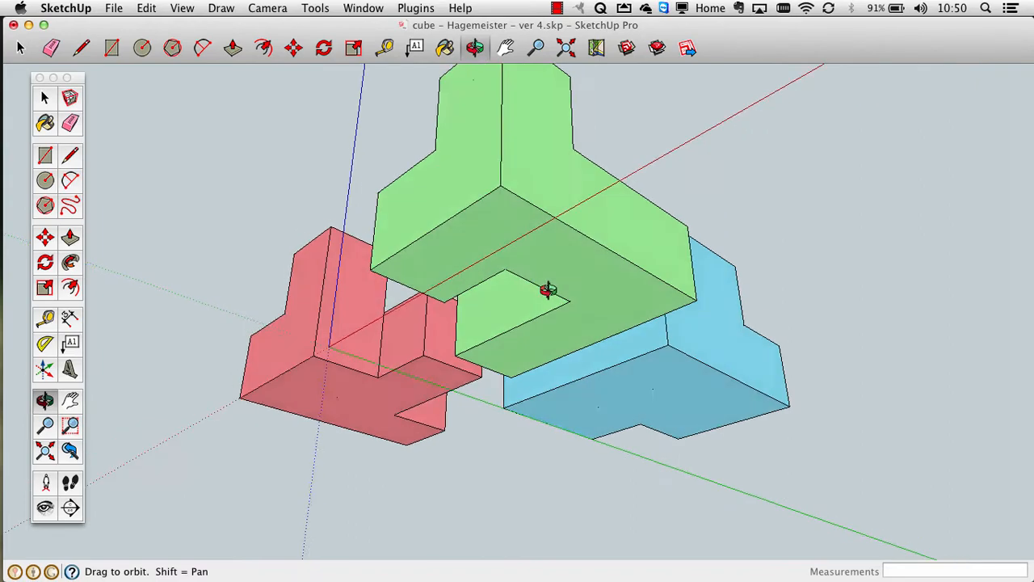
drag(550, 289, 637, 378)
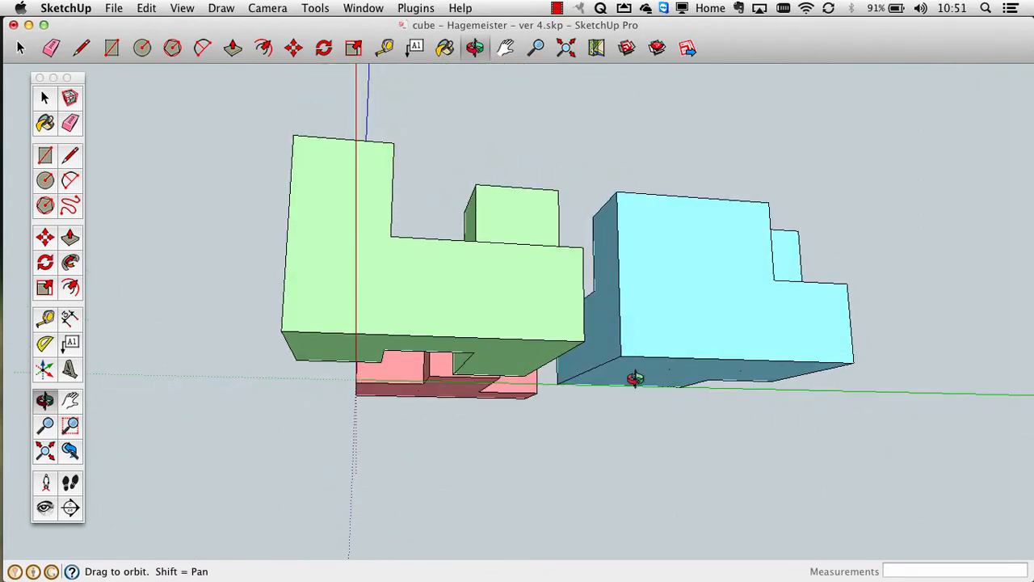
drag(637, 378, 493, 428)
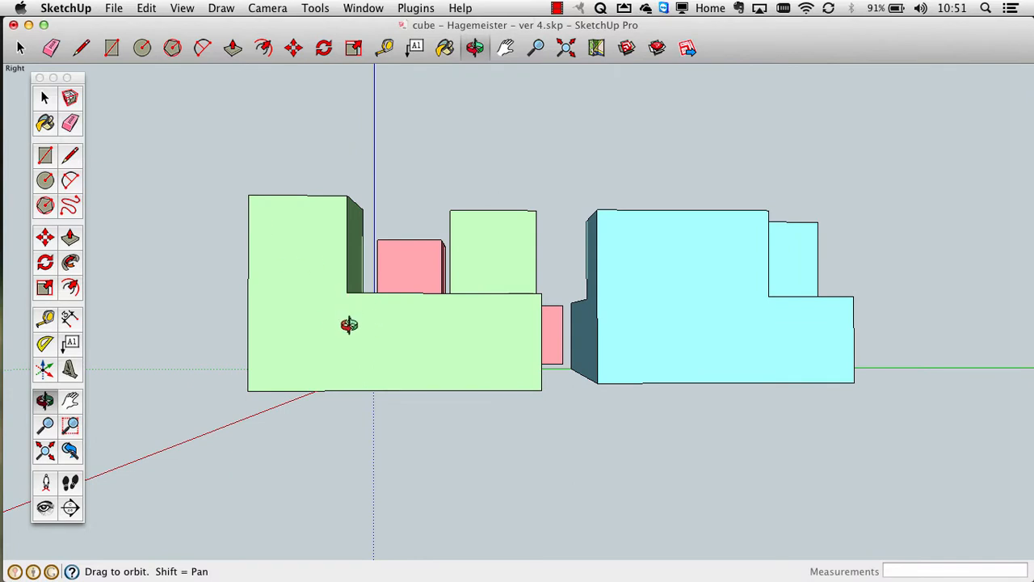
mouse_move(430, 323)
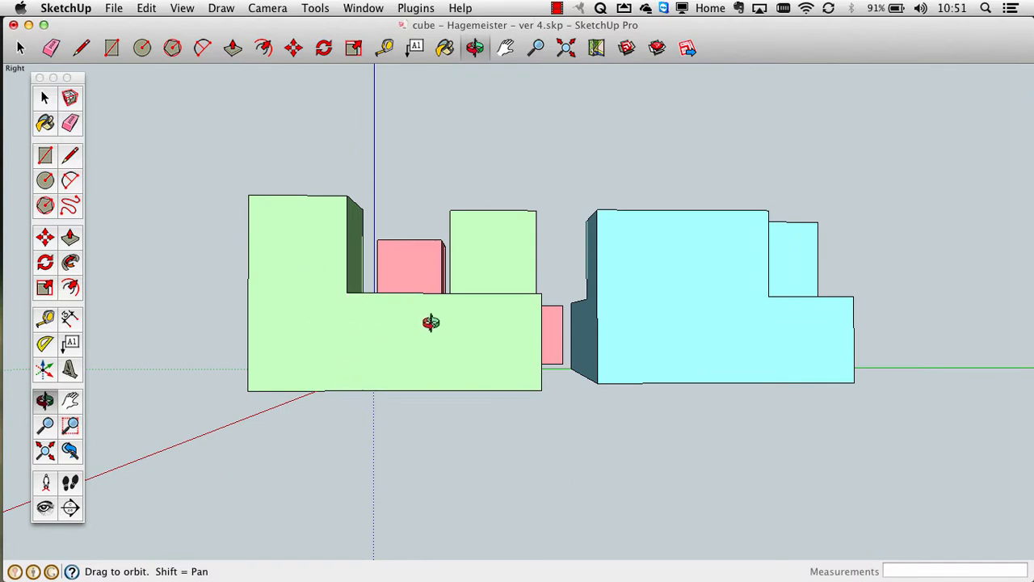
mouse_move(417, 352)
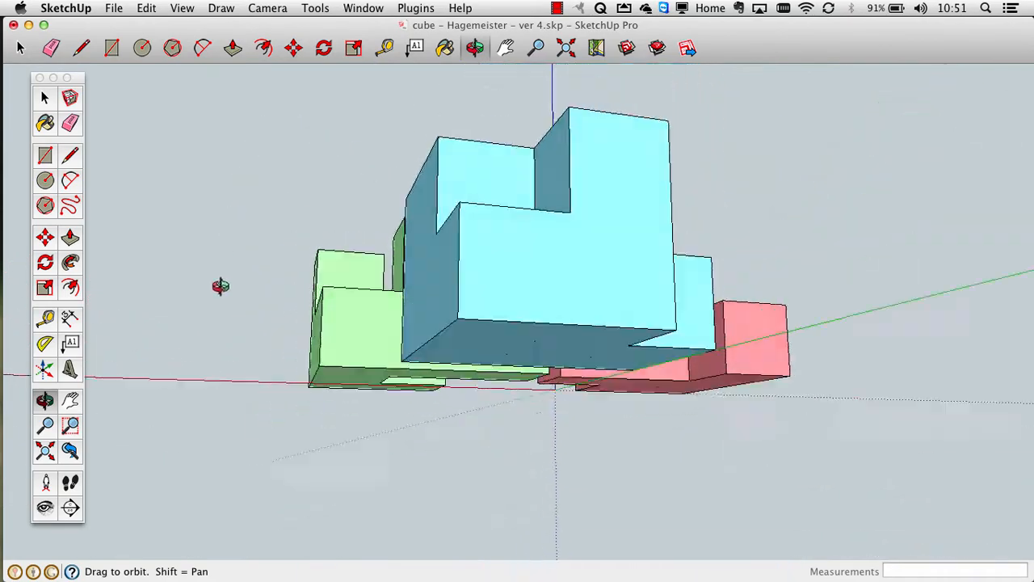
drag(220, 285, 217, 436)
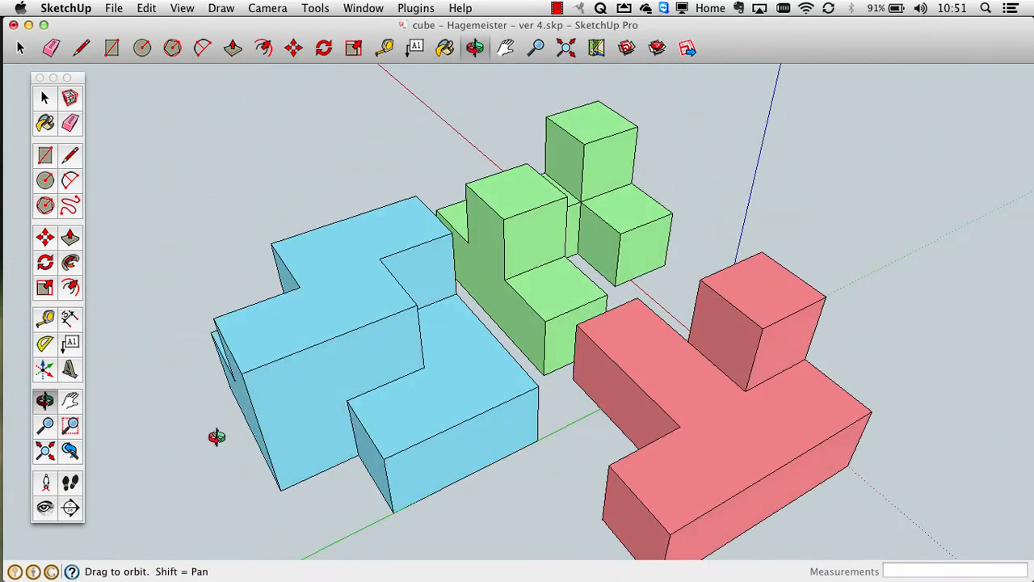
drag(217, 436, 456, 327)
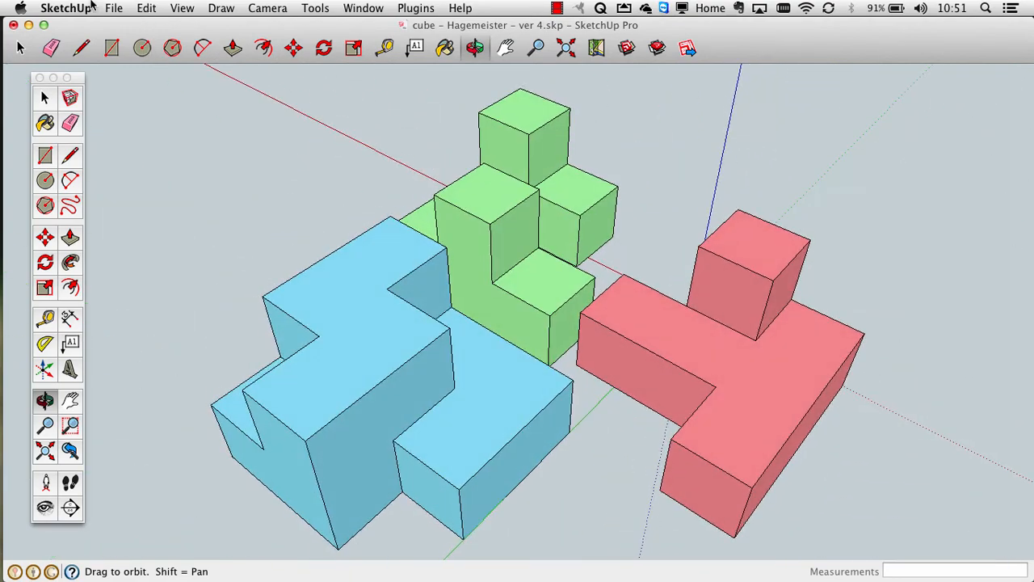
Save the model as cube – Hagemeister – ver 5.skp
click(113, 8)
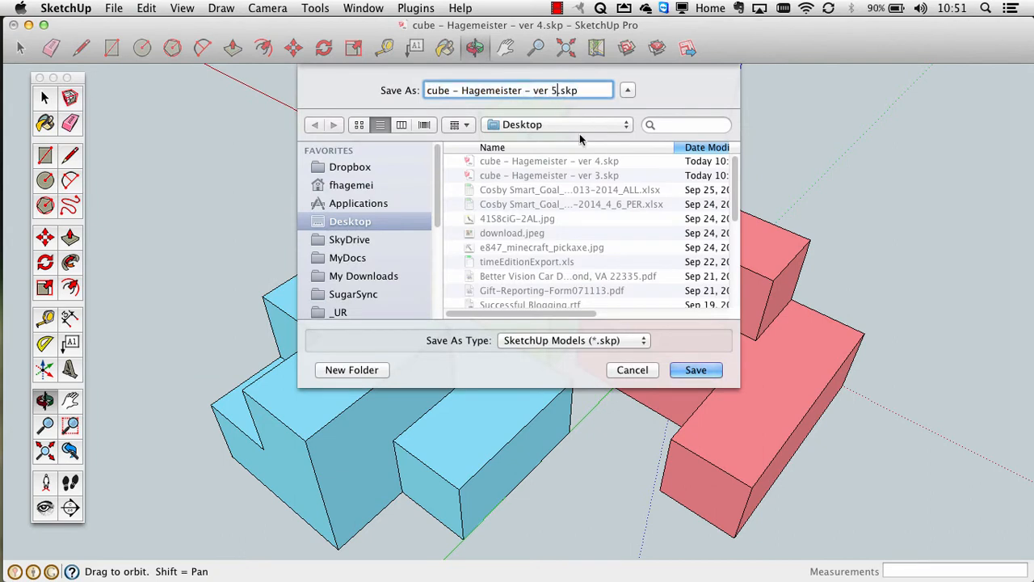
click(695, 368)
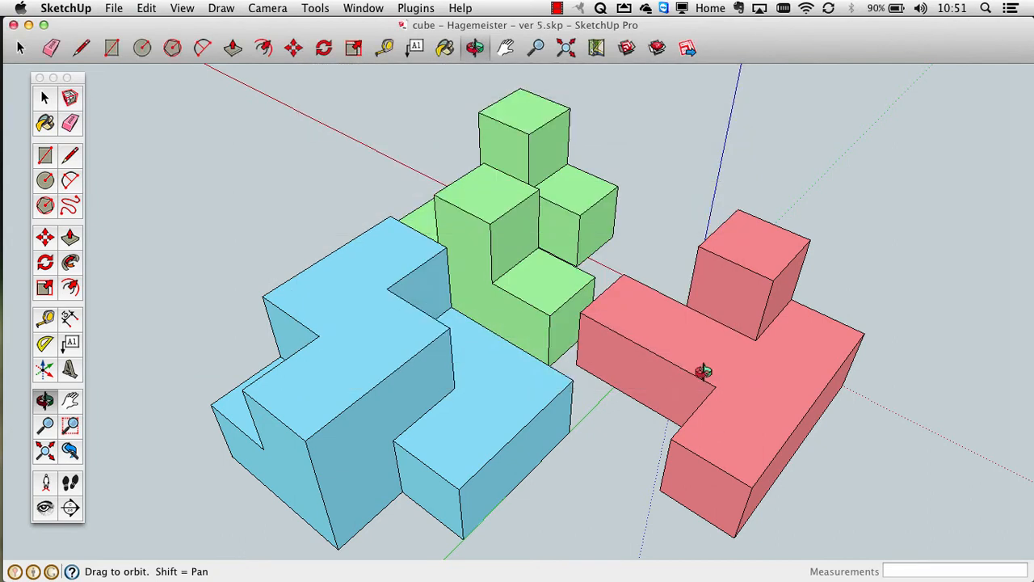
mouse_move(704, 349)
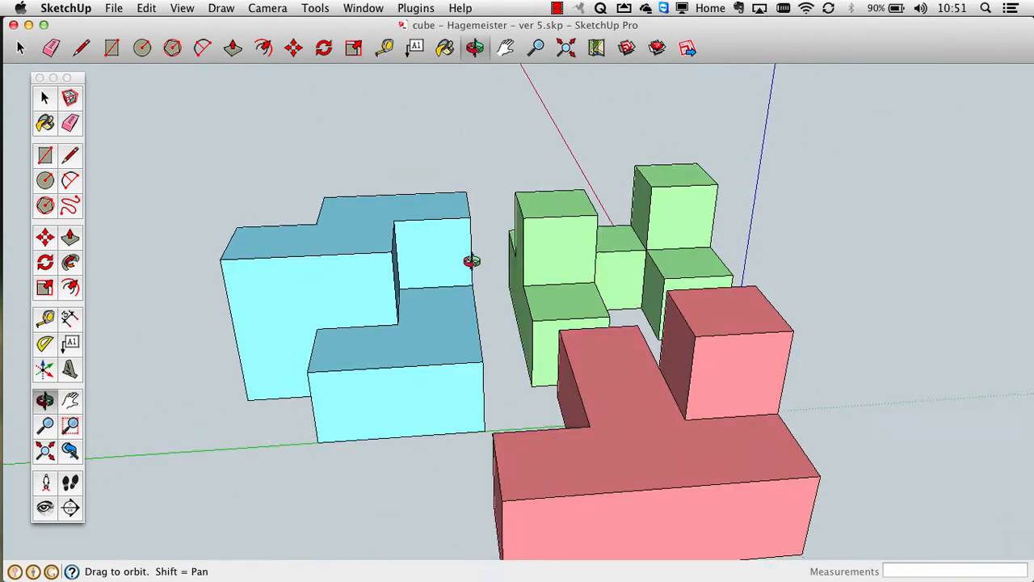
drag(471, 261, 643, 334)
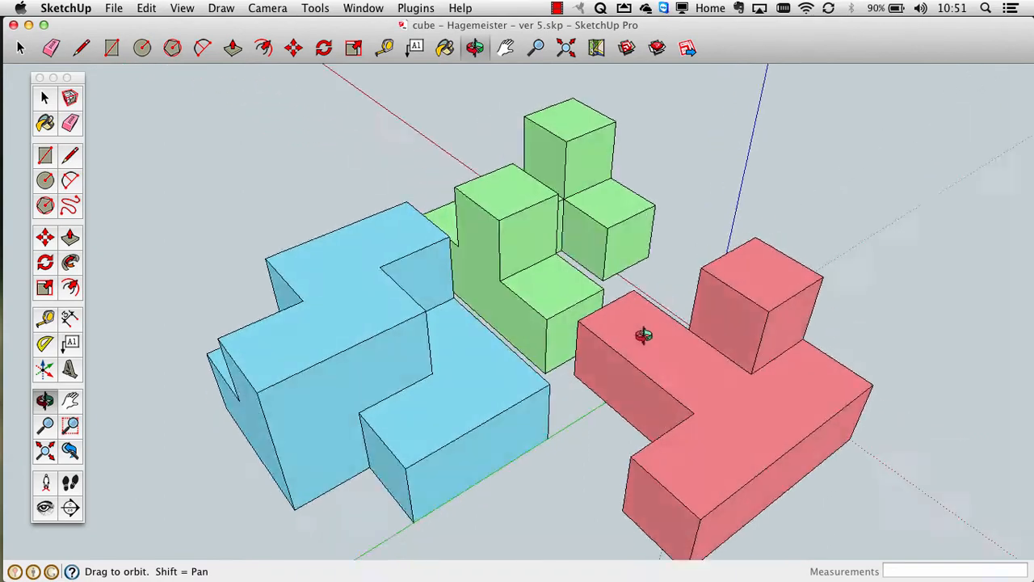
drag(643, 335, 578, 246)
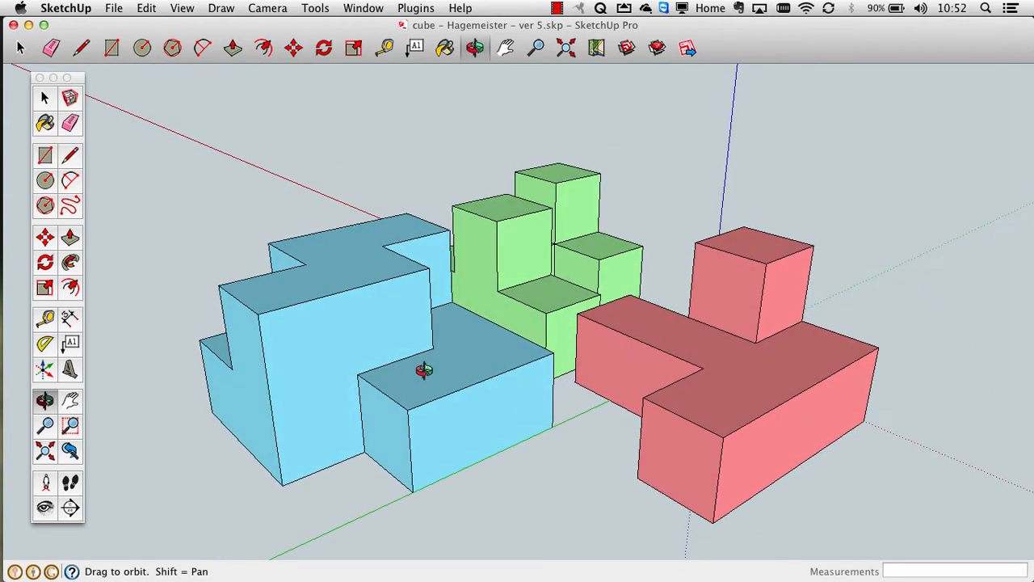
mouse_move(459, 389)
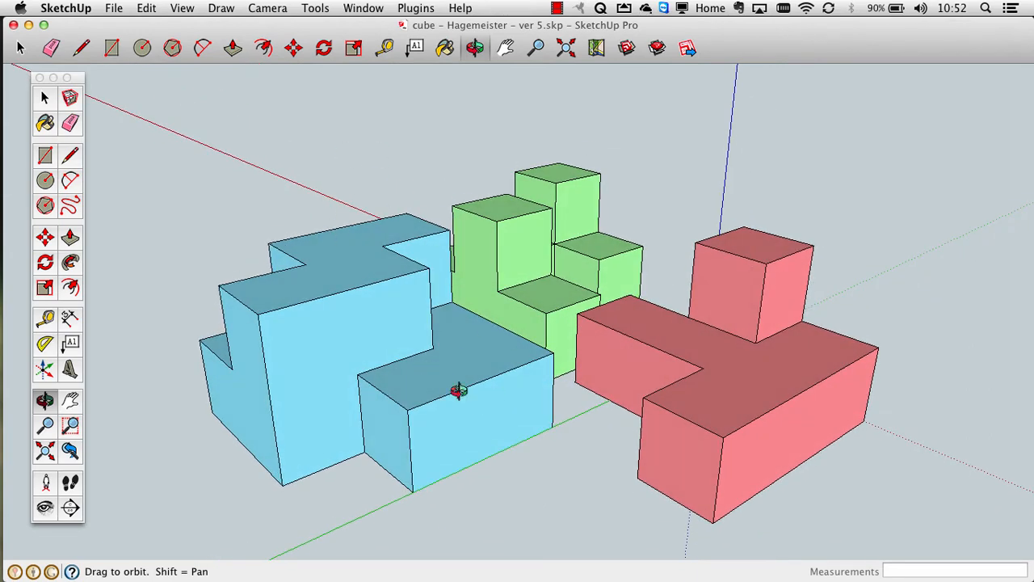
mouse_move(723, 354)
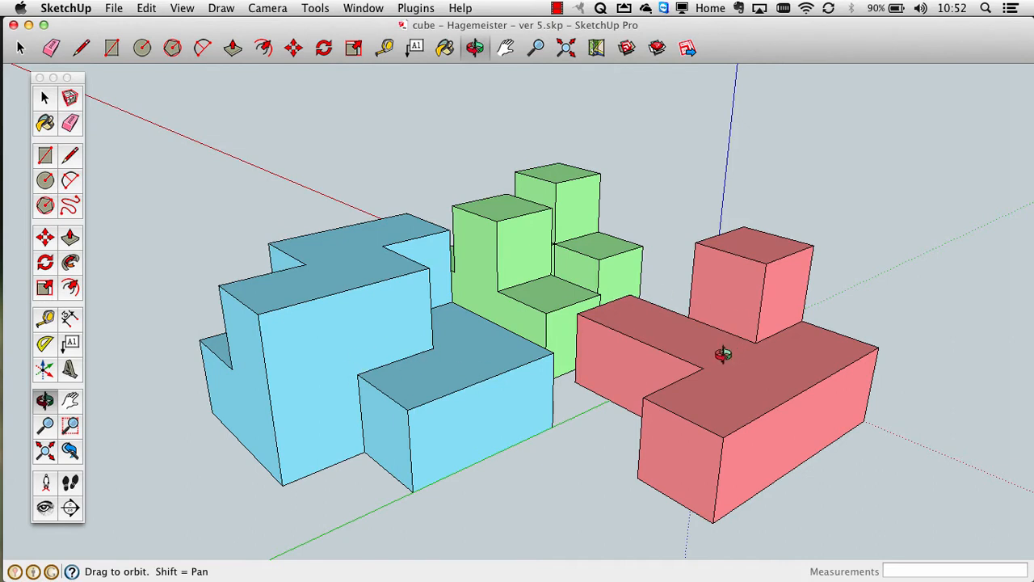
mouse_move(347, 323)
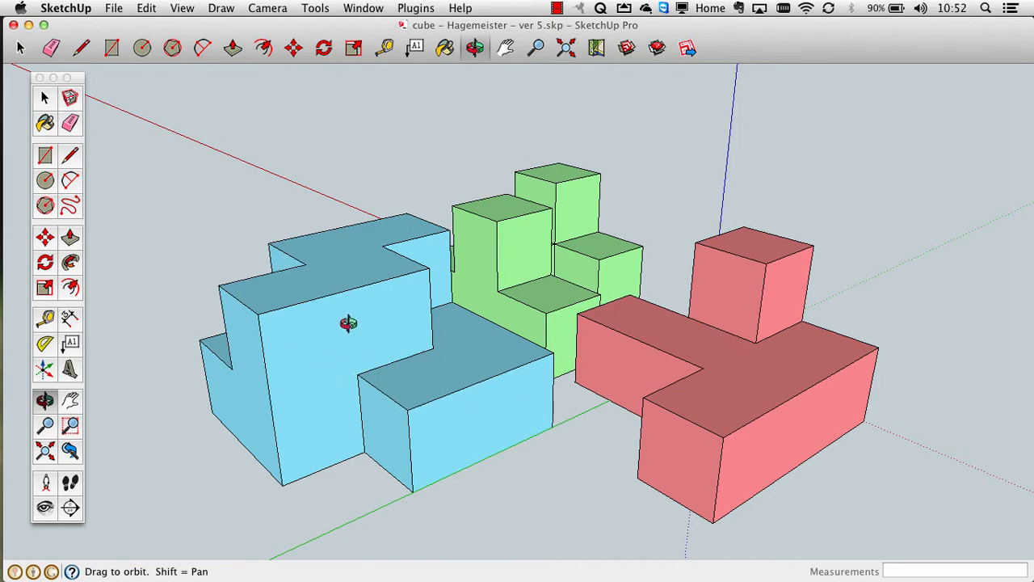
mouse_move(278, 368)
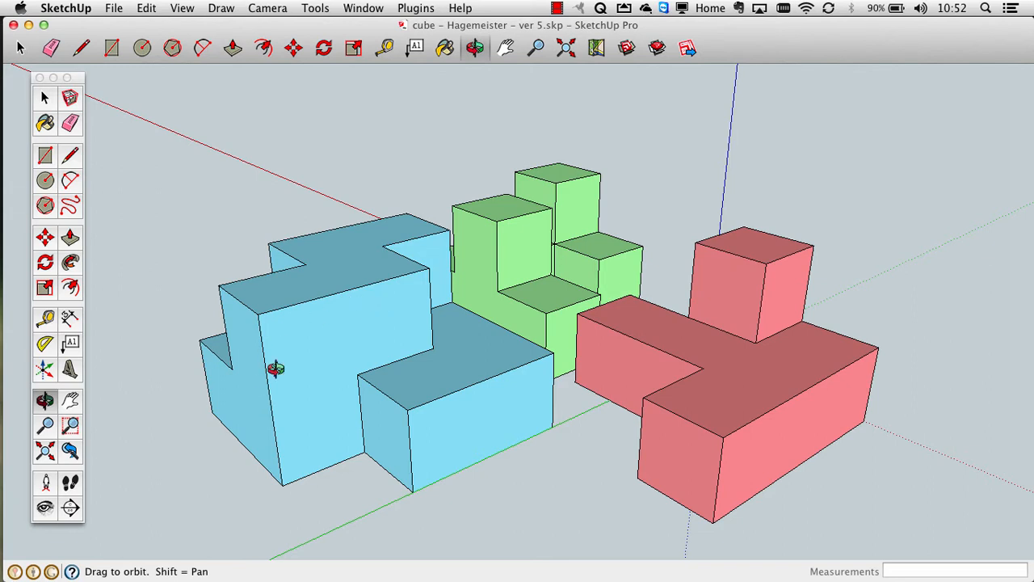
mouse_move(358, 335)
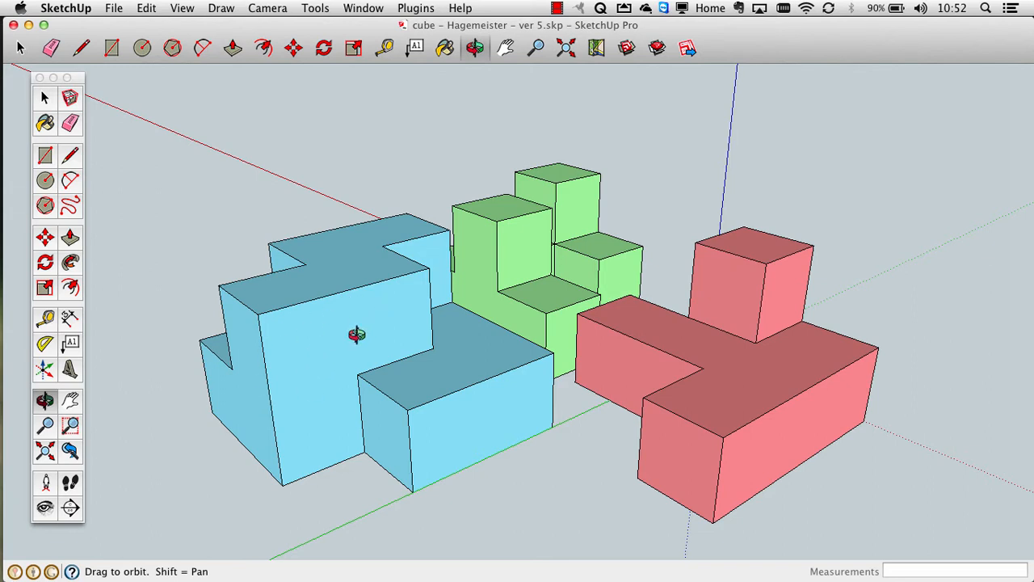
mouse_move(501, 412)
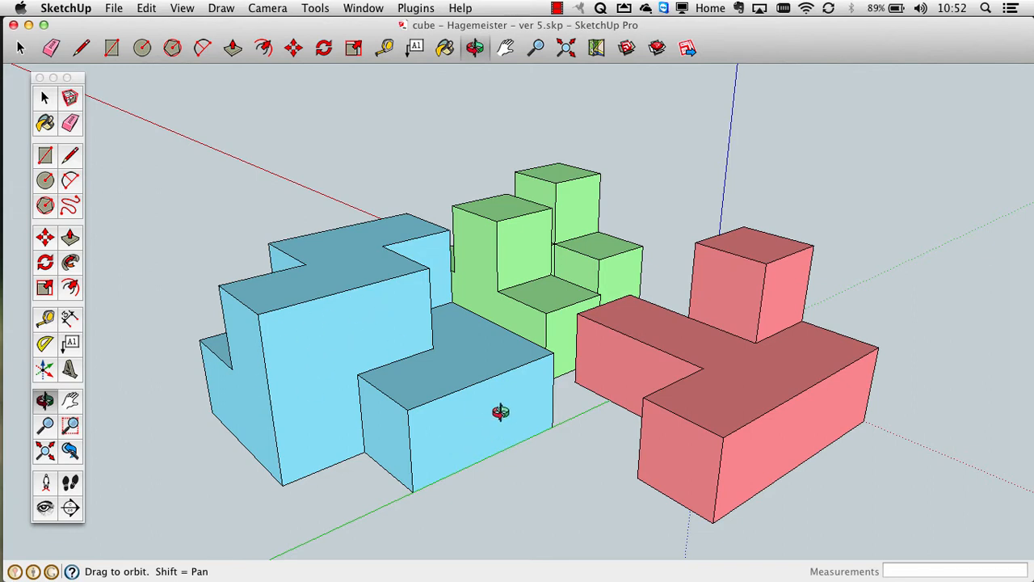
mouse_move(542, 404)
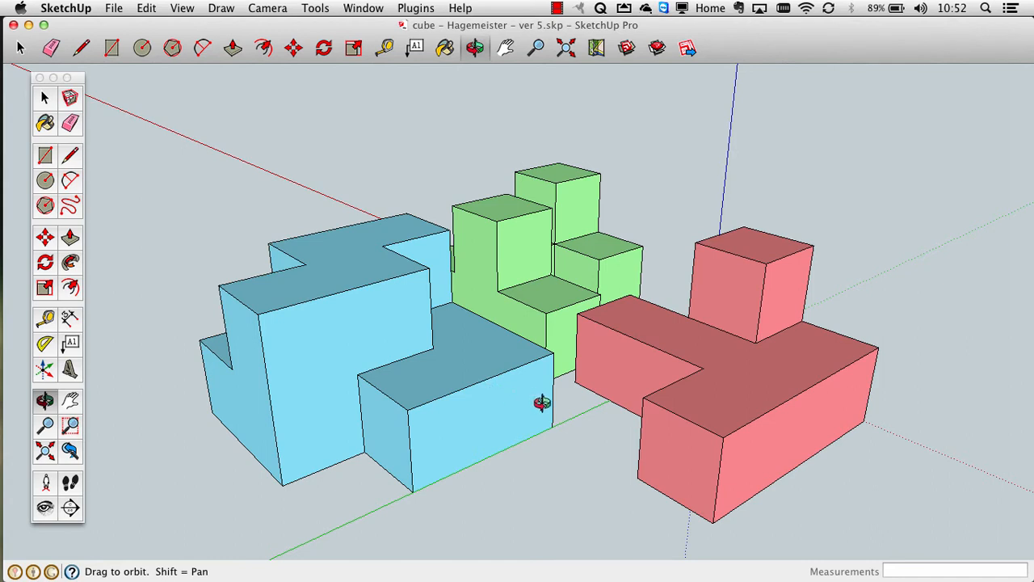
mouse_move(491, 412)
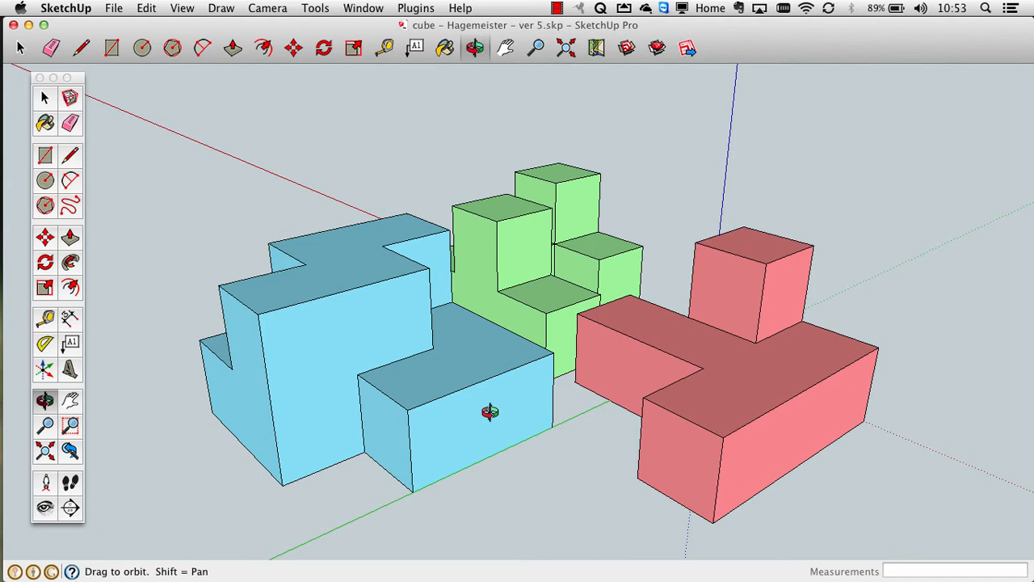
click(45, 97)
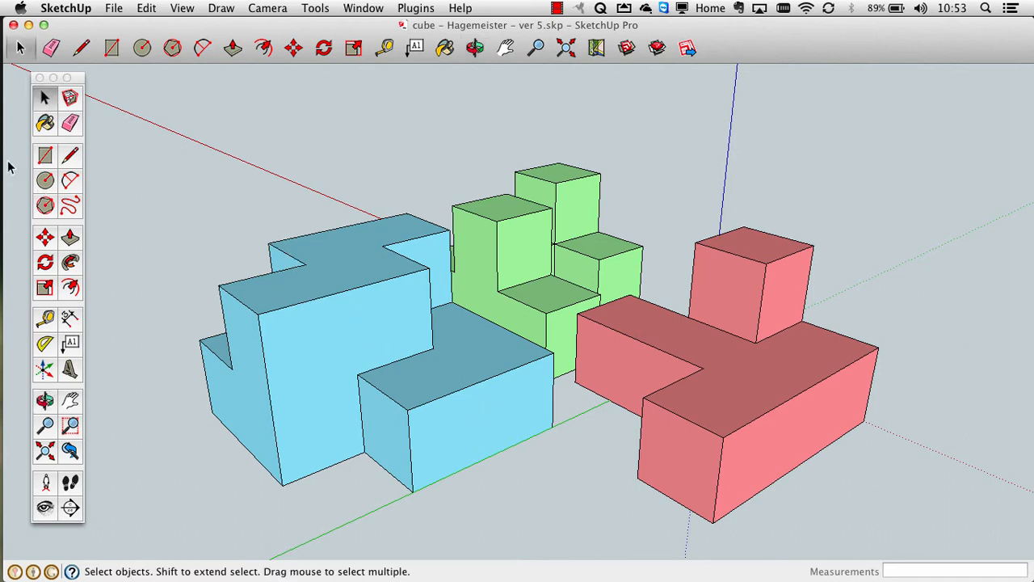
Push the blue piece's large front face inward about 3 mm with Push/Pull, entering .2
click(71, 236)
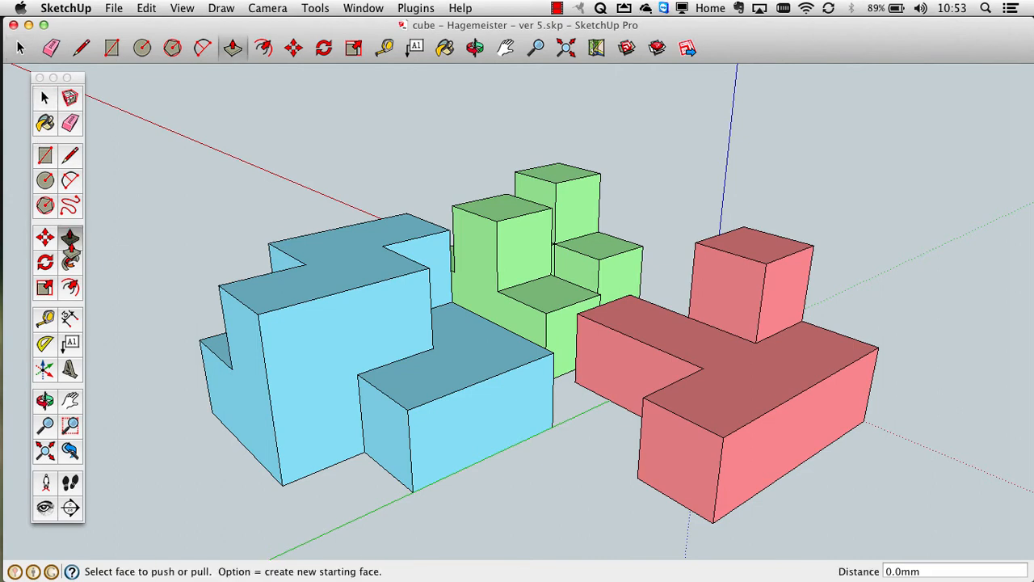
mouse_move(173, 357)
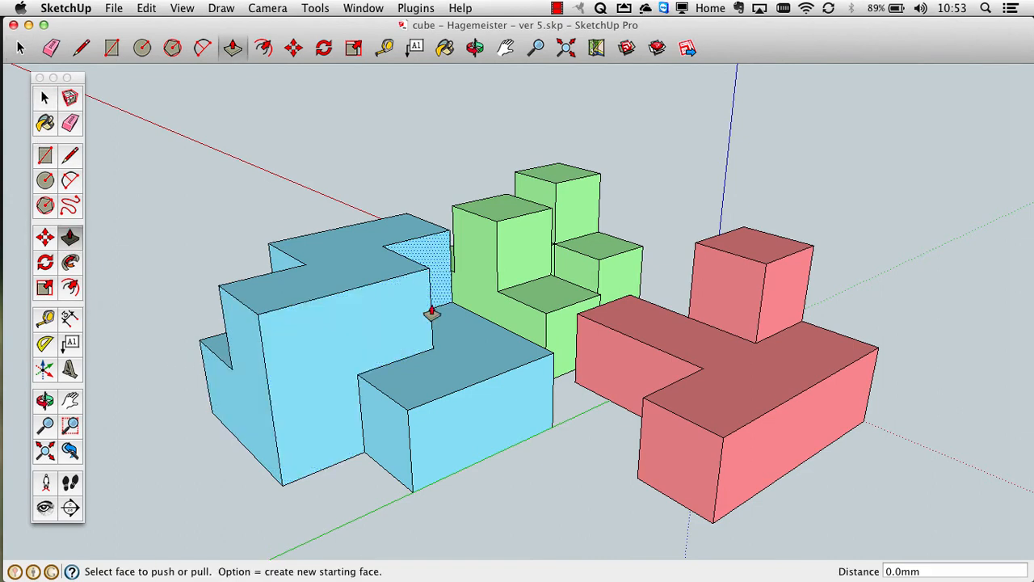
mouse_move(313, 361)
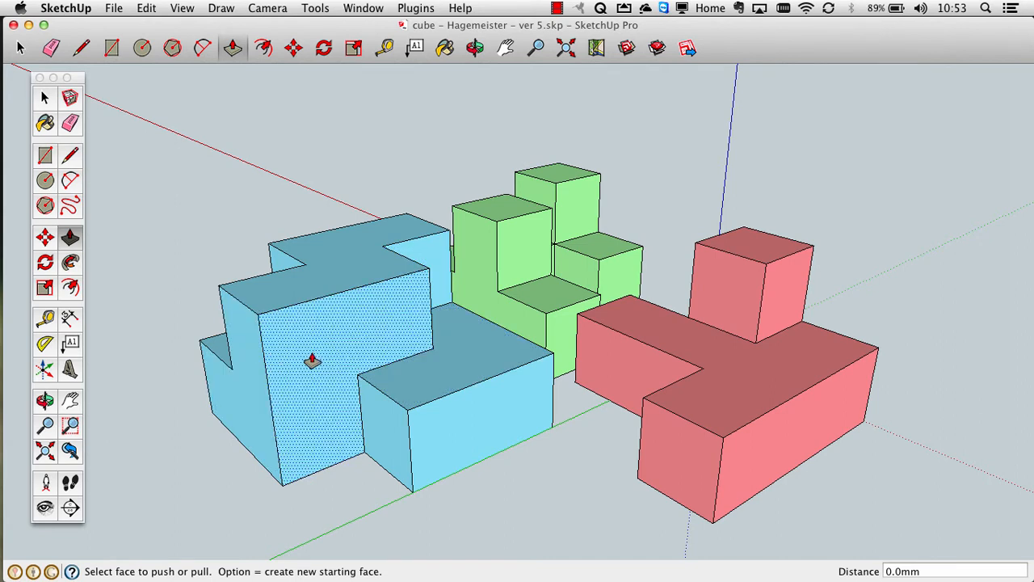
mouse_move(330, 352)
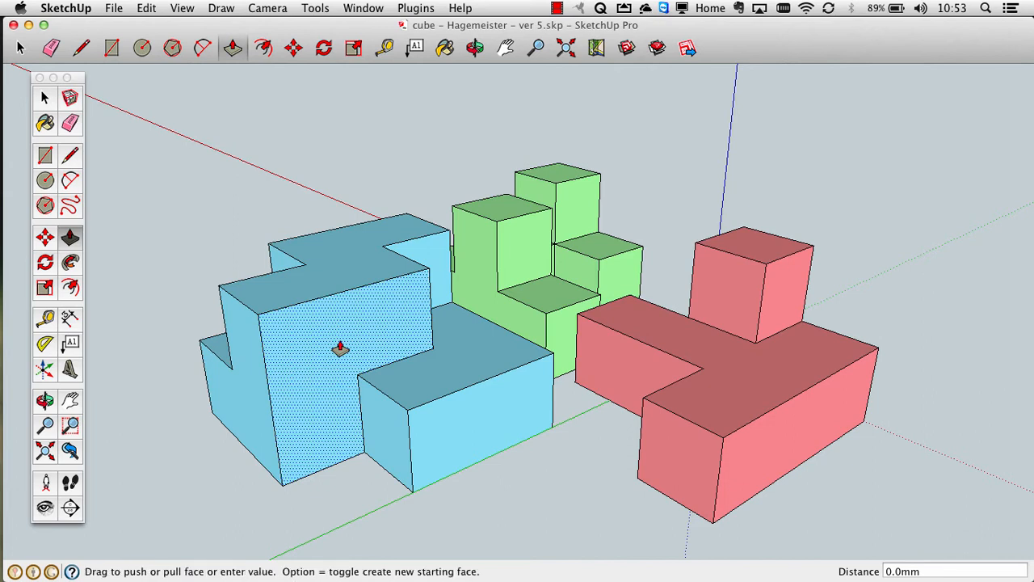
drag(340, 349, 353, 370)
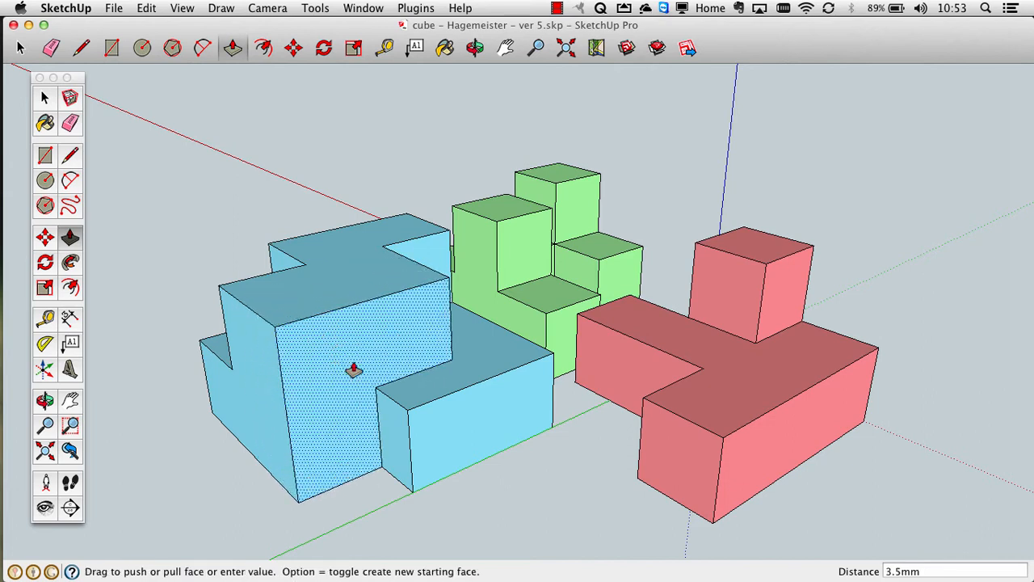
drag(354, 370, 325, 347)
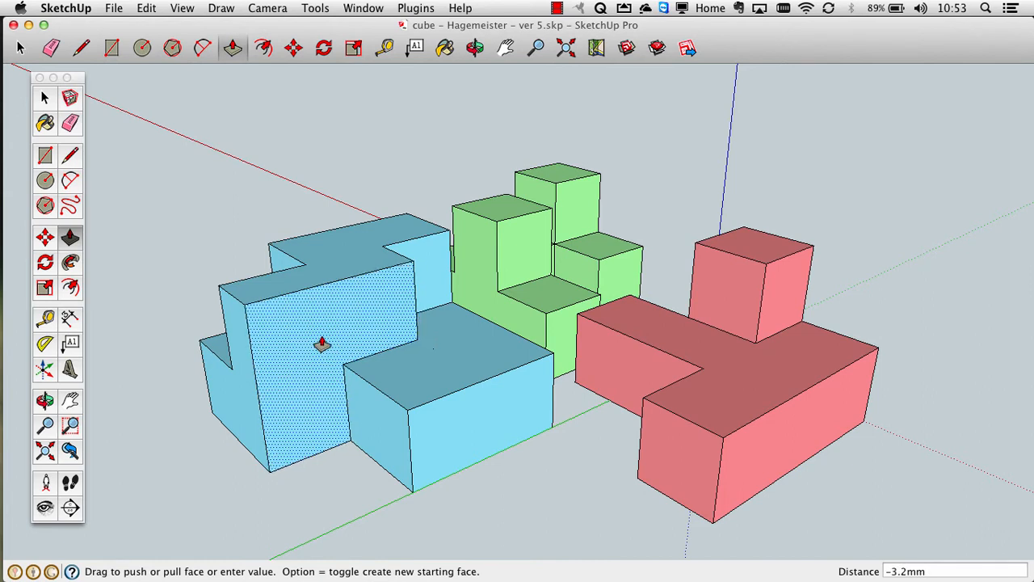
drag(323, 347, 326, 339)
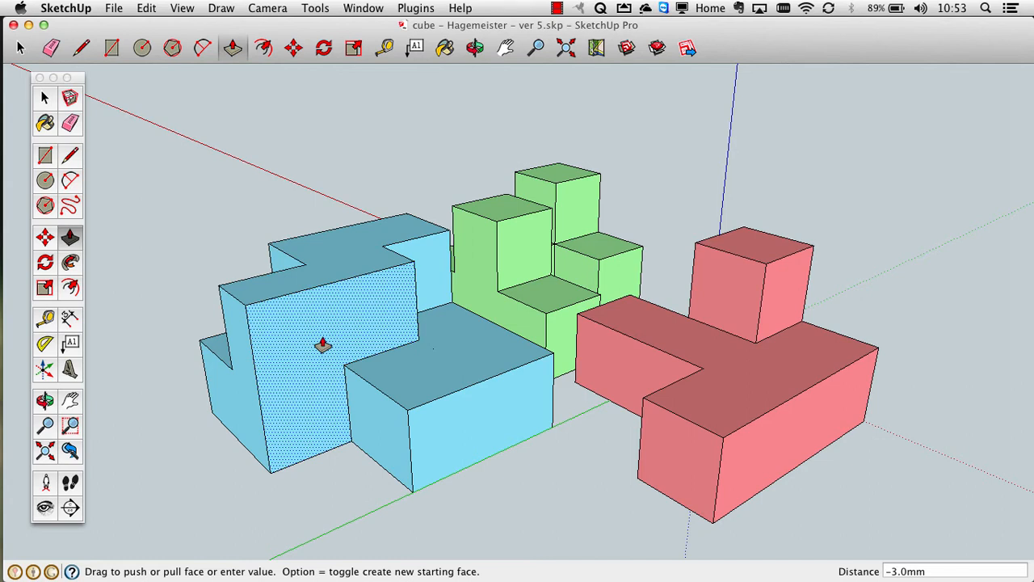
drag(321, 346, 362, 371)
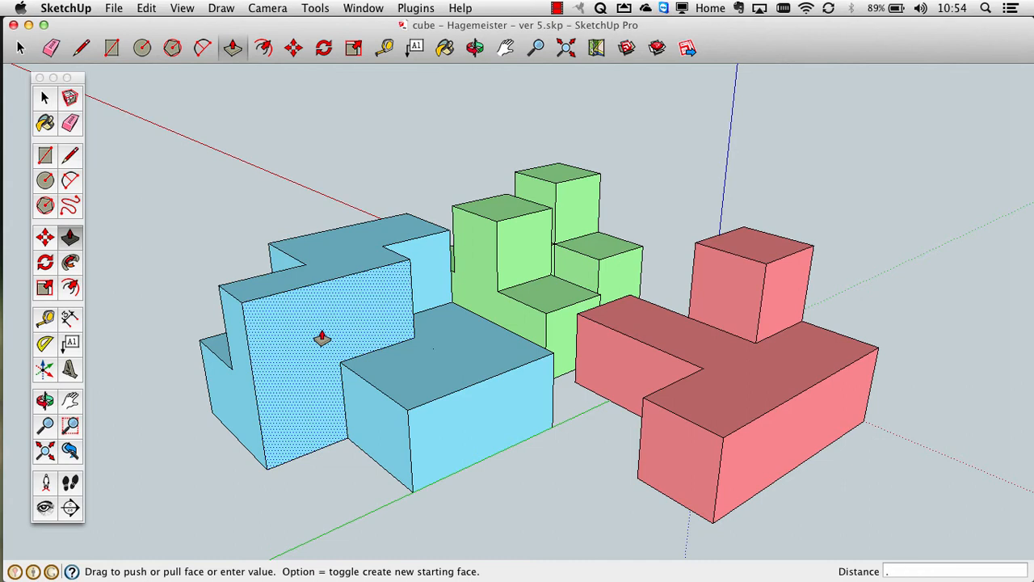
text(.2)
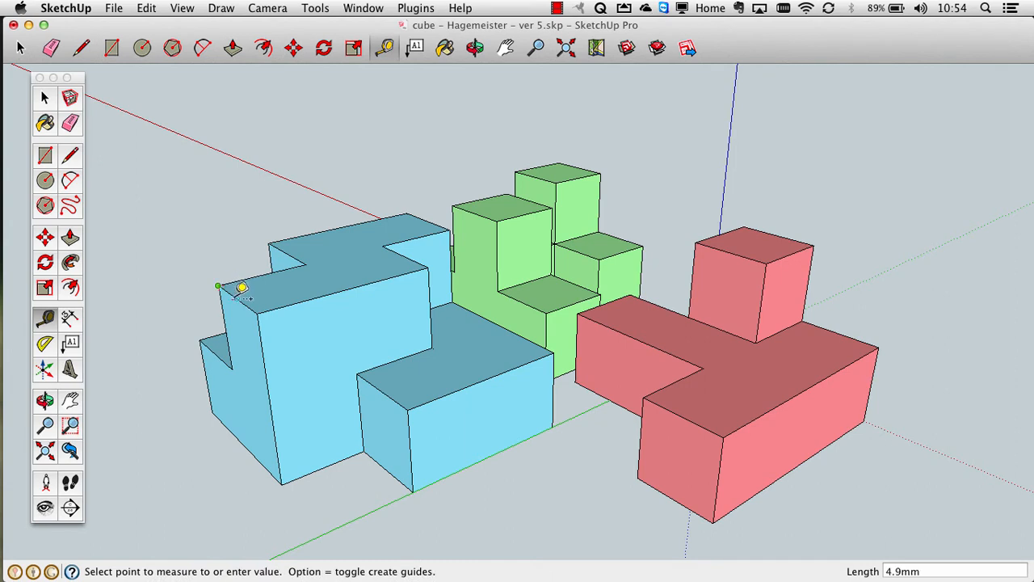
mouse_move(261, 307)
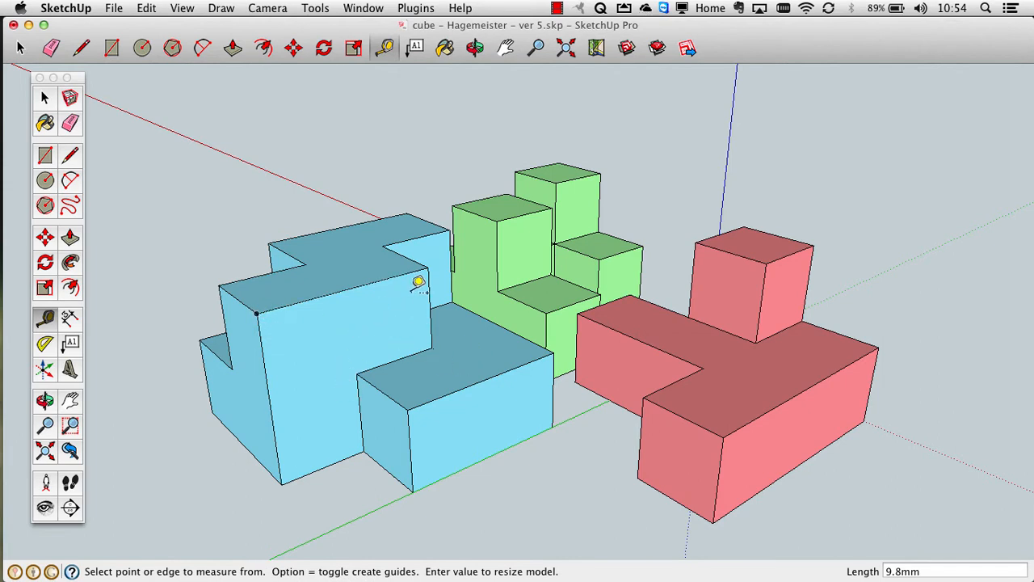
mouse_move(290, 404)
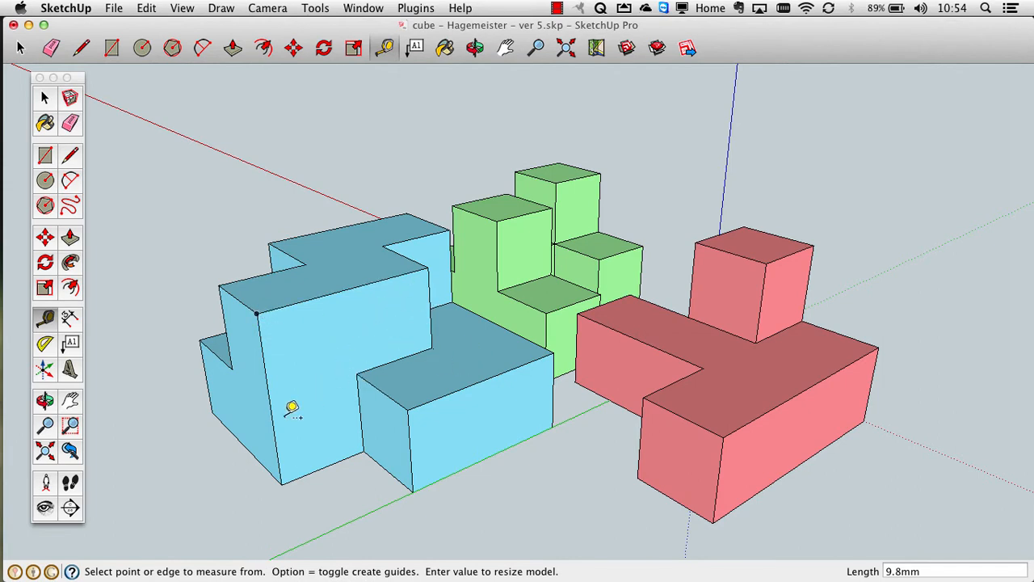
Measure 9.8 mm on the blue piece and push its front and contact faces in by 0.2 mm
click(231, 49)
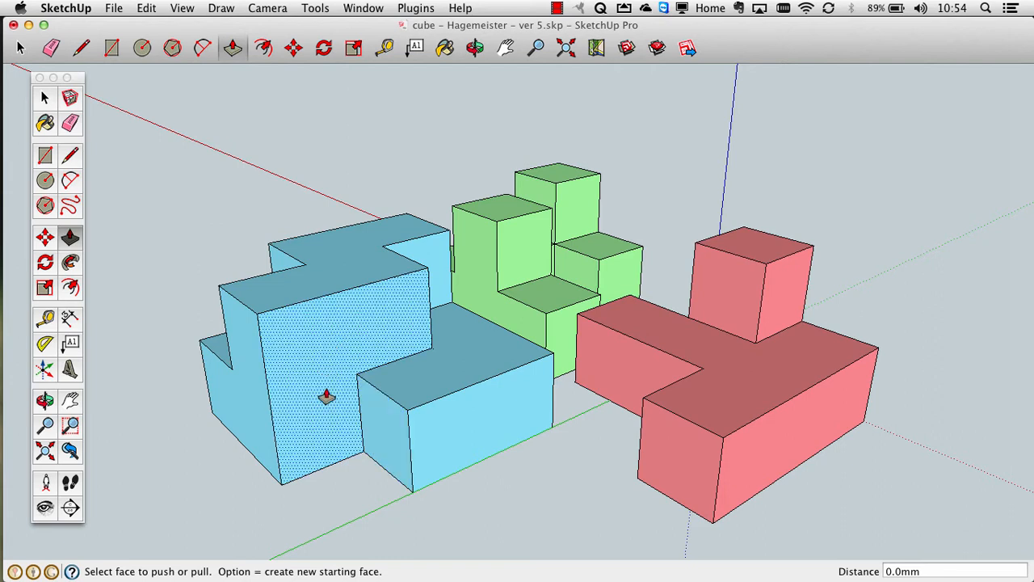
drag(326, 396, 395, 428)
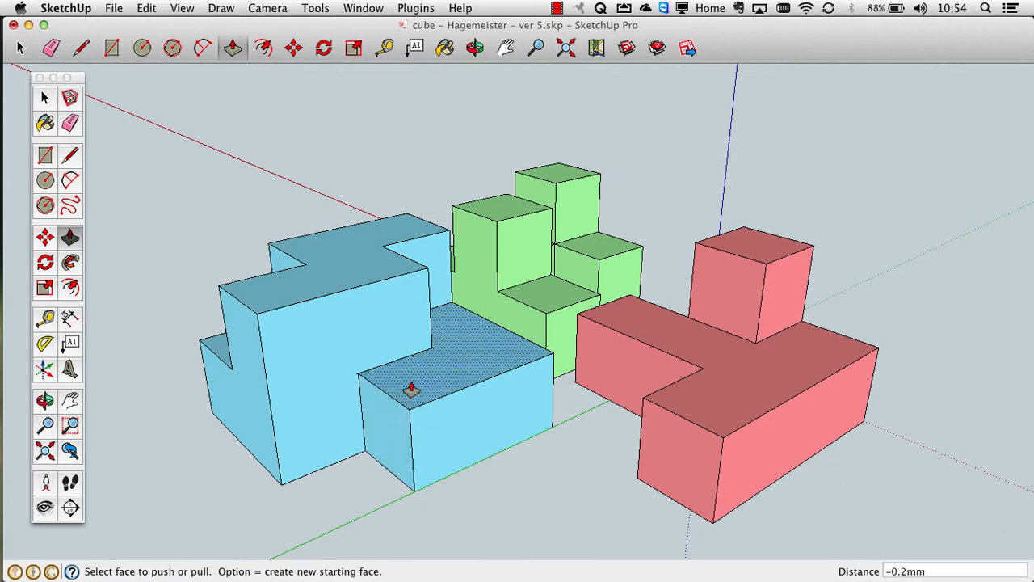
drag(412, 389, 418, 410)
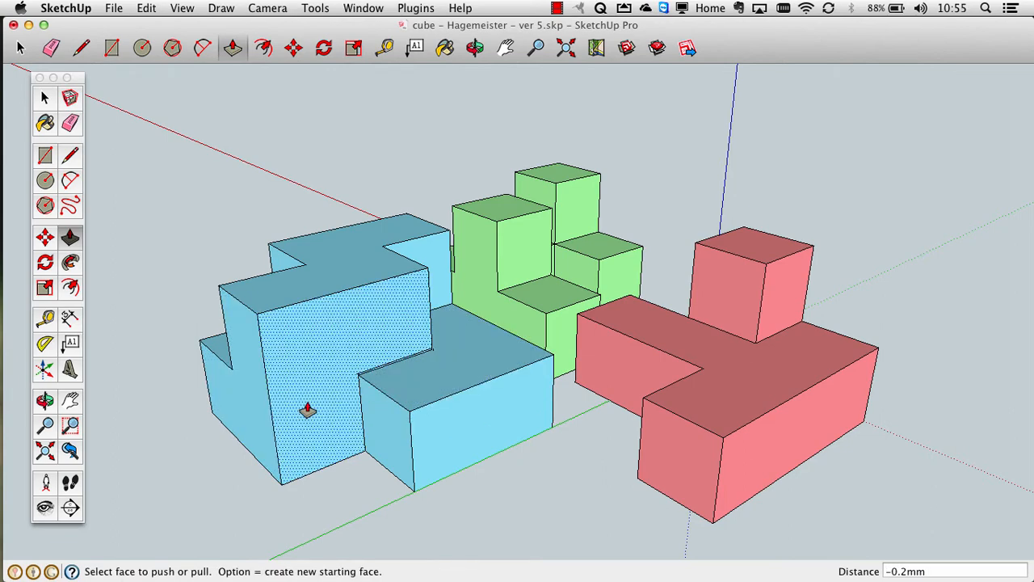
click(45, 401)
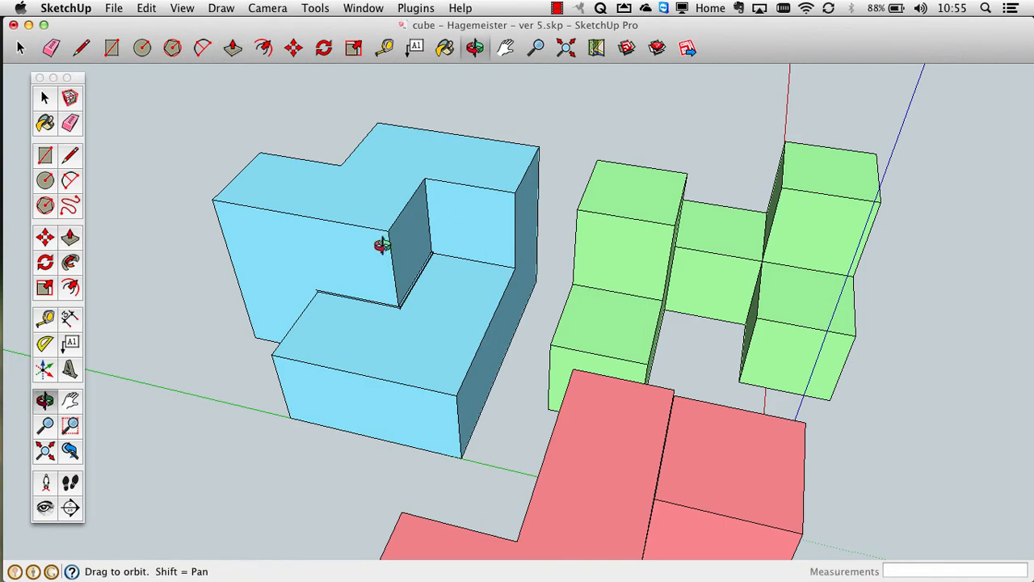
Push the blue piece's top and inner wall faces in, entering .2 as the distance
drag(384, 246, 725, 187)
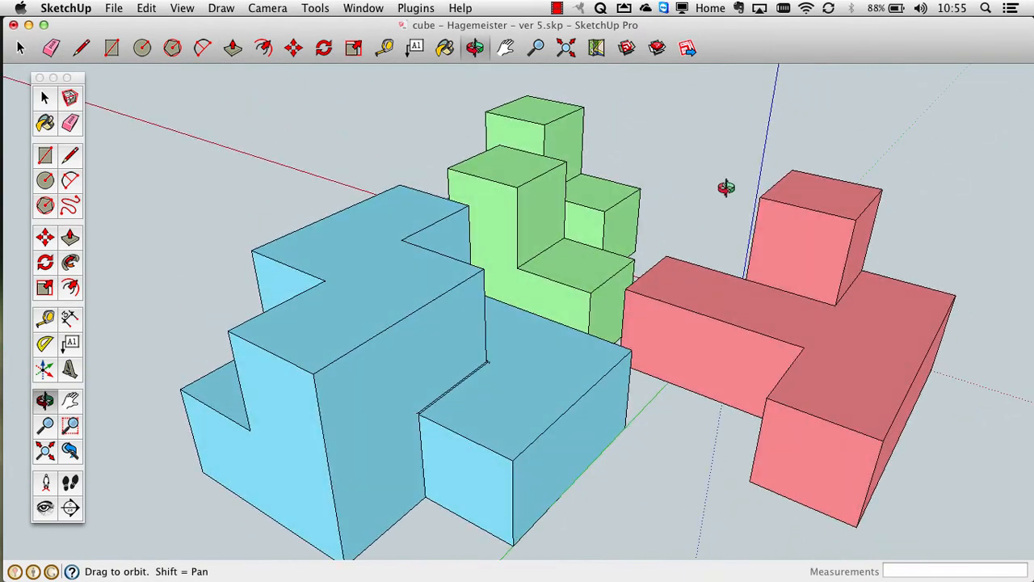
click(71, 236)
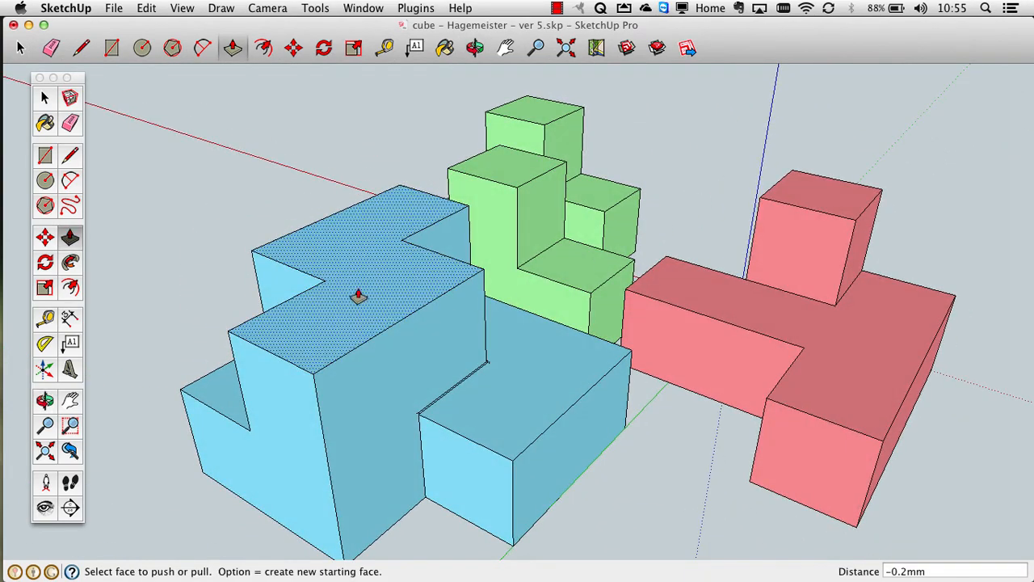
mouse_move(436, 220)
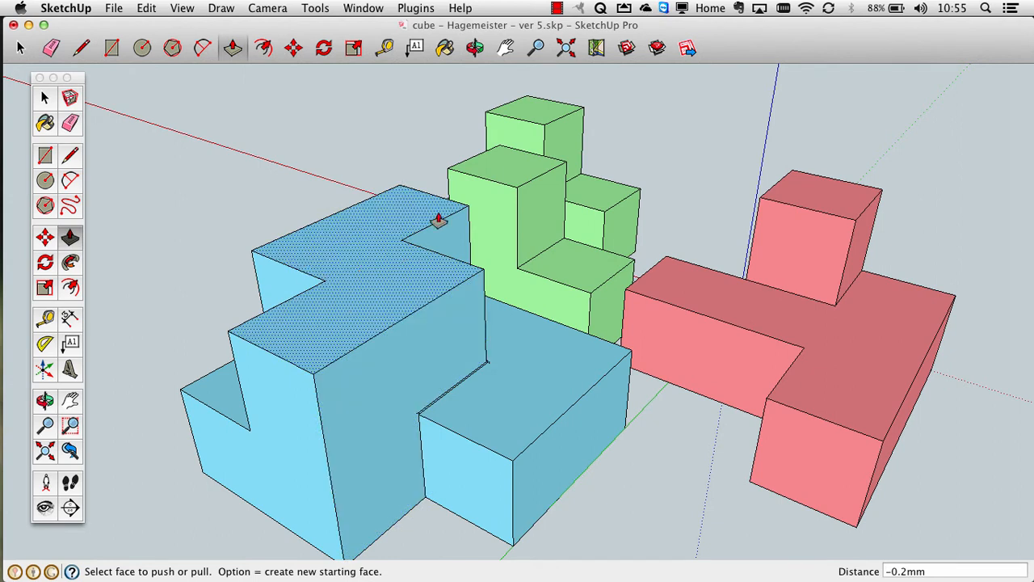
mouse_move(359, 270)
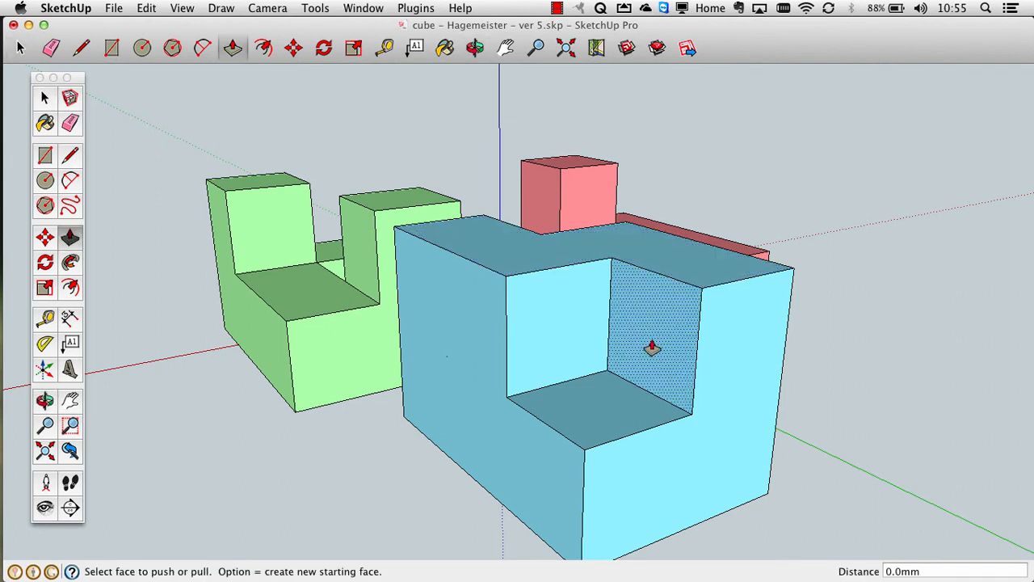
drag(652, 349, 665, 349)
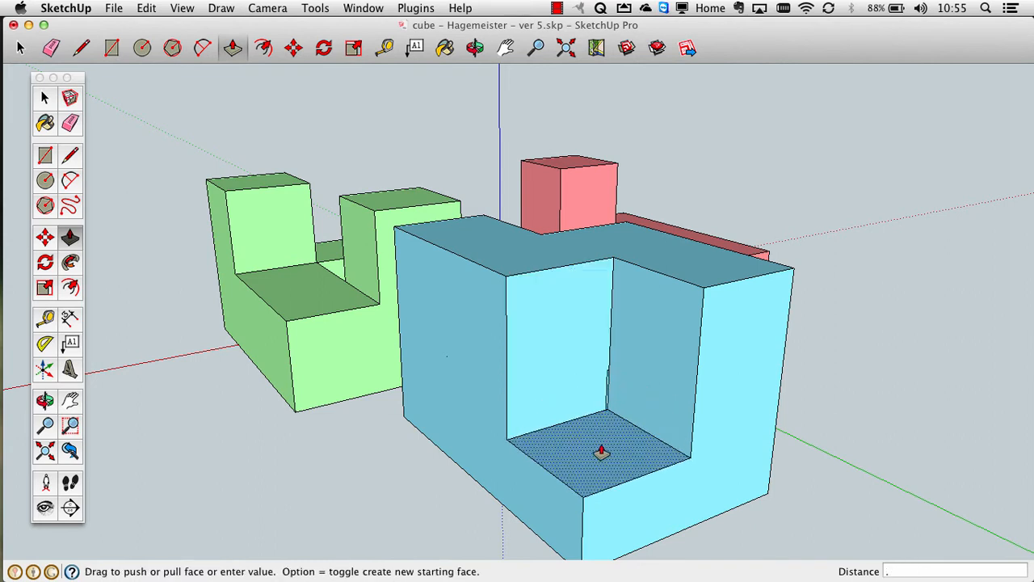
text(2)
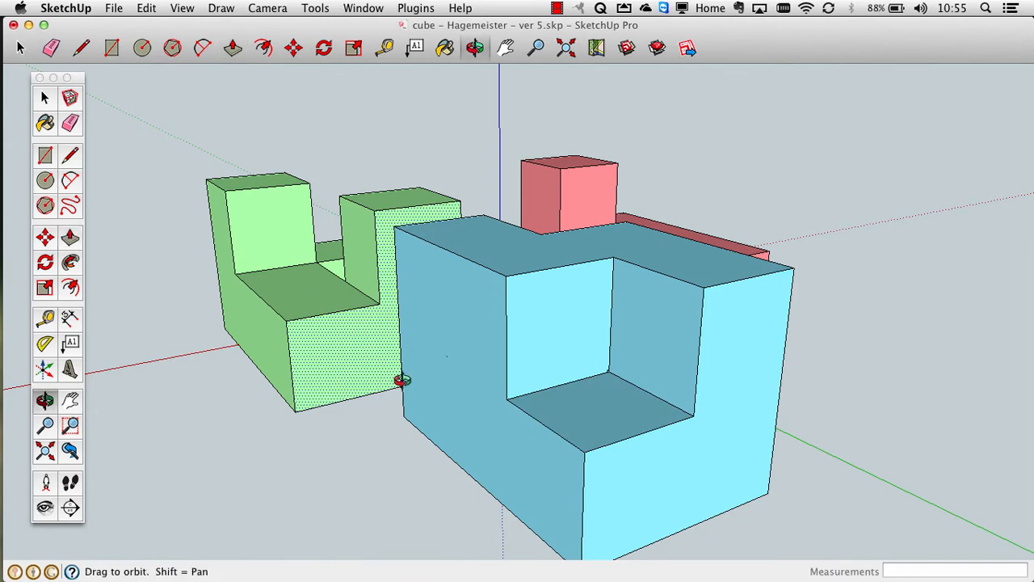
drag(403, 379, 368, 236)
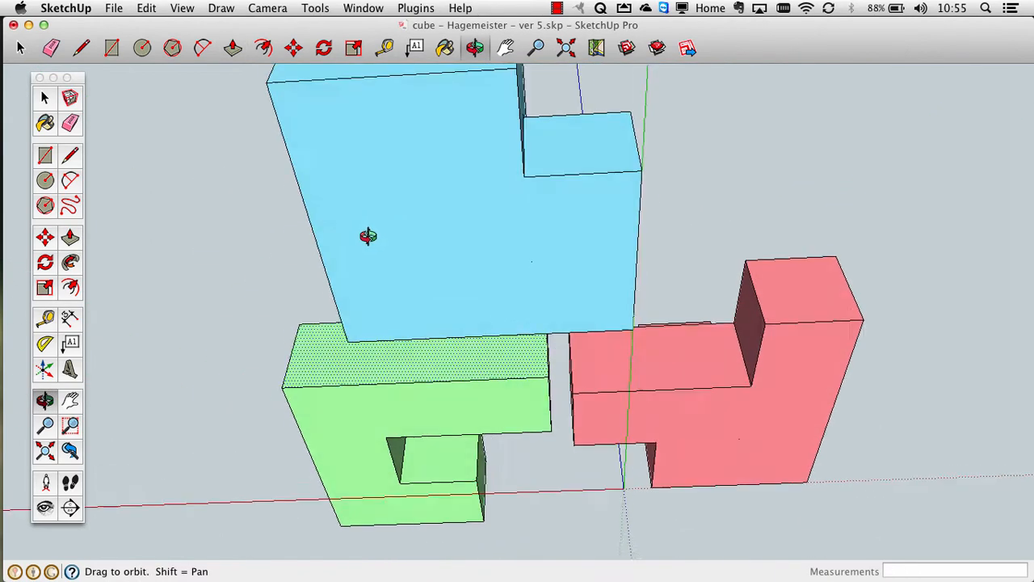
drag(368, 236, 498, 271)
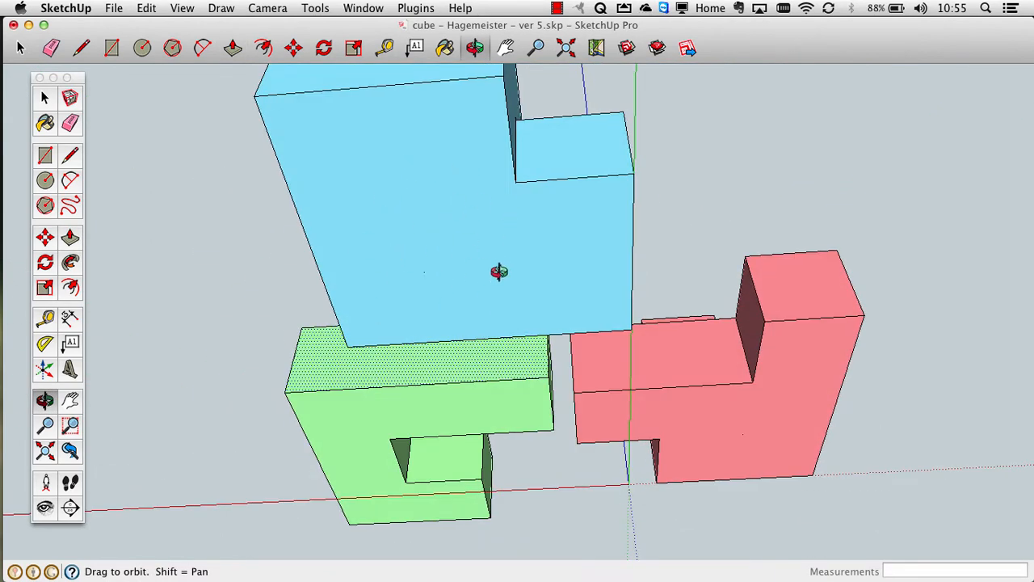
drag(497, 271, 507, 191)
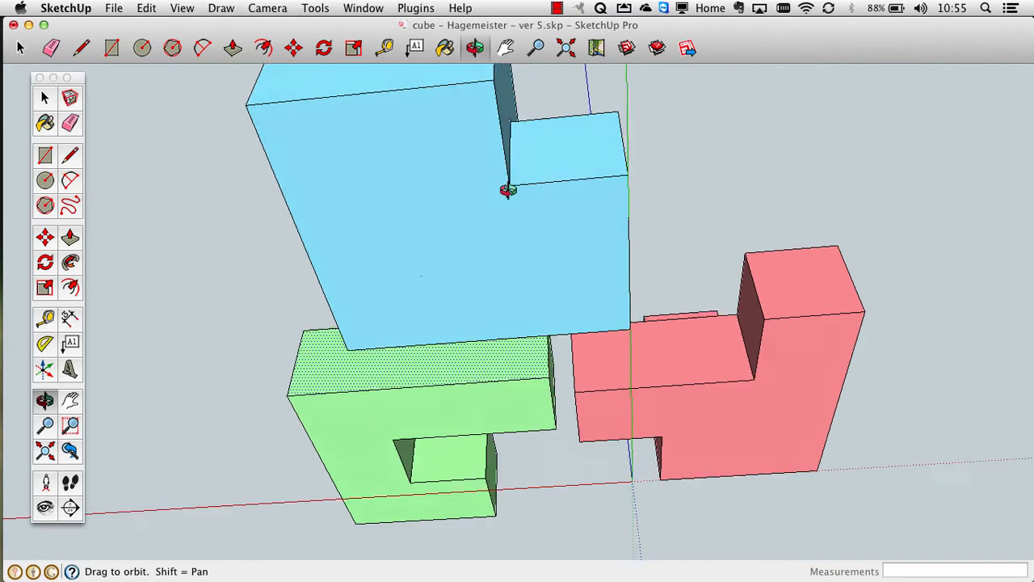
drag(507, 190, 330, 360)
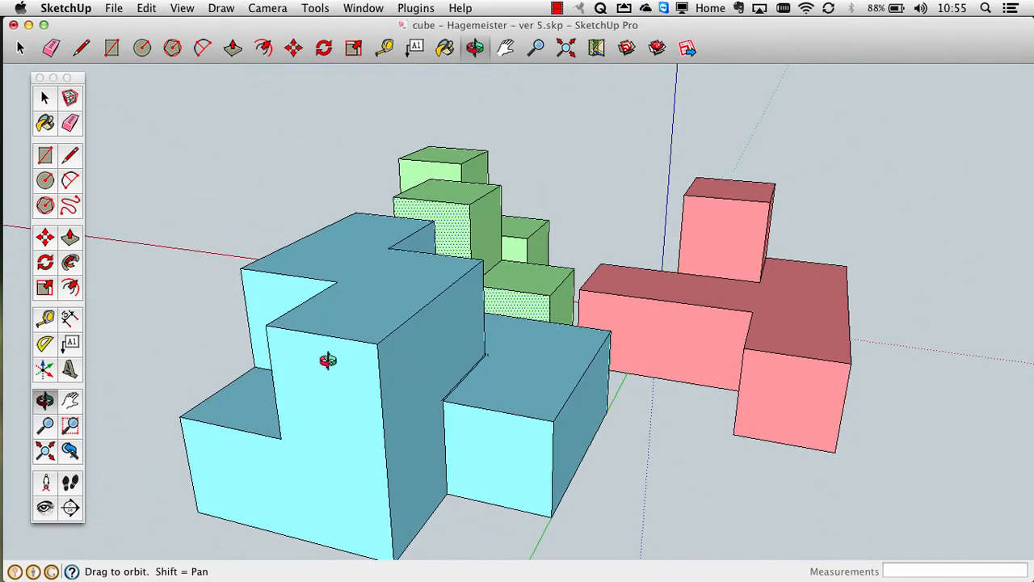
drag(328, 359, 220, 459)
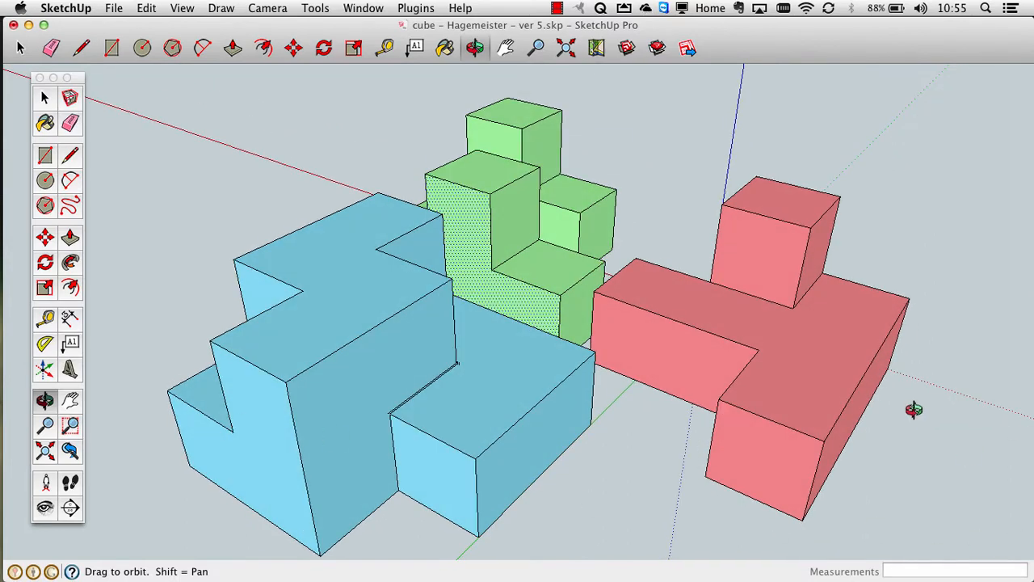
drag(912, 411, 843, 378)
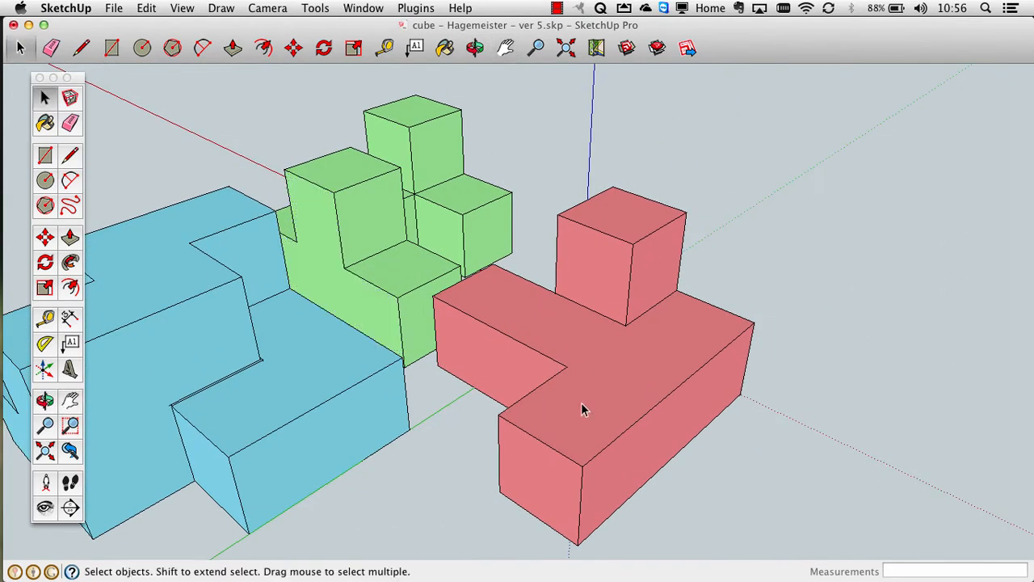
Recess a red side face and a raised-block face by 0.2 mm, orbiting to check from below
click(45, 400)
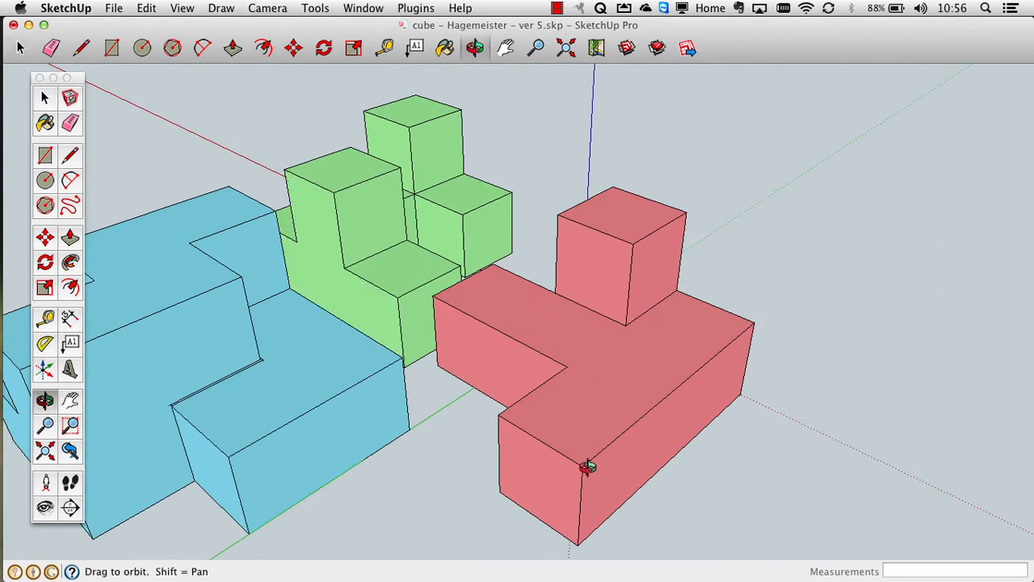
mouse_move(591, 427)
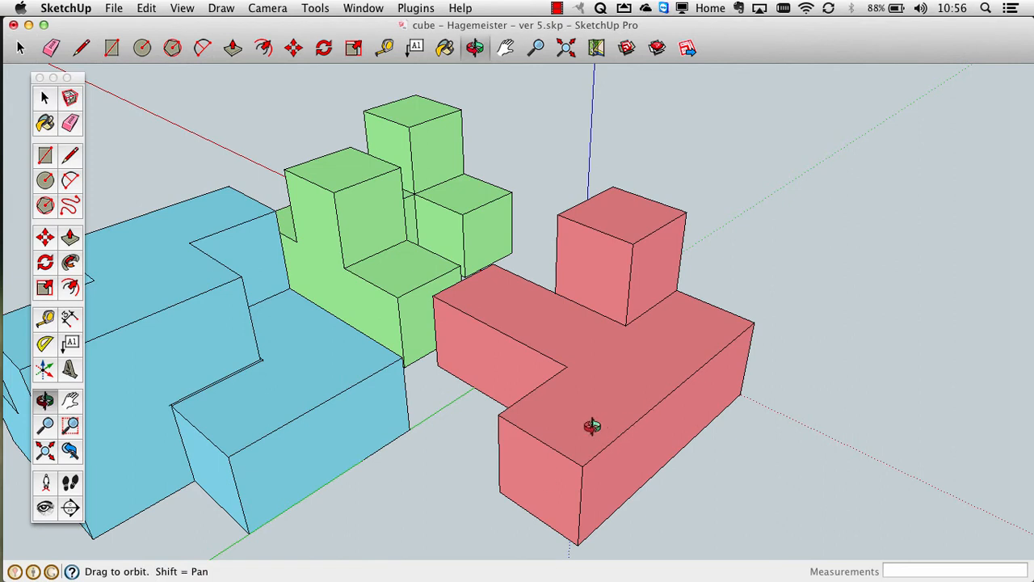
mouse_move(634, 363)
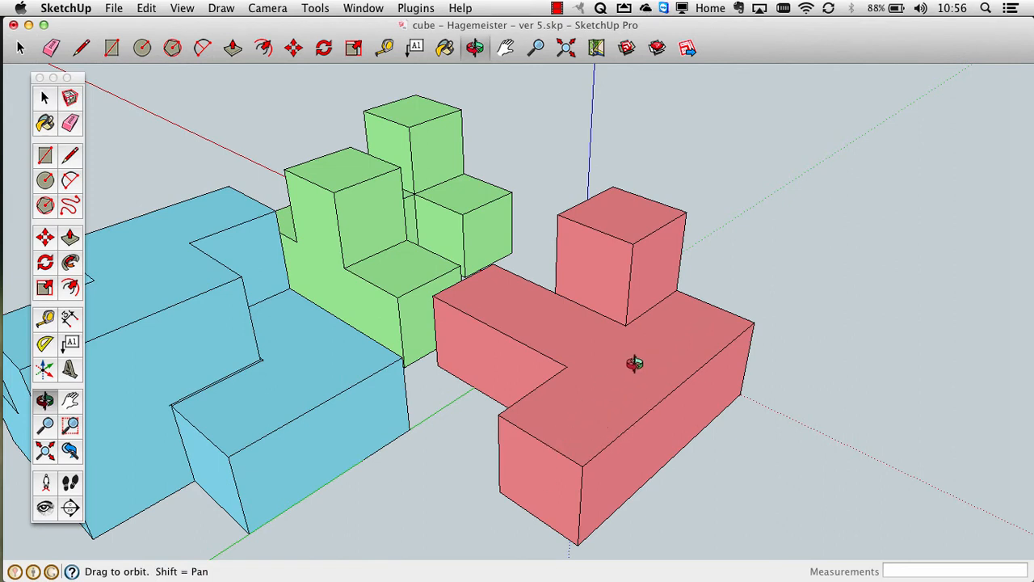
mouse_move(525, 486)
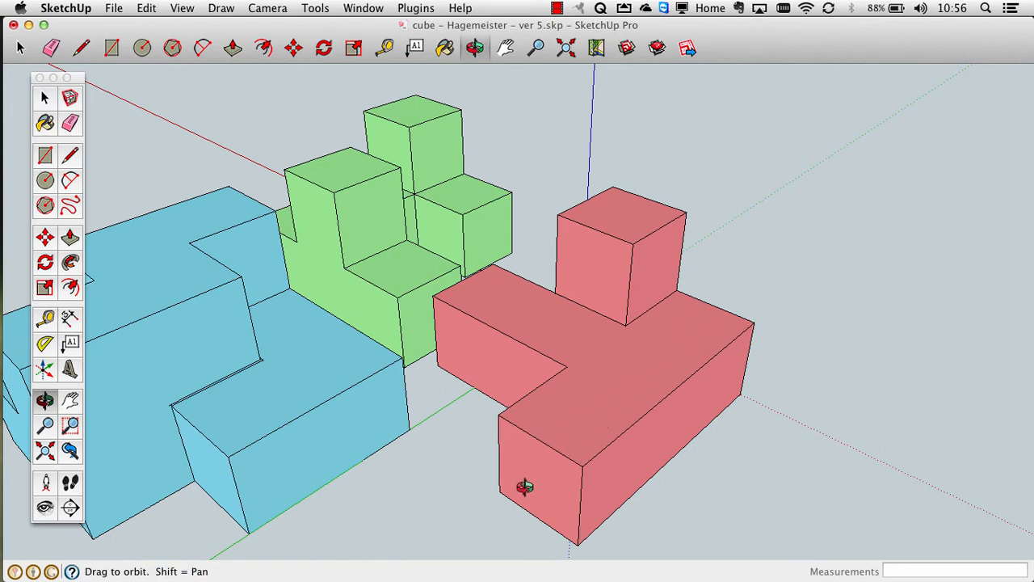
mouse_move(708, 456)
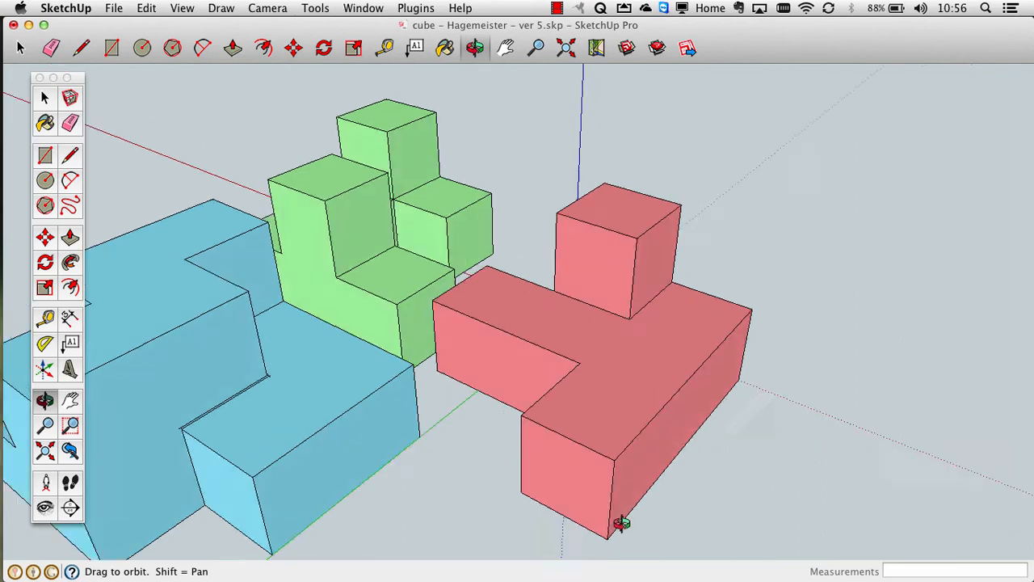
drag(617, 523, 605, 420)
text(.2)
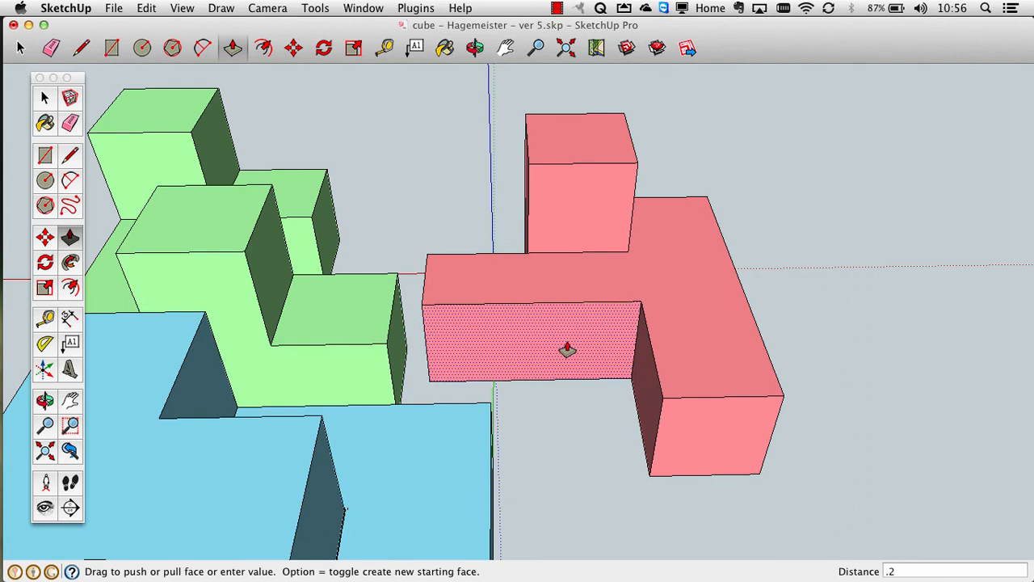
drag(567, 349, 582, 305)
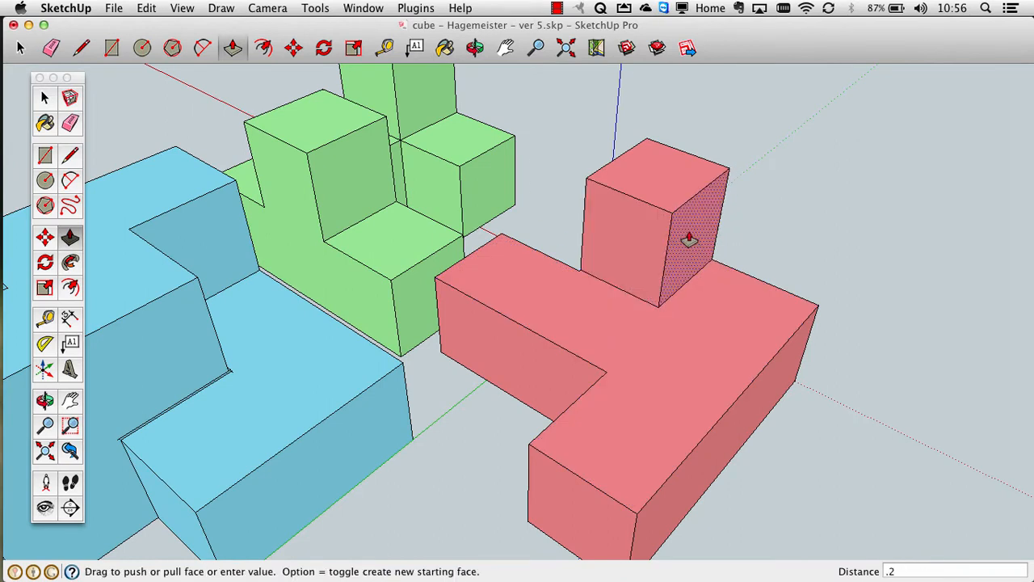
drag(688, 236, 682, 208)
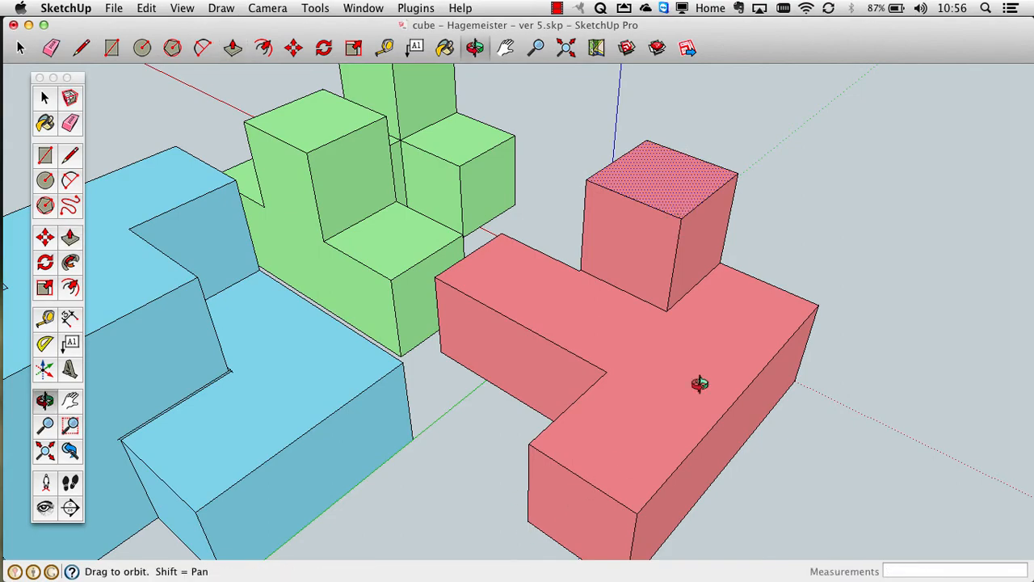
drag(698, 384, 595, 362)
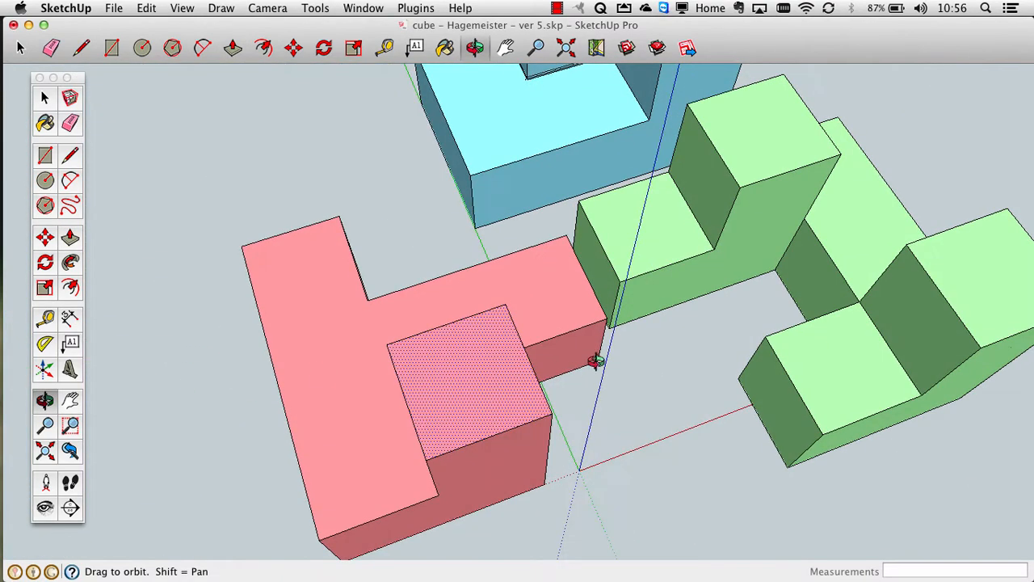
drag(594, 362, 449, 368)
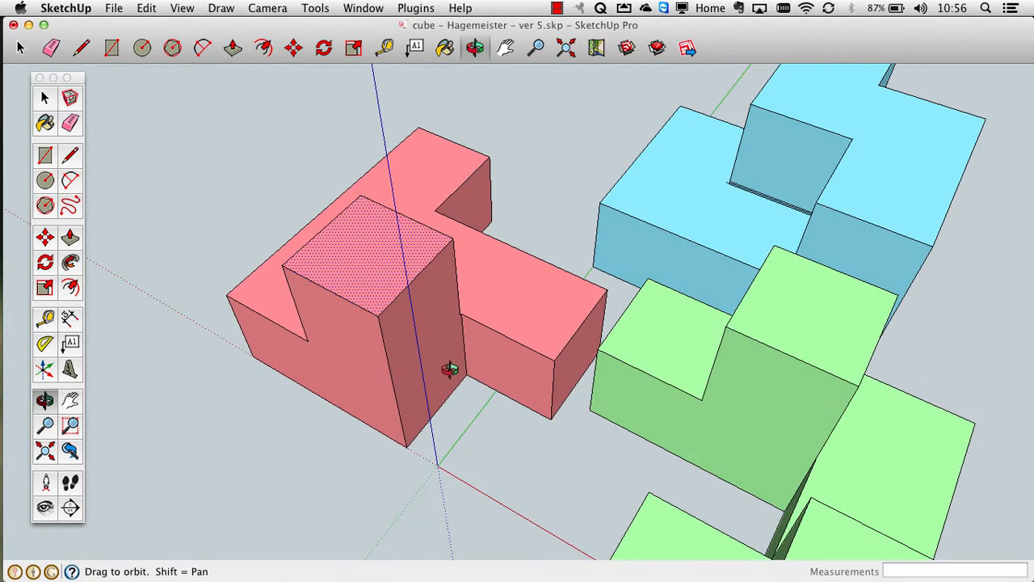
click(232, 48)
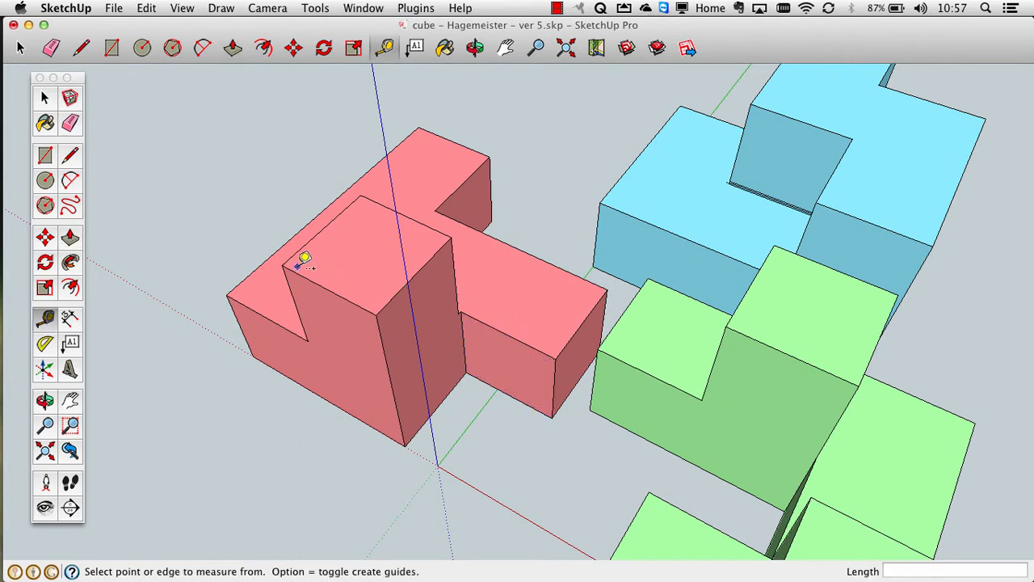
drag(281, 265, 378, 313)
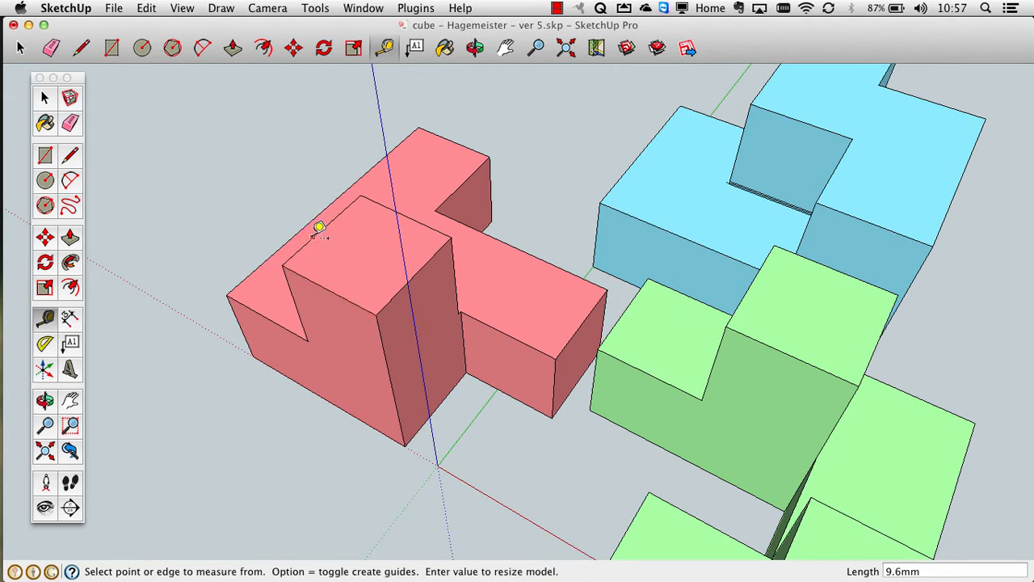
mouse_move(460, 339)
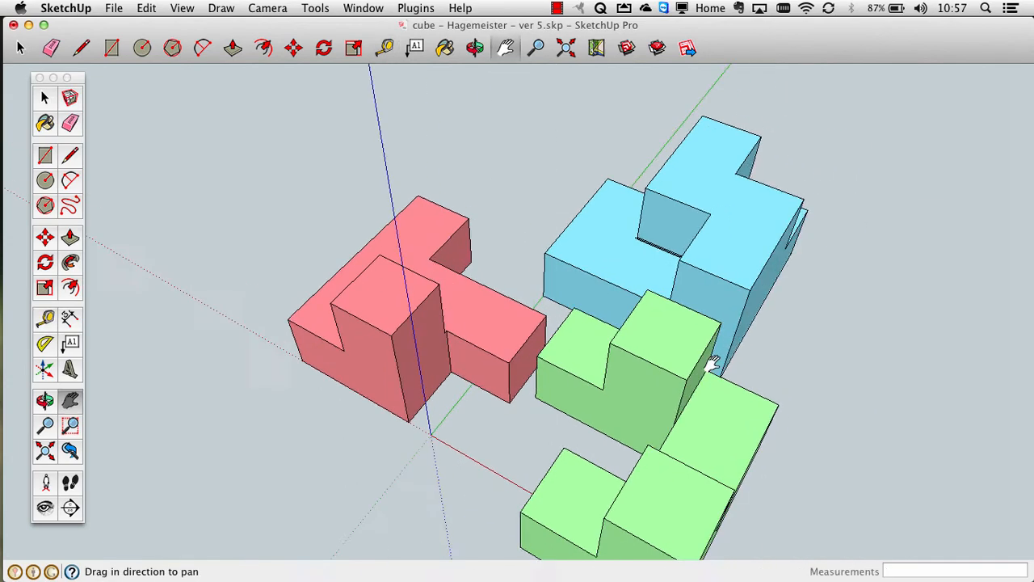
drag(710, 368, 638, 310)
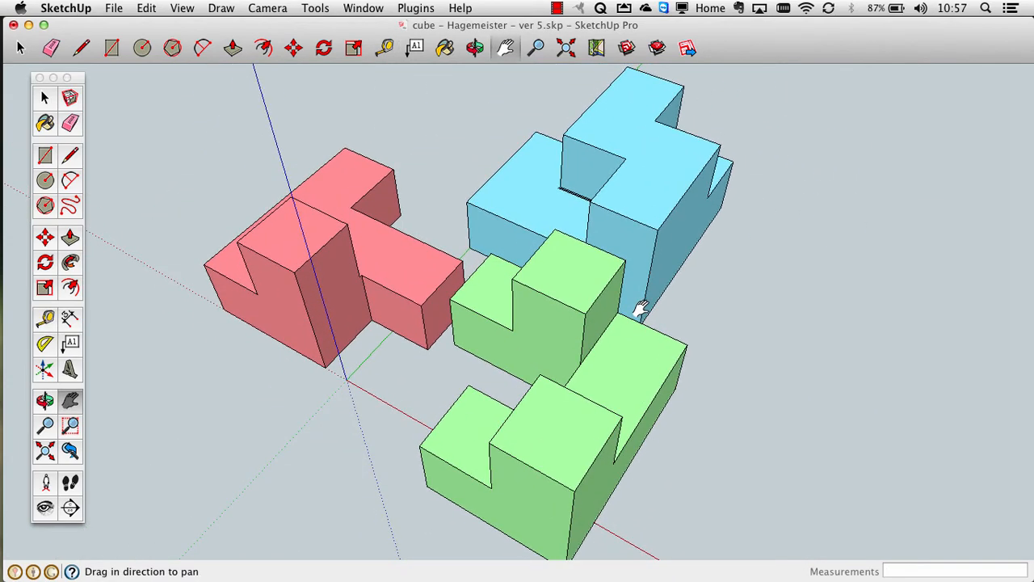
click(45, 401)
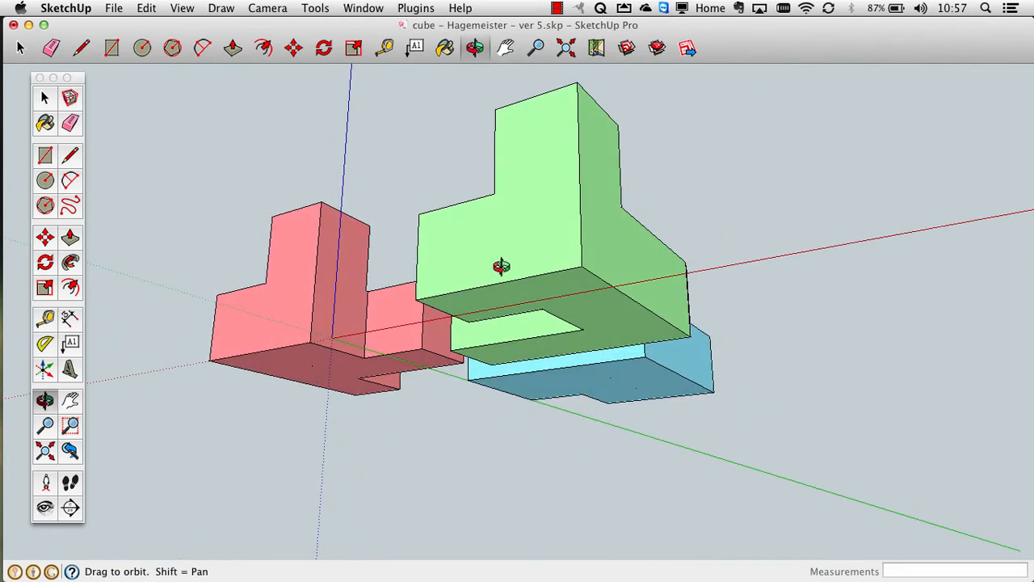
drag(501, 267, 469, 346)
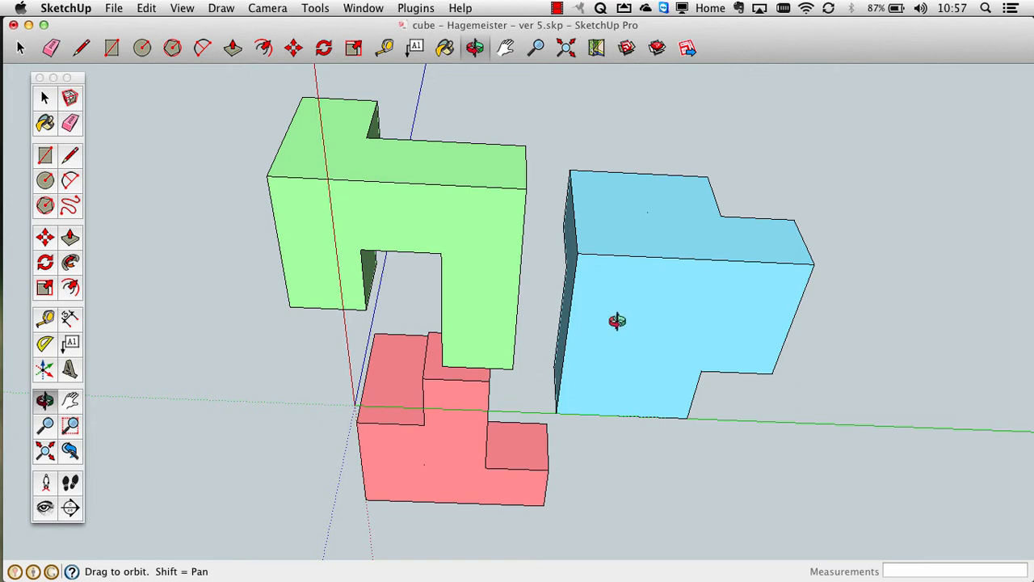
mouse_move(598, 318)
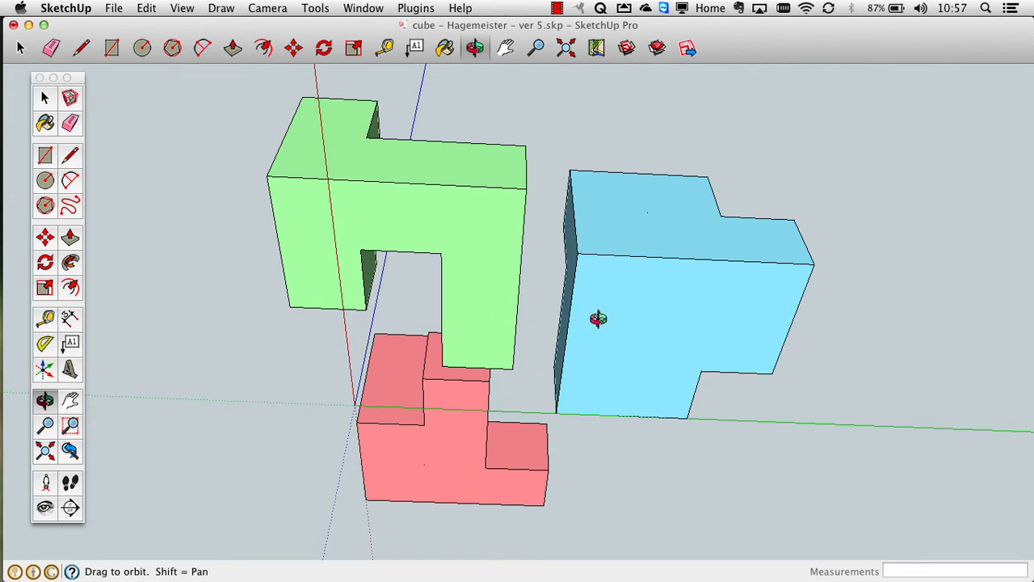
mouse_move(497, 288)
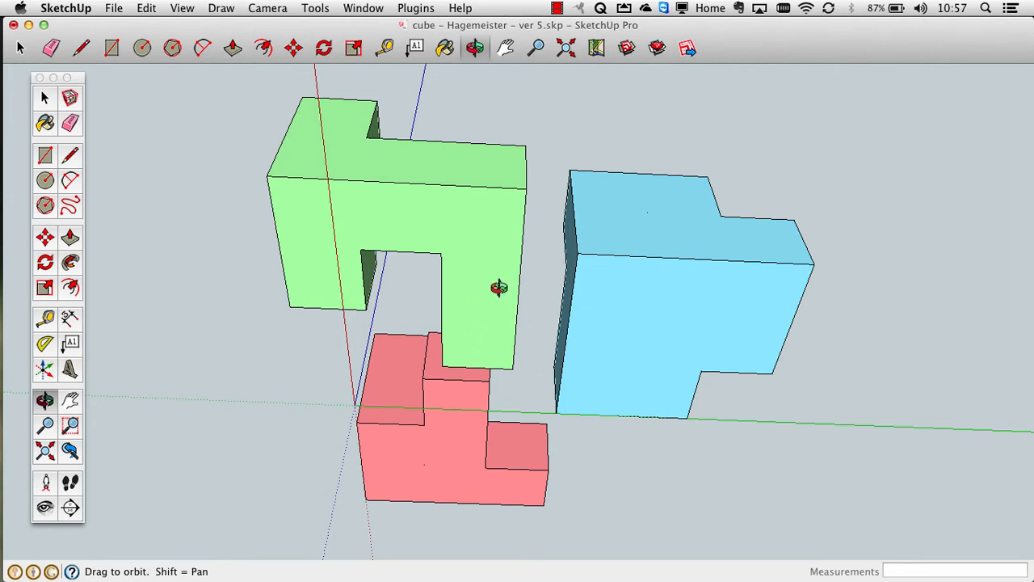
drag(498, 288, 530, 352)
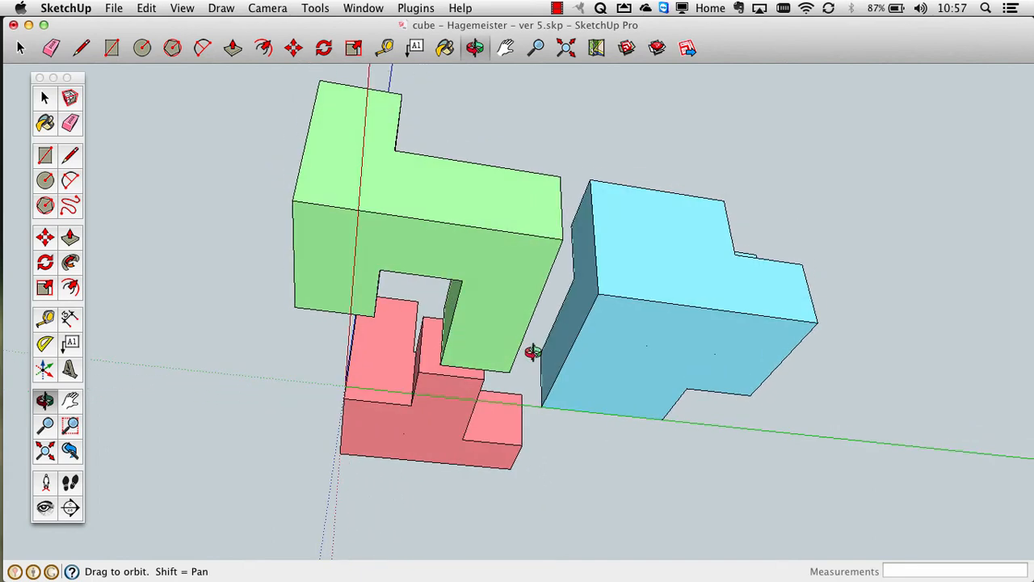
mouse_move(488, 275)
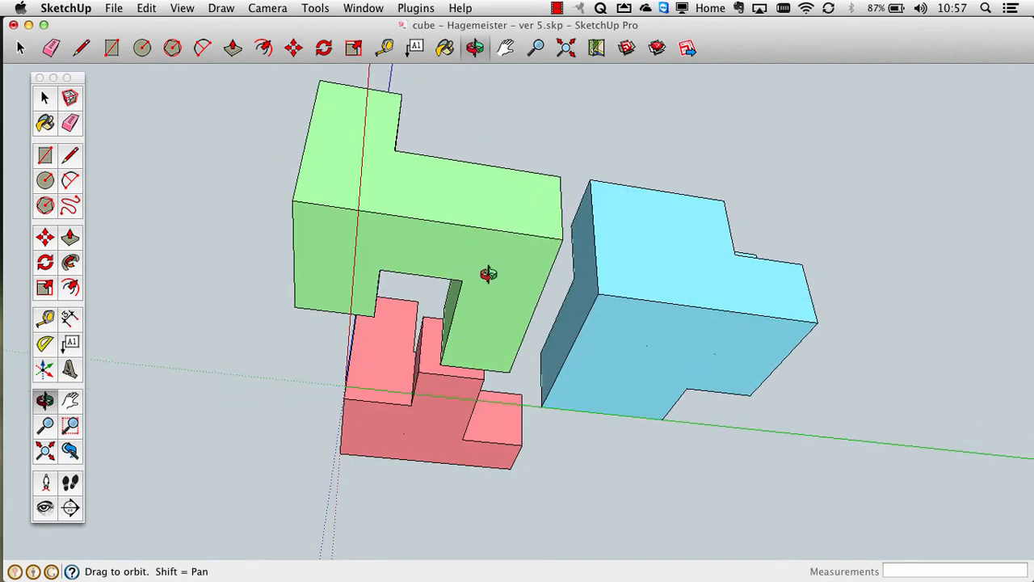
mouse_move(508, 284)
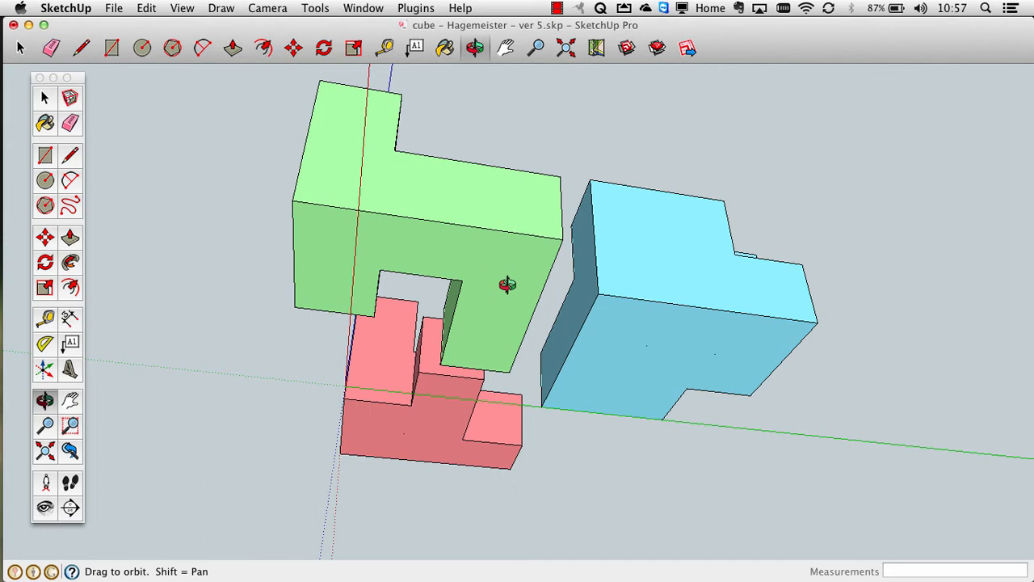
mouse_move(526, 297)
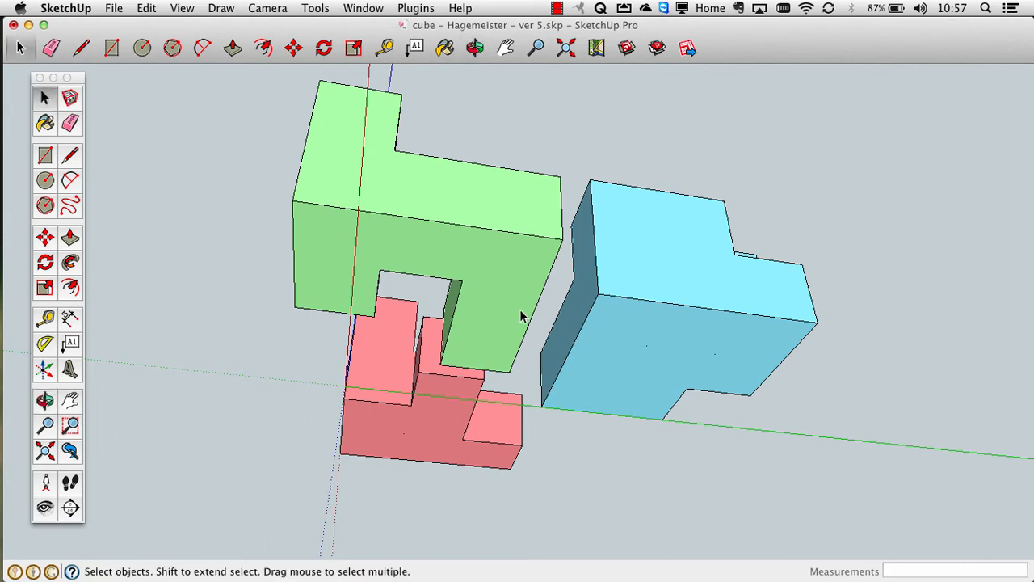
click(439, 439)
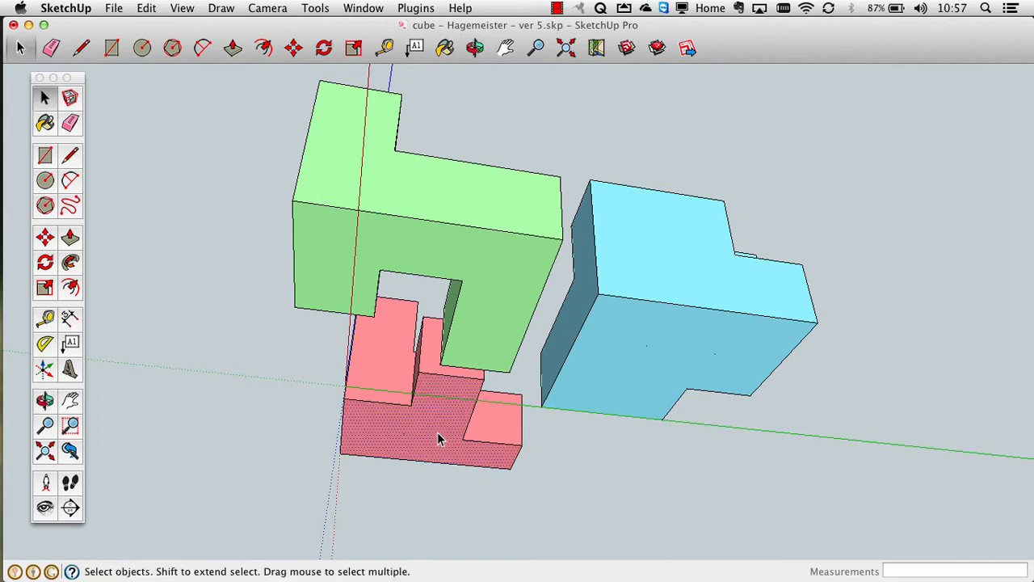
click(69, 236)
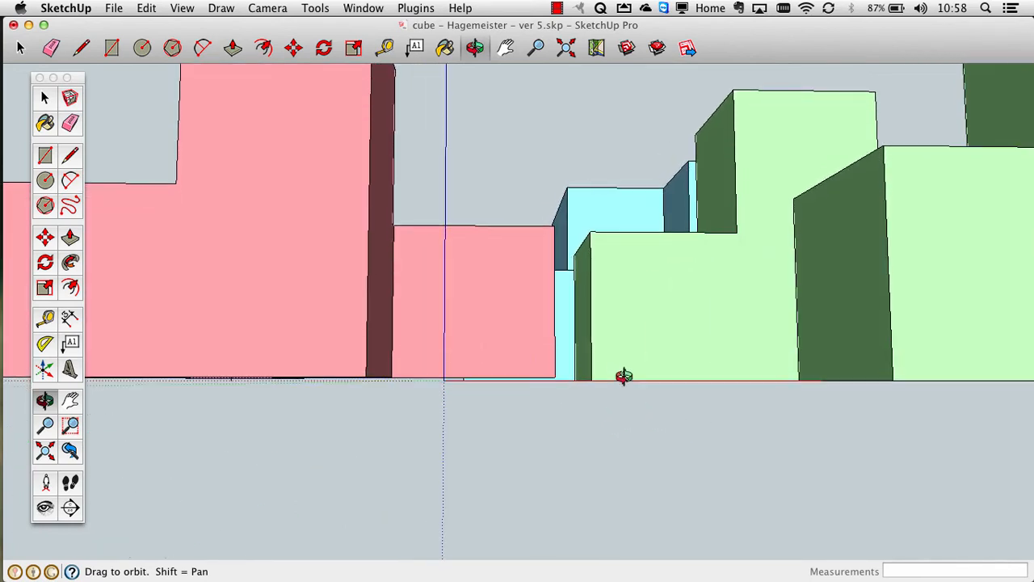
mouse_move(655, 378)
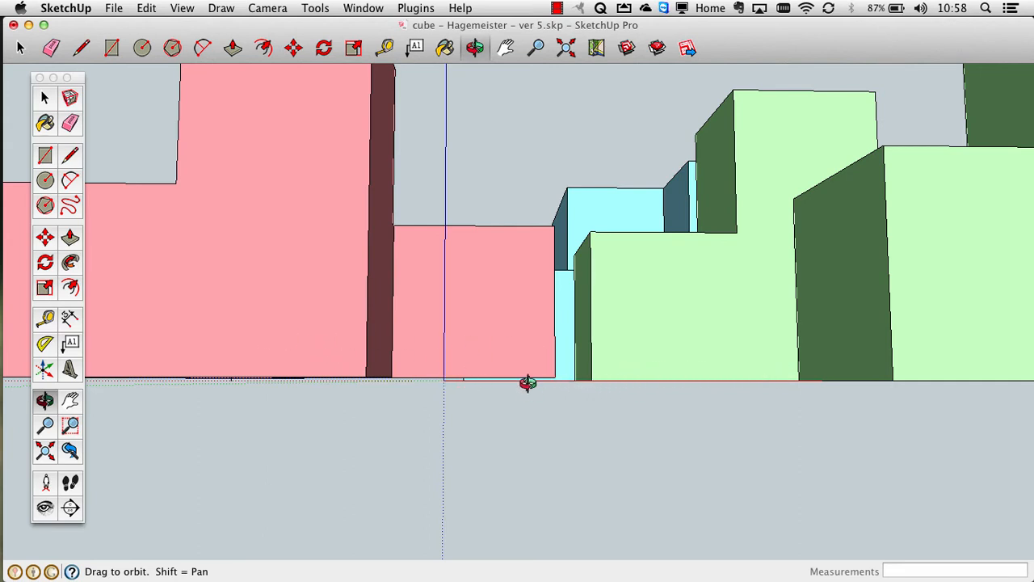
mouse_move(517, 378)
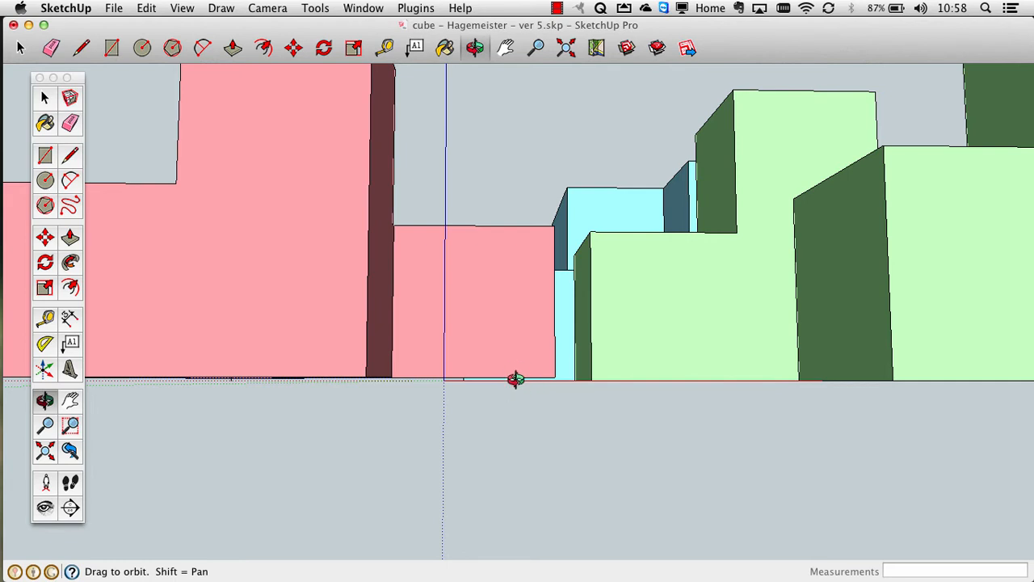
mouse_move(391, 297)
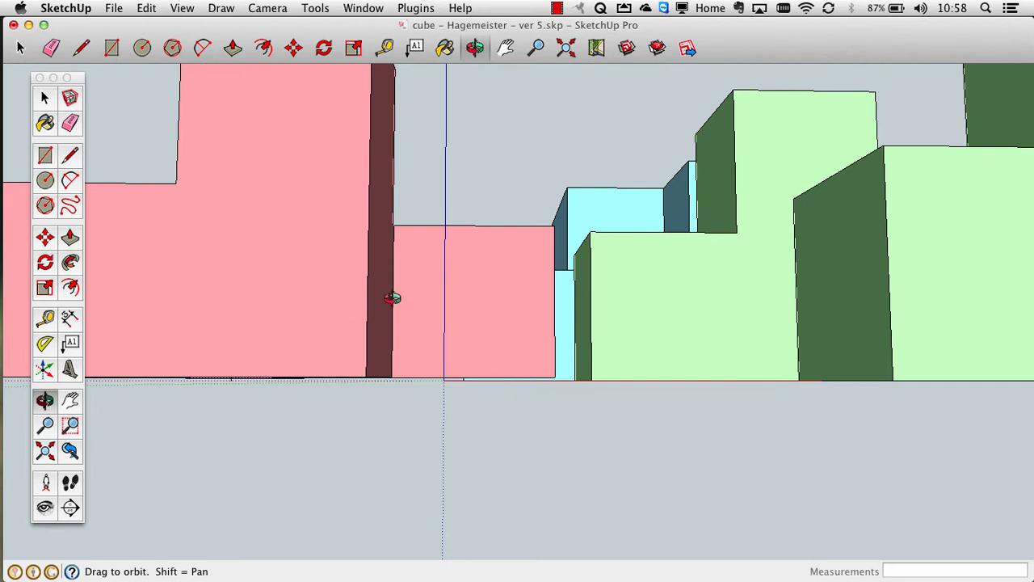
mouse_move(523, 326)
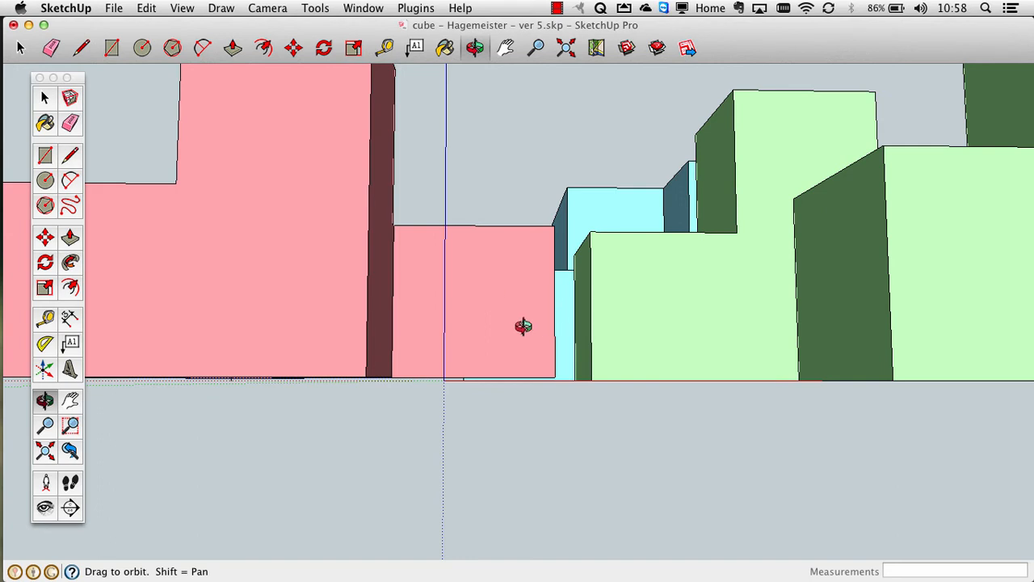
mouse_move(491, 406)
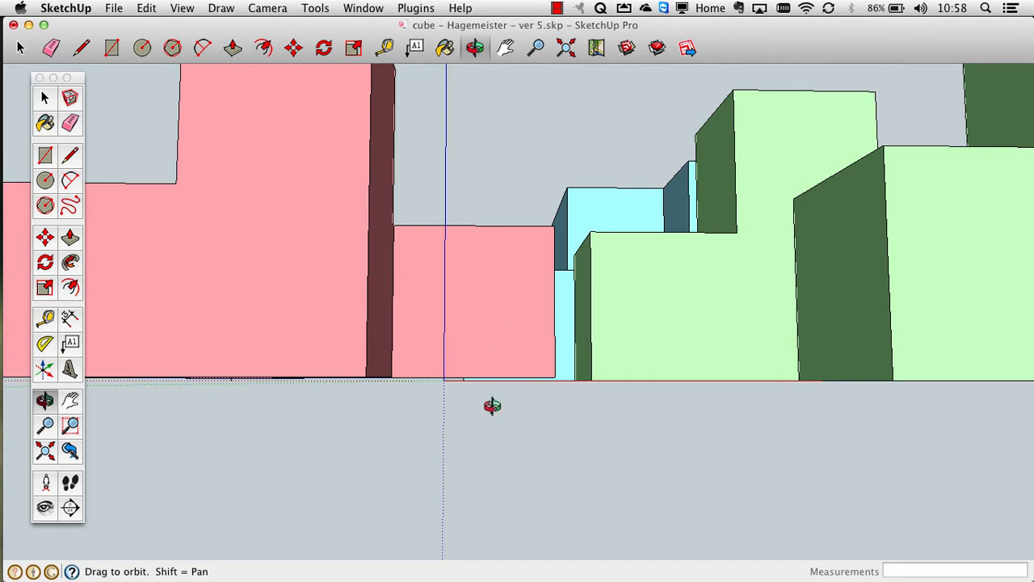
mouse_move(491, 311)
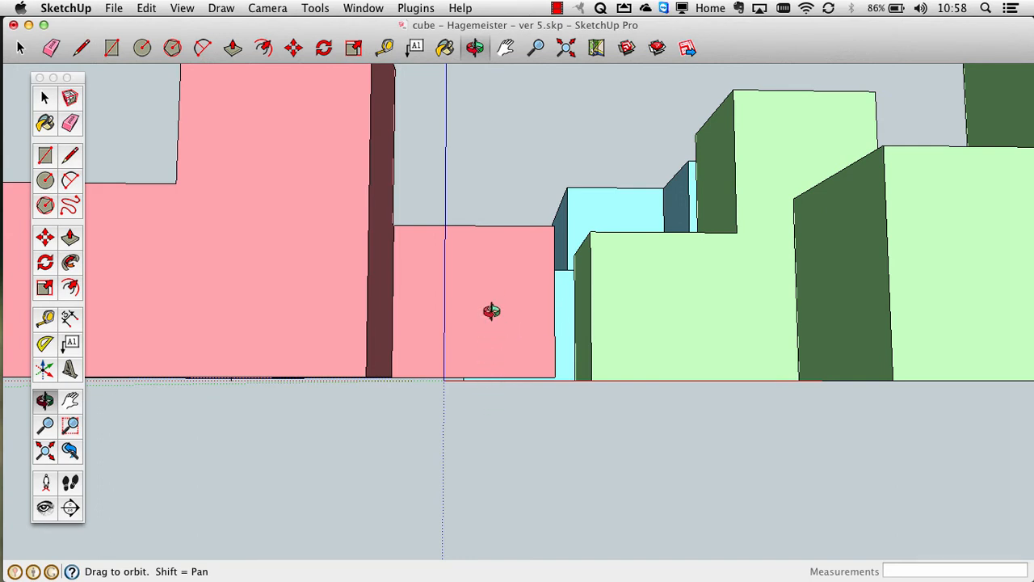
mouse_move(391, 537)
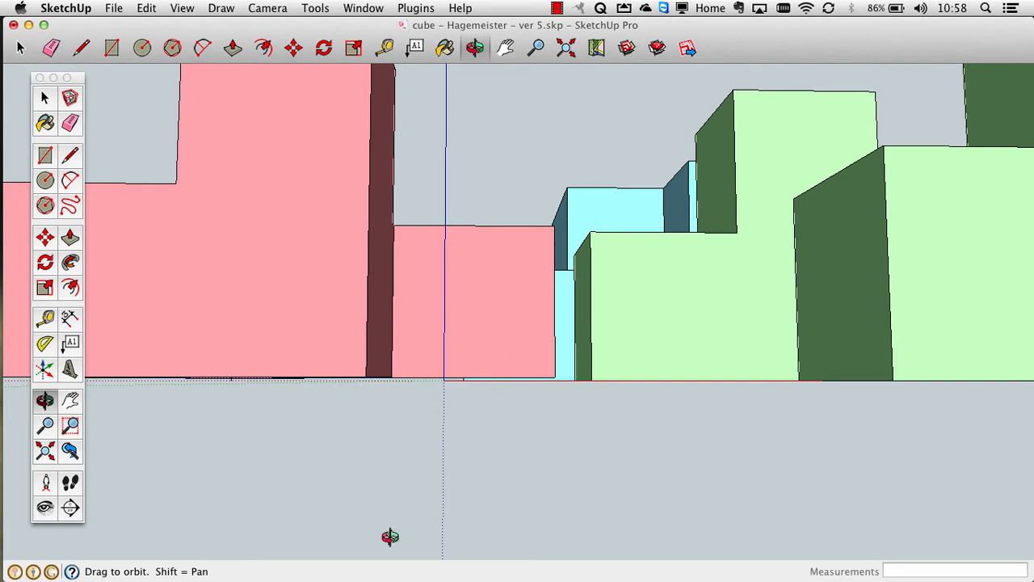
mouse_move(405, 291)
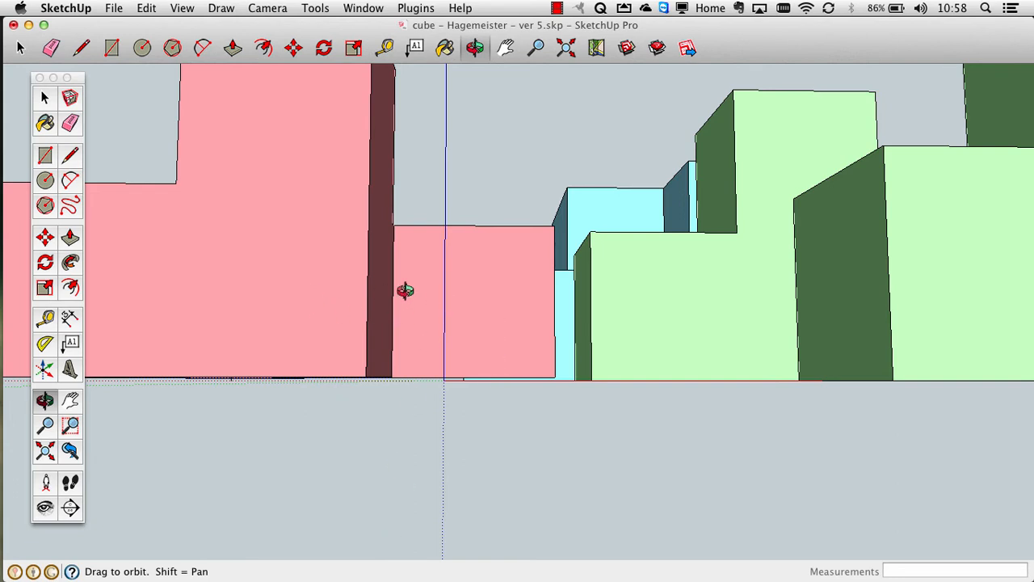
mouse_move(685, 264)
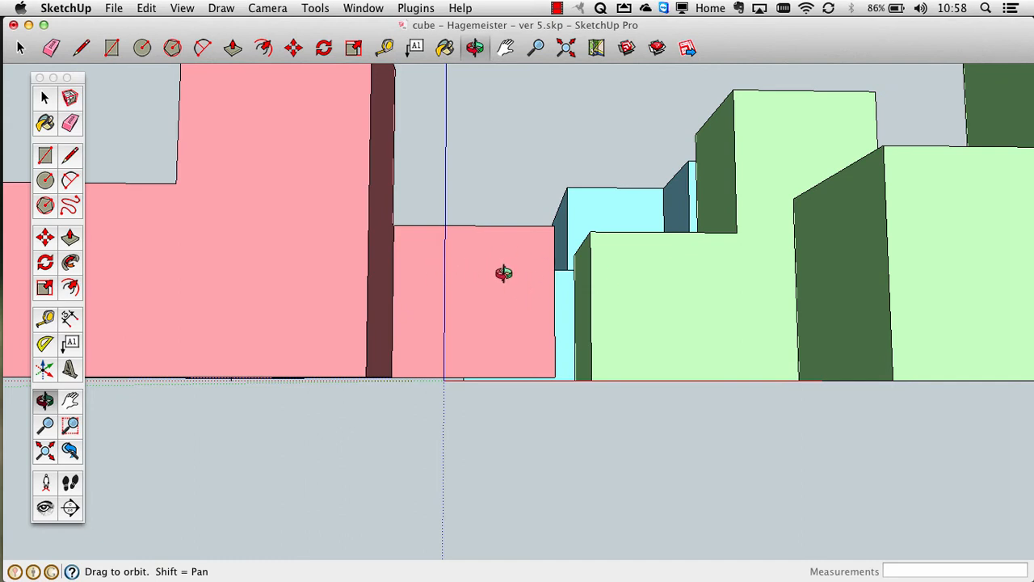
mouse_move(314, 203)
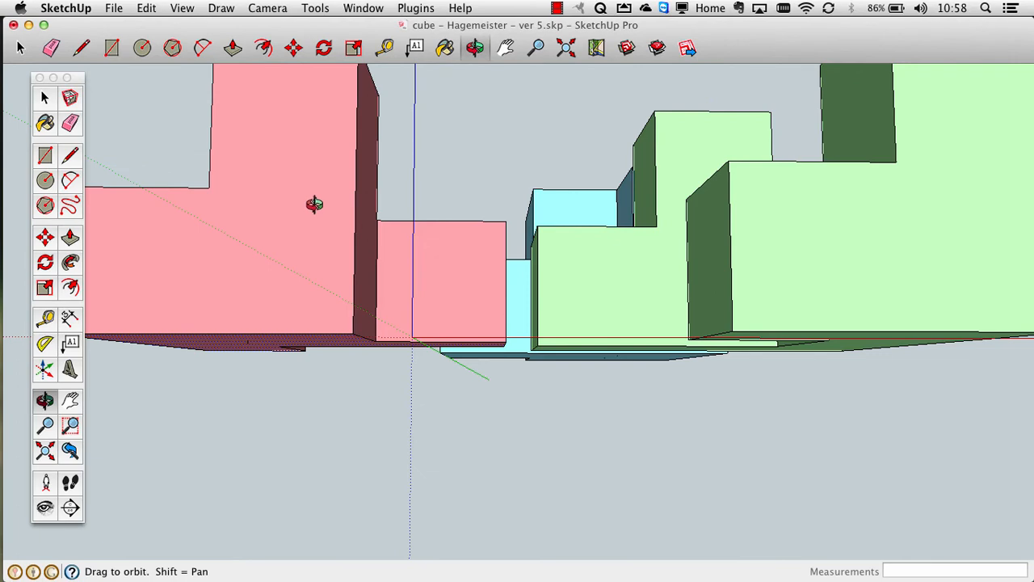
Select the whole red piece and orbit around it to verify the selection from all sides
drag(315, 204, 320, 359)
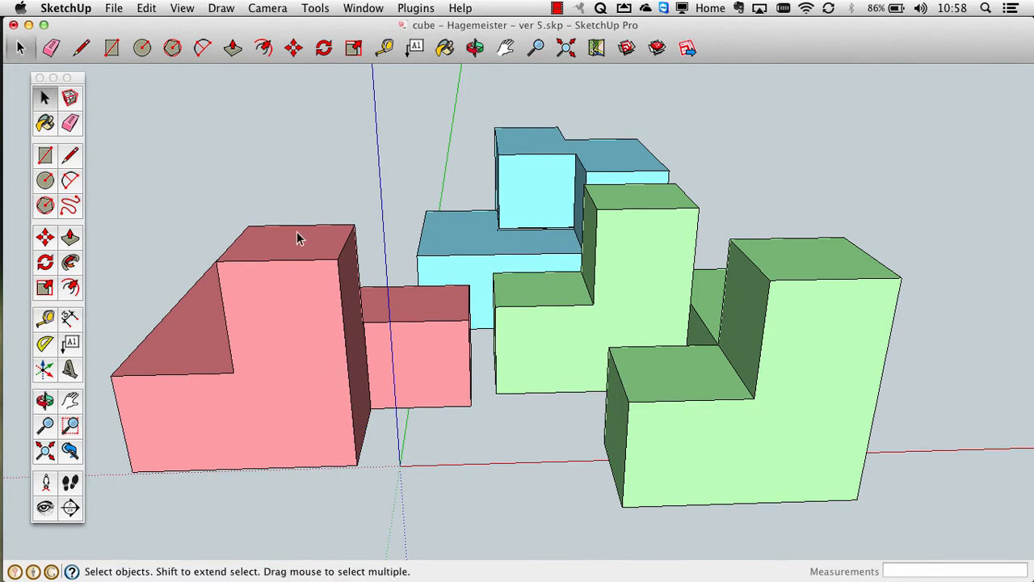
mouse_move(303, 379)
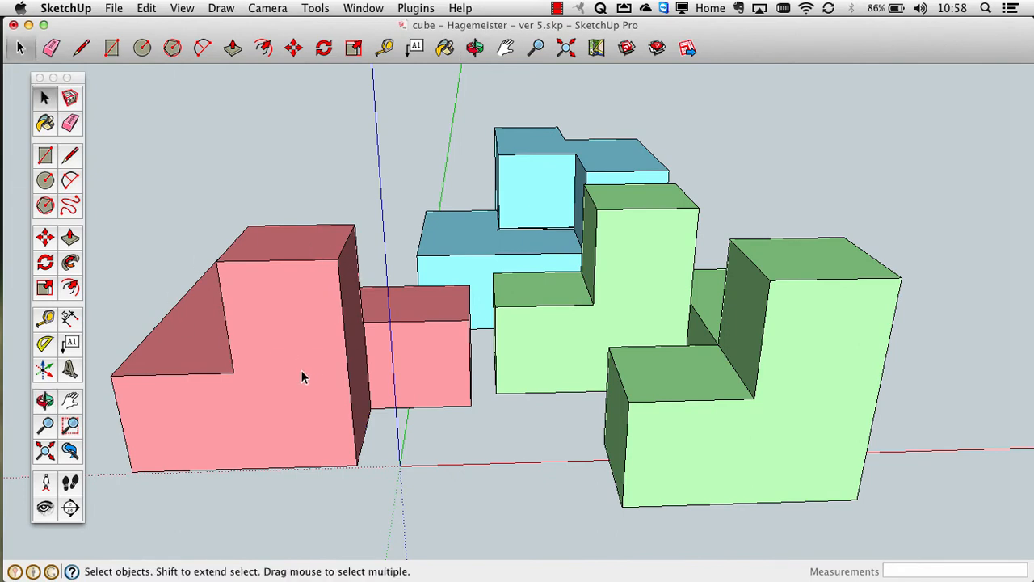
mouse_move(284, 388)
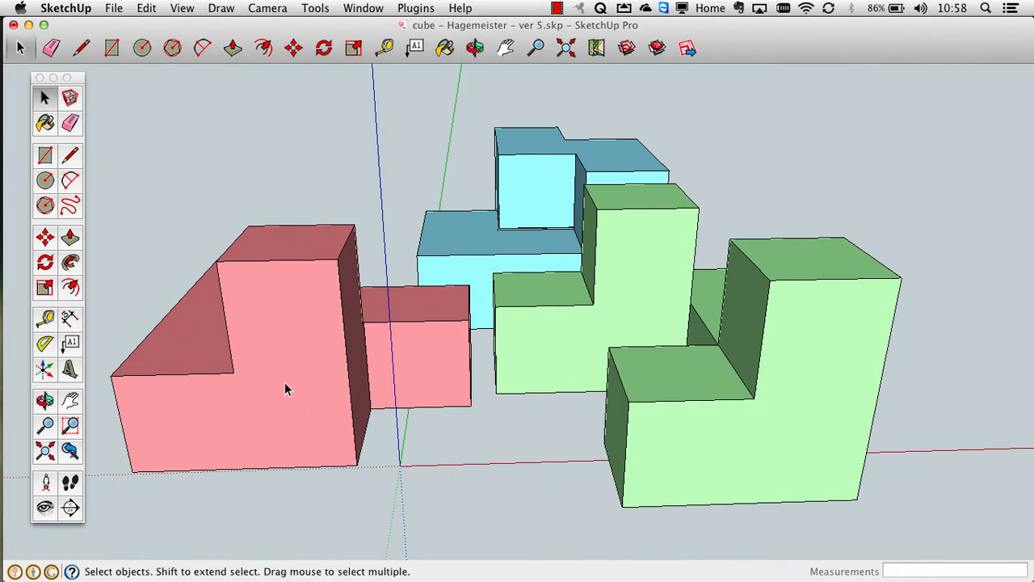
click(283, 387)
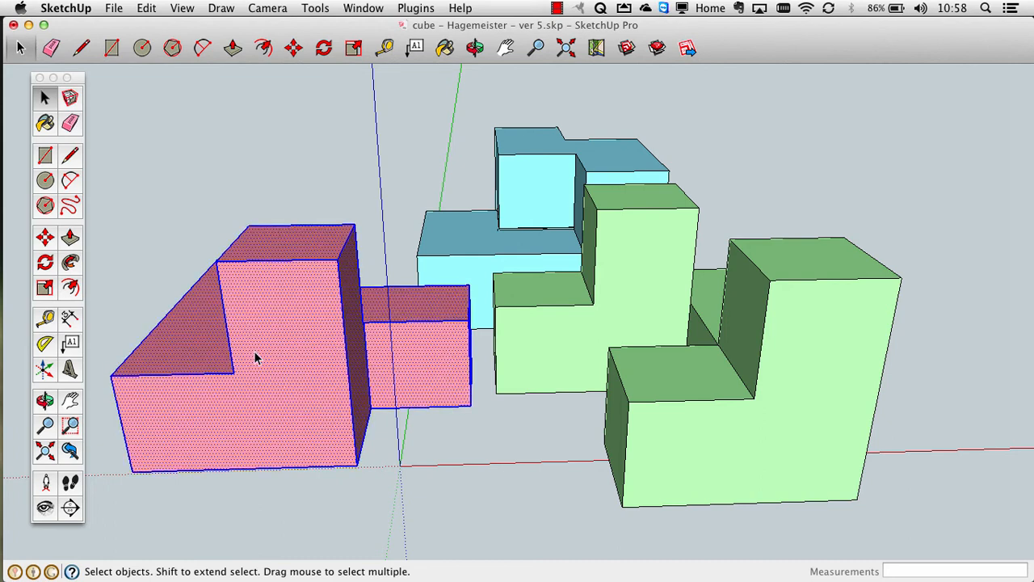
mouse_move(317, 392)
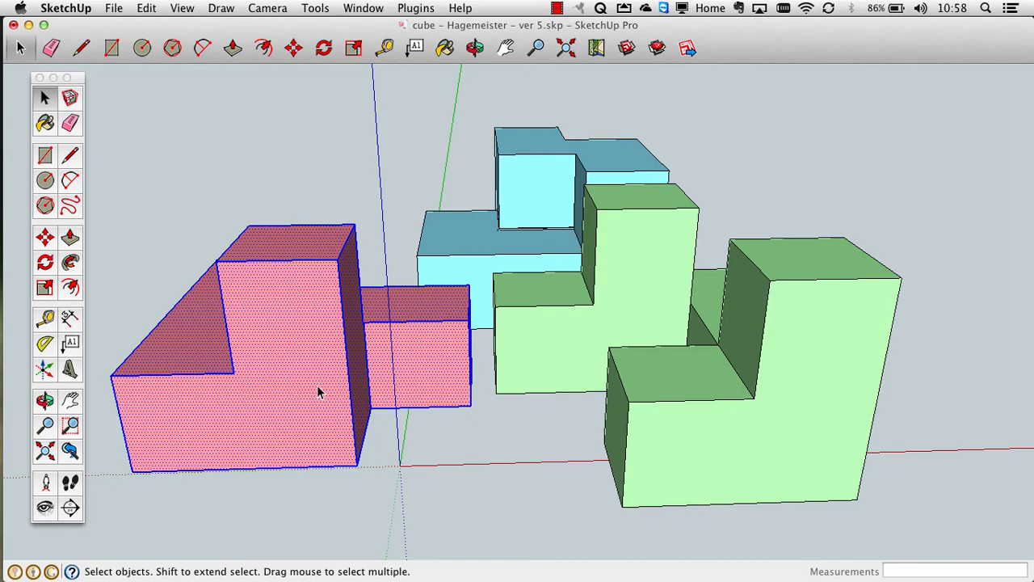
mouse_move(267, 288)
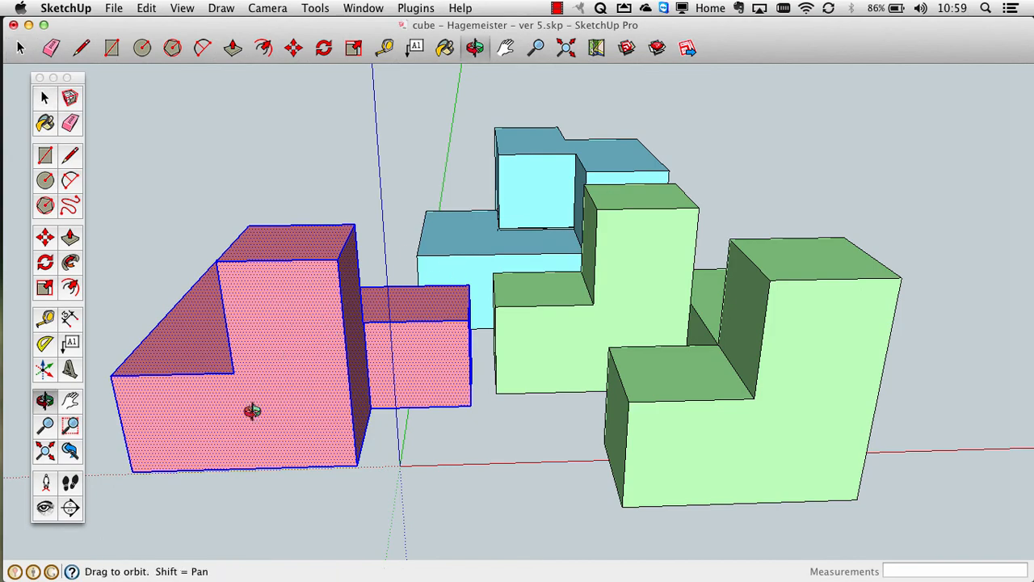
drag(251, 412, 549, 412)
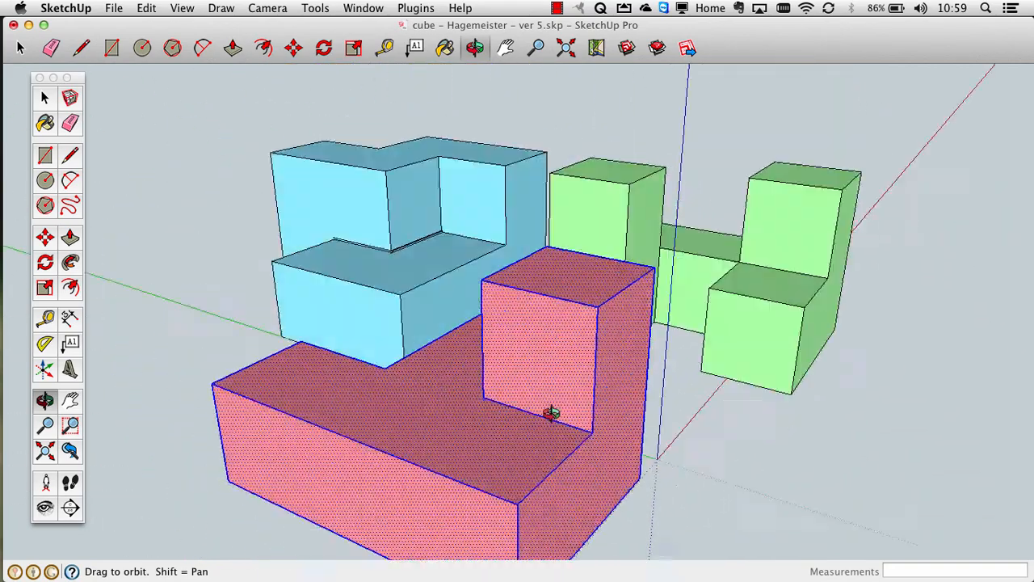
drag(550, 412, 304, 333)
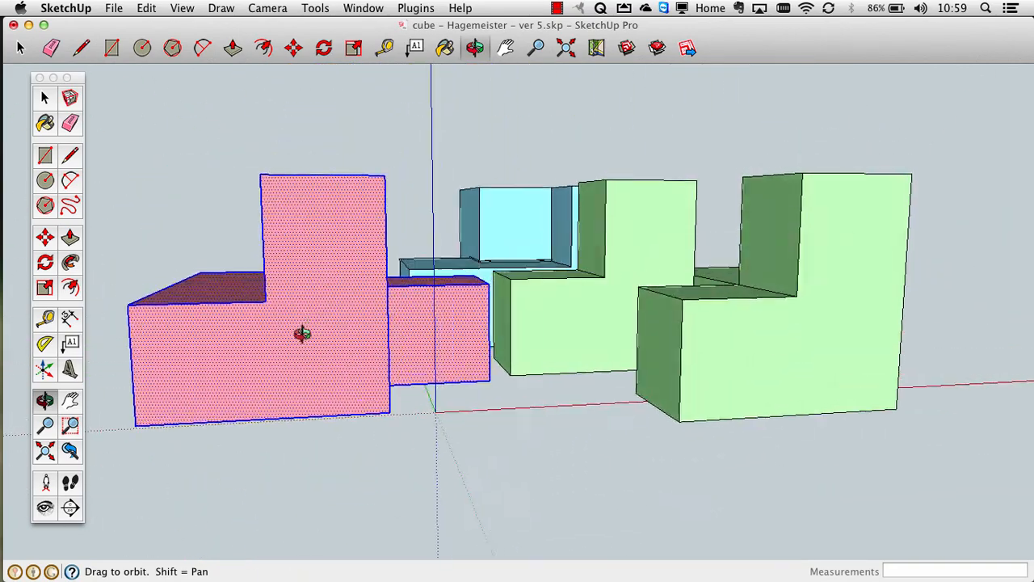
drag(303, 332, 252, 312)
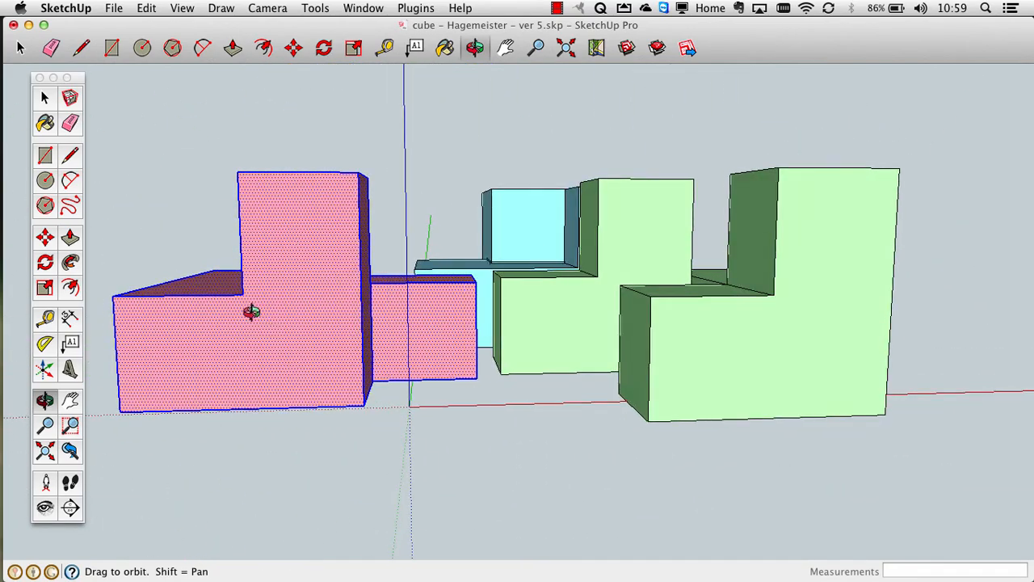
mouse_move(285, 297)
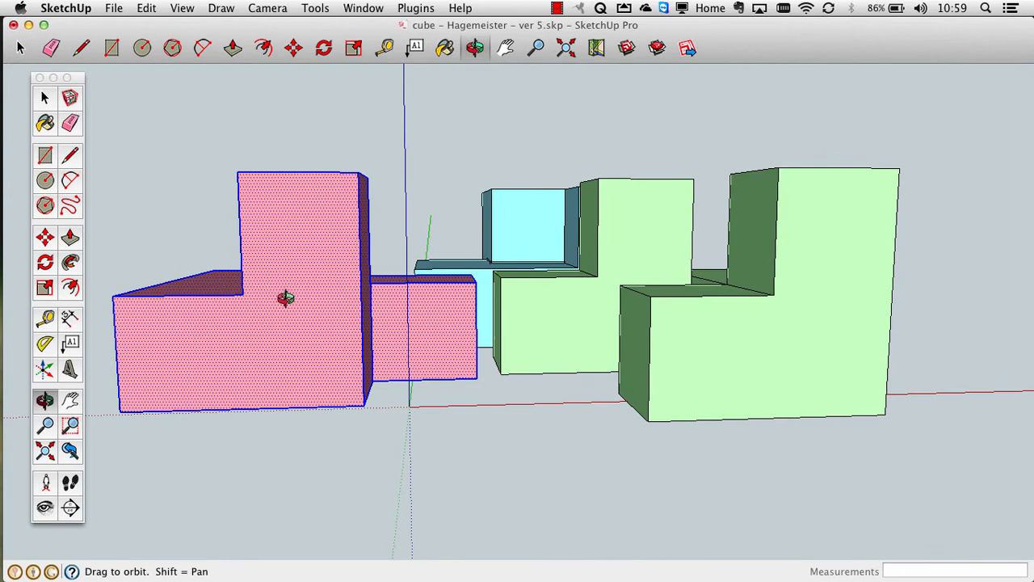
mouse_move(346, 265)
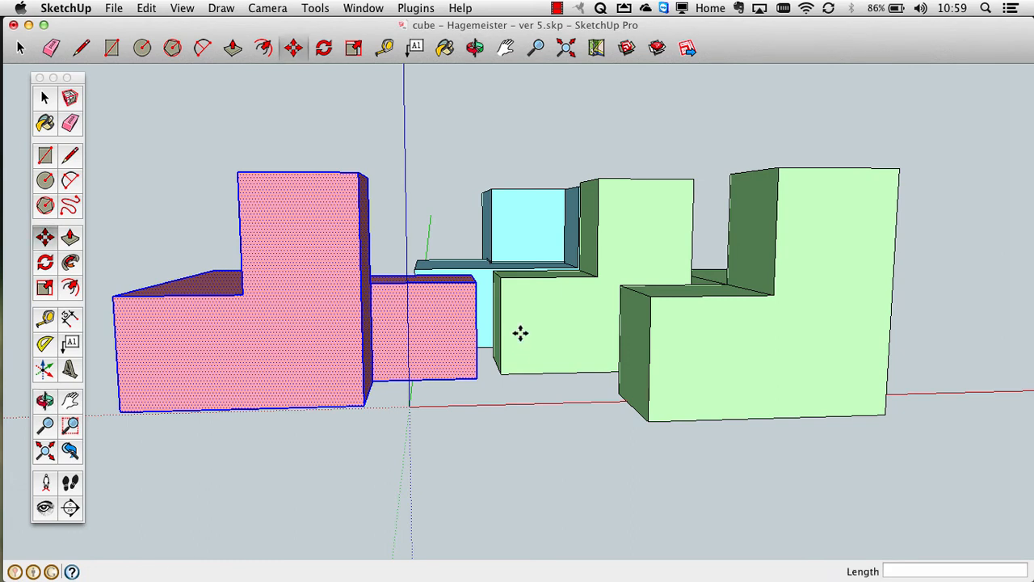
Move the pink piece through trial positions and line it up with the green piece's edge
click(46, 236)
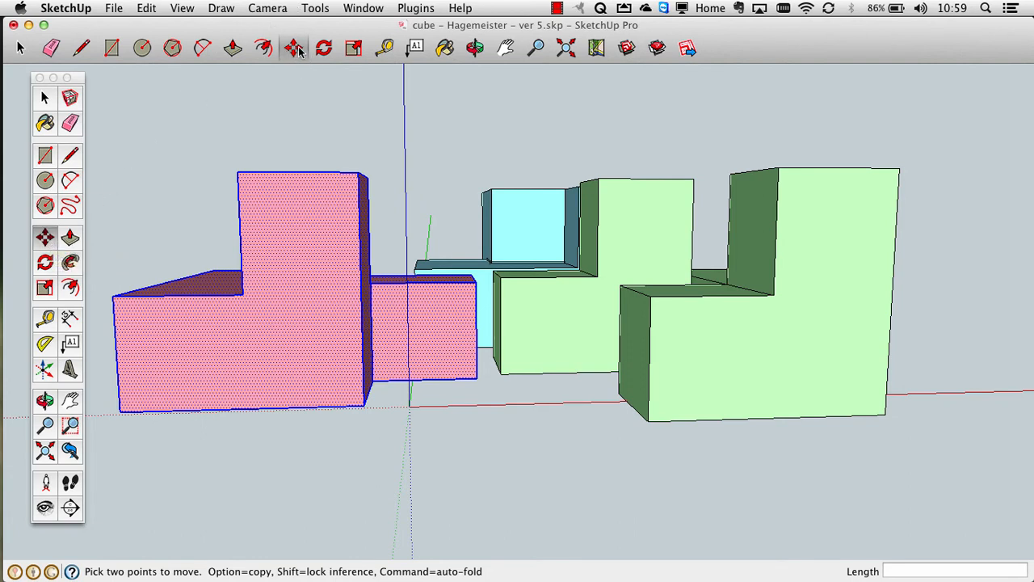
mouse_move(465, 373)
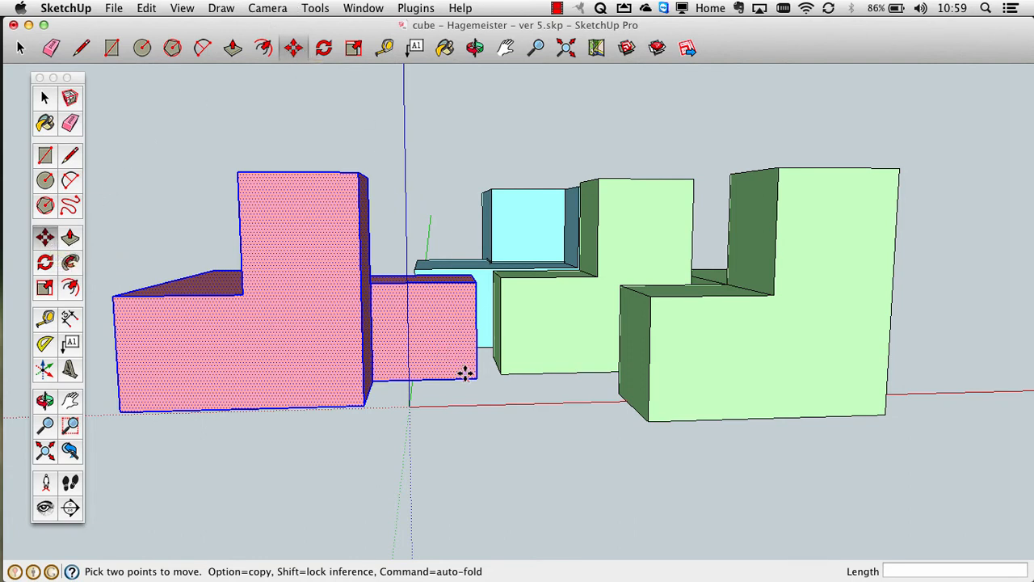
mouse_move(442, 354)
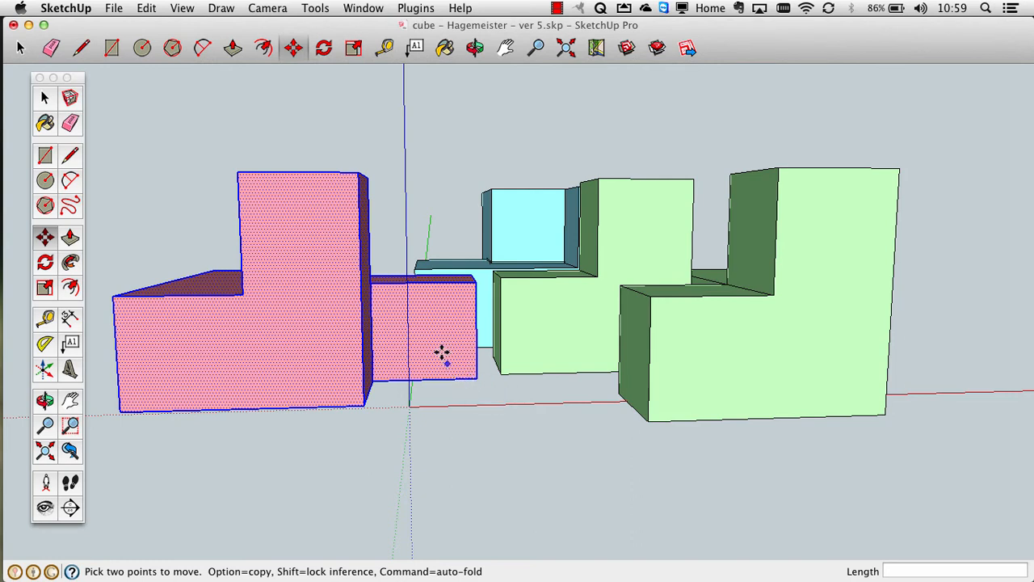
mouse_move(304, 353)
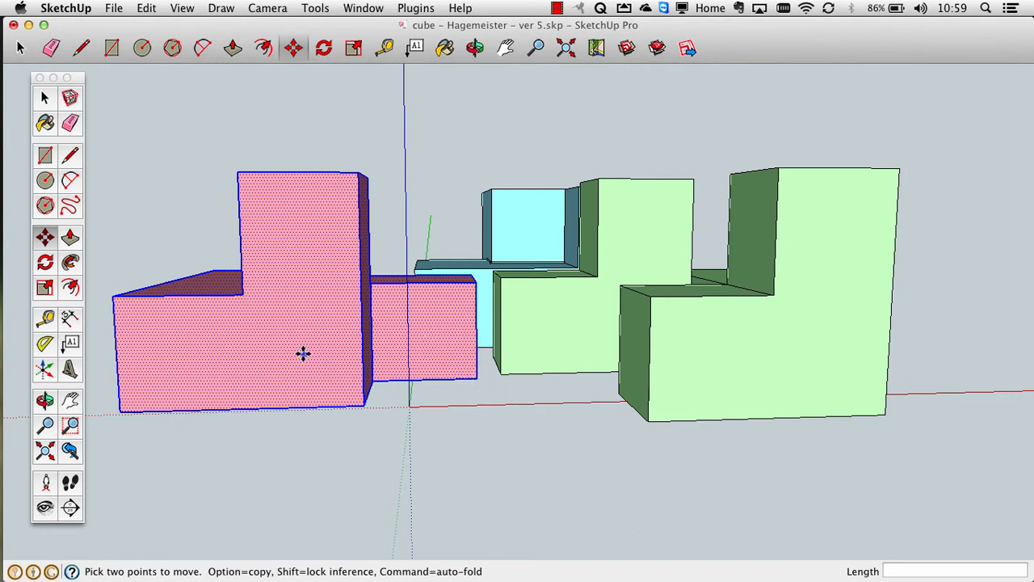
mouse_move(472, 356)
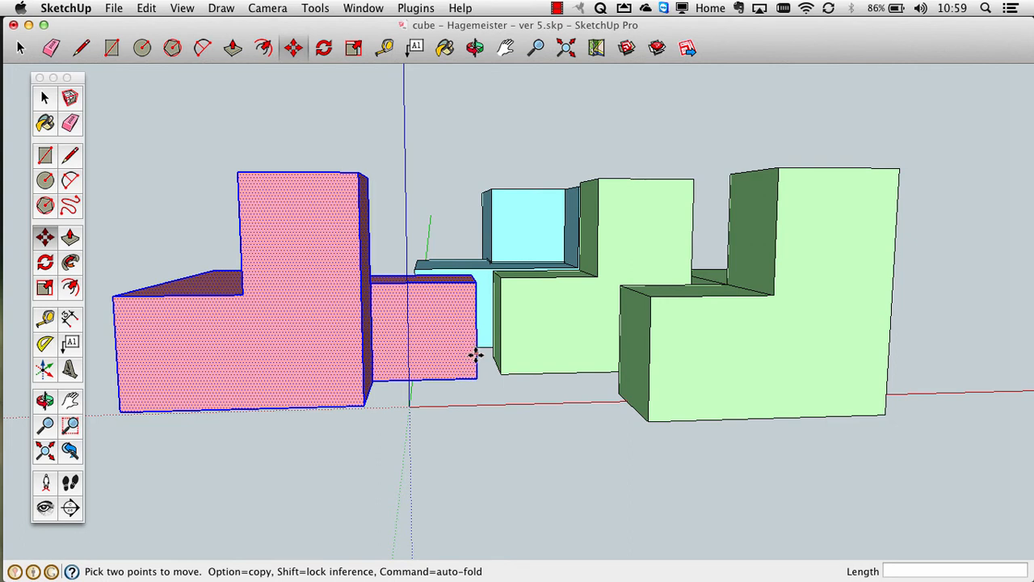
mouse_move(475, 380)
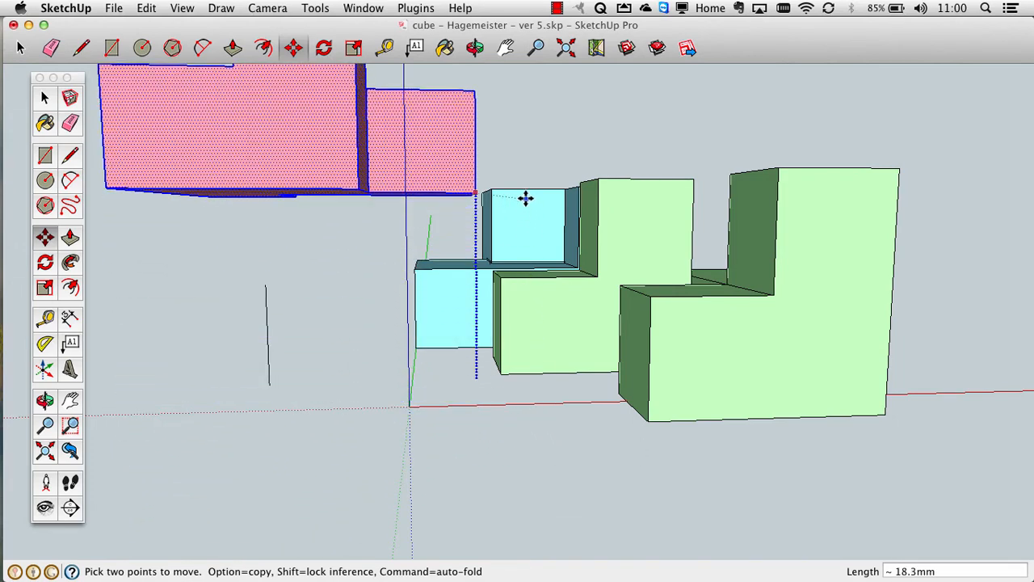
drag(525, 199, 537, 460)
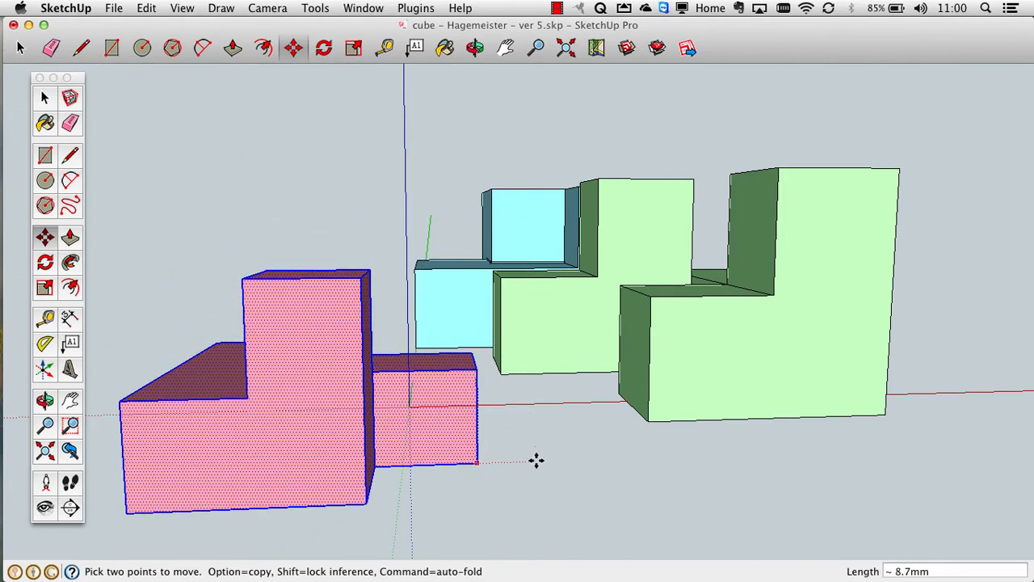
drag(536, 460, 543, 366)
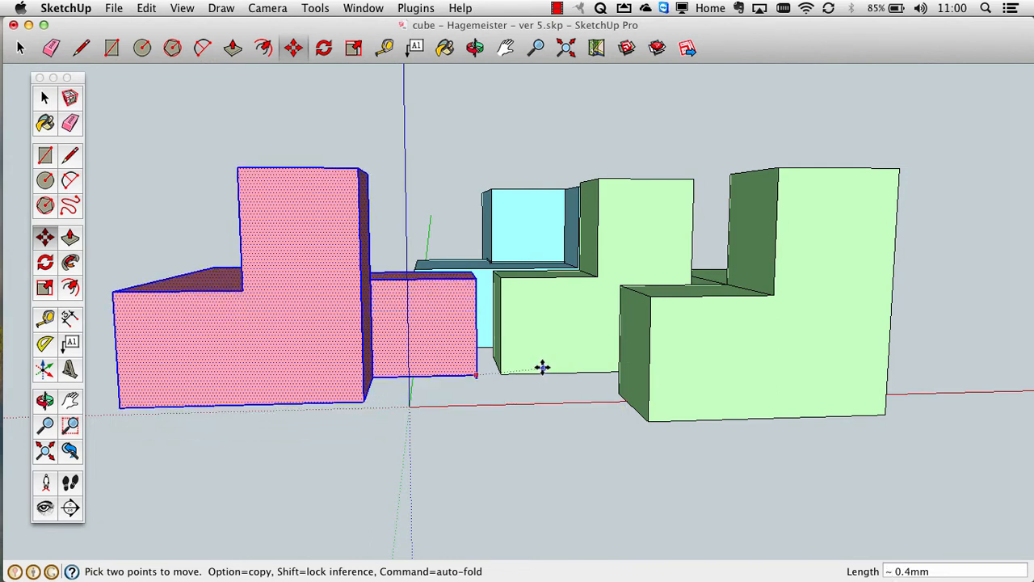
mouse_move(542, 368)
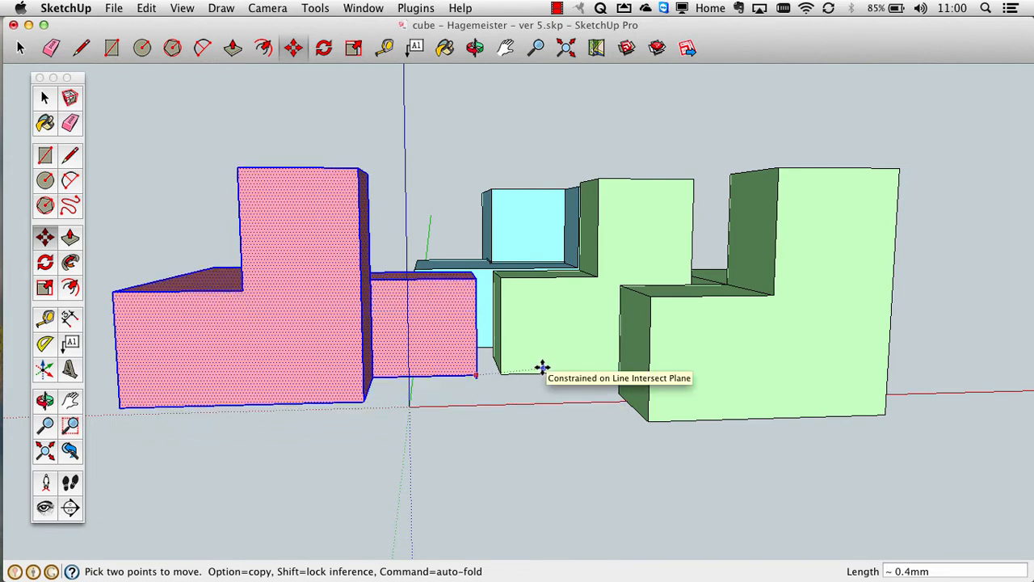
drag(542, 369, 594, 398)
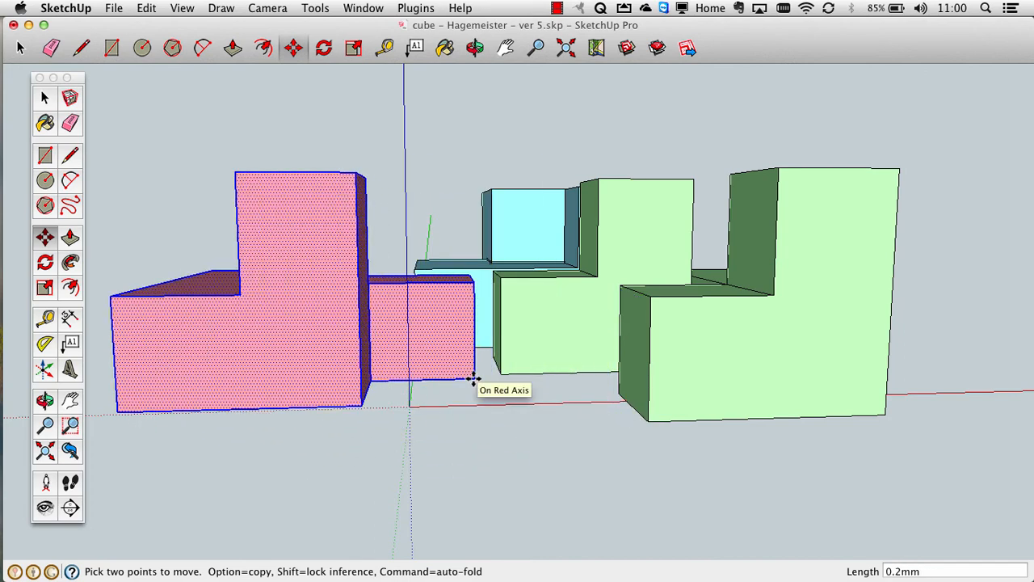
Slide the pink piece along the red axis by .2 mm, checking the gap to its neighbours
drag(471, 379, 481, 272)
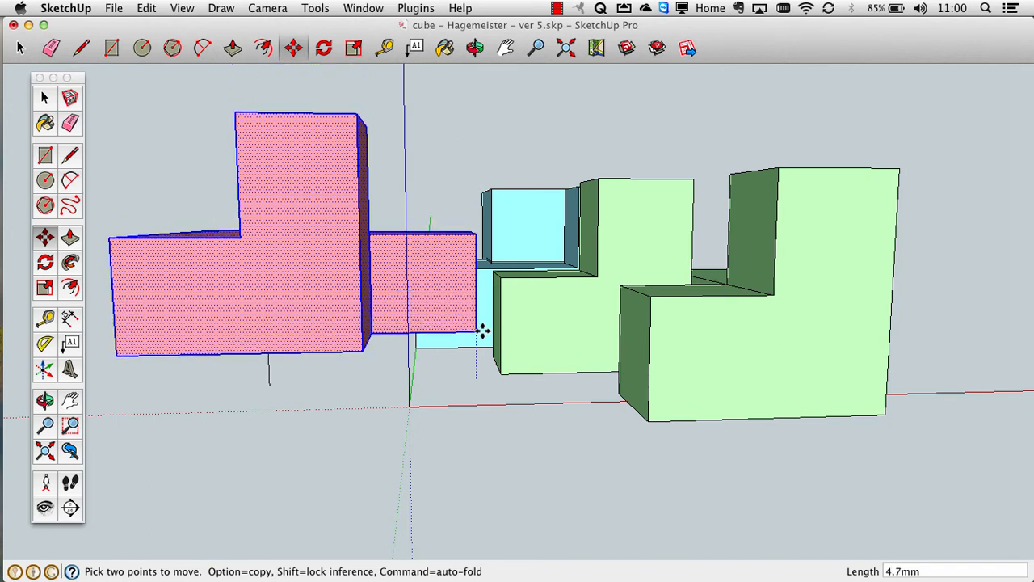
drag(483, 331, 483, 368)
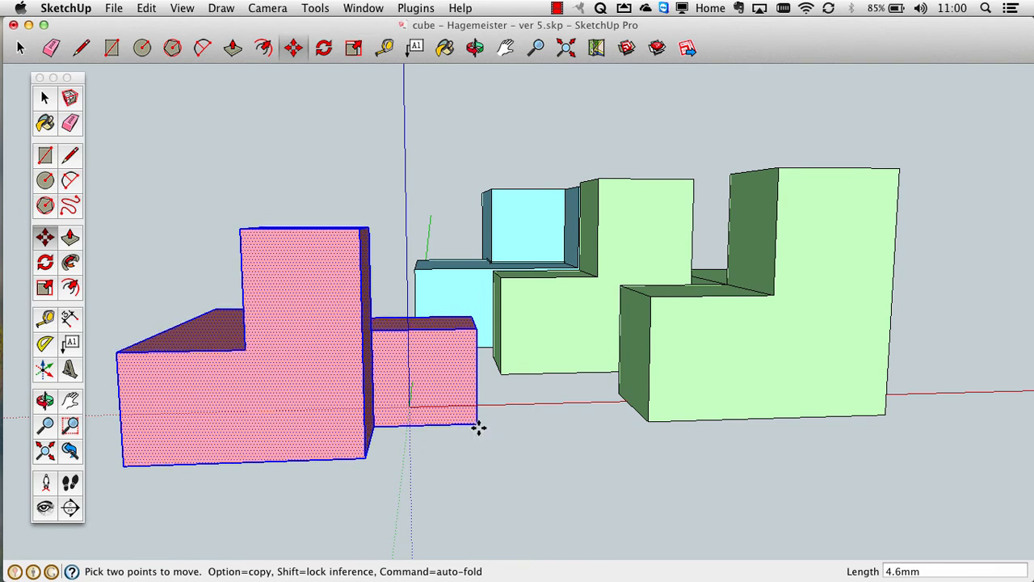
drag(478, 428, 476, 467)
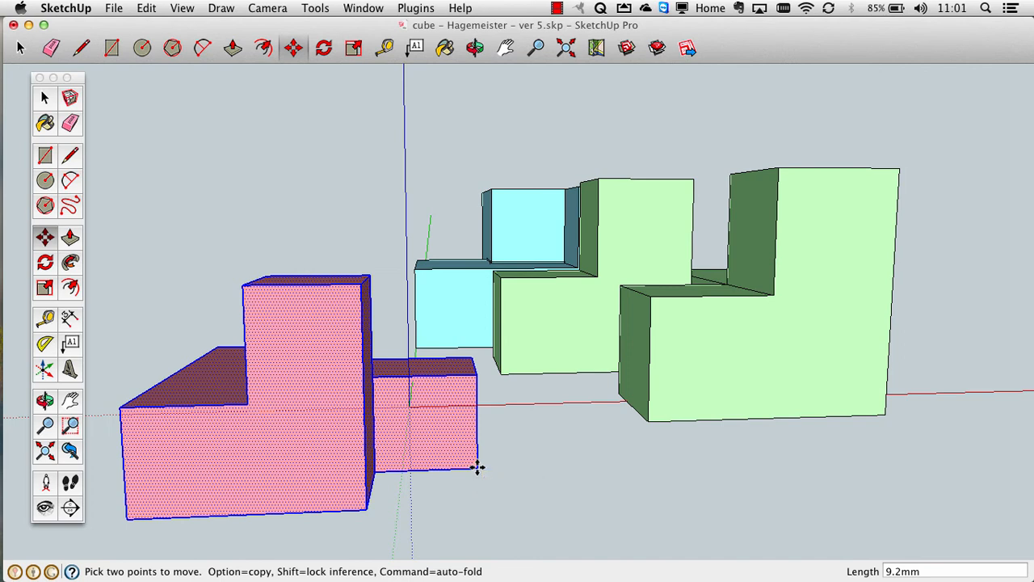
text(.2)
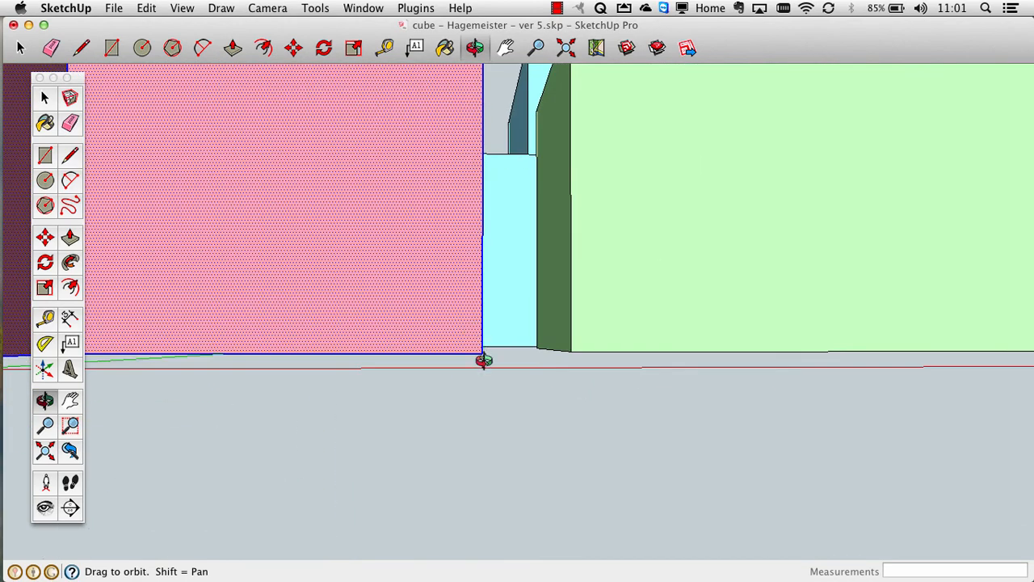
drag(483, 358, 501, 411)
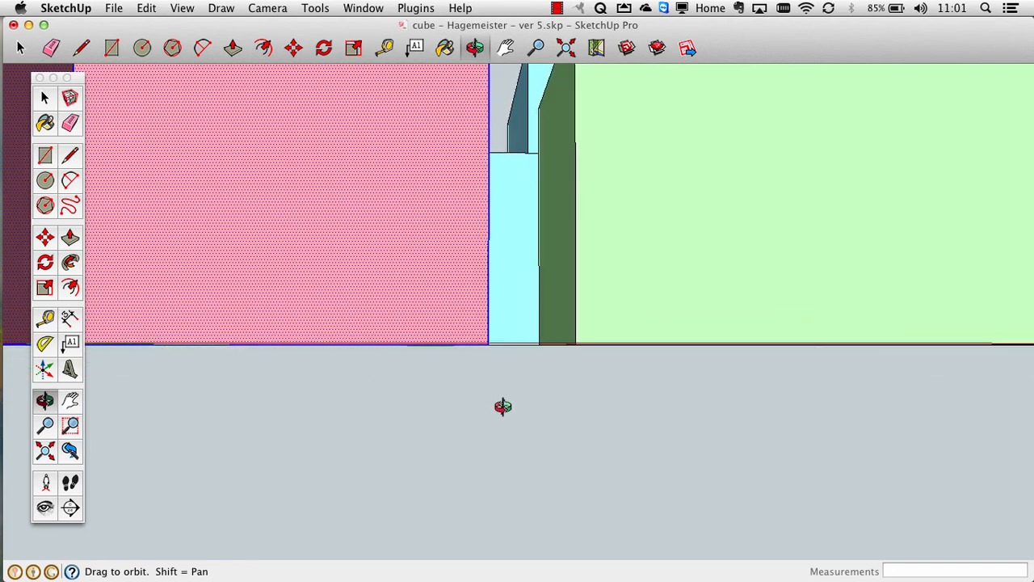
drag(502, 407, 462, 474)
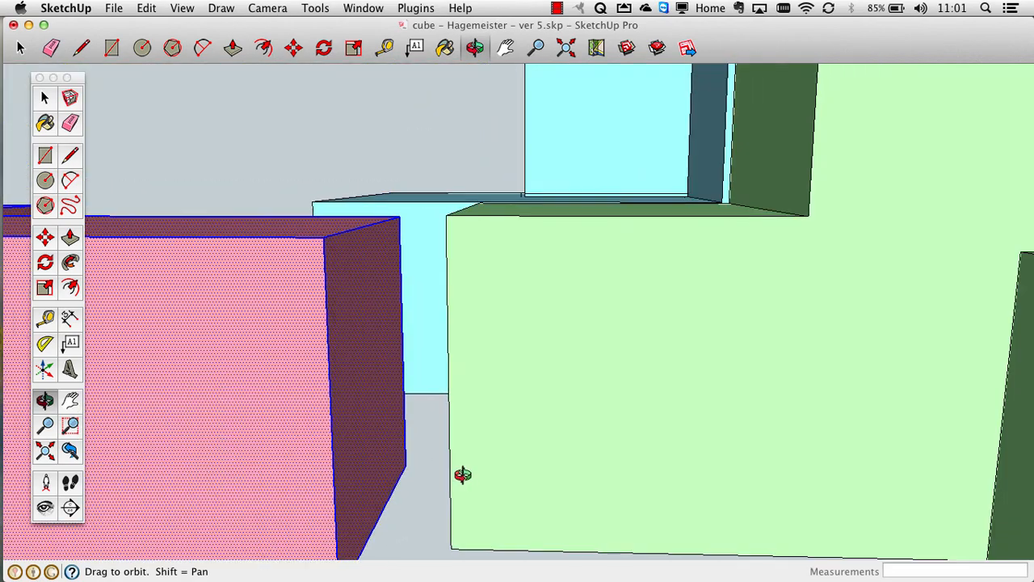
drag(462, 475, 530, 475)
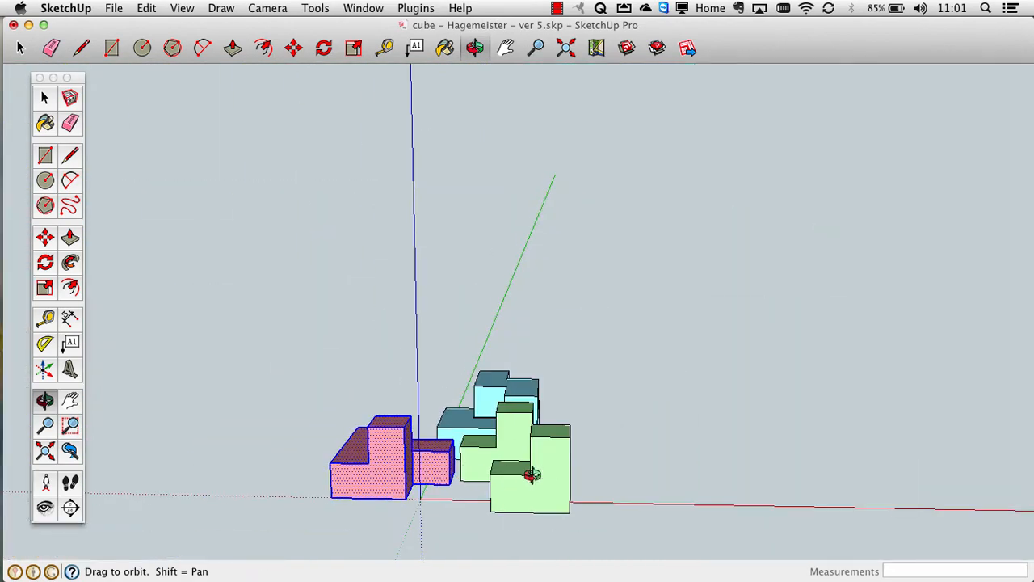
drag(531, 475, 654, 225)
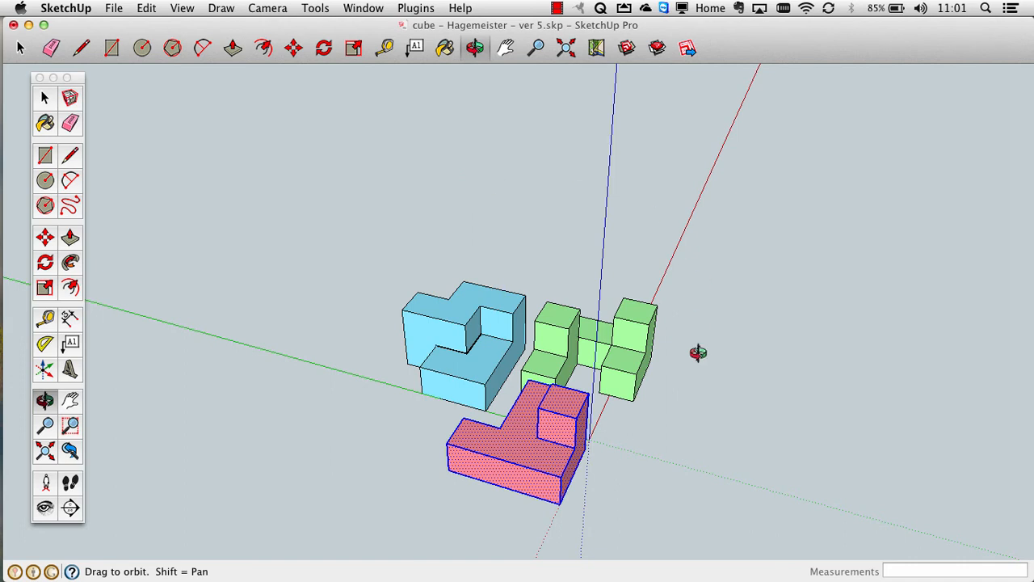
mouse_move(592, 354)
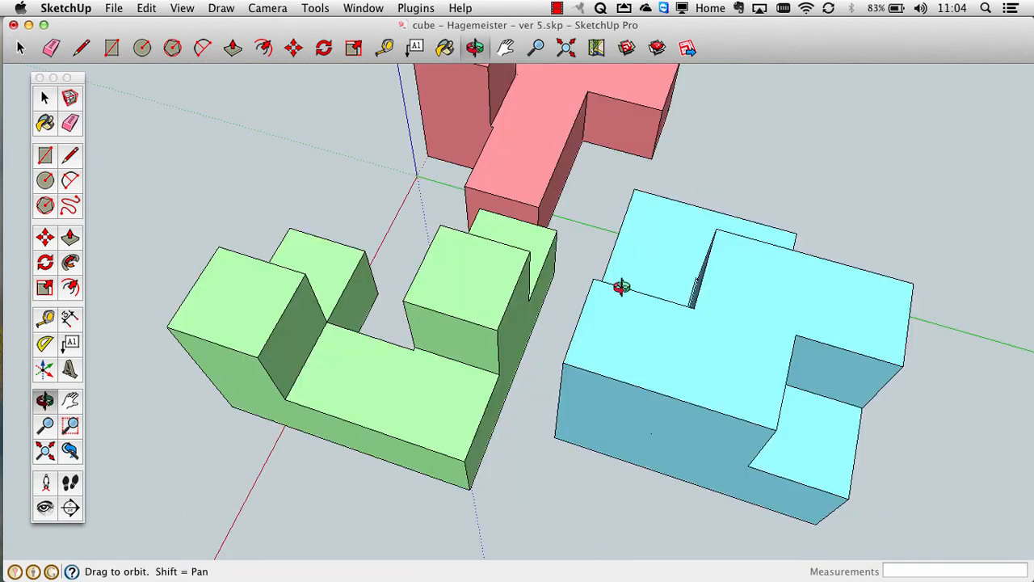
mouse_move(483, 342)
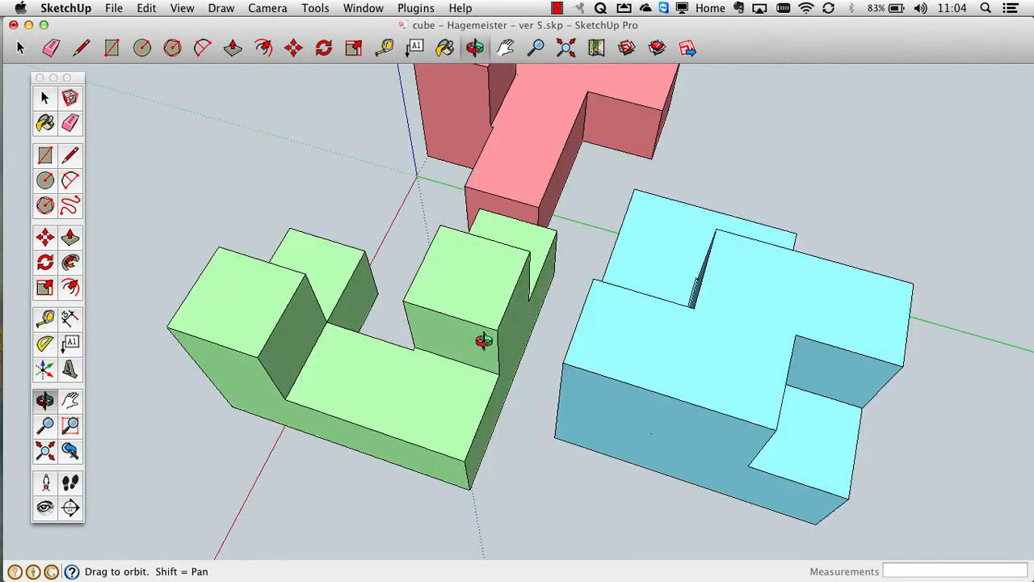
drag(484, 339, 420, 334)
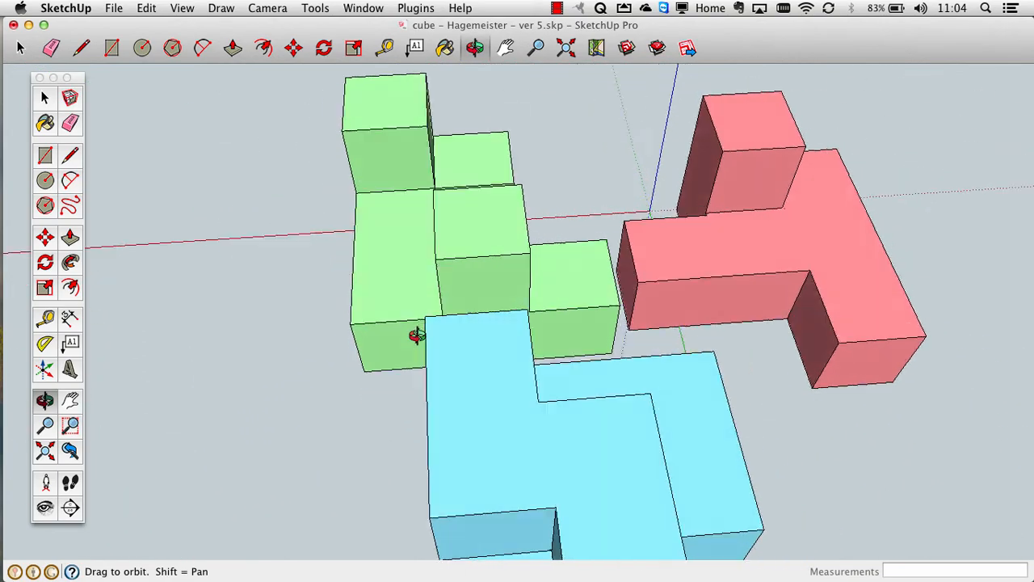
drag(416, 334, 356, 394)
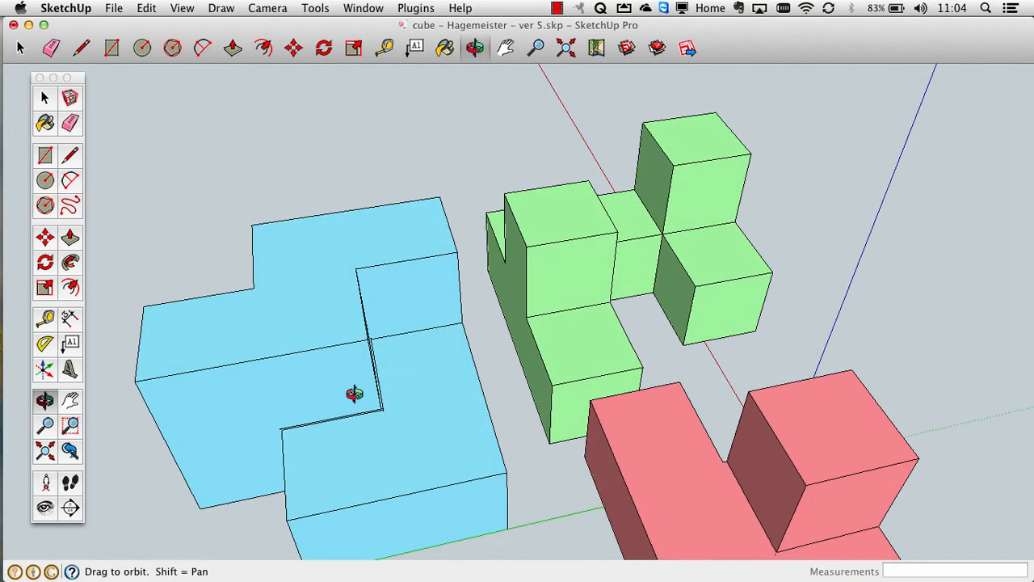
drag(355, 394, 361, 424)
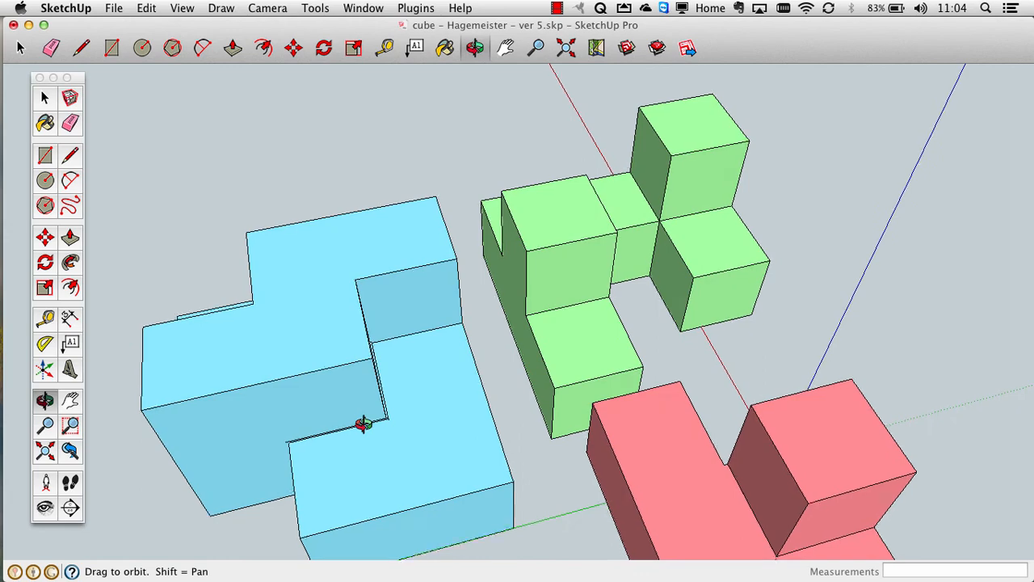
drag(363, 423, 614, 226)
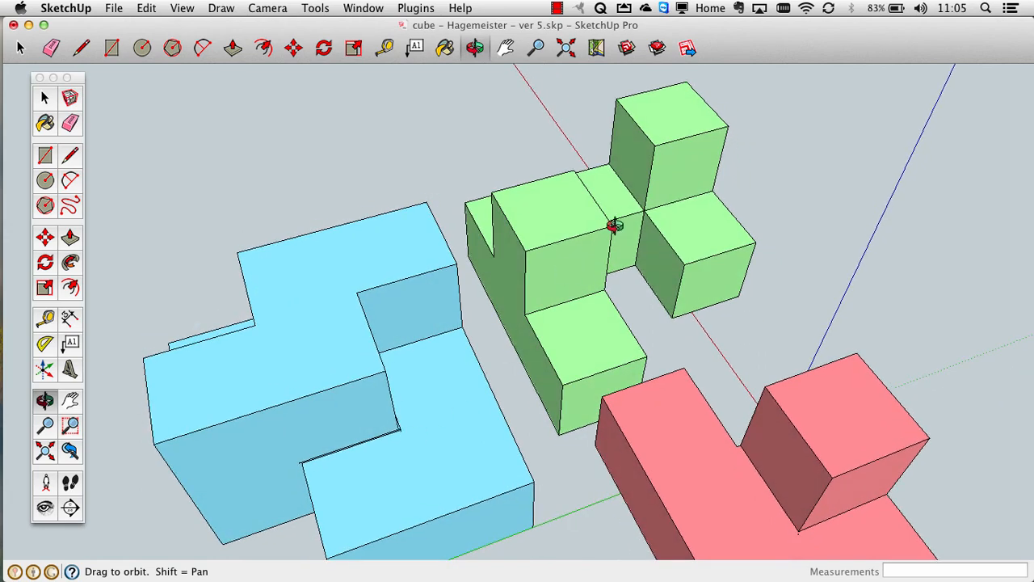
drag(614, 226, 778, 491)
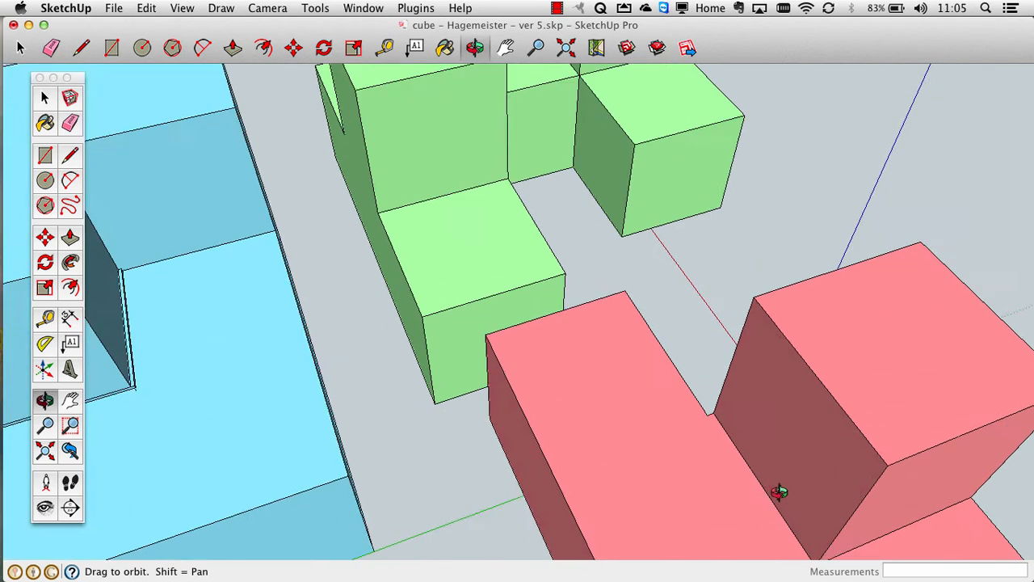
drag(779, 491, 692, 439)
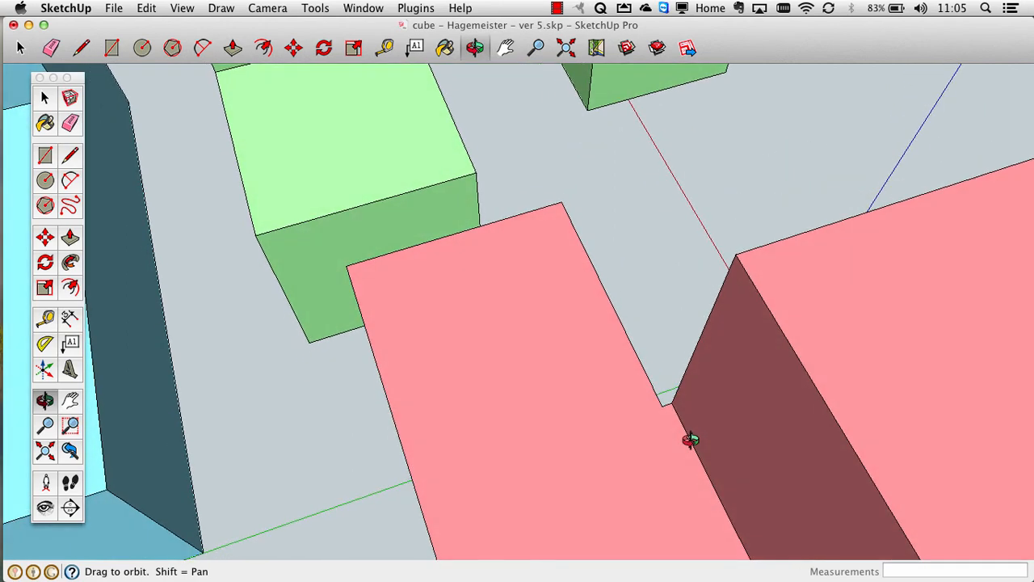
drag(691, 439, 661, 471)
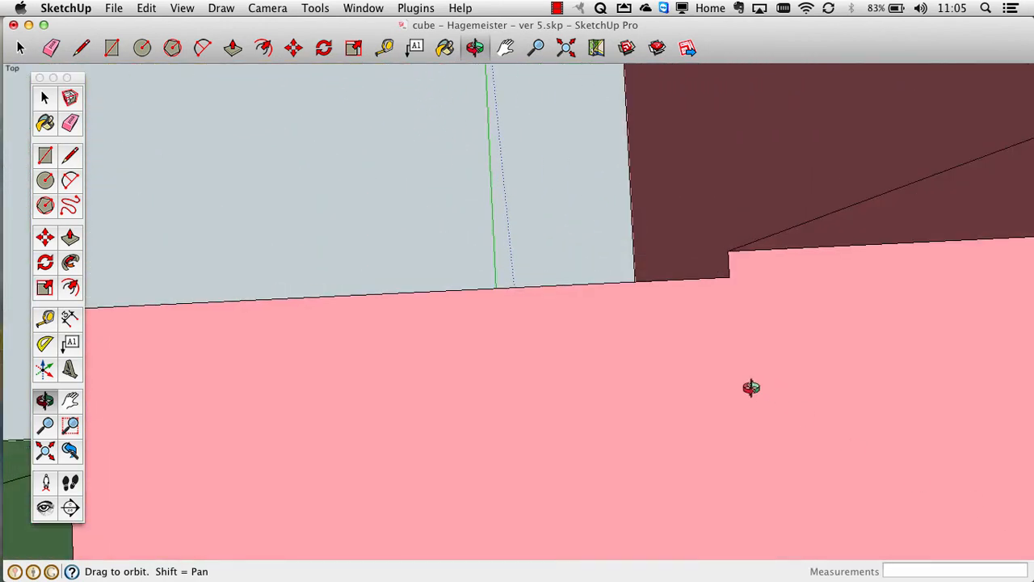
drag(751, 388, 737, 240)
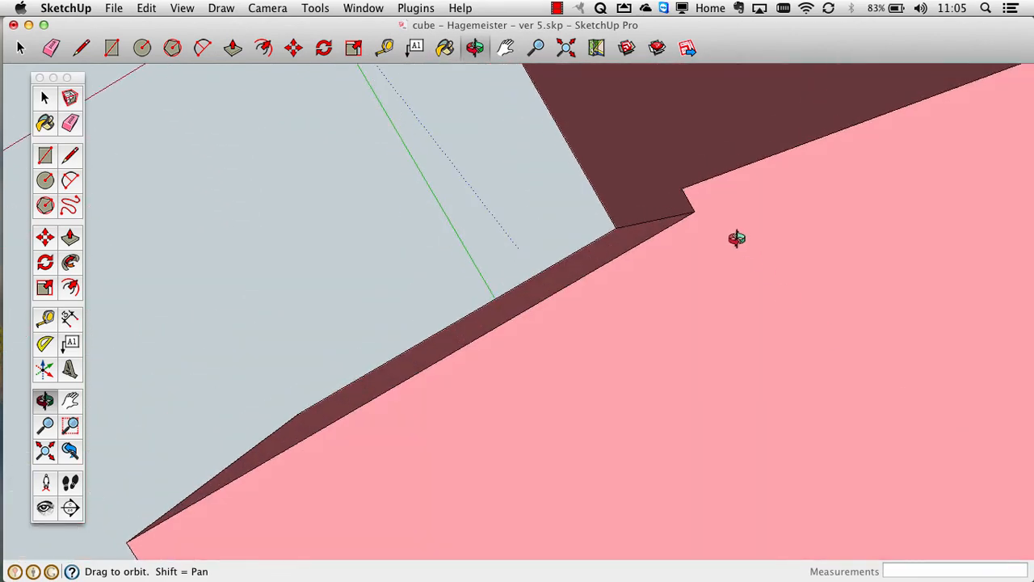
drag(737, 238, 656, 137)
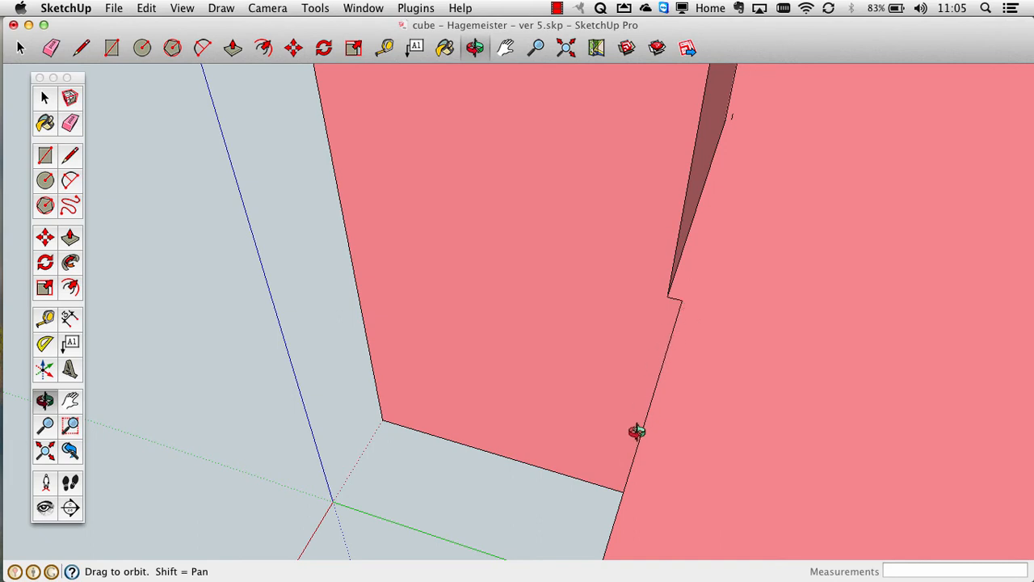
mouse_move(663, 356)
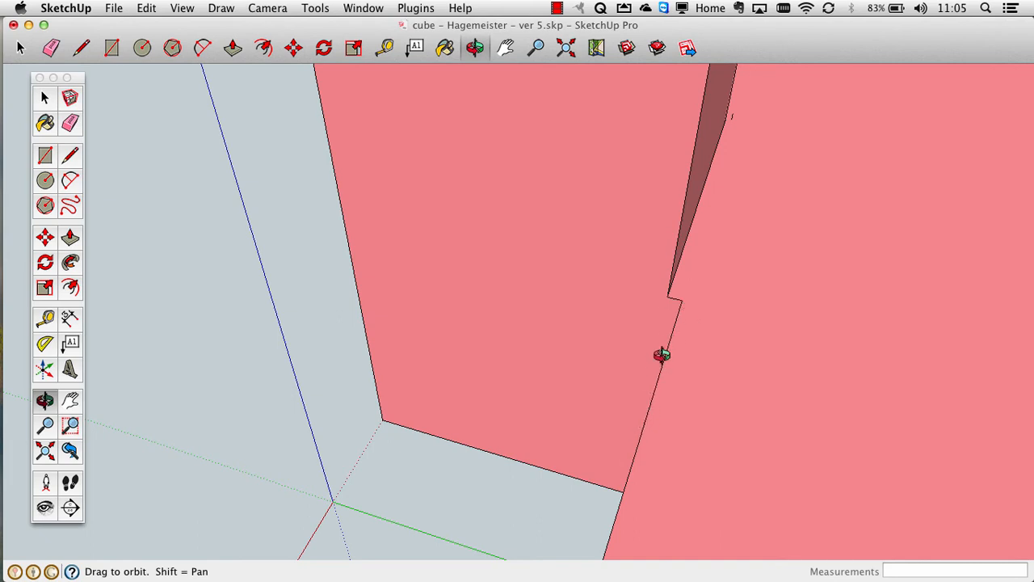
mouse_move(669, 292)
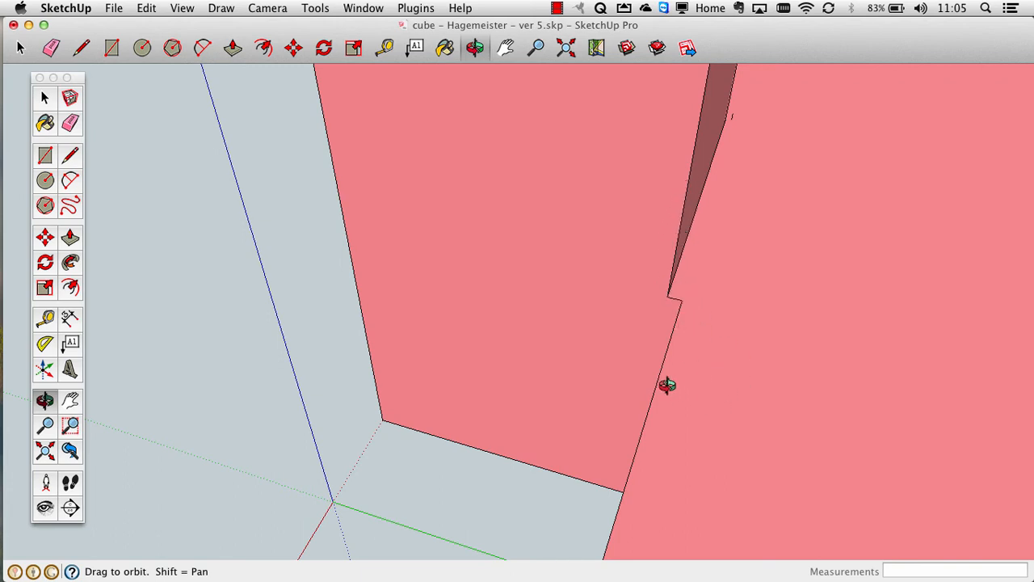
mouse_move(747, 393)
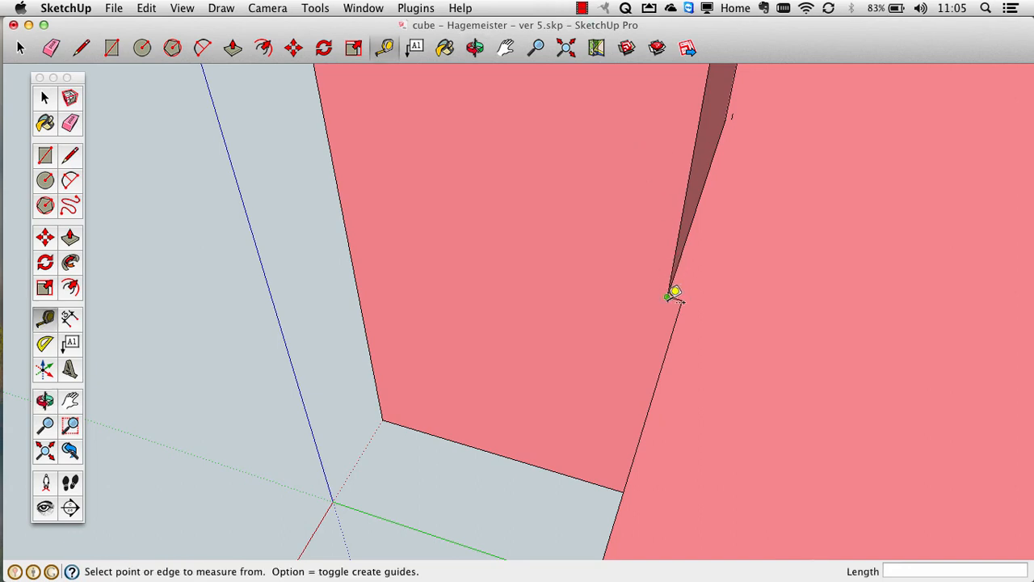
click(666, 295)
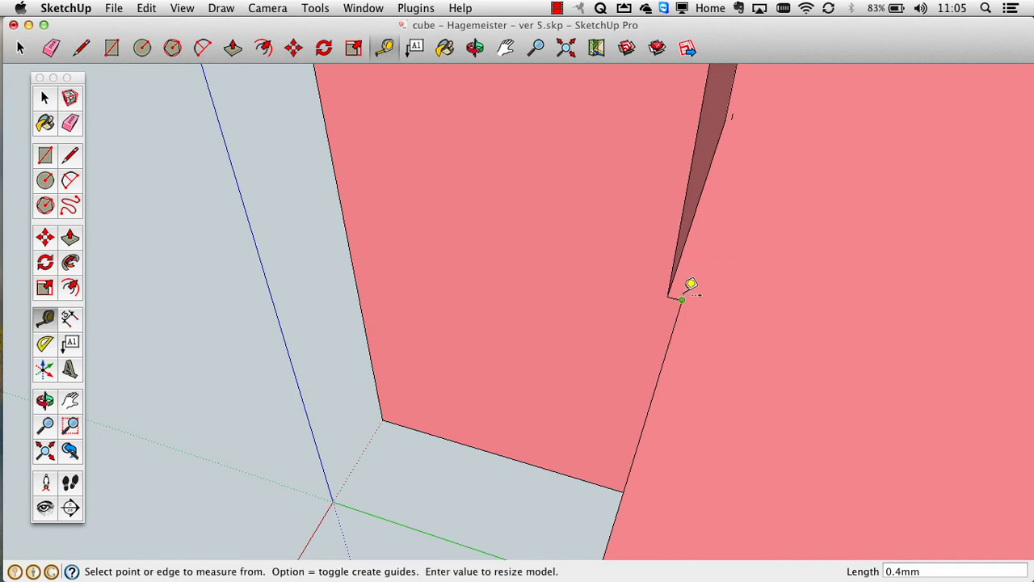
mouse_move(677, 294)
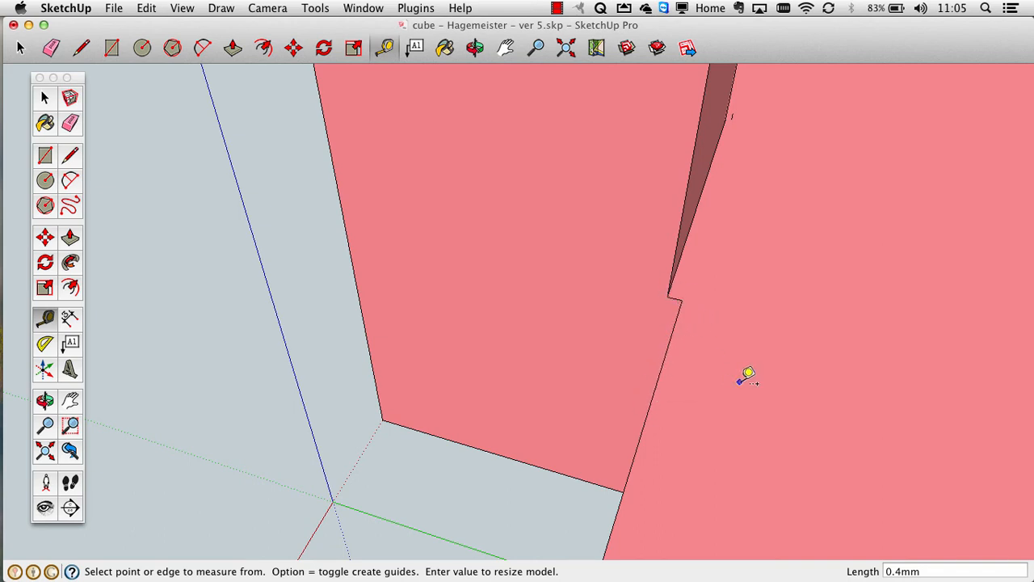
mouse_move(617, 213)
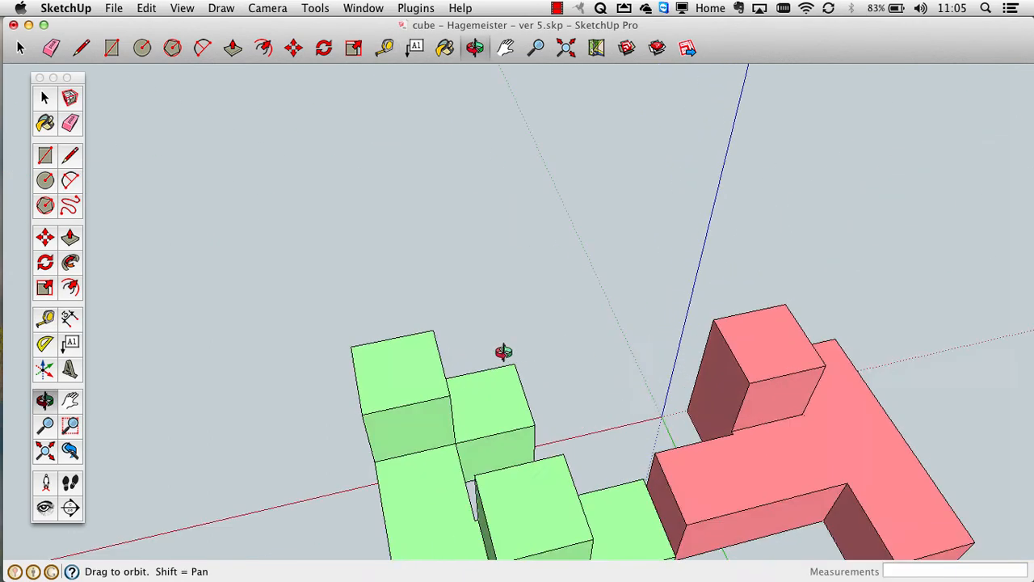
Orbit and pan in close on the thin stray ledge along the blue piece's inner edge
drag(504, 352, 223, 526)
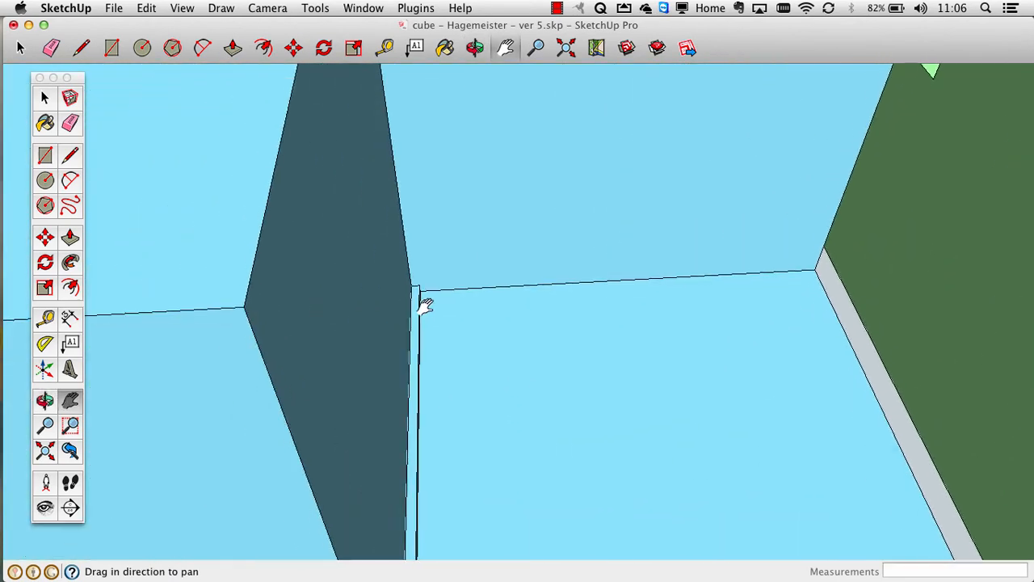
drag(426, 305, 412, 136)
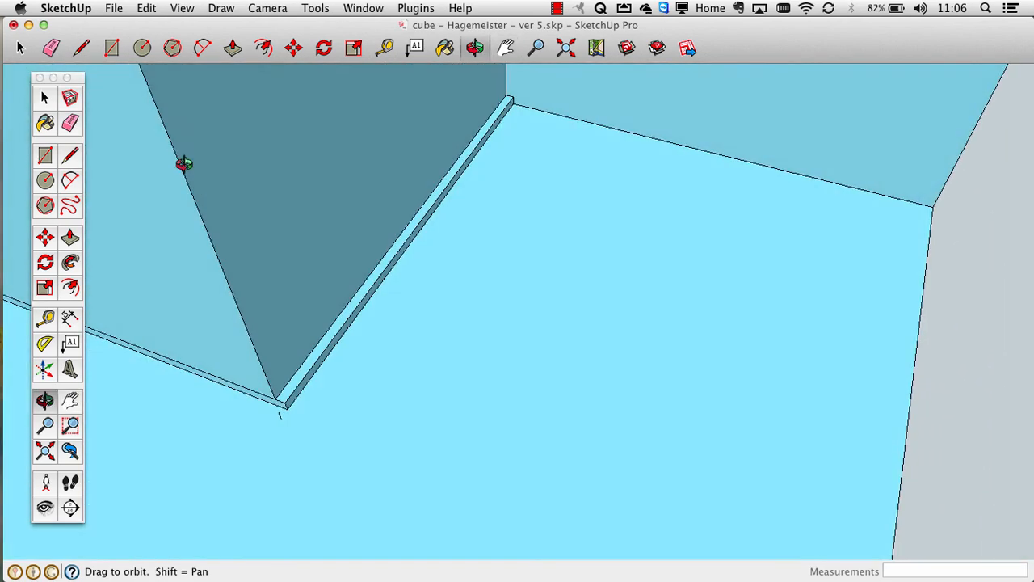
drag(181, 165, 472, 174)
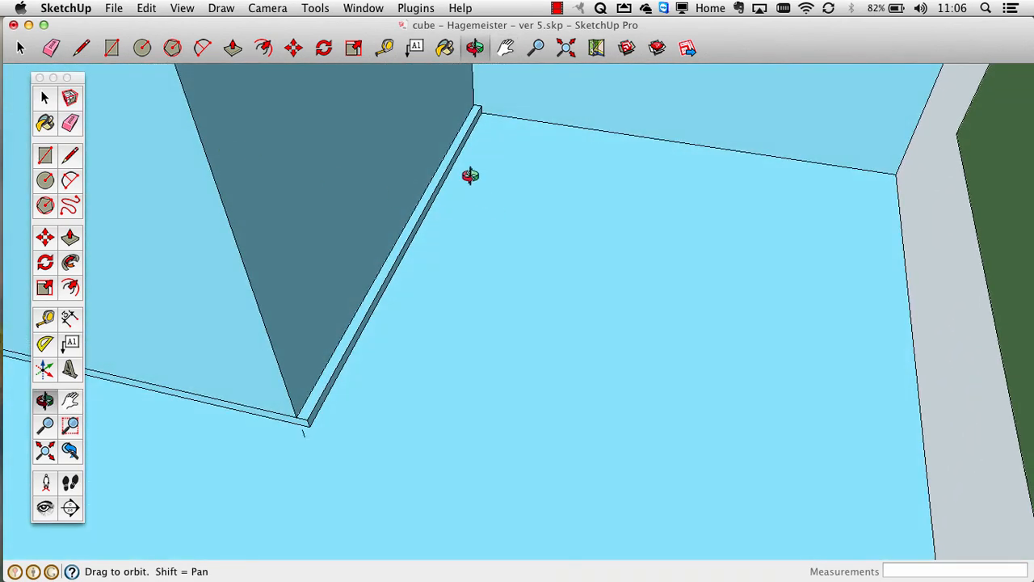
drag(472, 174, 363, 326)
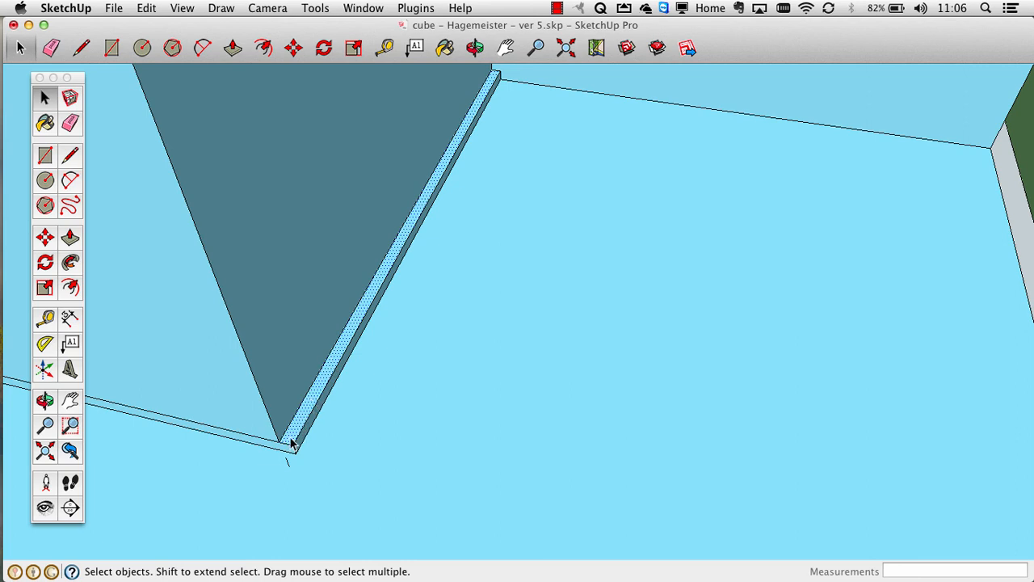
mouse_move(249, 439)
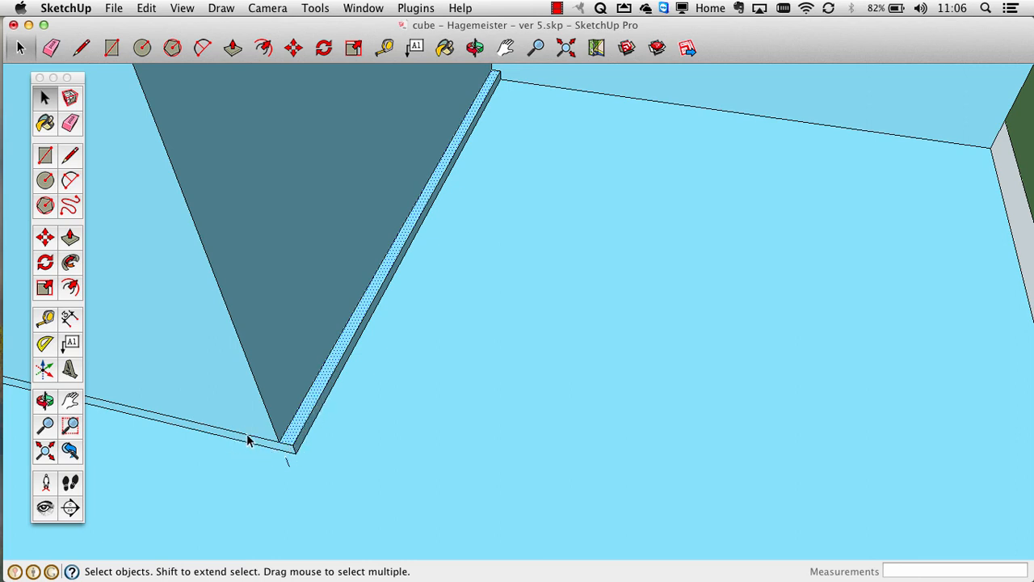
mouse_move(278, 468)
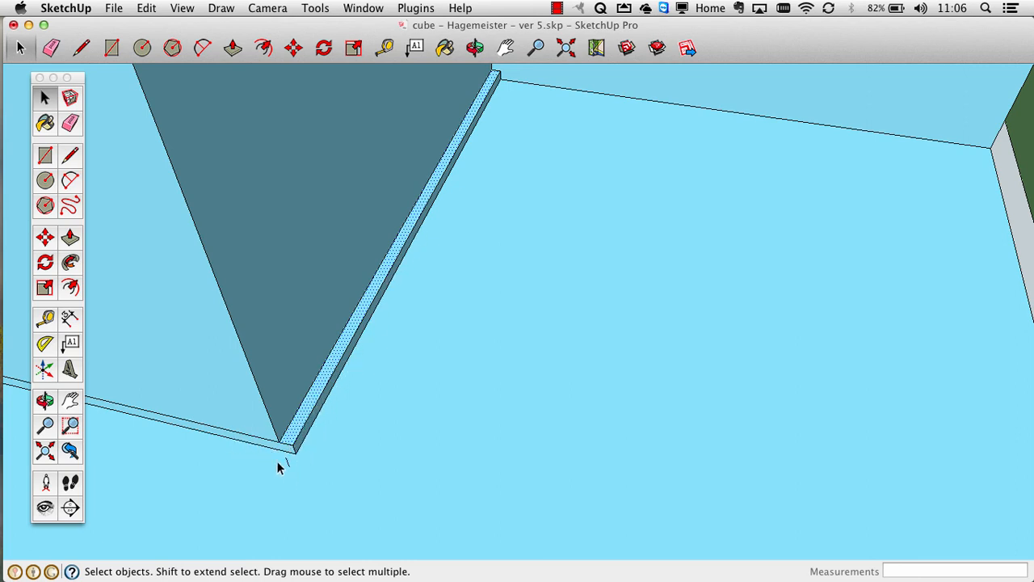
mouse_move(338, 373)
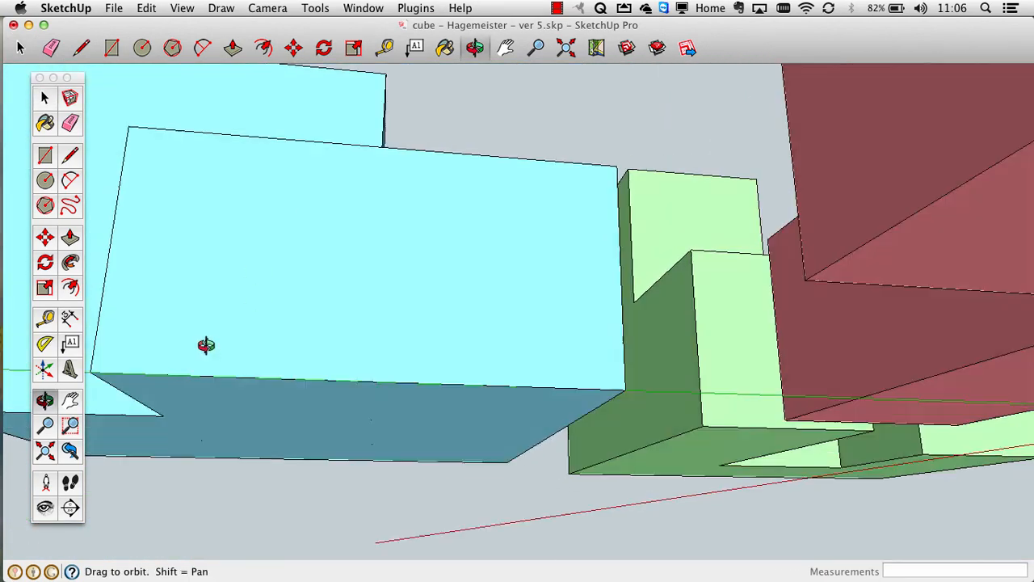
drag(207, 346, 452, 504)
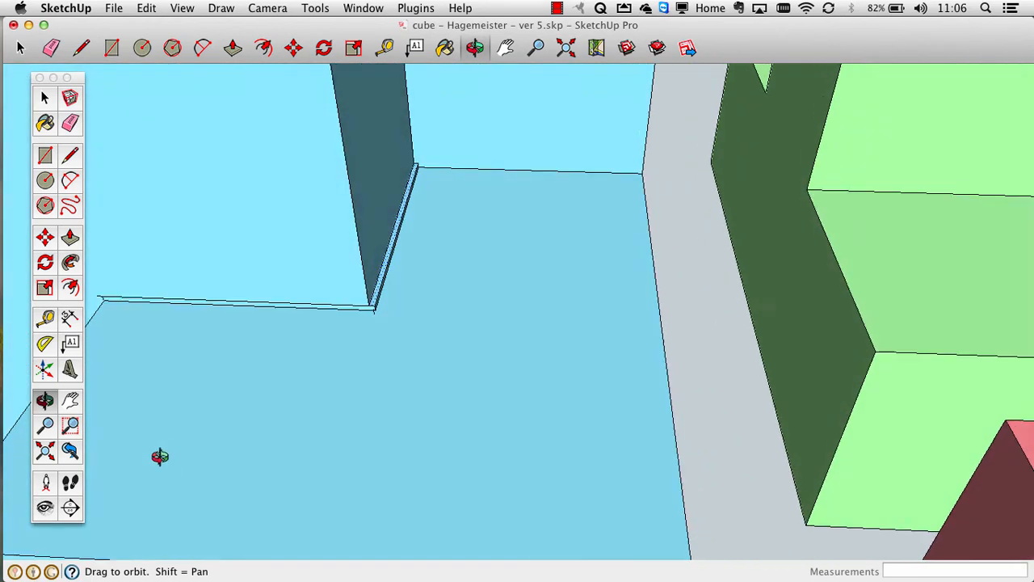
drag(160, 455, 346, 305)
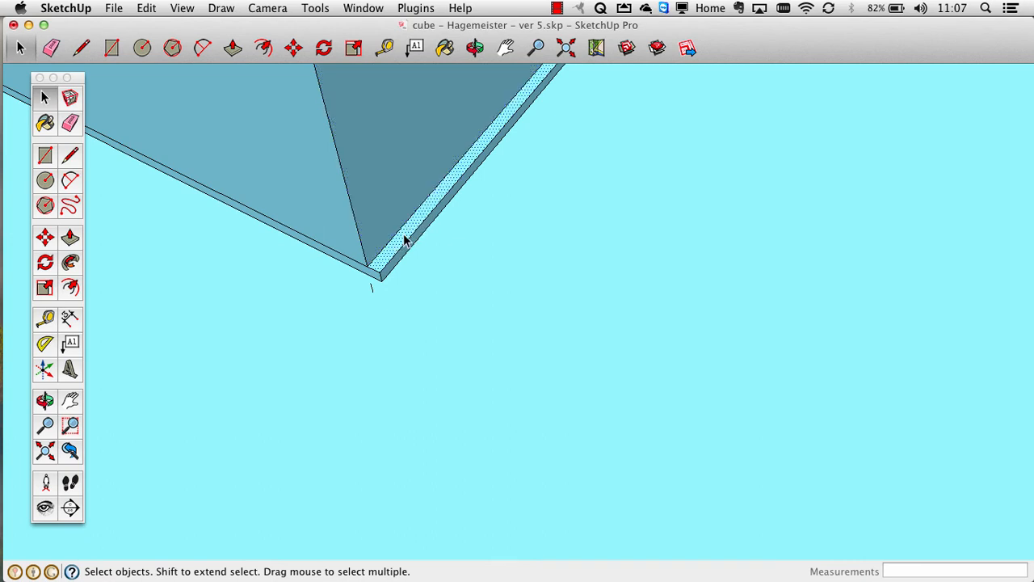
mouse_move(428, 249)
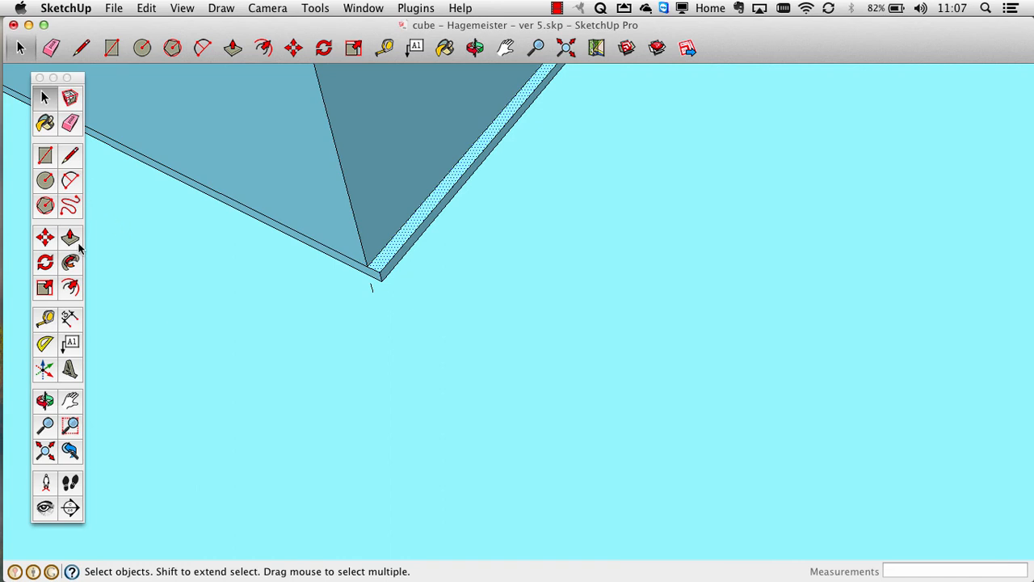
Aim Push/Pull at the thin bump-out face to push it flush with the blue piece
click(71, 236)
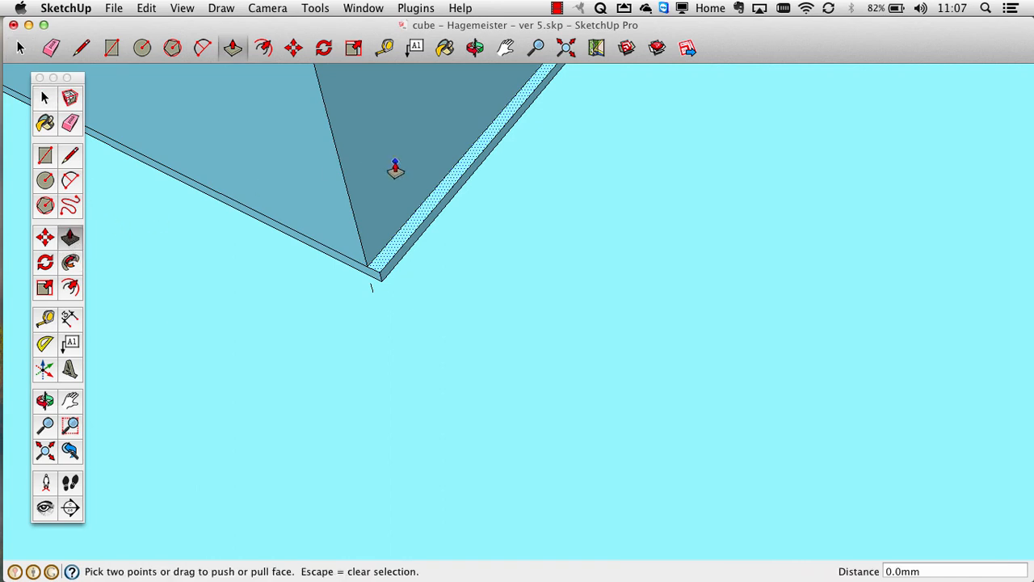
mouse_move(407, 236)
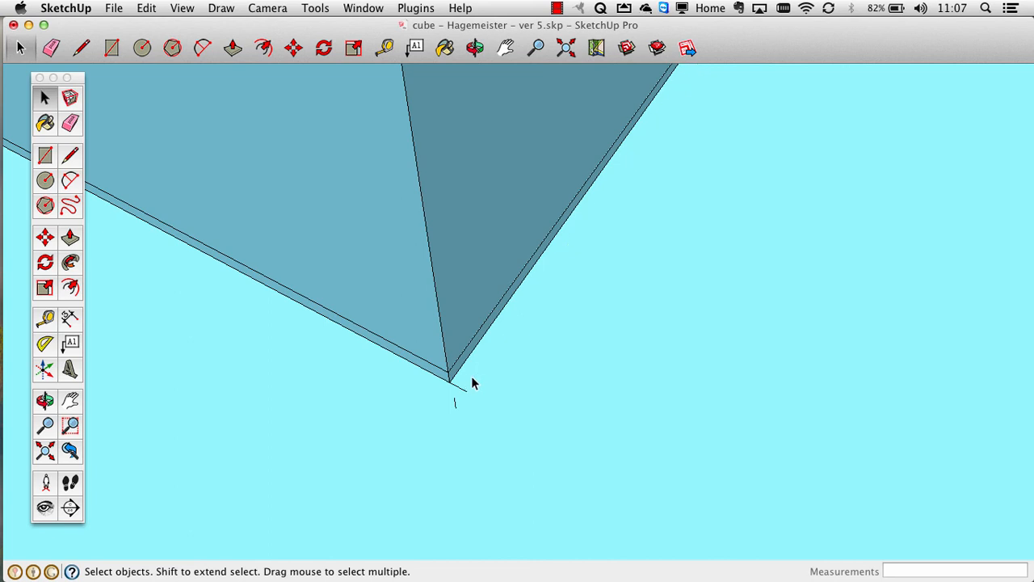
mouse_move(458, 394)
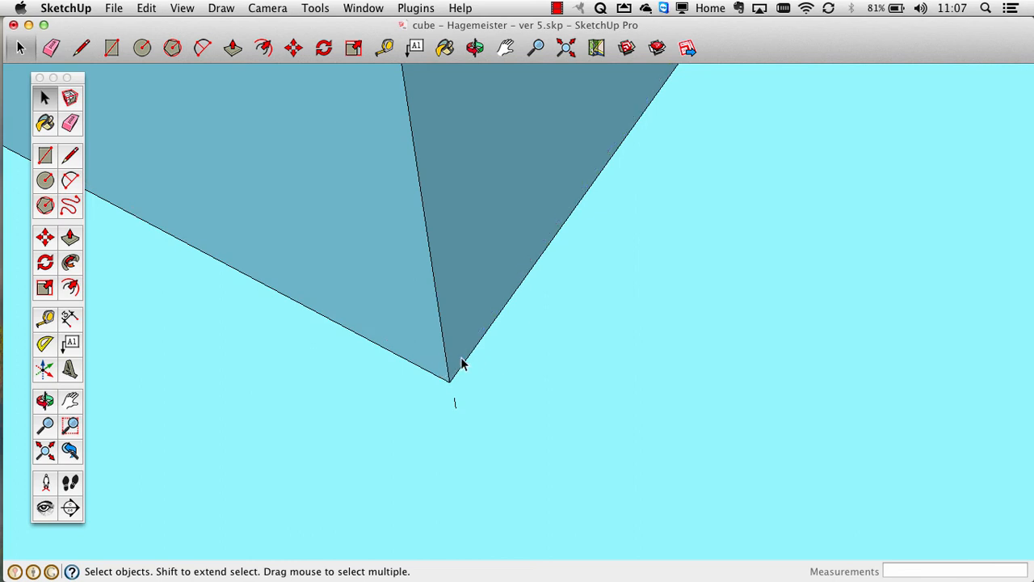
mouse_move(459, 459)
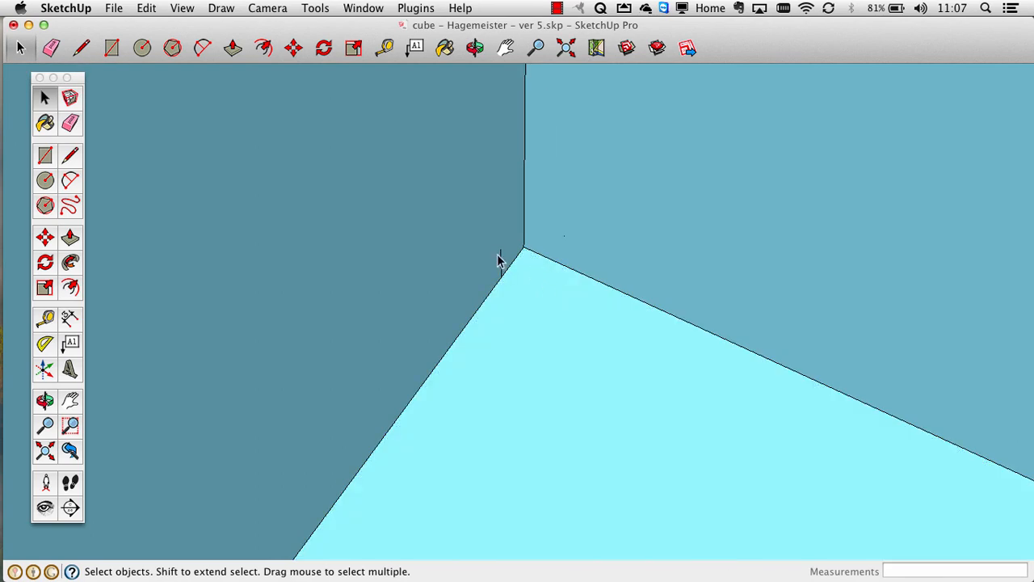
mouse_move(532, 287)
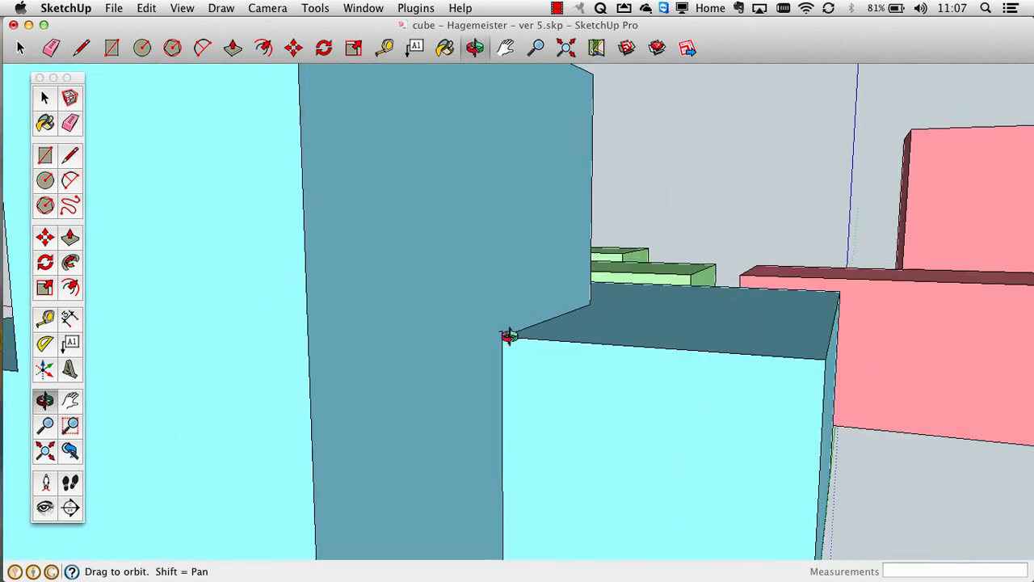
Orbit from the flattened blue corner back out to an overview of all three pieces
drag(509, 335, 664, 111)
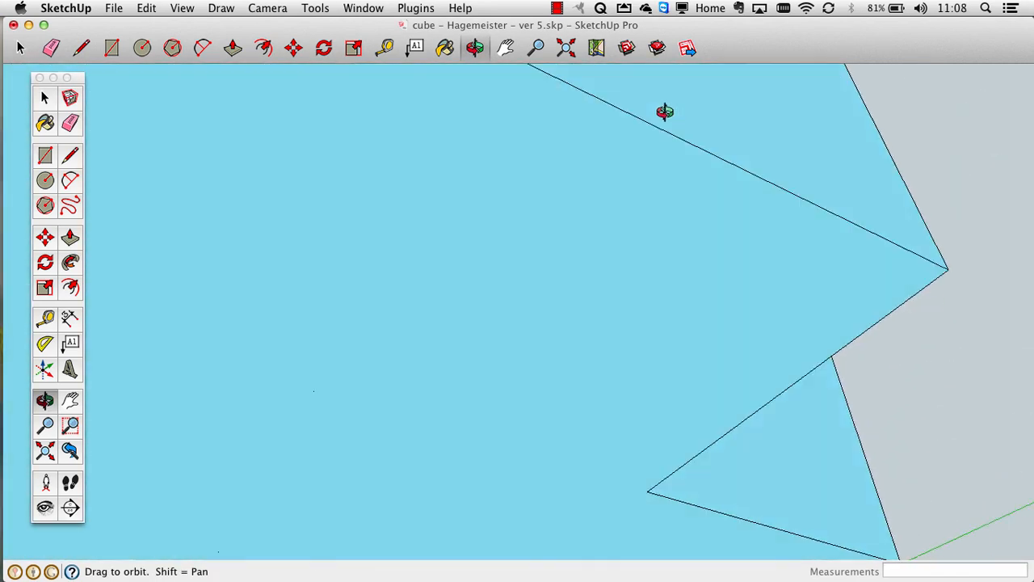
drag(664, 111, 775, 414)
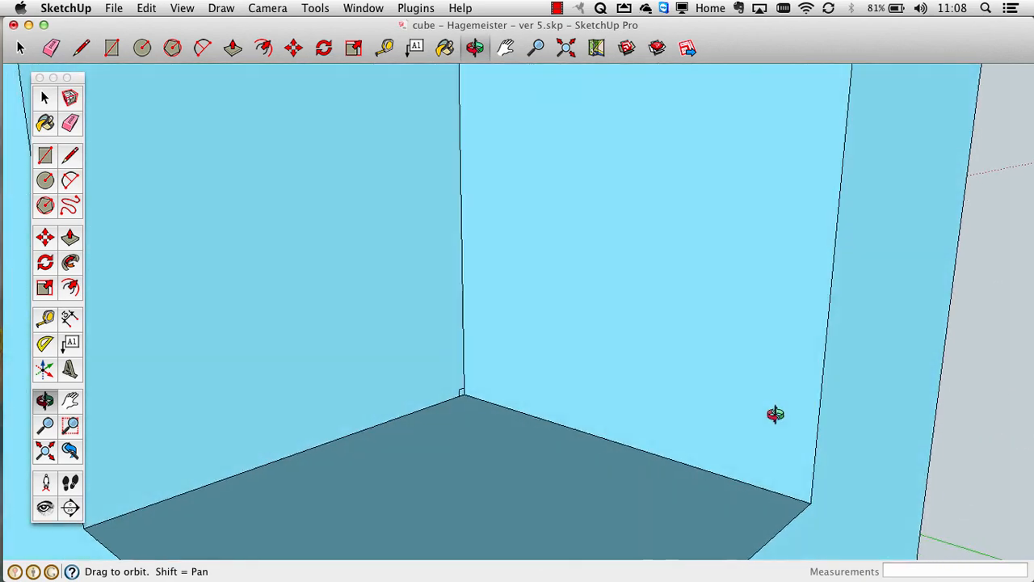
drag(776, 414, 365, 390)
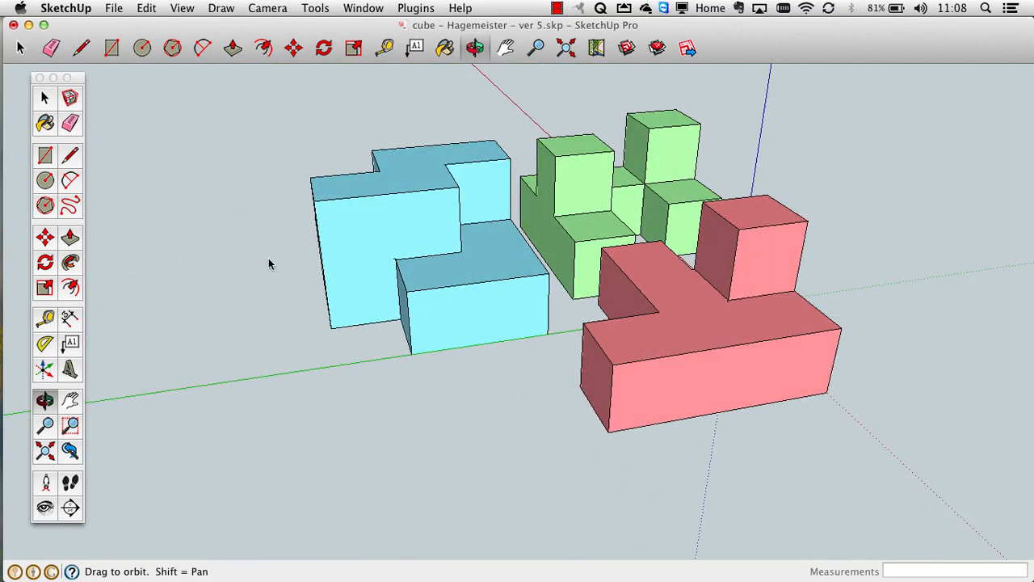
drag(272, 265, 197, 260)
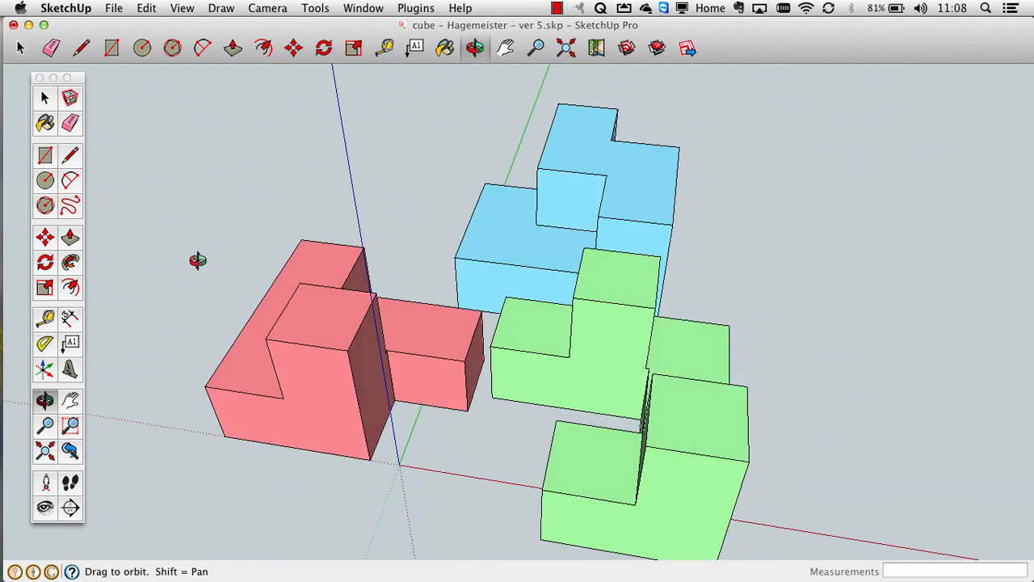
Save the model as 'cube - Hagemeister - final 2.skp' via Save As
click(113, 8)
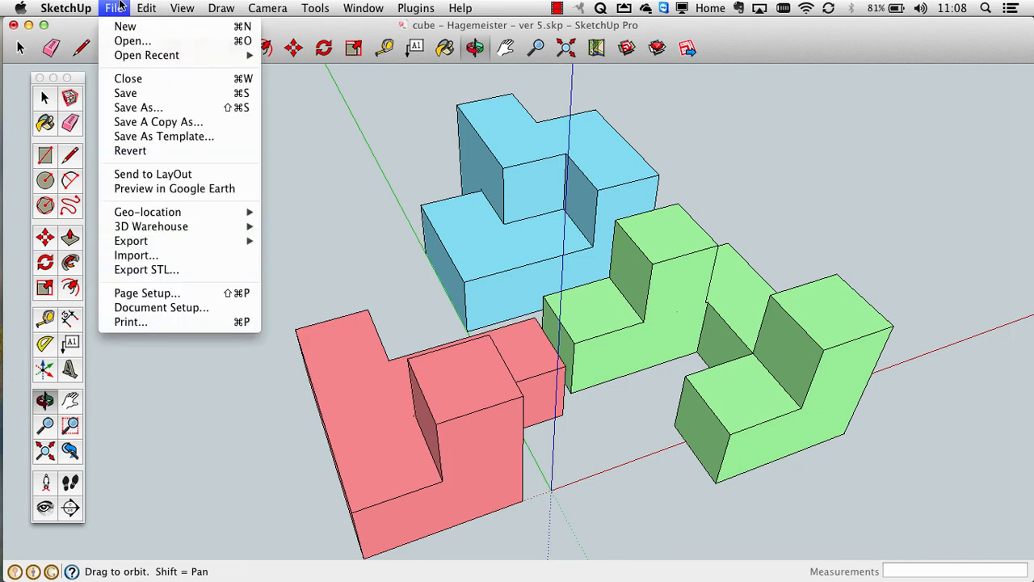
click(137, 106)
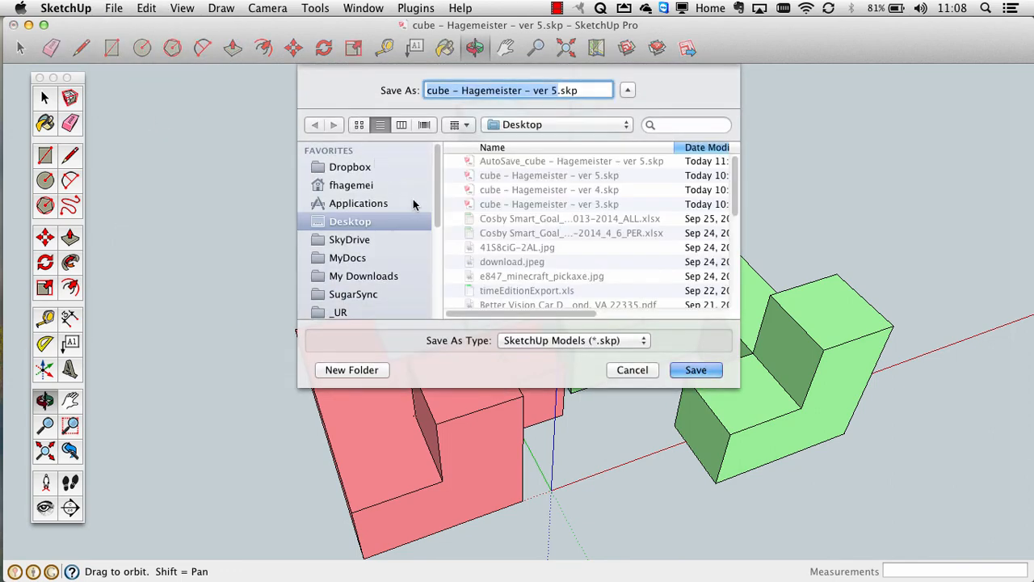
mouse_move(662, 204)
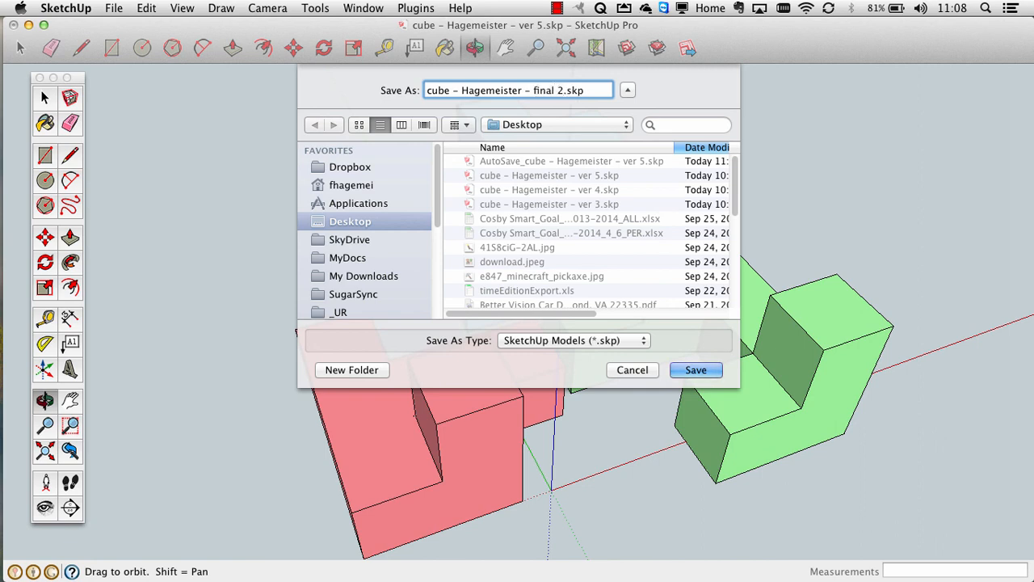
click(694, 368)
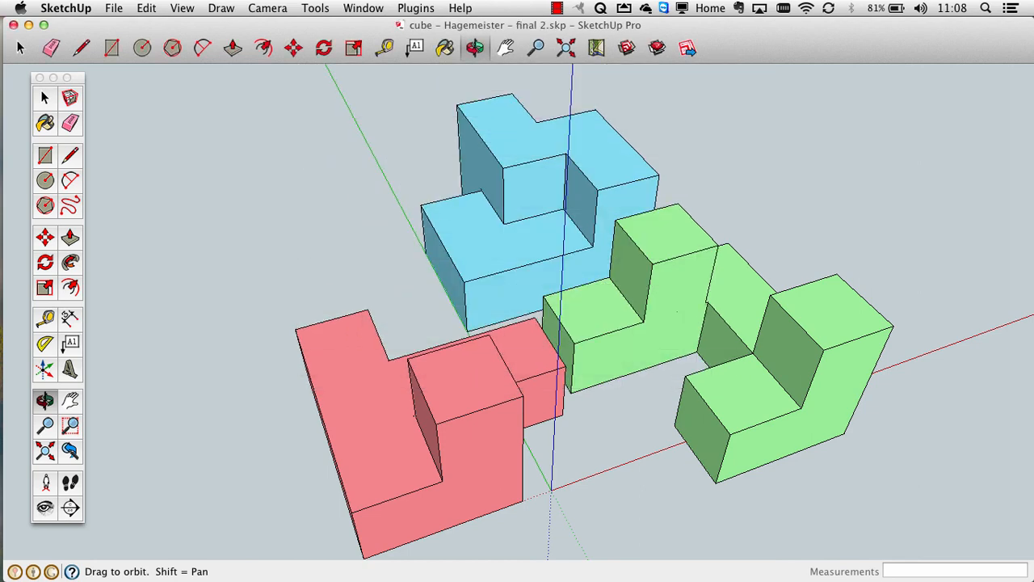
mouse_move(590, 255)
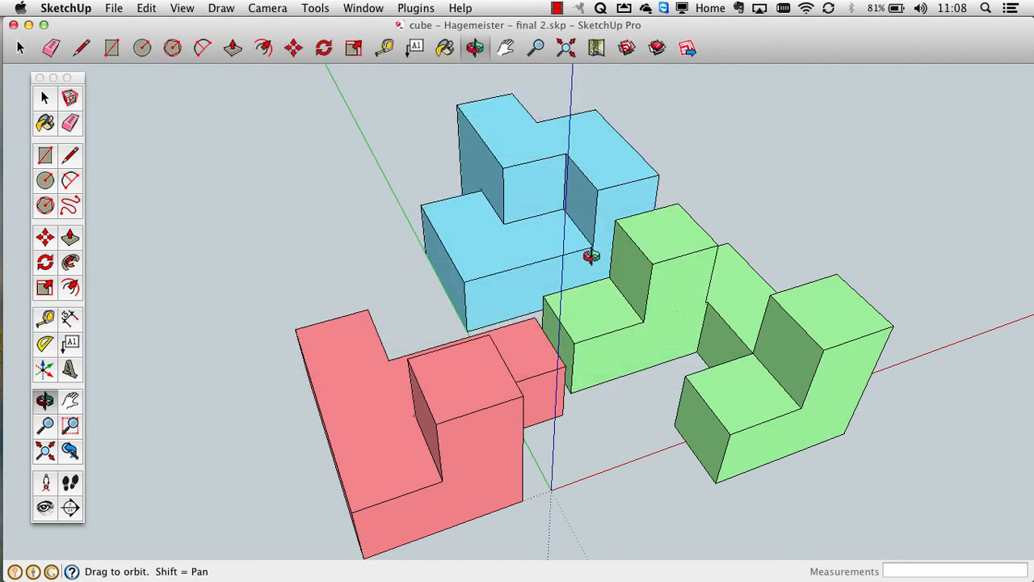
drag(589, 257, 345, 260)
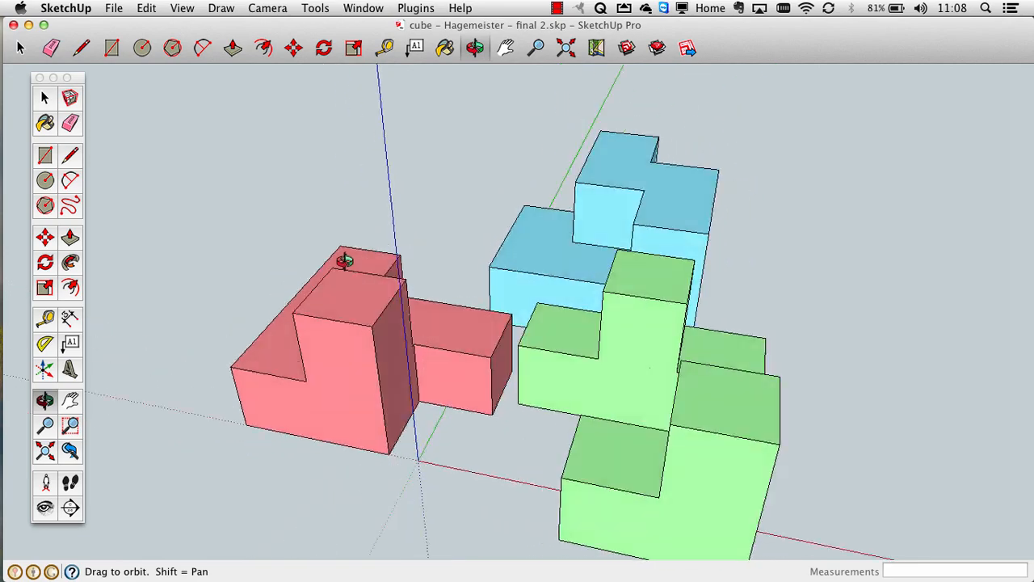